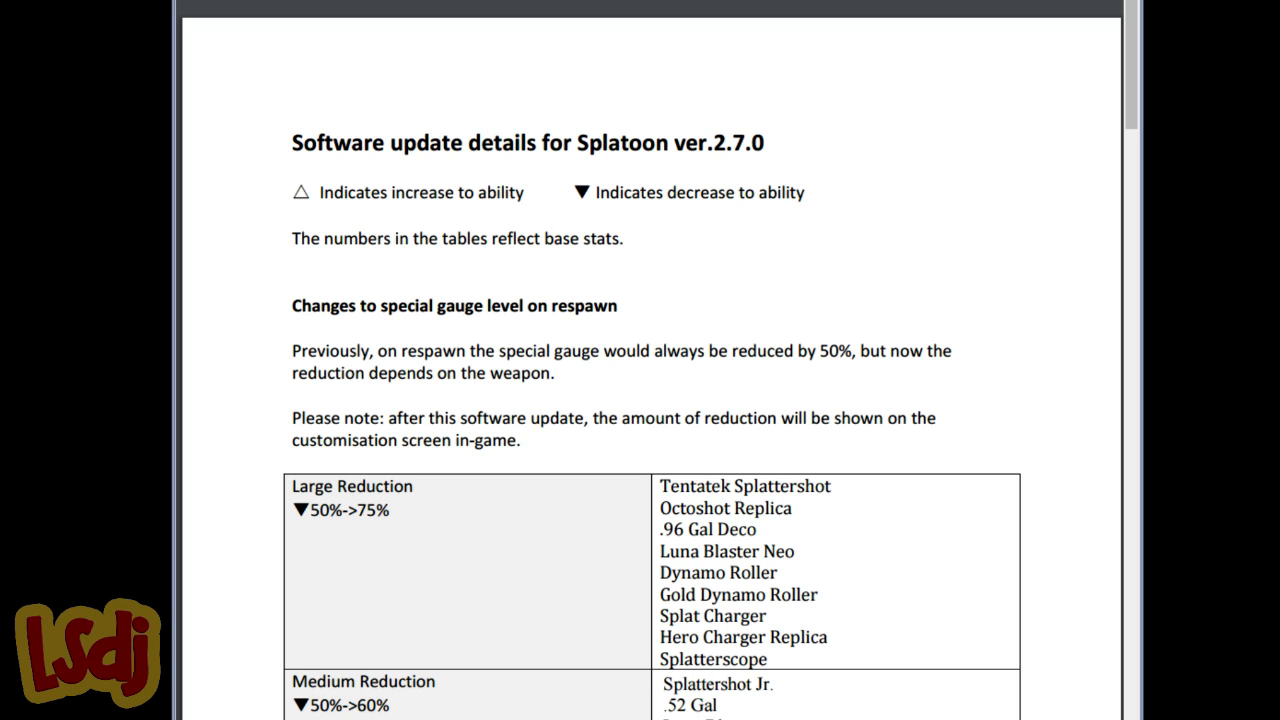
# Scroll the 2.7.0 patch notes down to the respawn special gauge reduction table
pyautogui.scroll(-3)
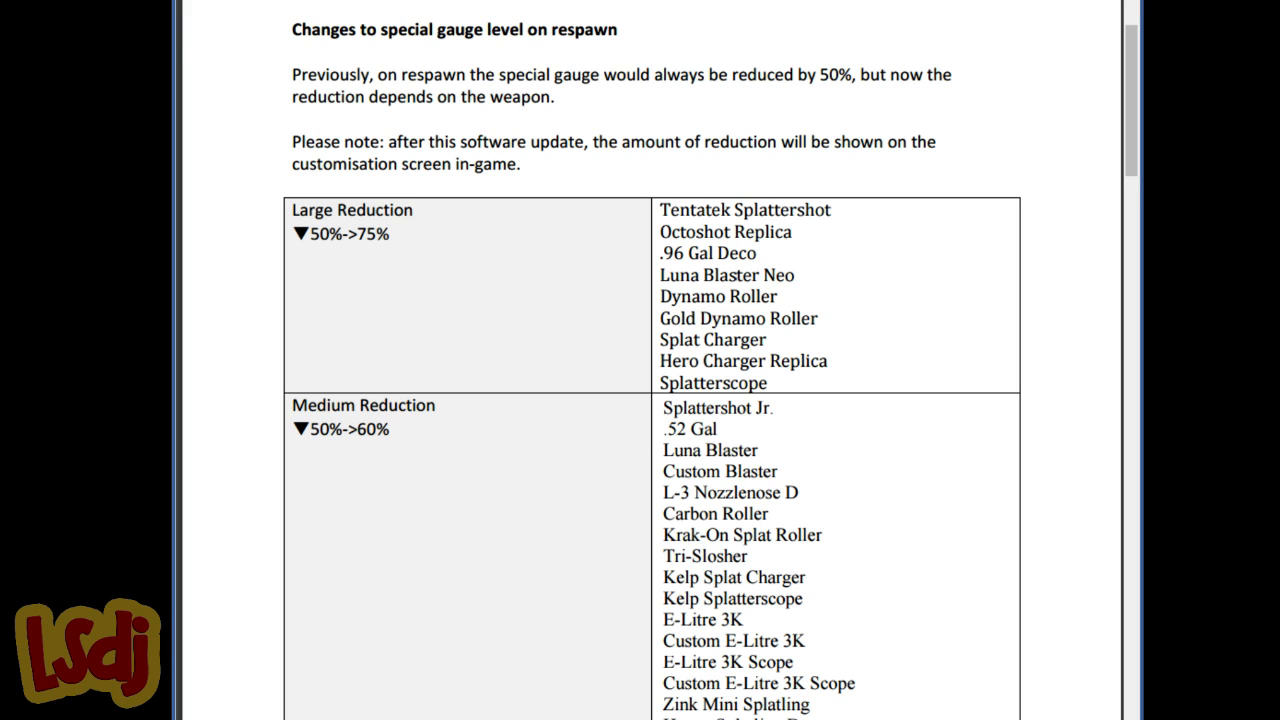
pyautogui.moveTo(808, 492)
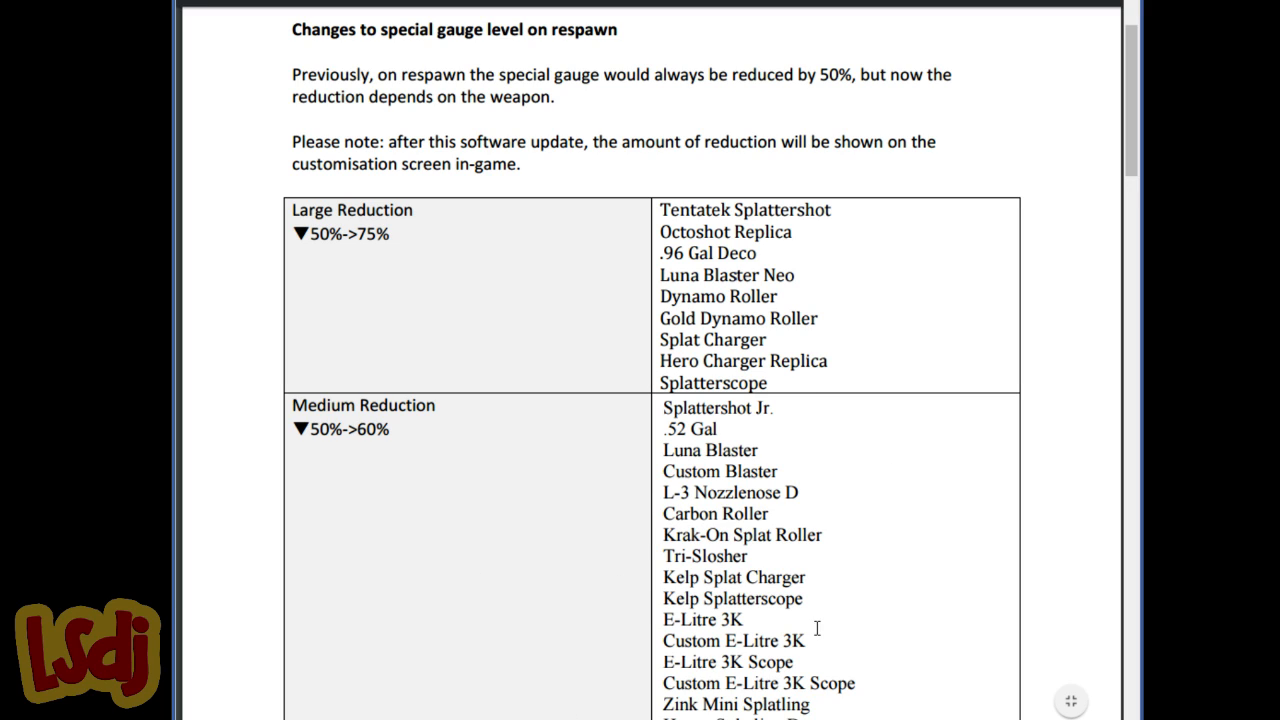
pyautogui.moveTo(732, 504)
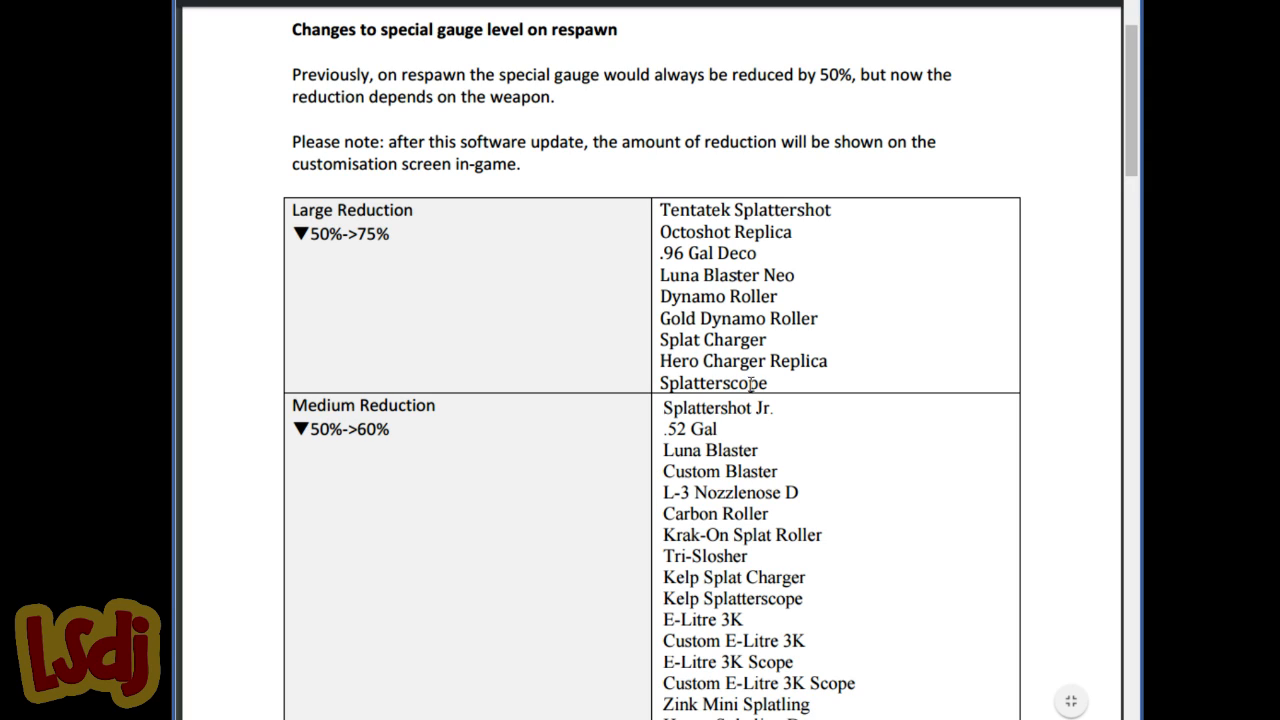
pyautogui.doubleClick(712, 384)
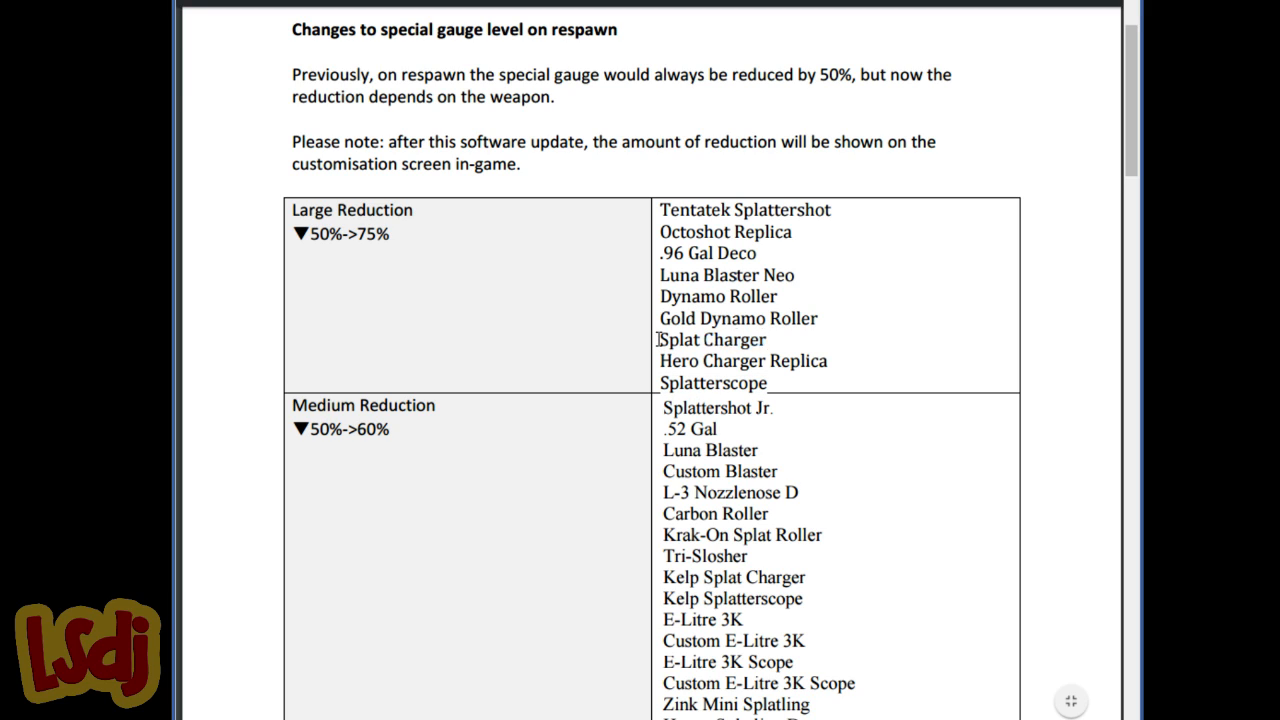
# Highlight Splat Charger, Hero Charger Replica and Splatterscope, then look over the whole reduction table
pyautogui.moveTo(660, 340); pyautogui.dragTo(768, 384)
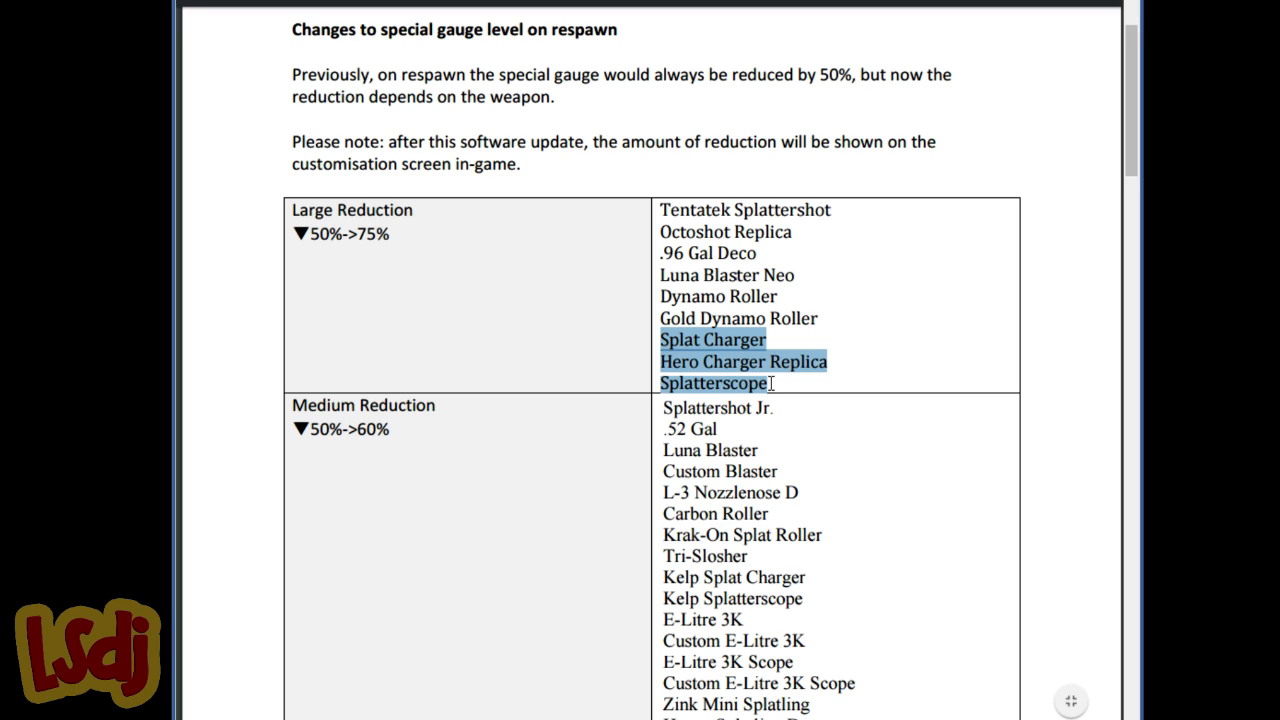
pyautogui.moveTo(714, 418)
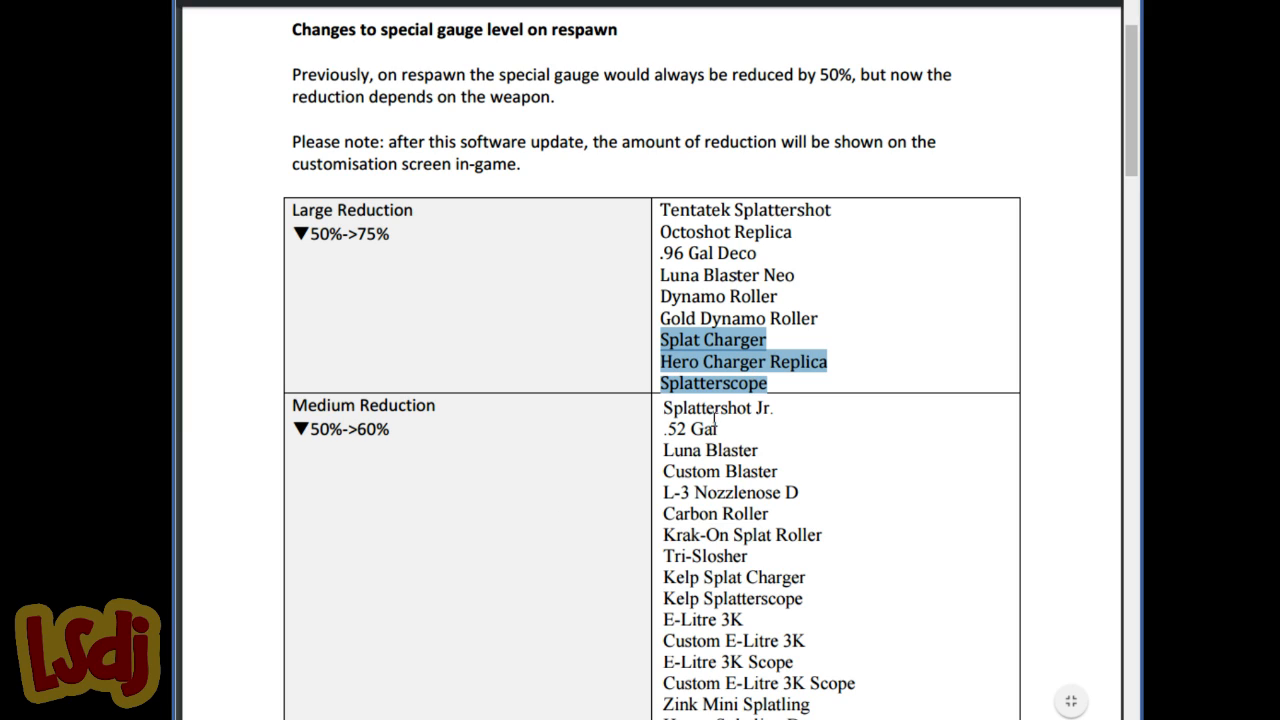
pyautogui.moveTo(720, 504)
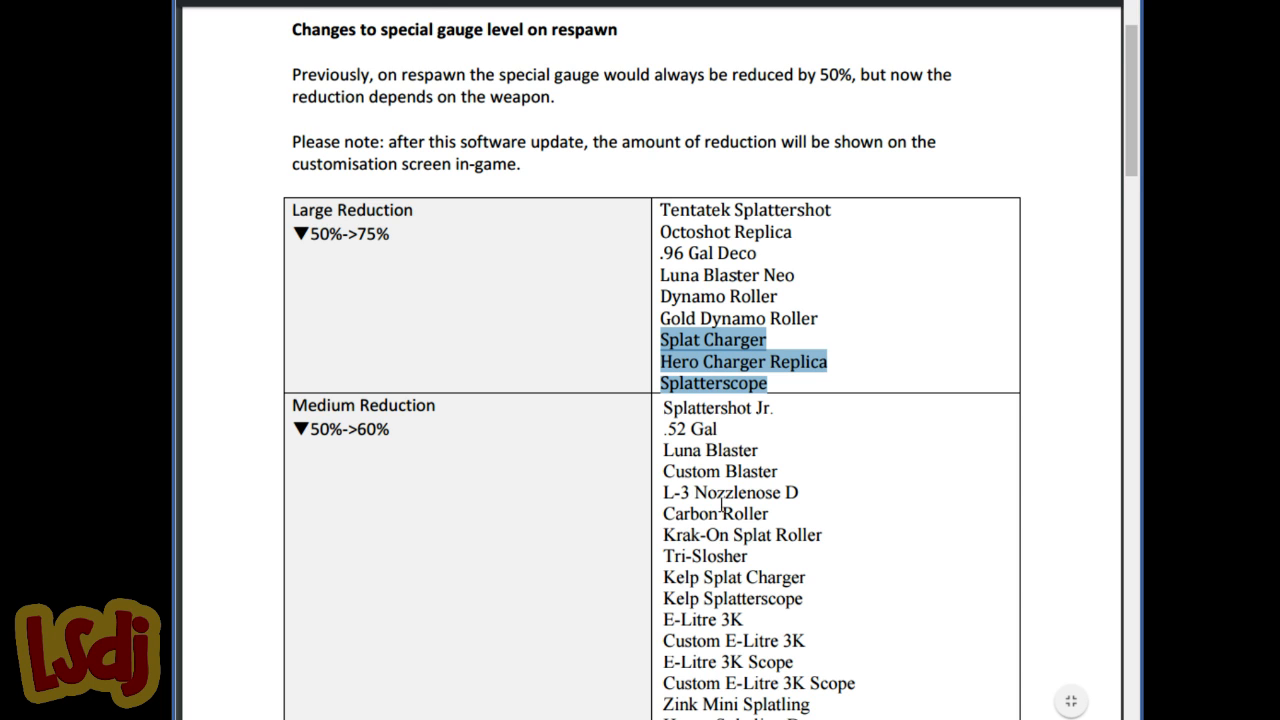
pyautogui.scroll(-3)
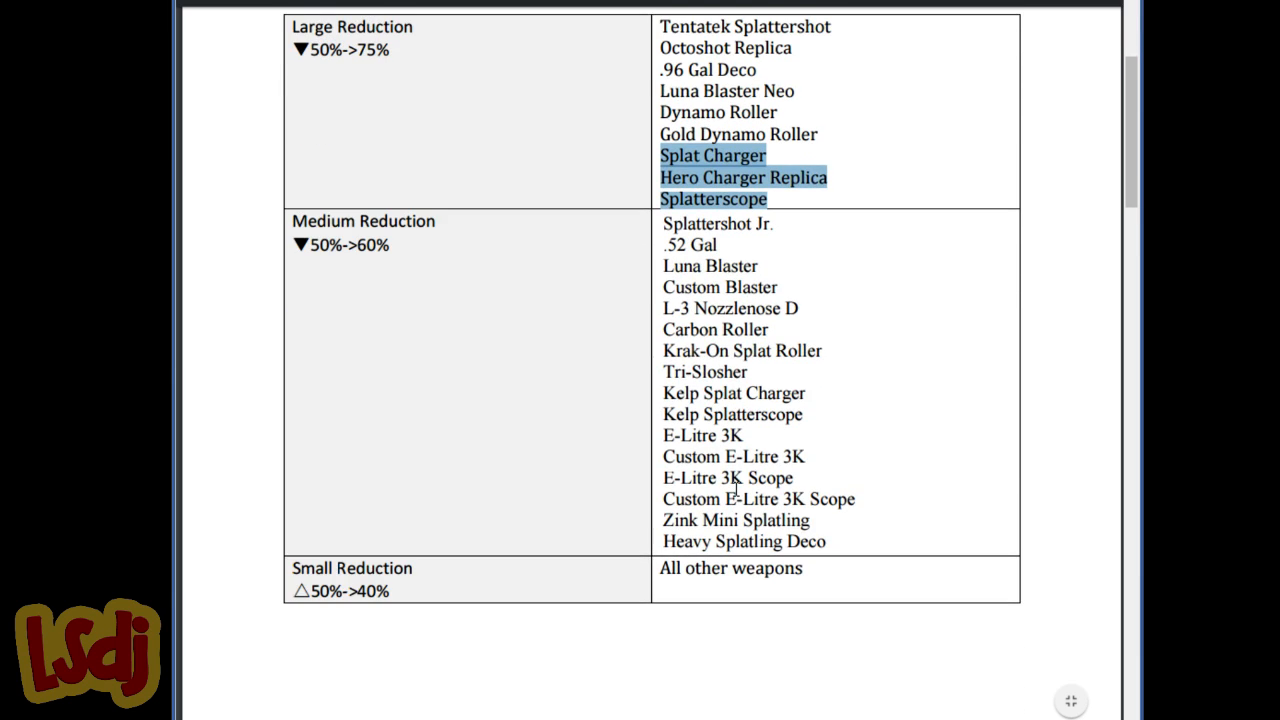
pyautogui.scroll(3)
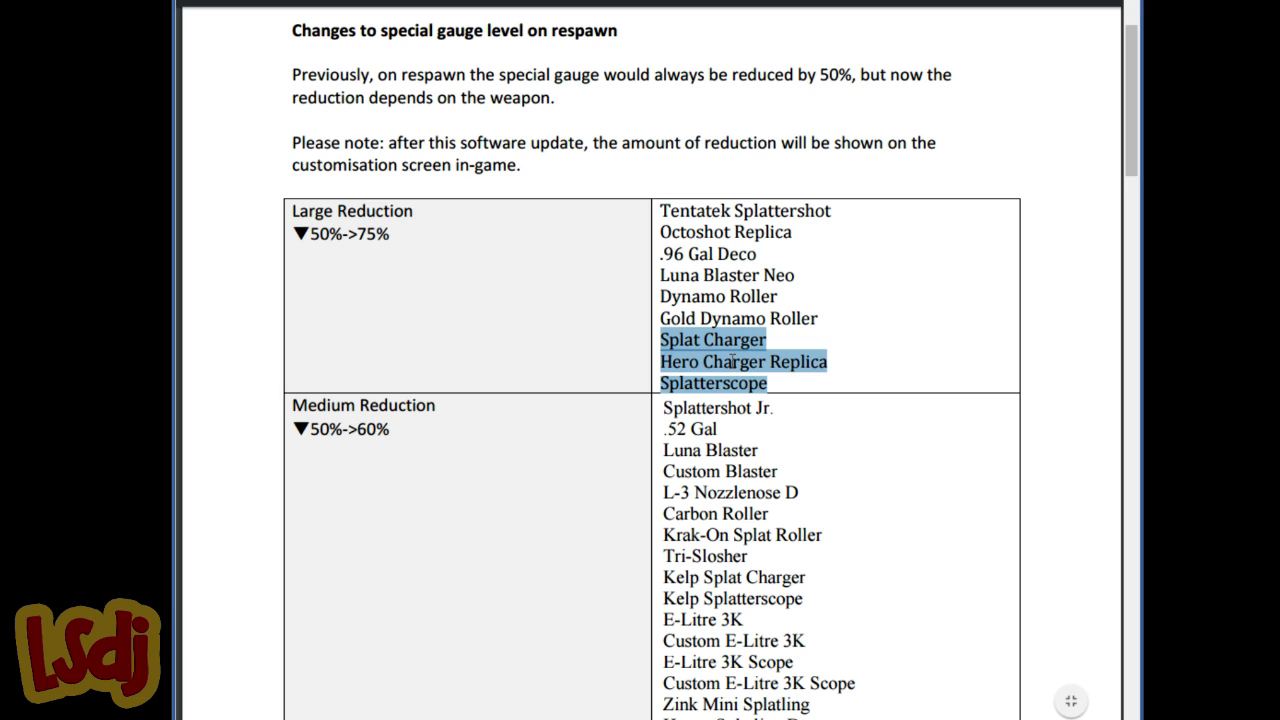
pyautogui.scroll(-3)
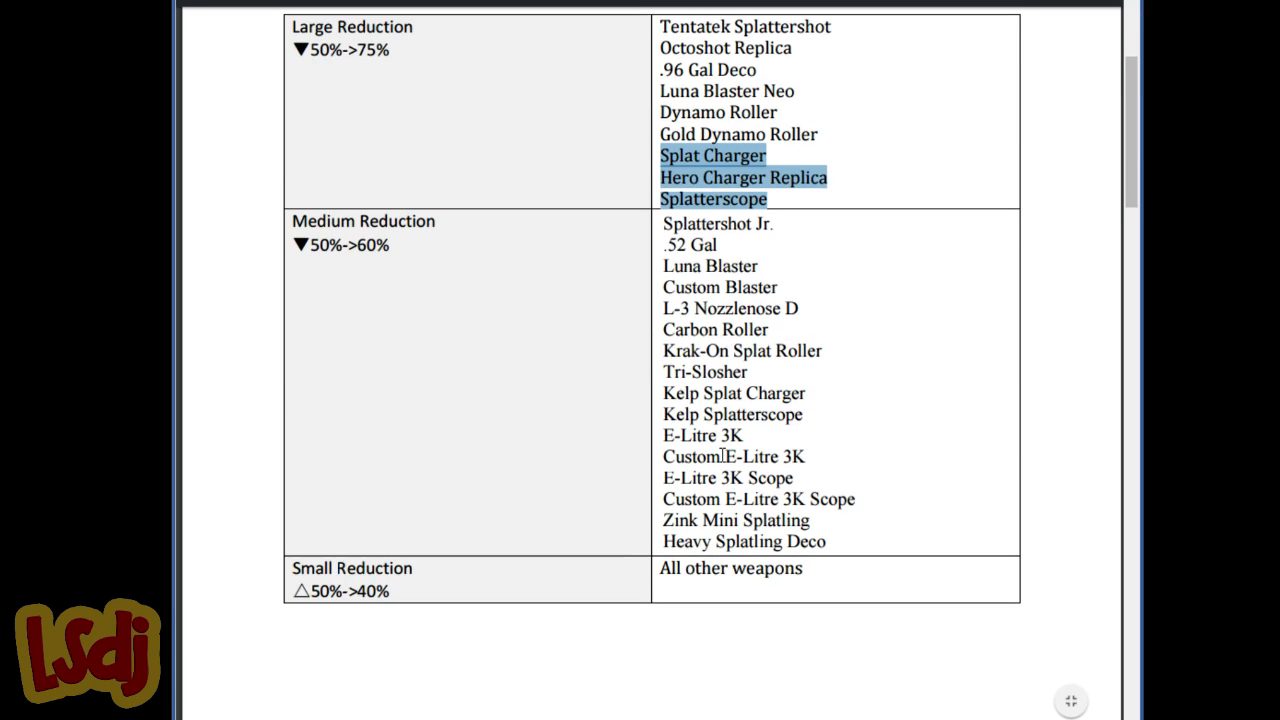
pyautogui.moveTo(598, 334)
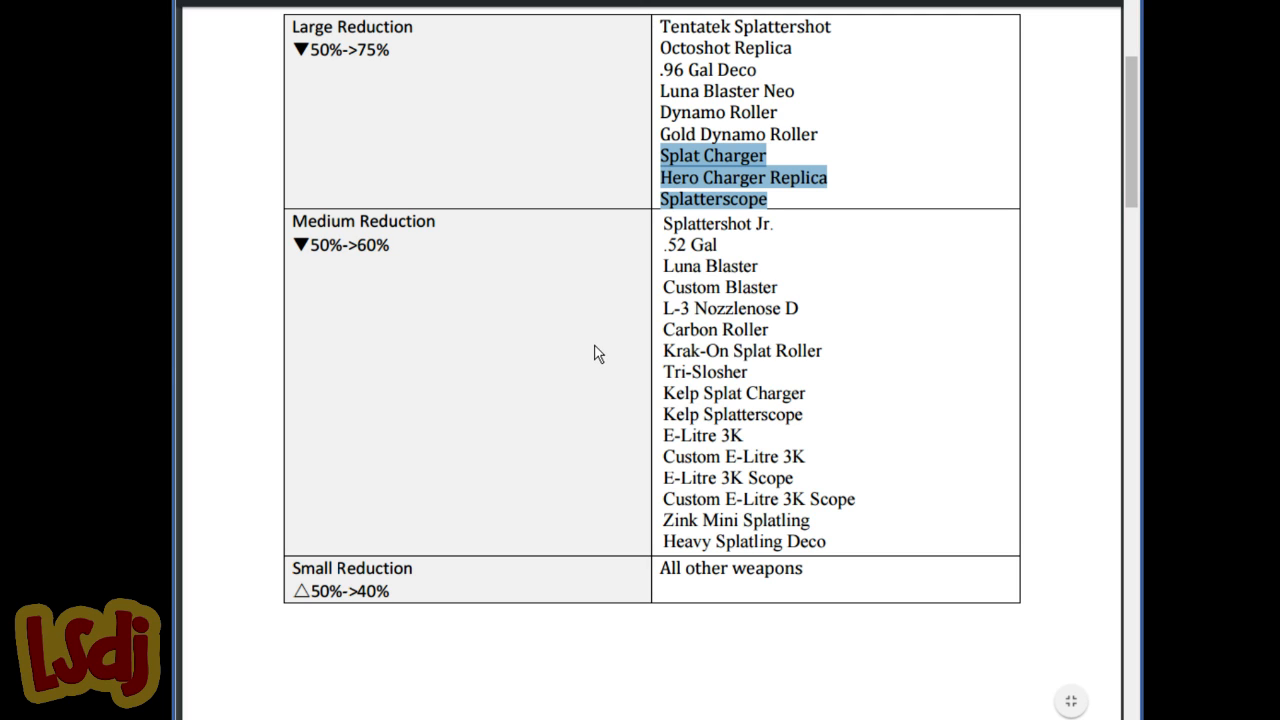
pyautogui.scroll(3)
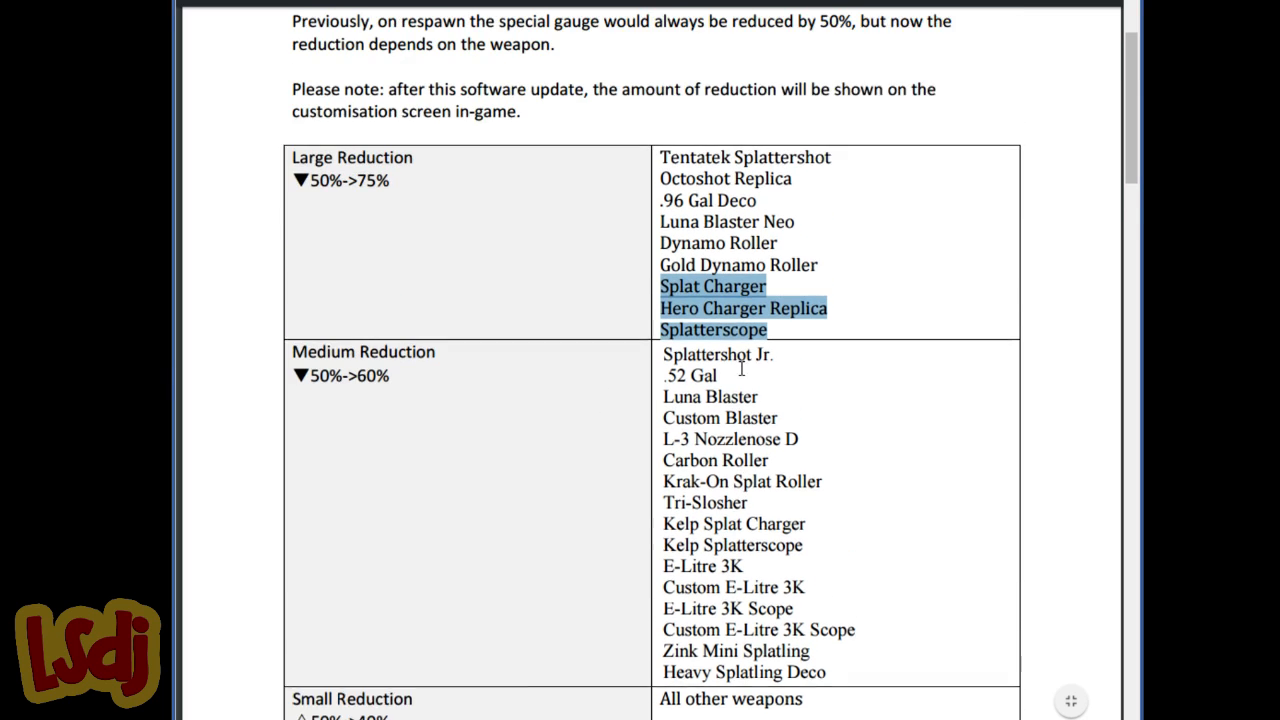
pyautogui.scroll(3)
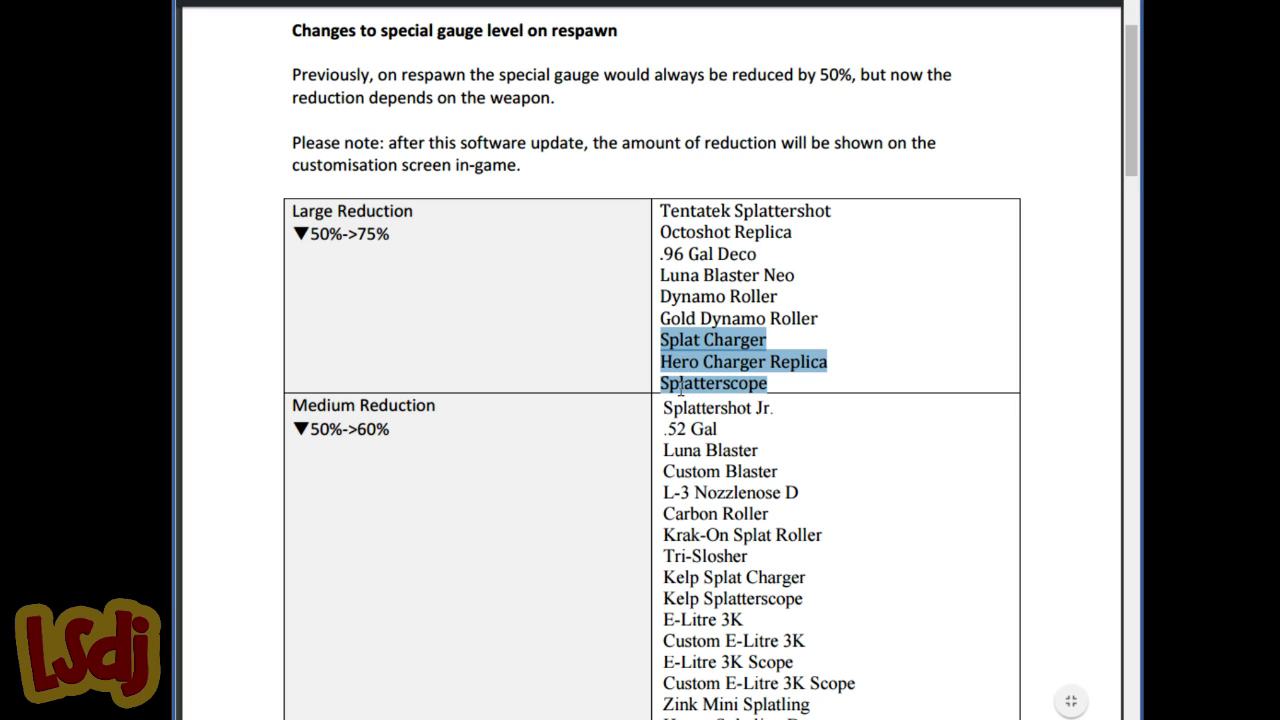
pyautogui.scroll(3)
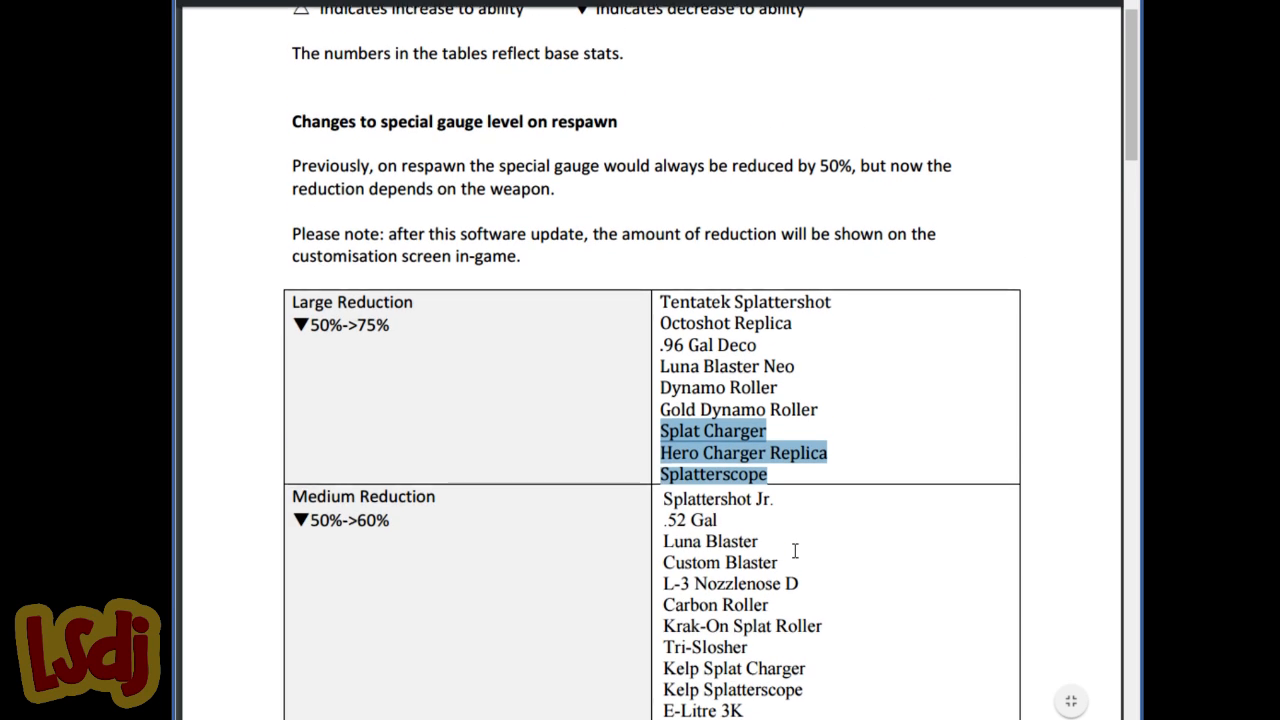
# Scroll to the player performance balance changes table on reduced swim speed
pyautogui.scroll(-3)
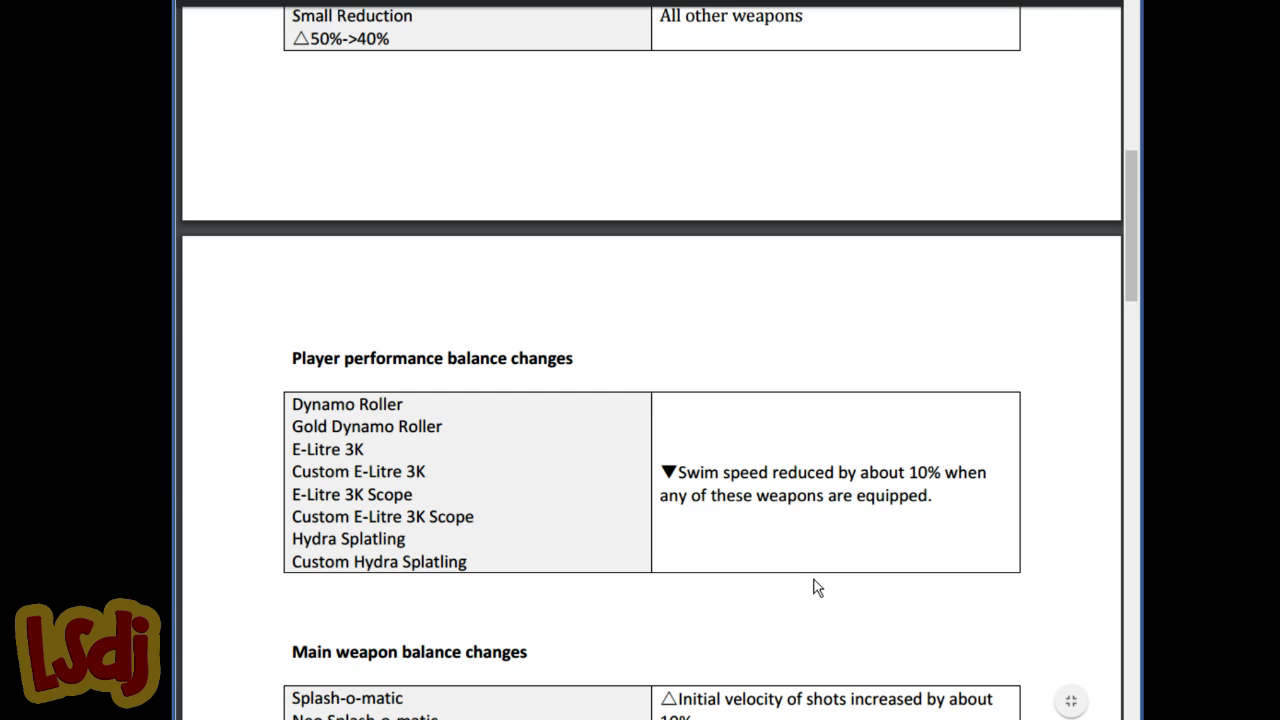
pyautogui.scroll(-3)
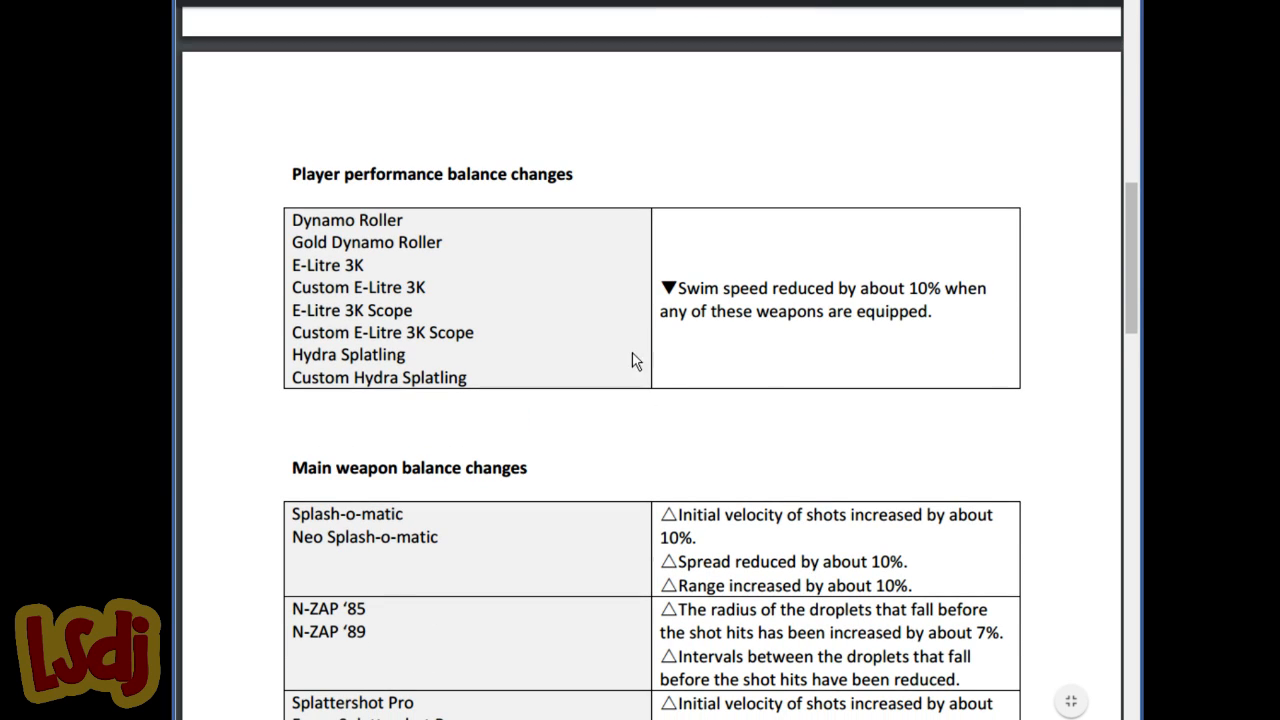
pyautogui.moveTo(672, 318)
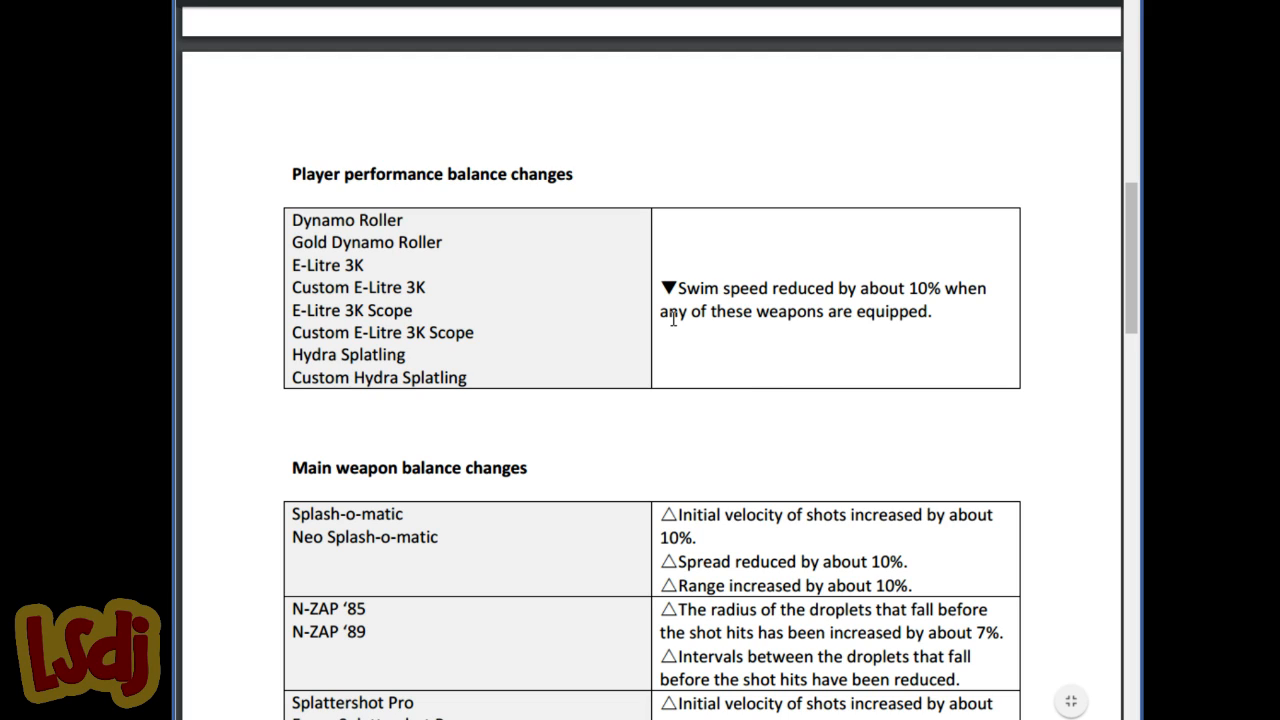
pyautogui.moveTo(840, 372)
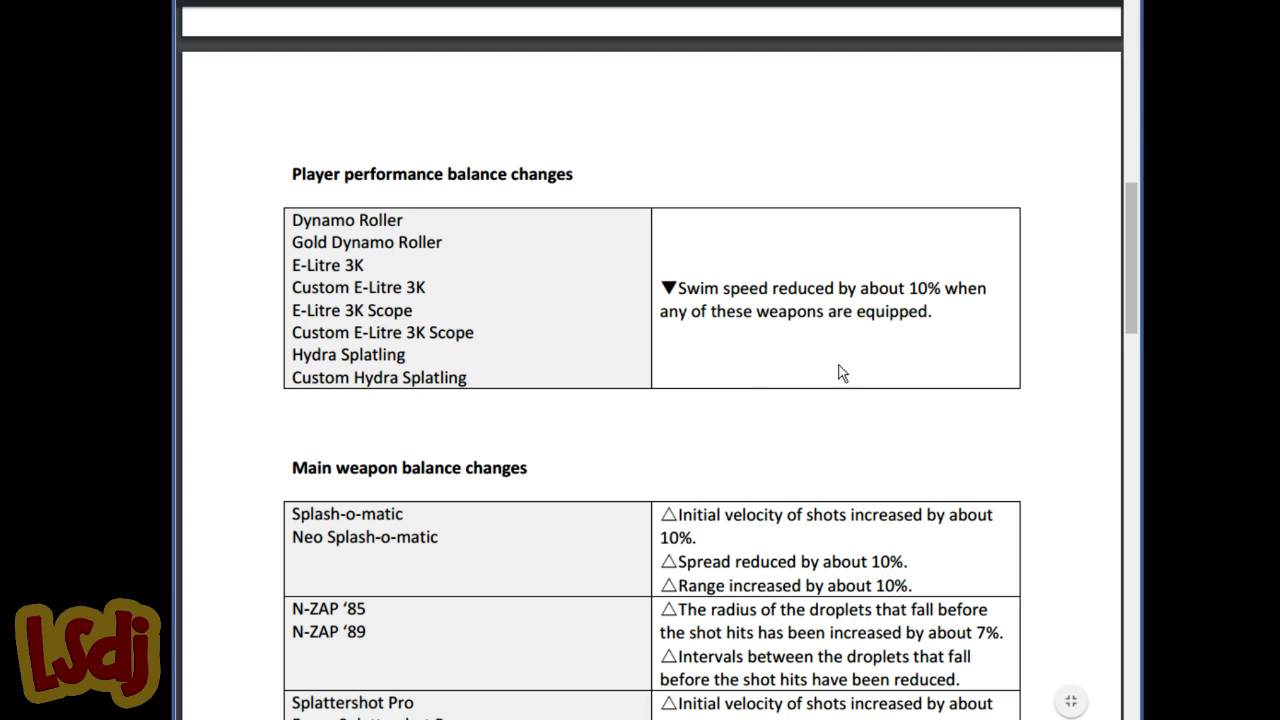
pyautogui.moveTo(830, 468)
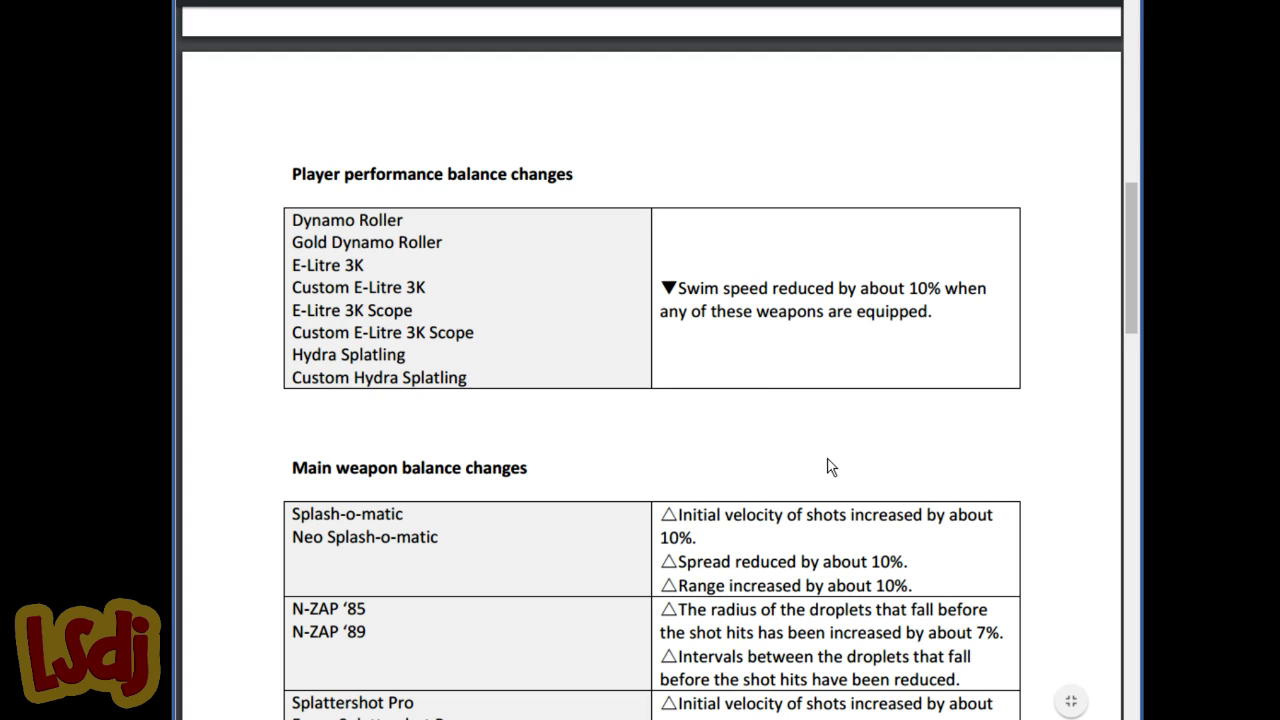
pyautogui.moveTo(388, 396)
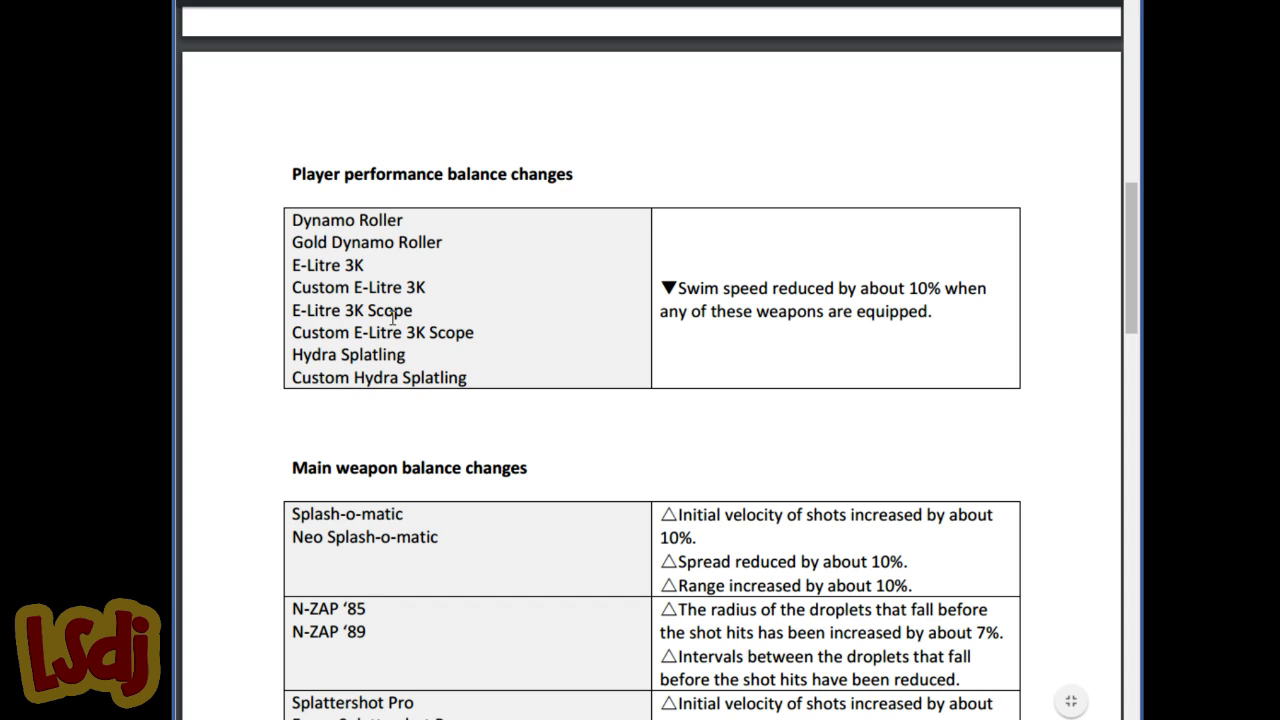
pyautogui.moveTo(424, 322)
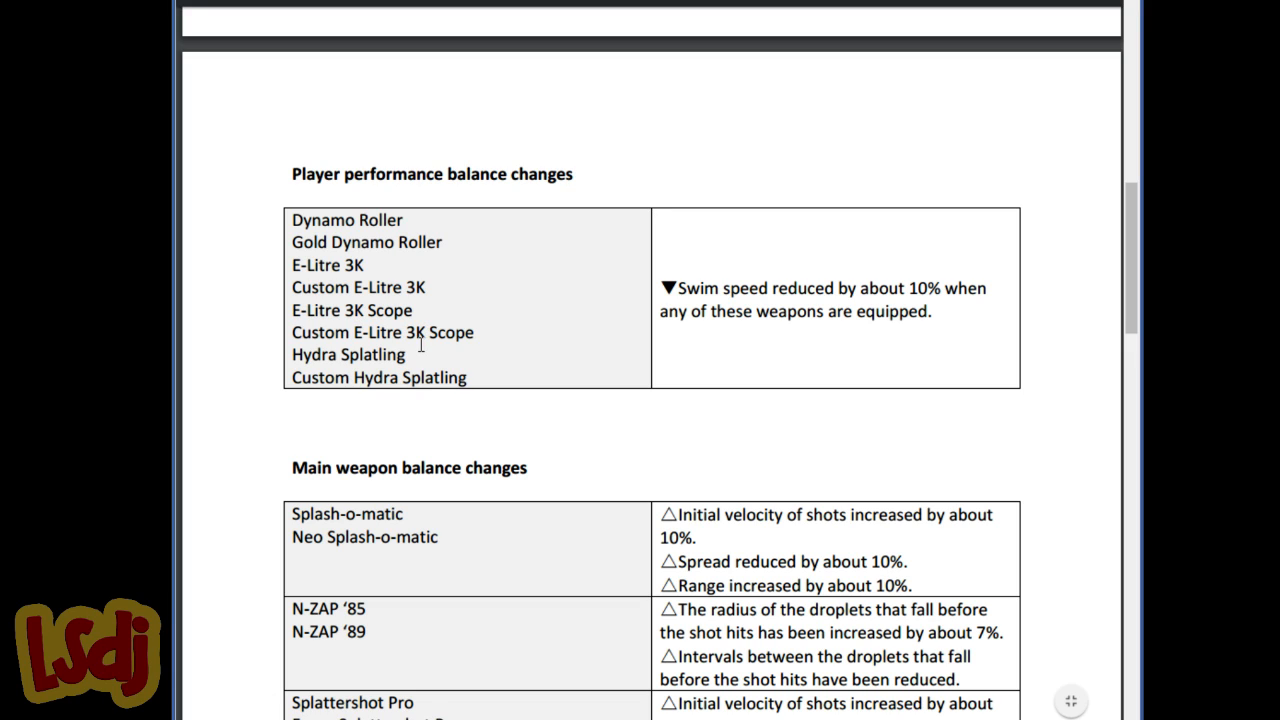
pyautogui.moveTo(420, 376)
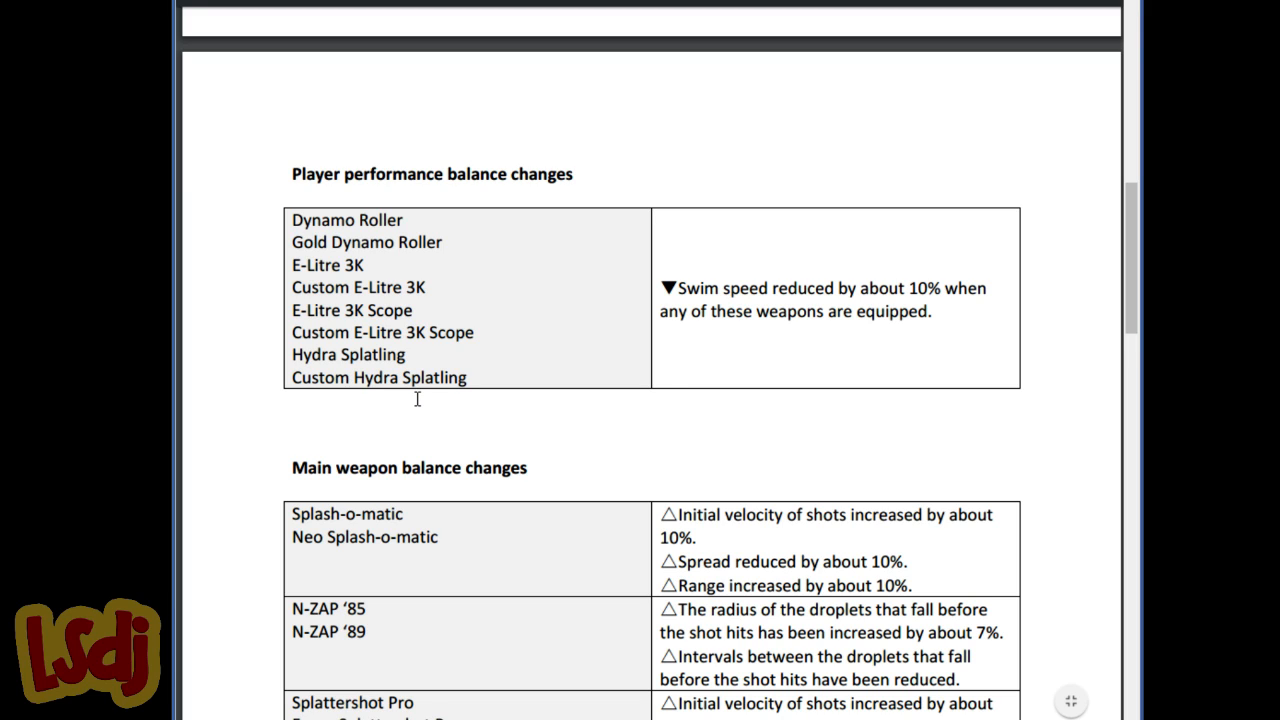
pyautogui.moveTo(520, 516)
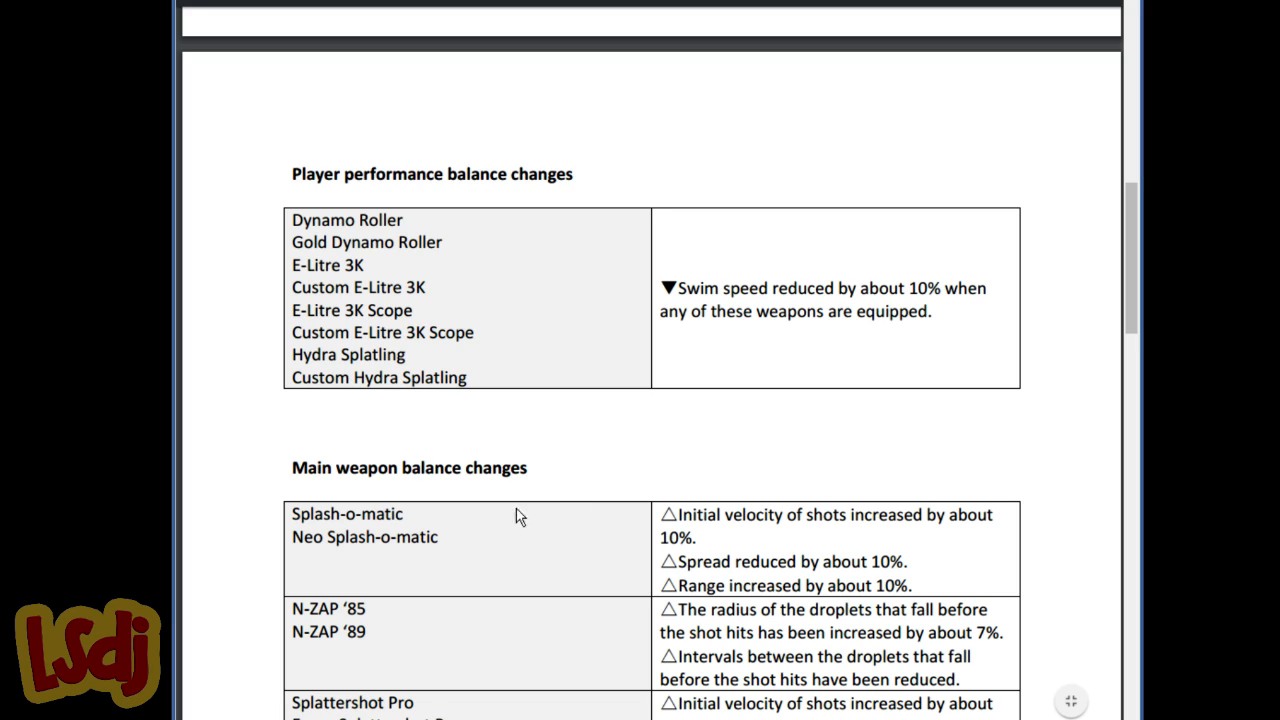
pyautogui.moveTo(530, 442)
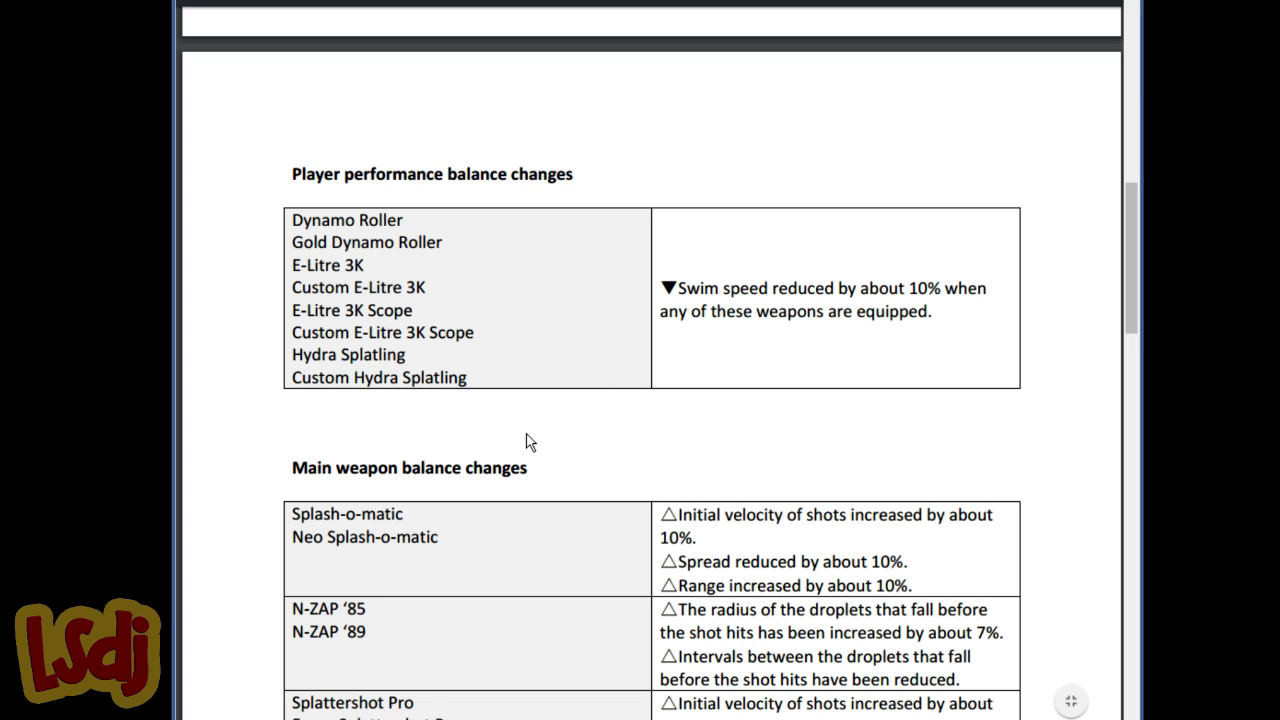
pyautogui.moveTo(520, 442)
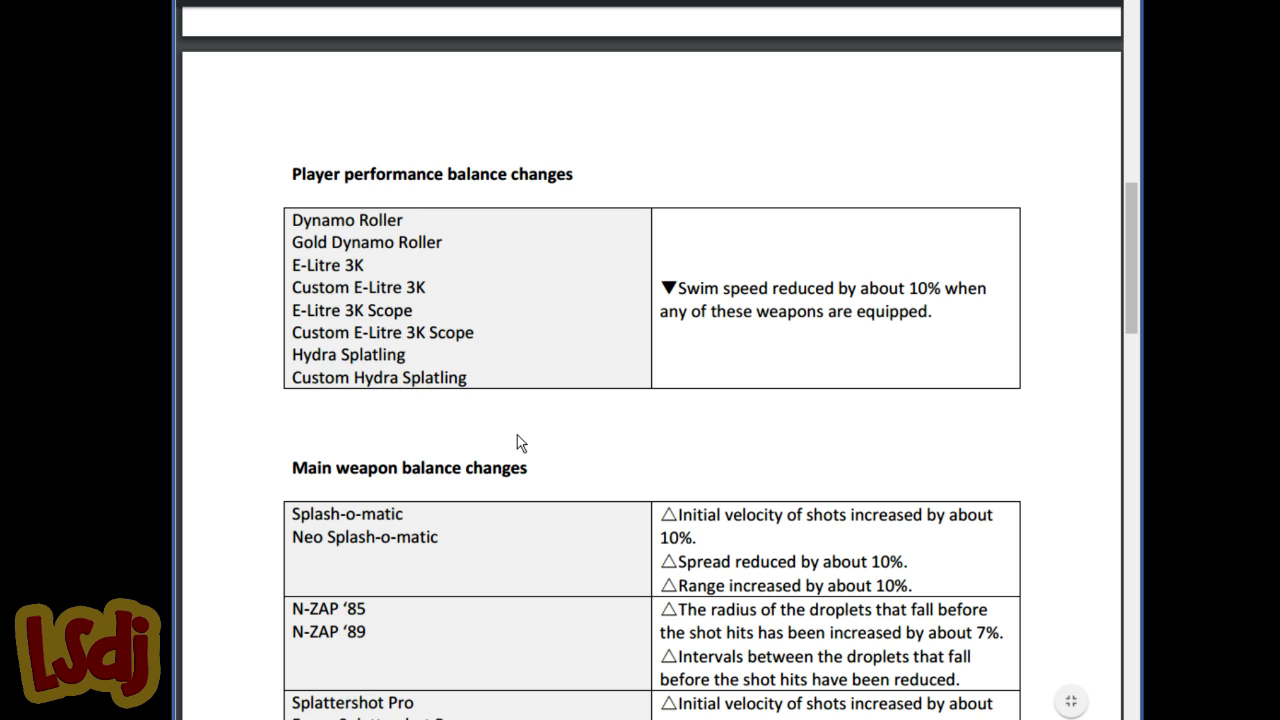
# Mark the Splash-o-matic 'Spread reduced' and 'Range increased by about 10%' lines
pyautogui.scroll(-3)
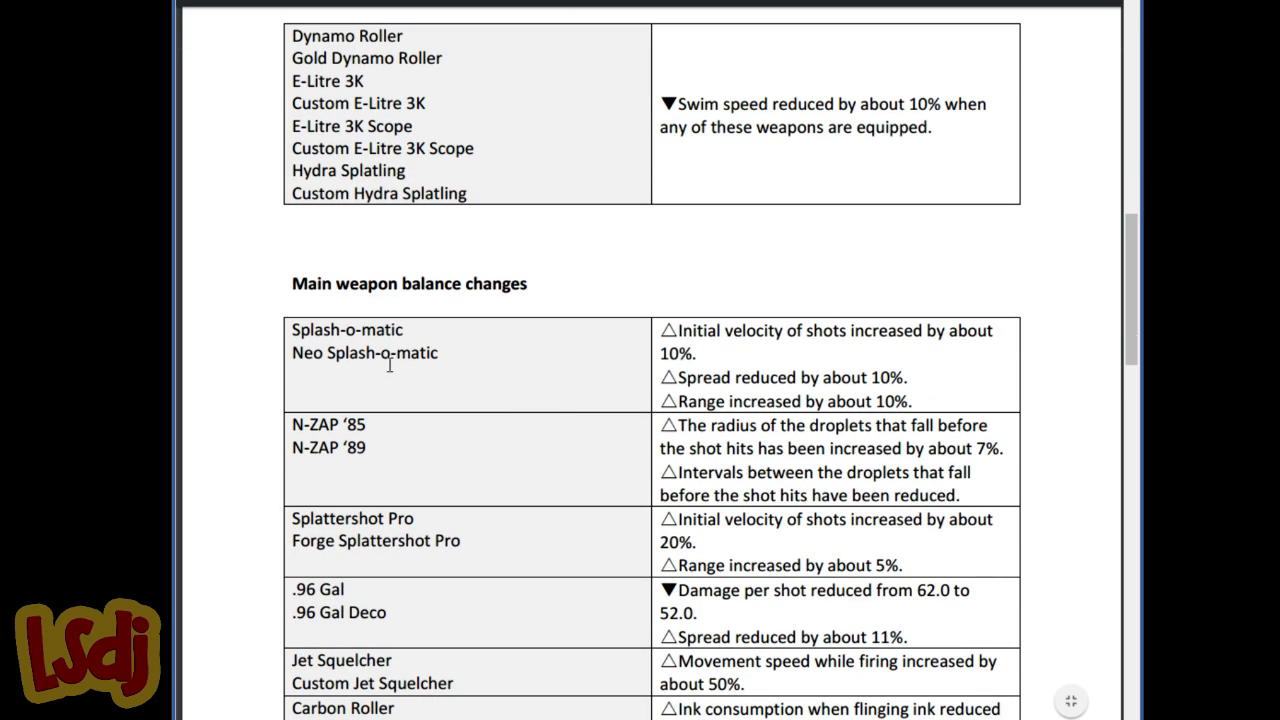
pyautogui.scroll(-3)
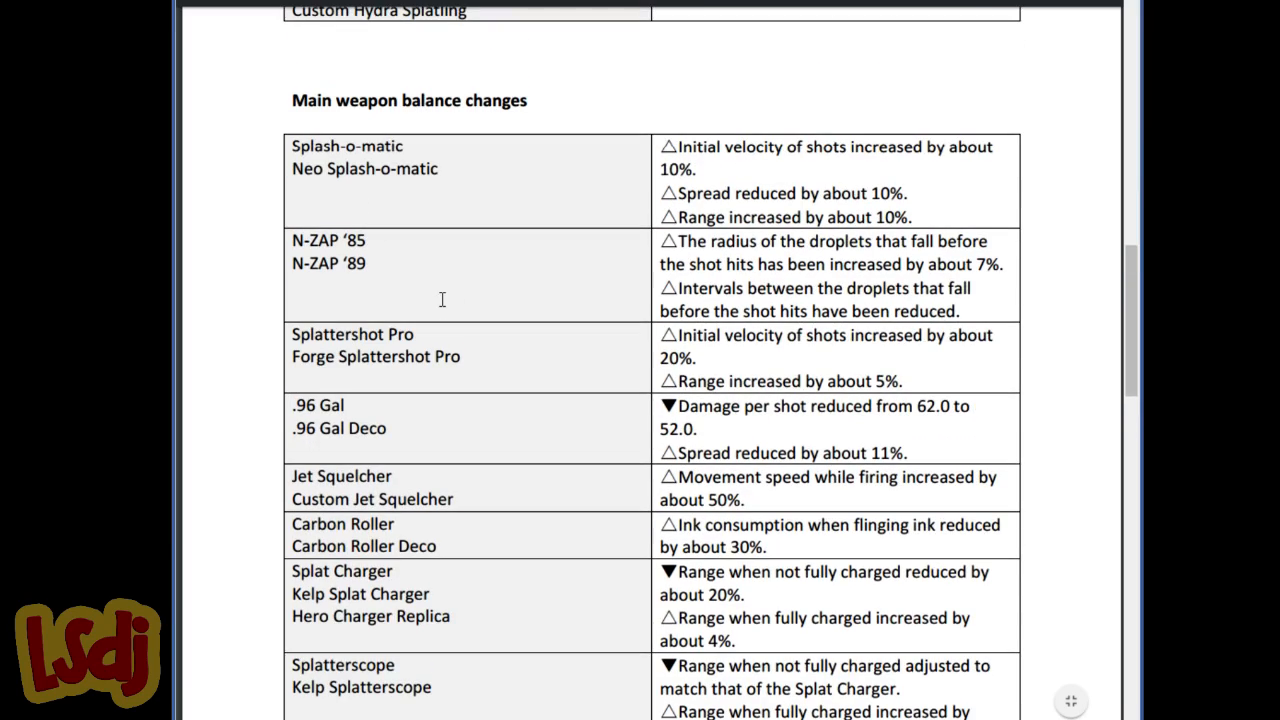
pyautogui.scroll(3)
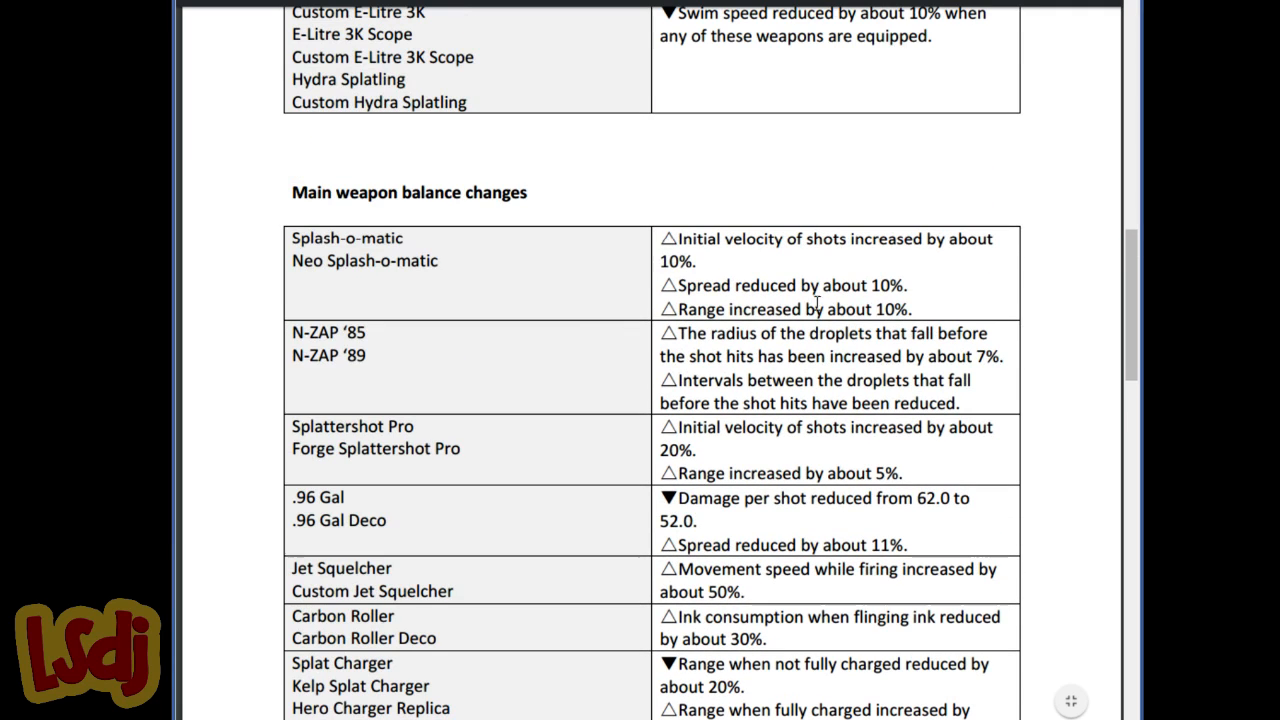
pyautogui.moveTo(736, 272)
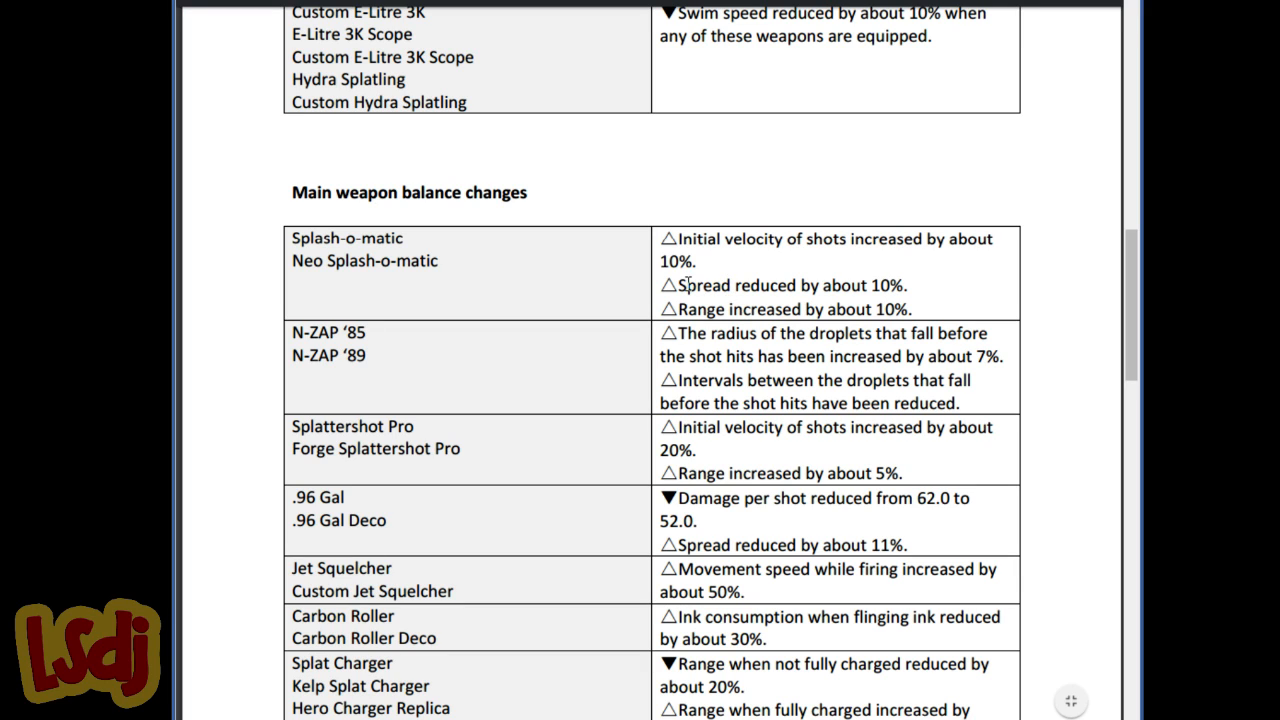
pyautogui.moveTo(736, 284); pyautogui.dragTo(900, 284)
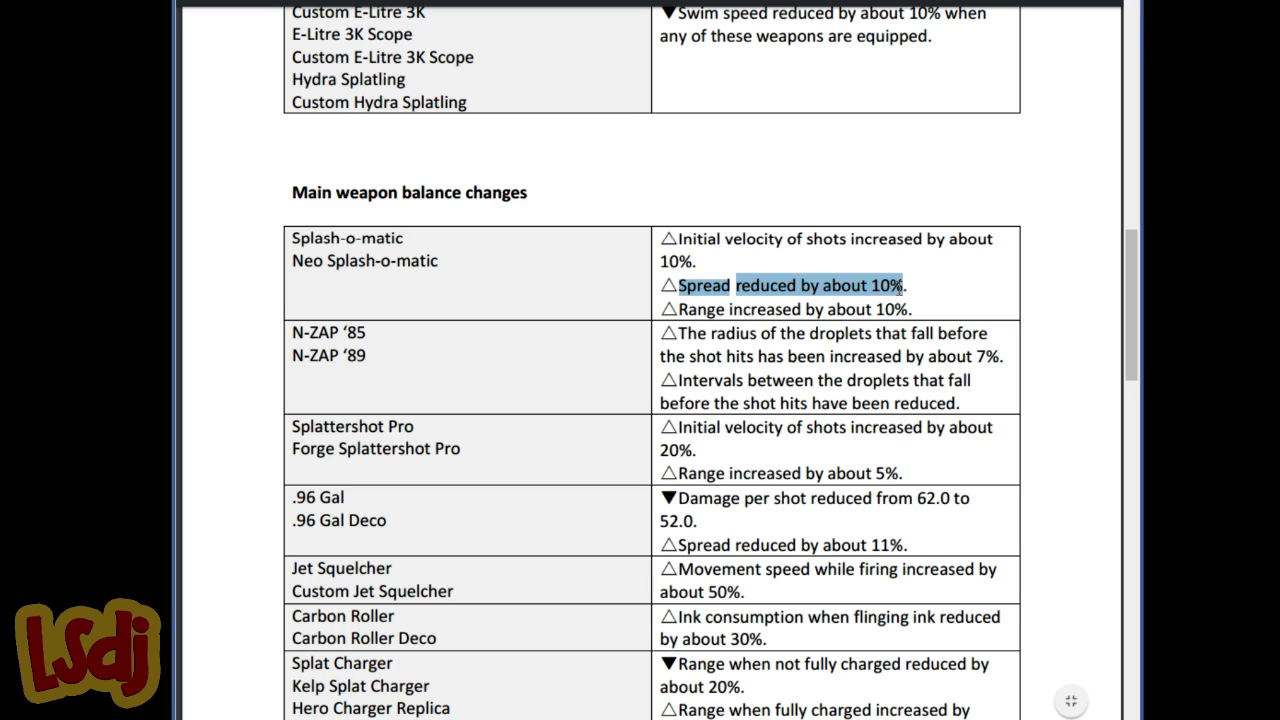
pyautogui.click(856, 300)
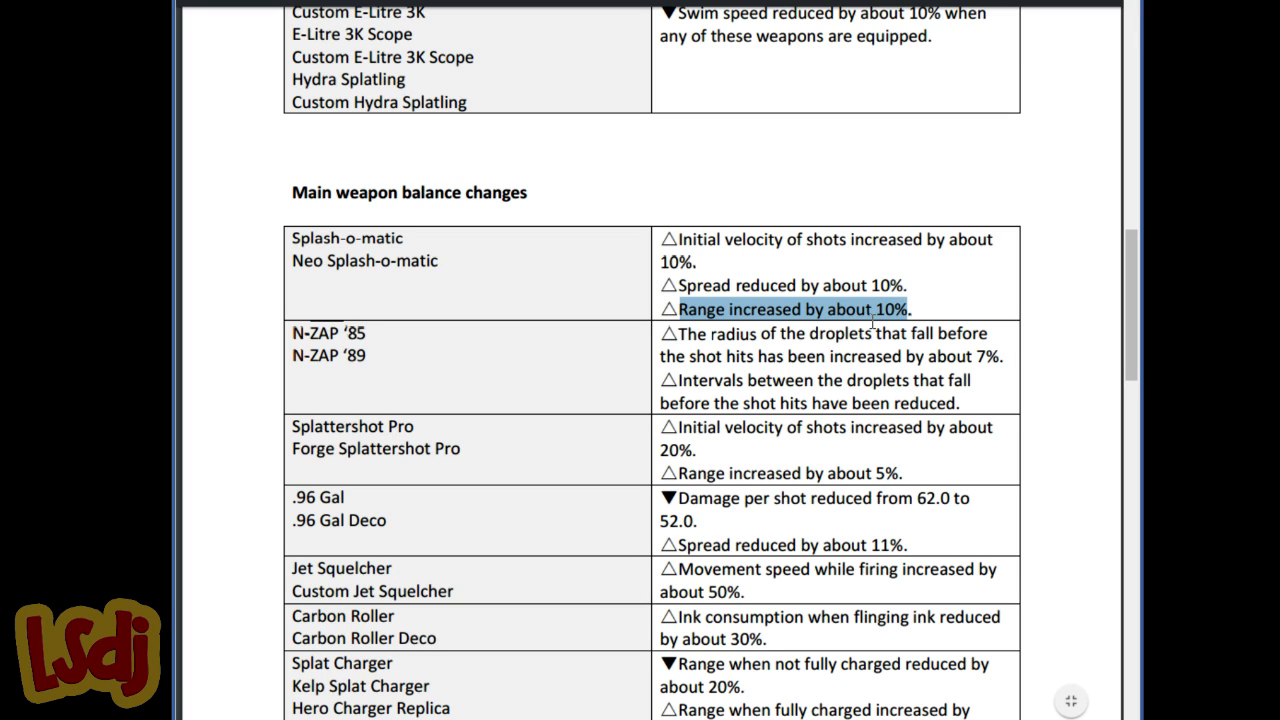
pyautogui.moveTo(850, 330)
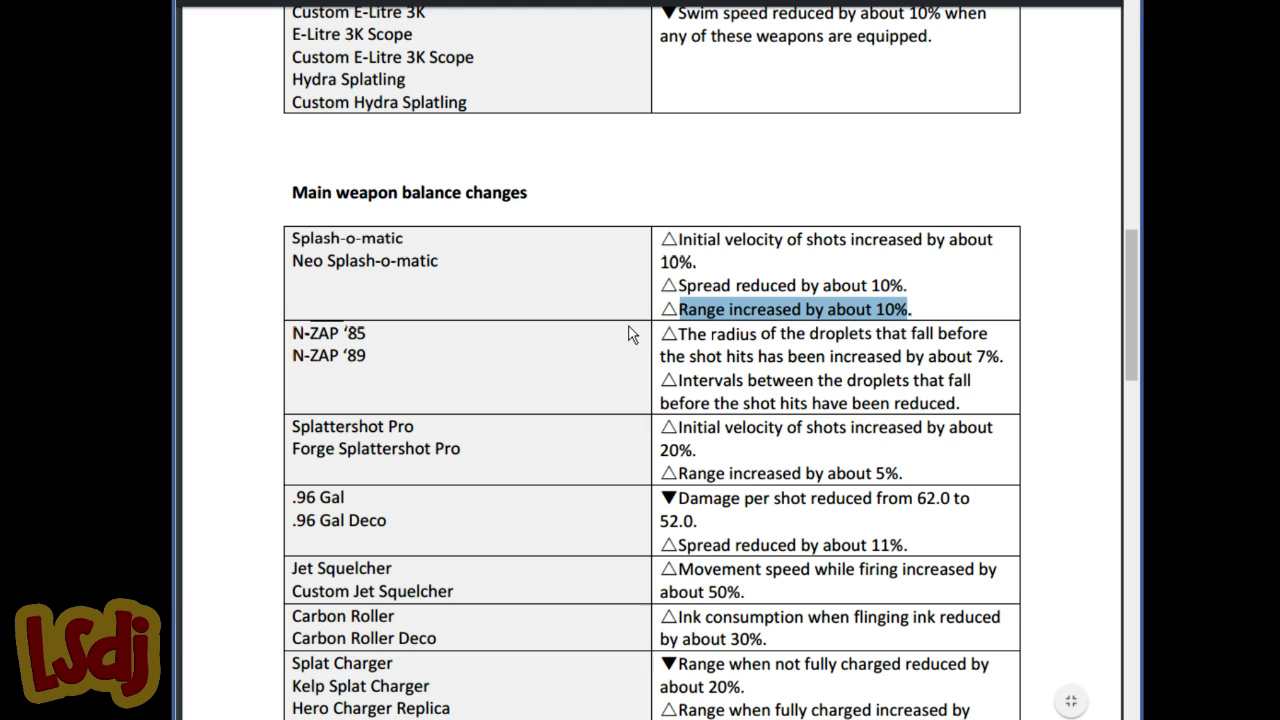
pyautogui.moveTo(390, 248)
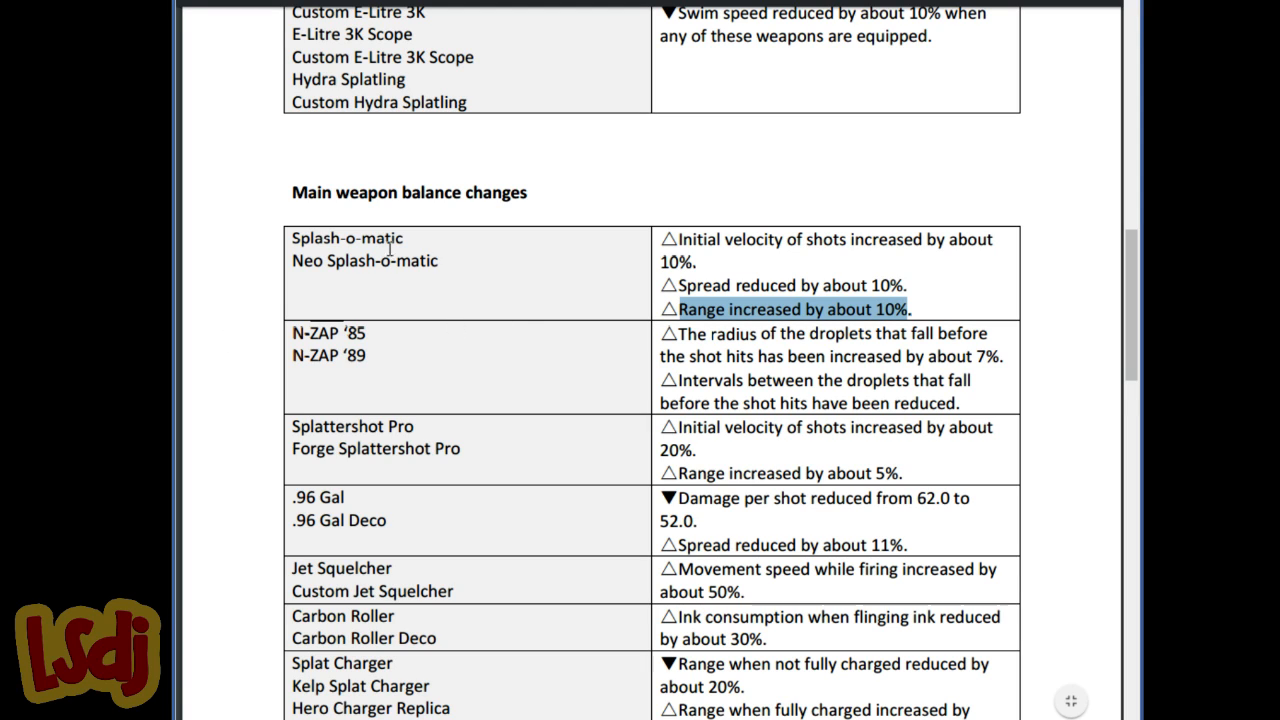
pyautogui.moveTo(488, 476)
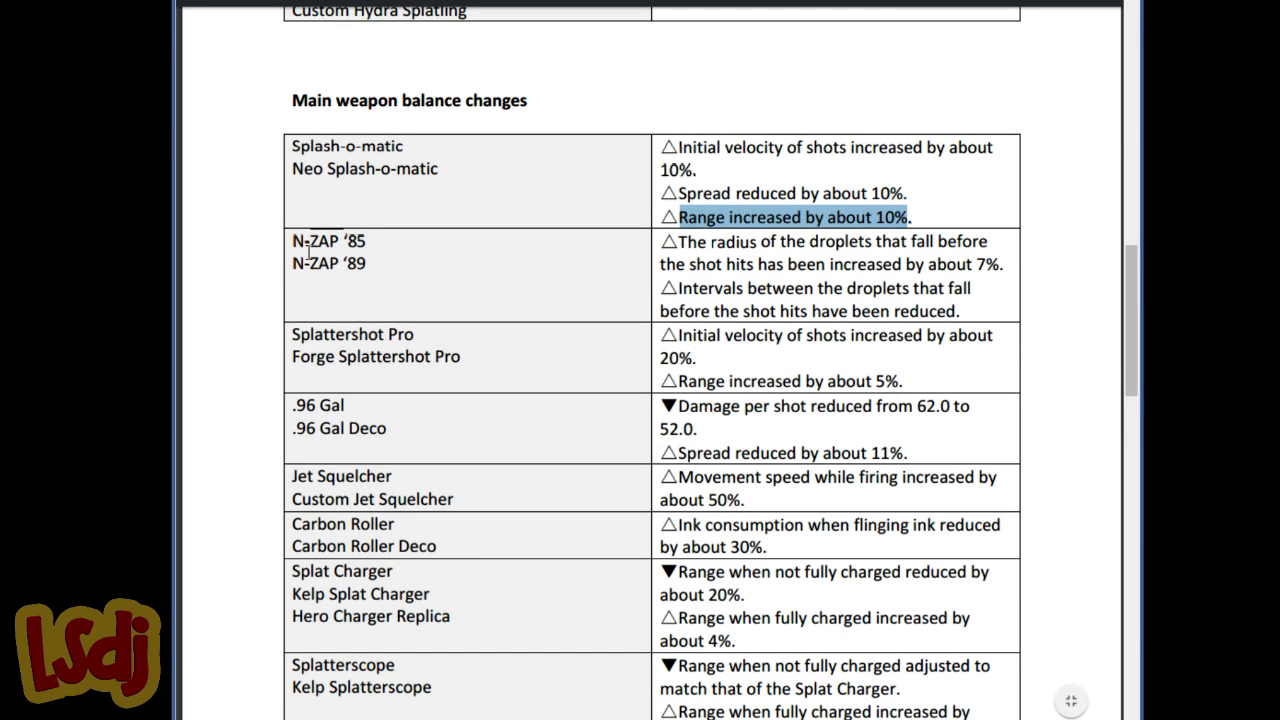
pyautogui.moveTo(576, 252)
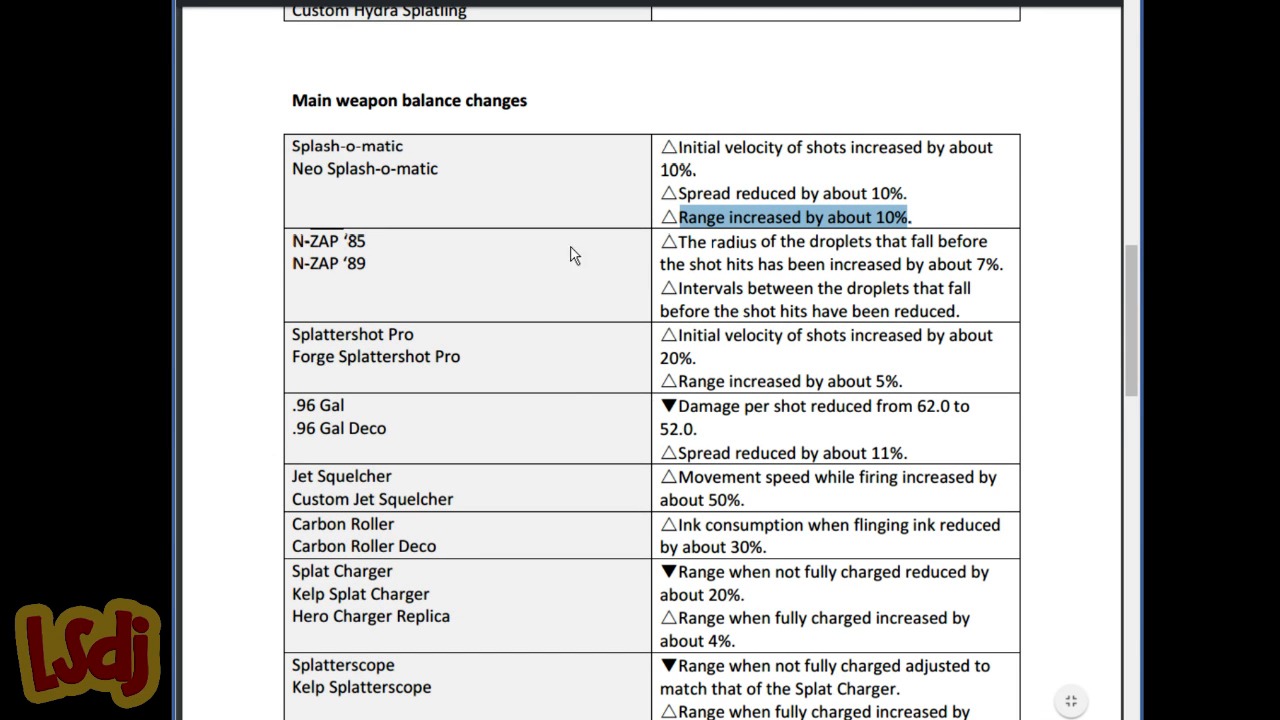
pyautogui.moveTo(926, 280)
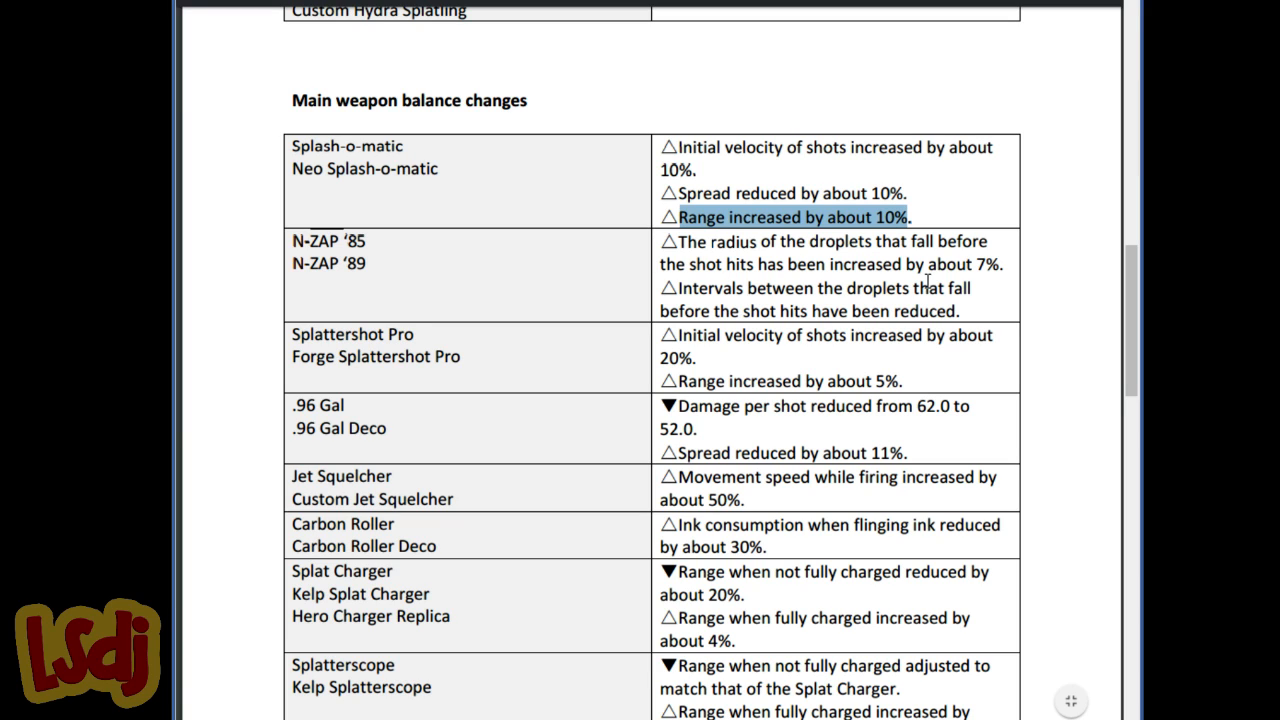
pyautogui.moveTo(908, 292)
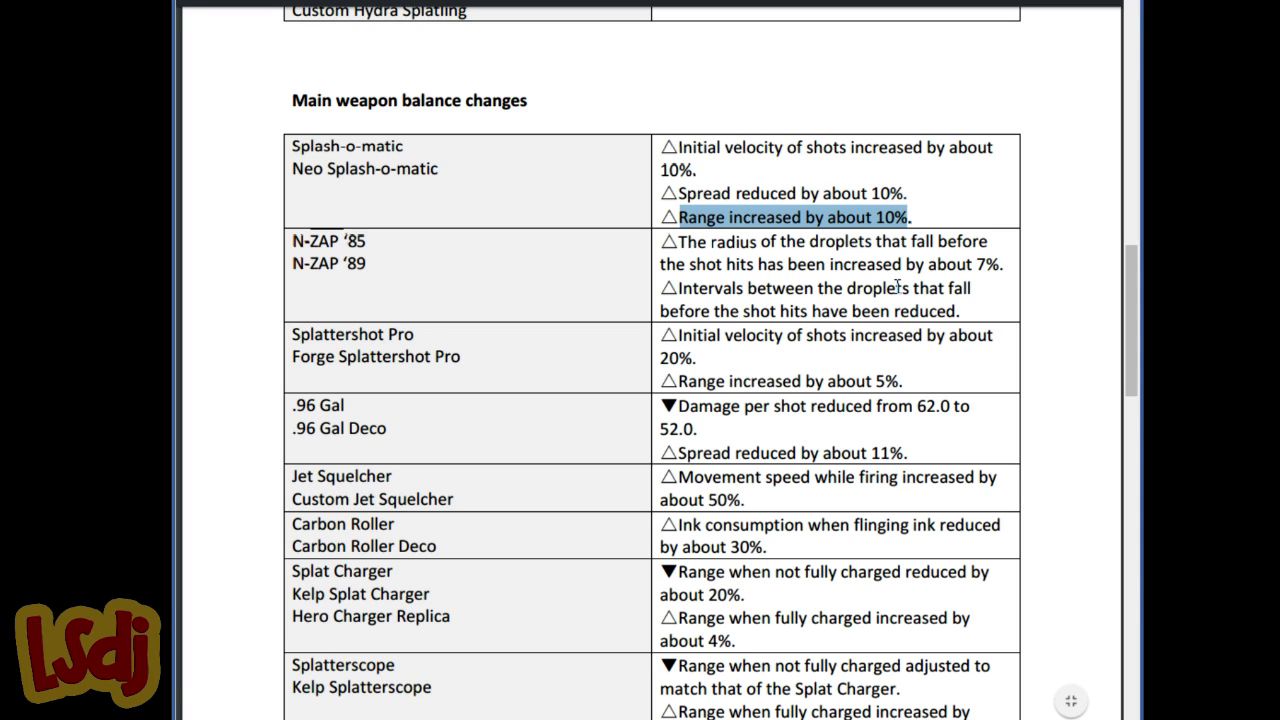
pyautogui.moveTo(852, 276)
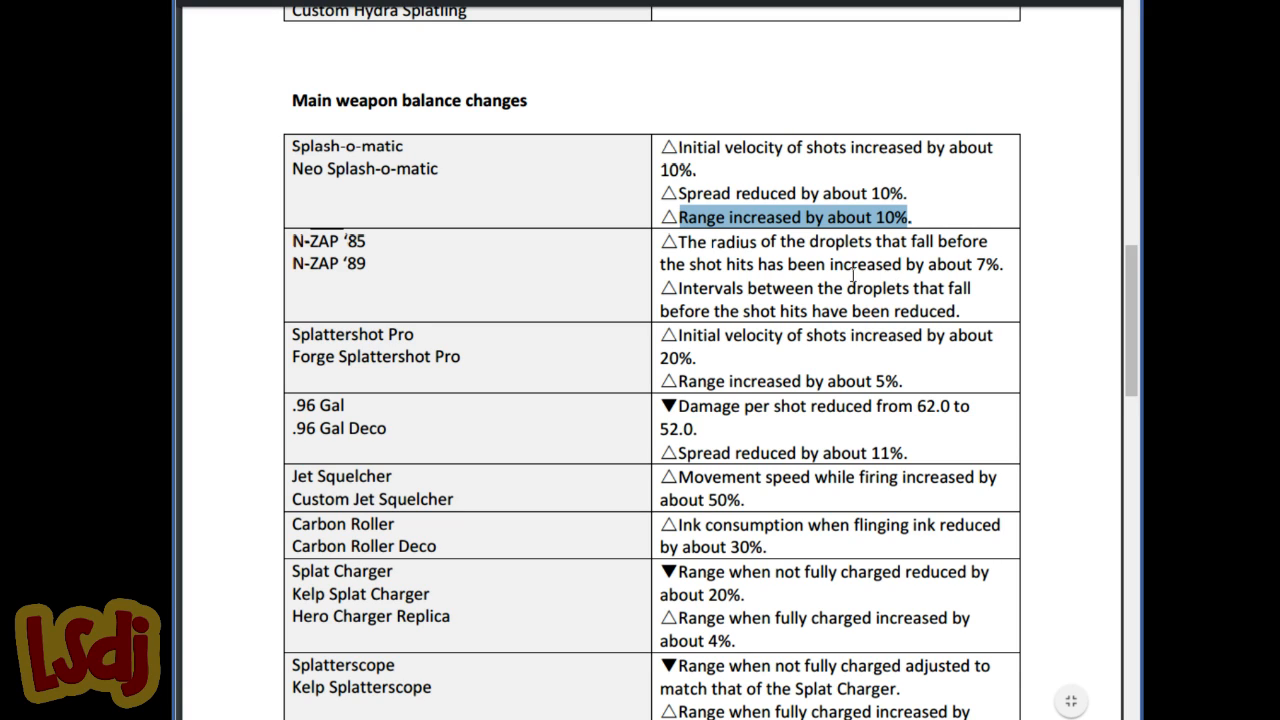
pyautogui.moveTo(348, 264)
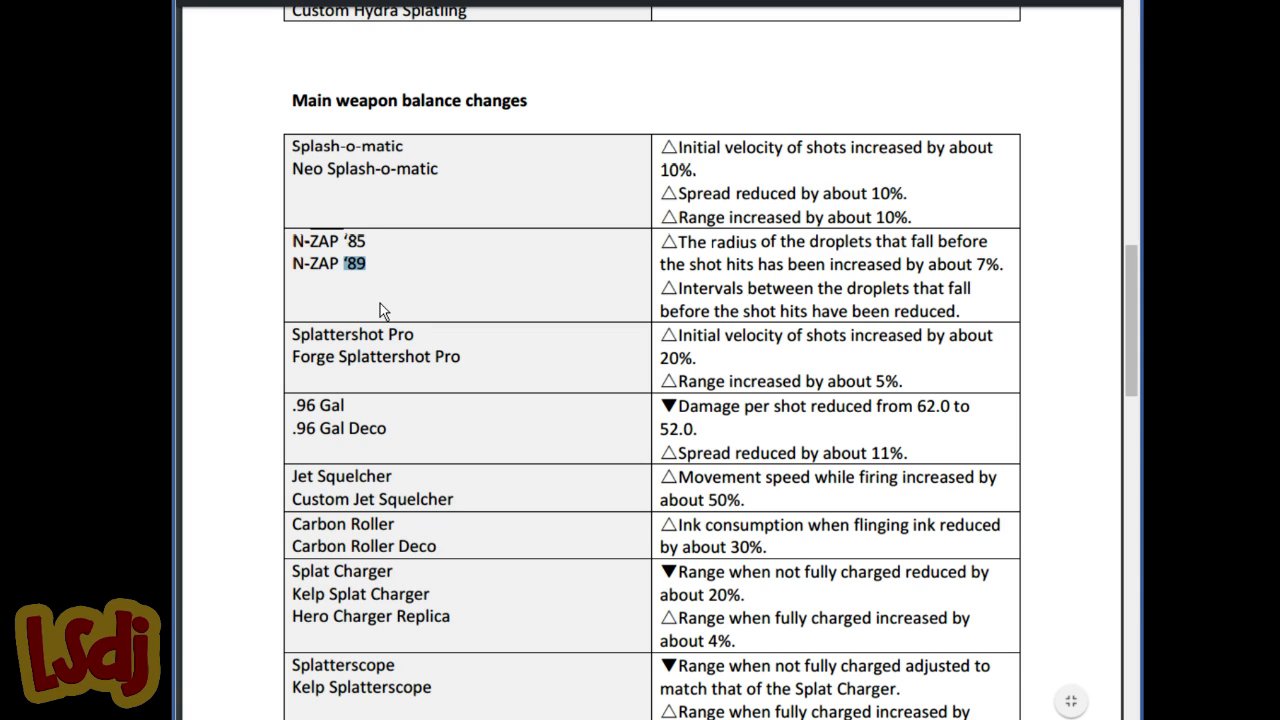
pyautogui.moveTo(318, 240)
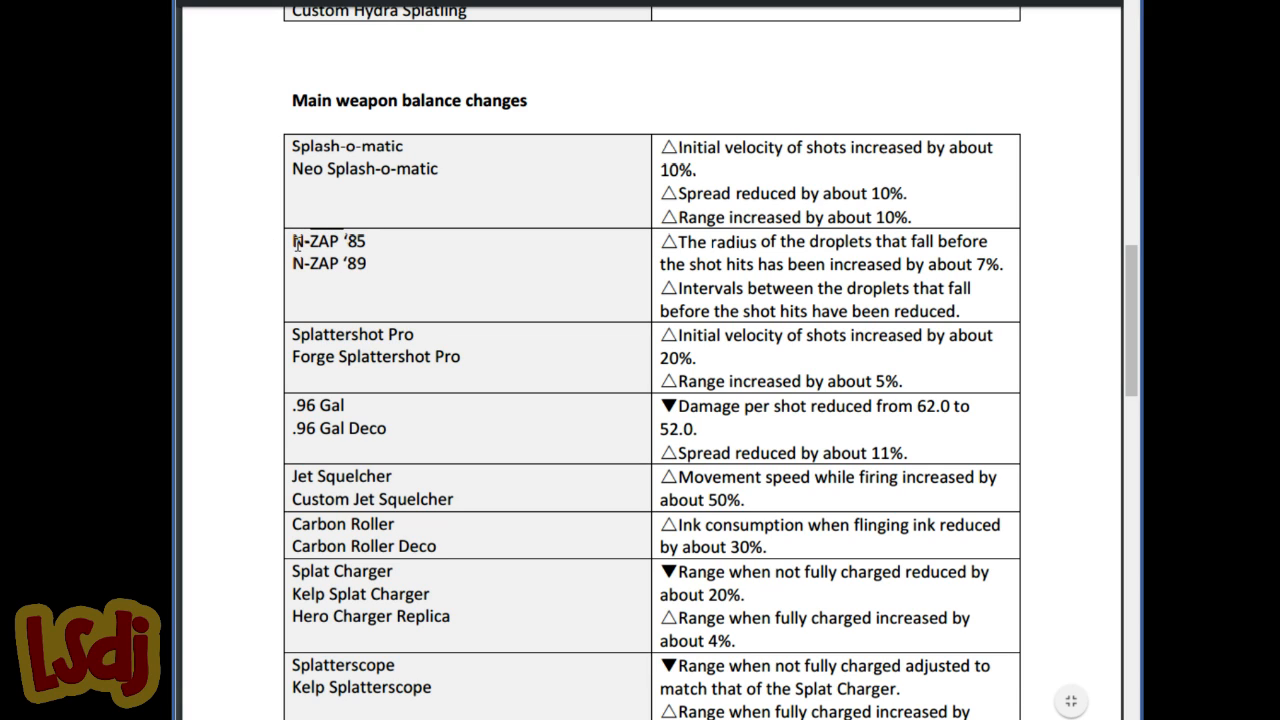
pyautogui.moveTo(420, 276)
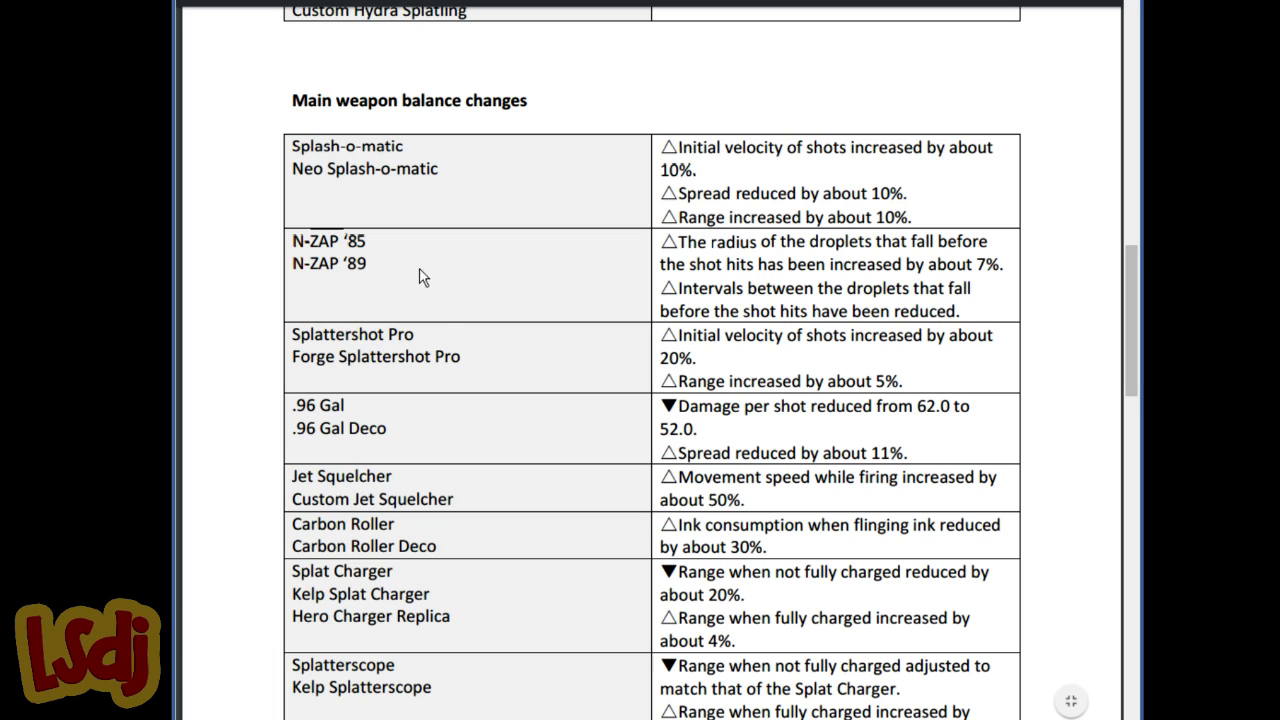
pyautogui.moveTo(380, 328)
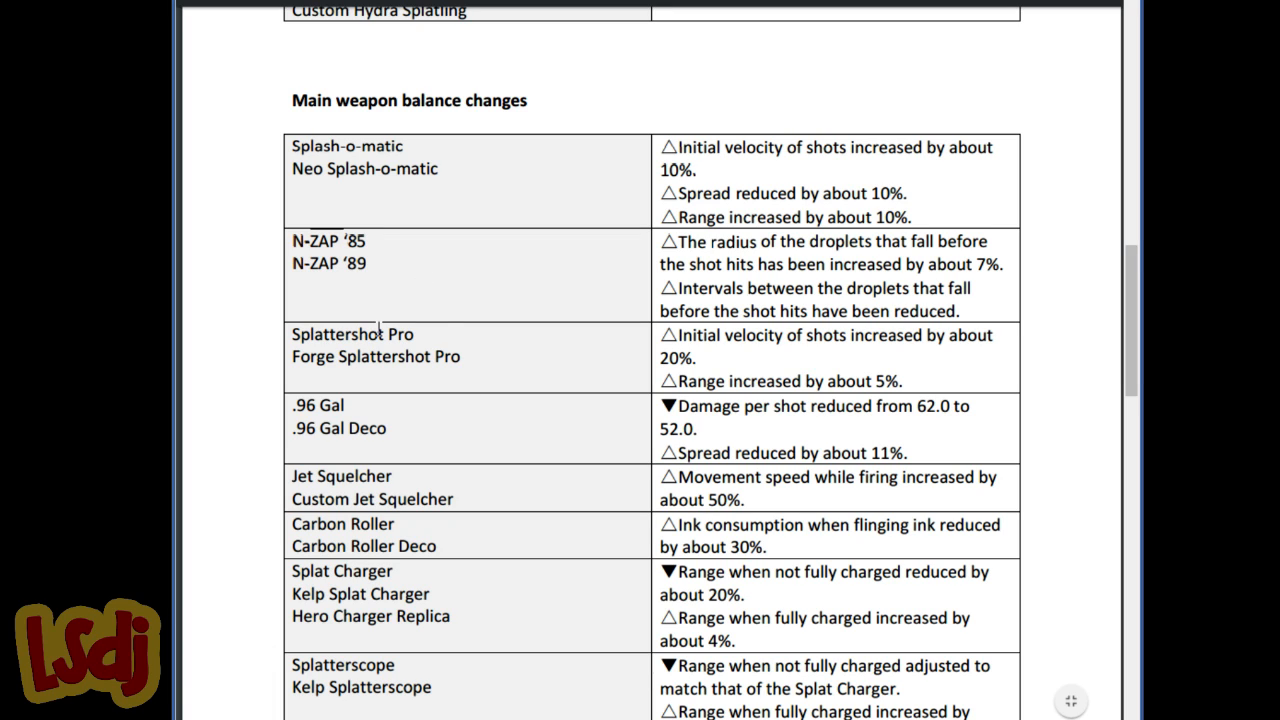
pyautogui.moveTo(440, 362)
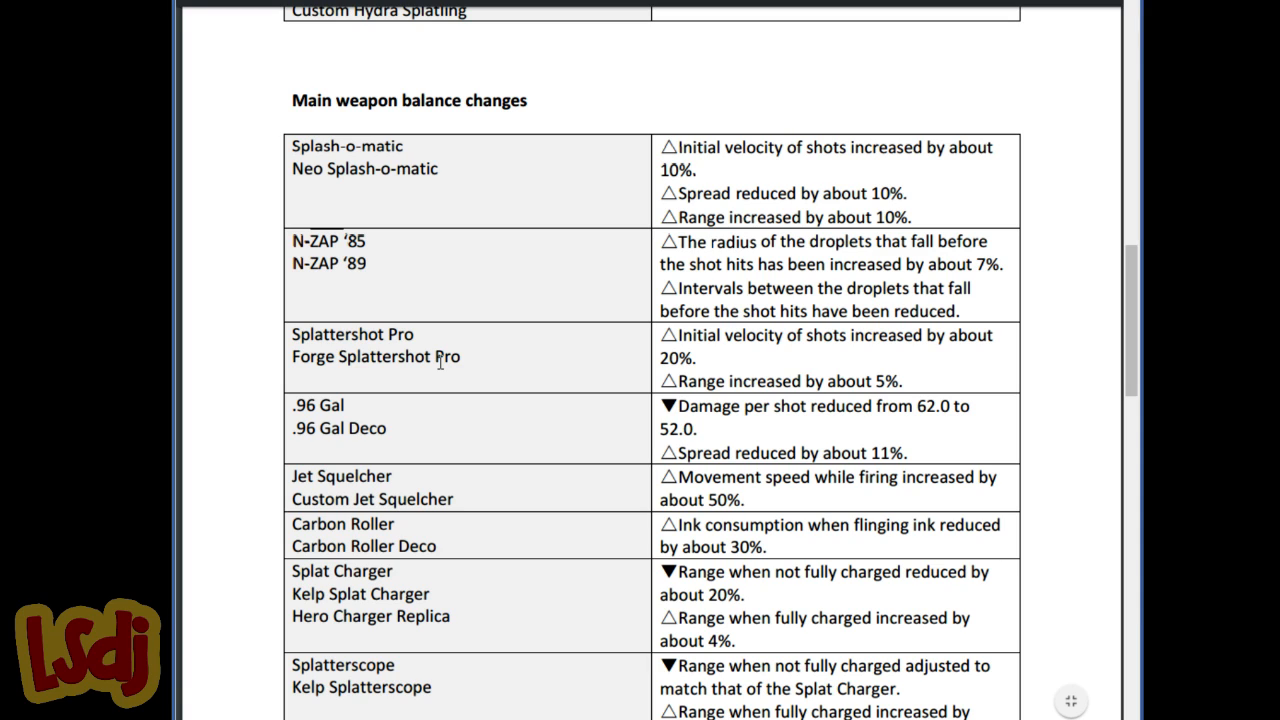
pyautogui.moveTo(538, 380)
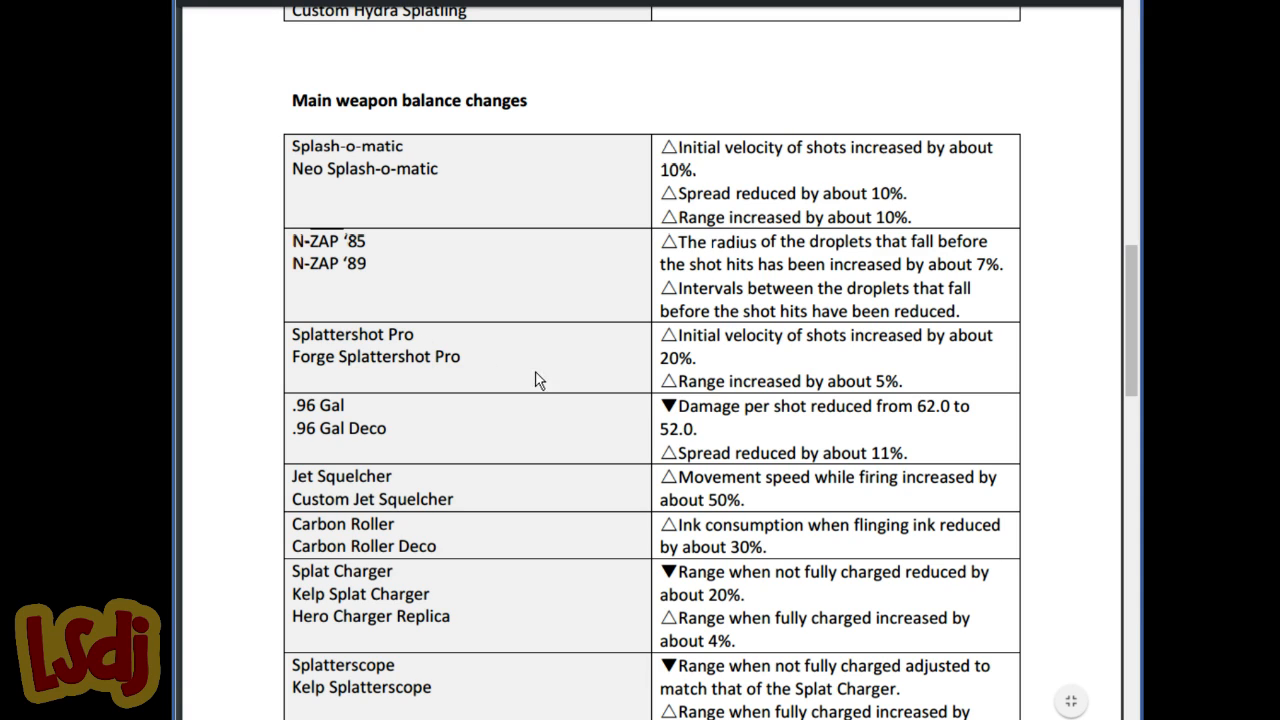
pyautogui.moveTo(842, 376)
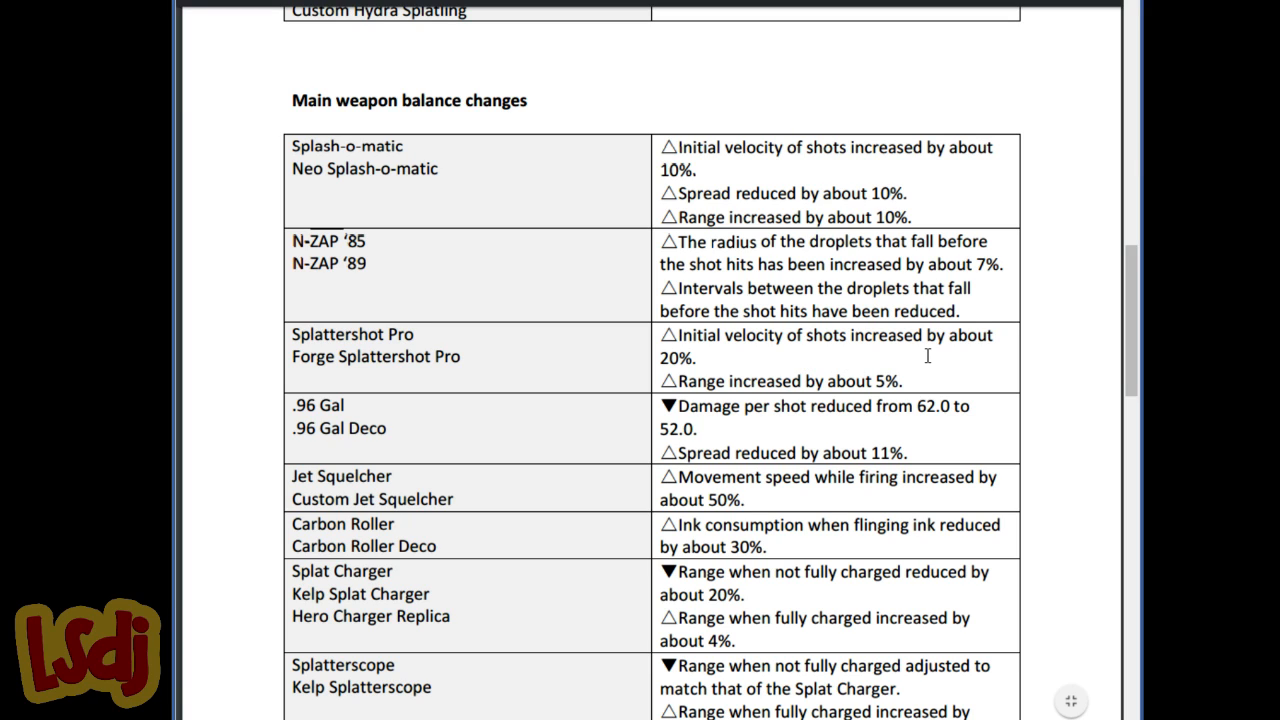
pyautogui.moveTo(688, 344)
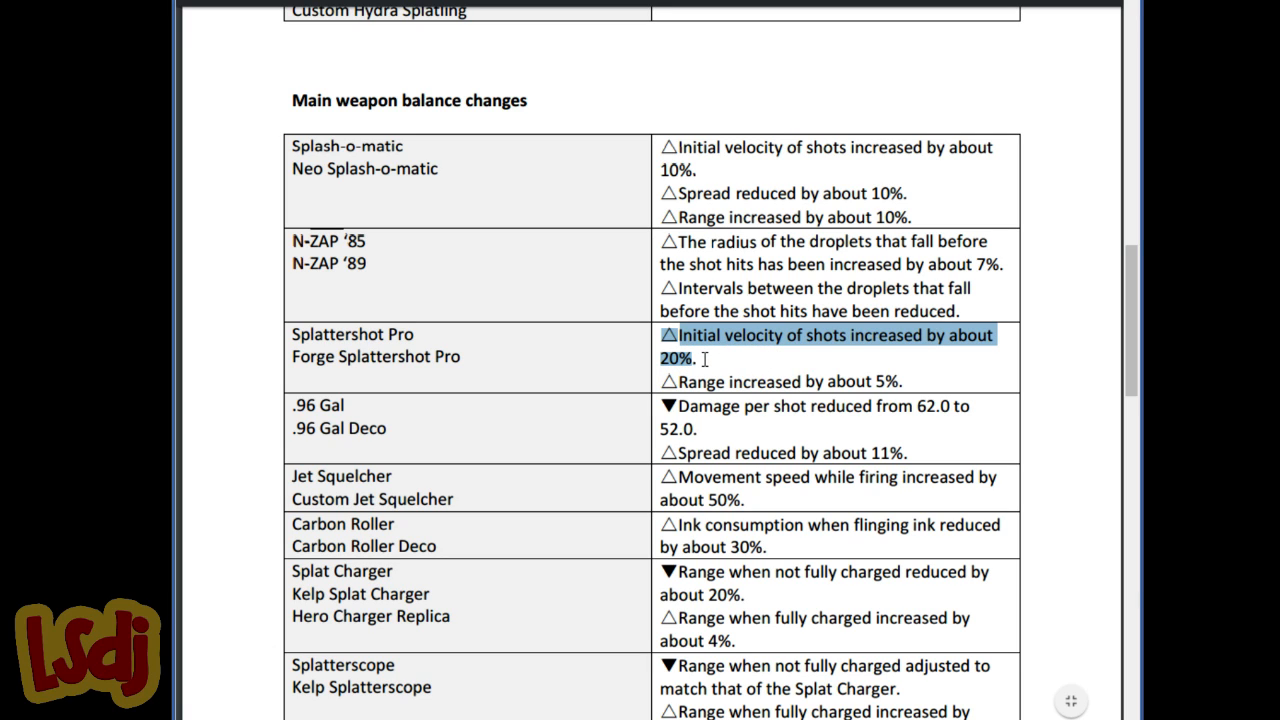
pyautogui.moveTo(712, 352)
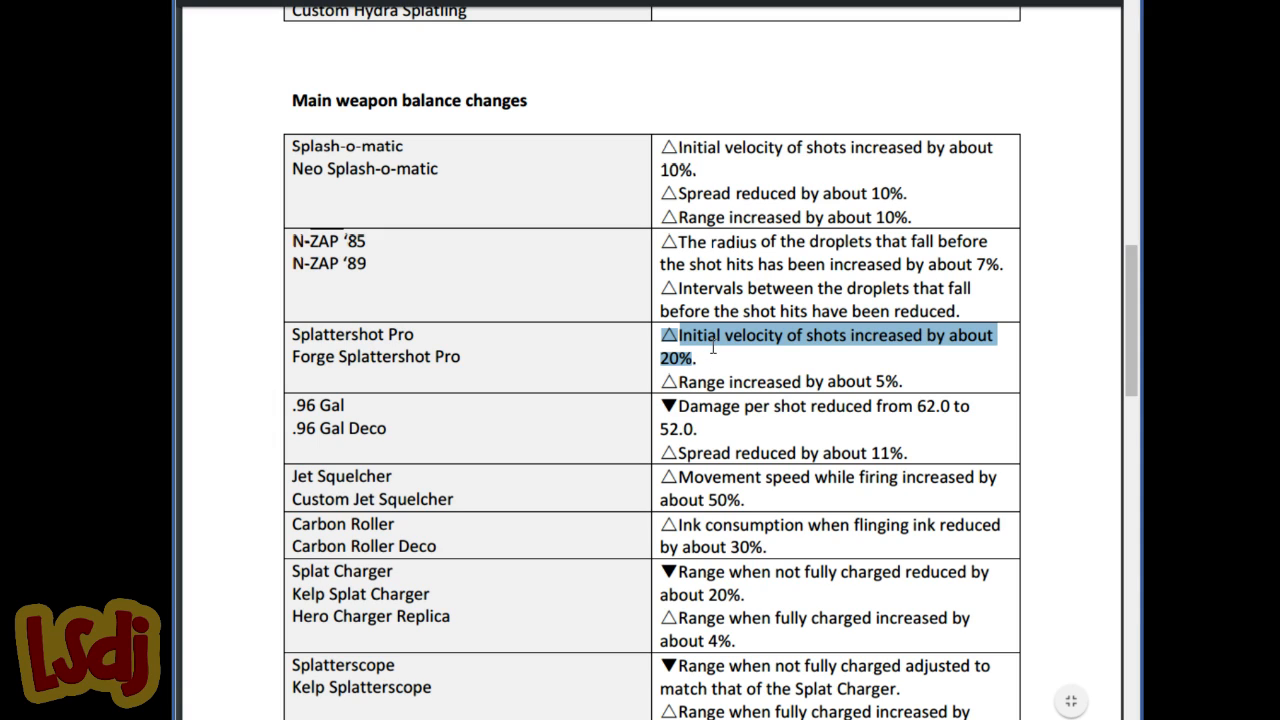
pyautogui.moveTo(712, 336)
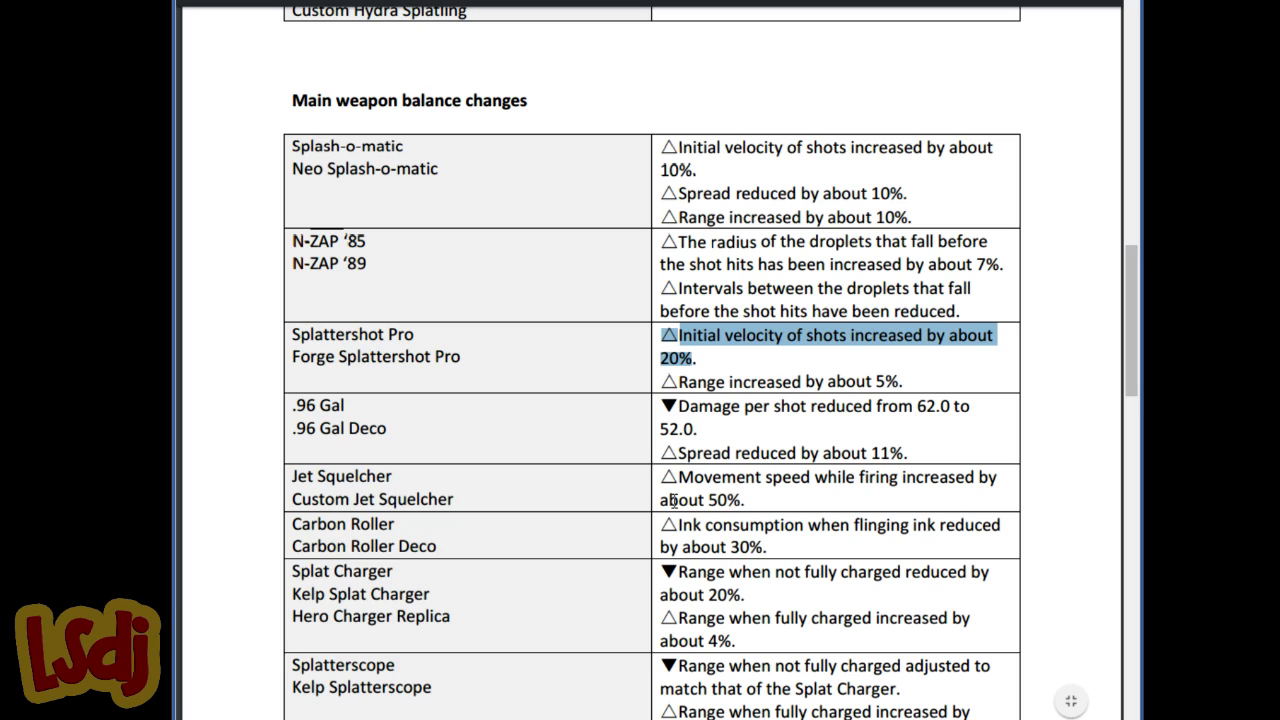
pyautogui.moveTo(672, 498)
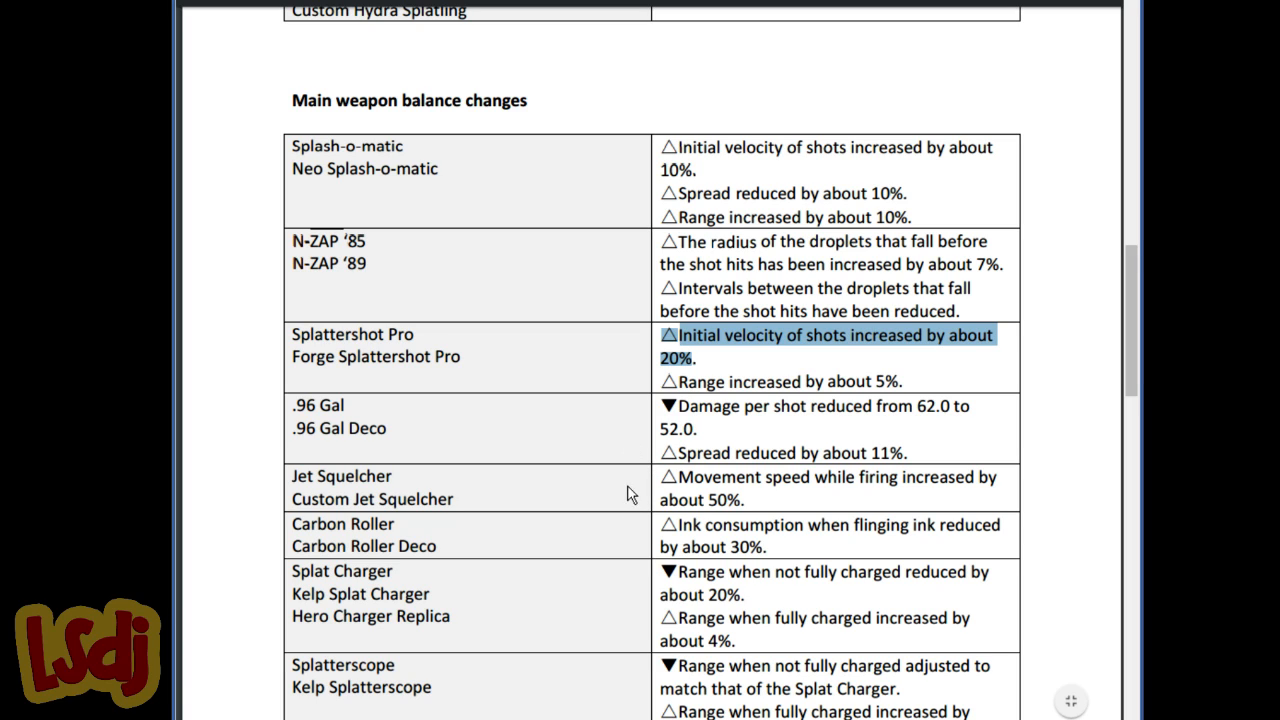
pyautogui.moveTo(708, 400)
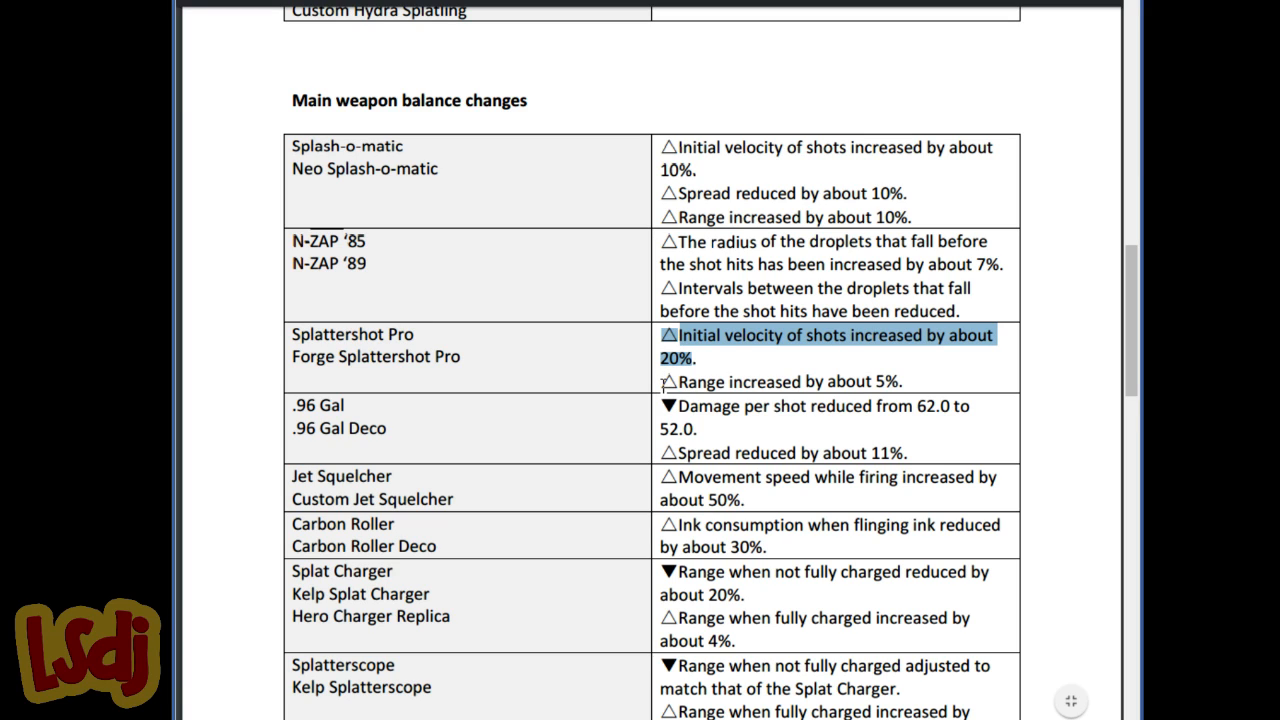
pyautogui.moveTo(480, 404)
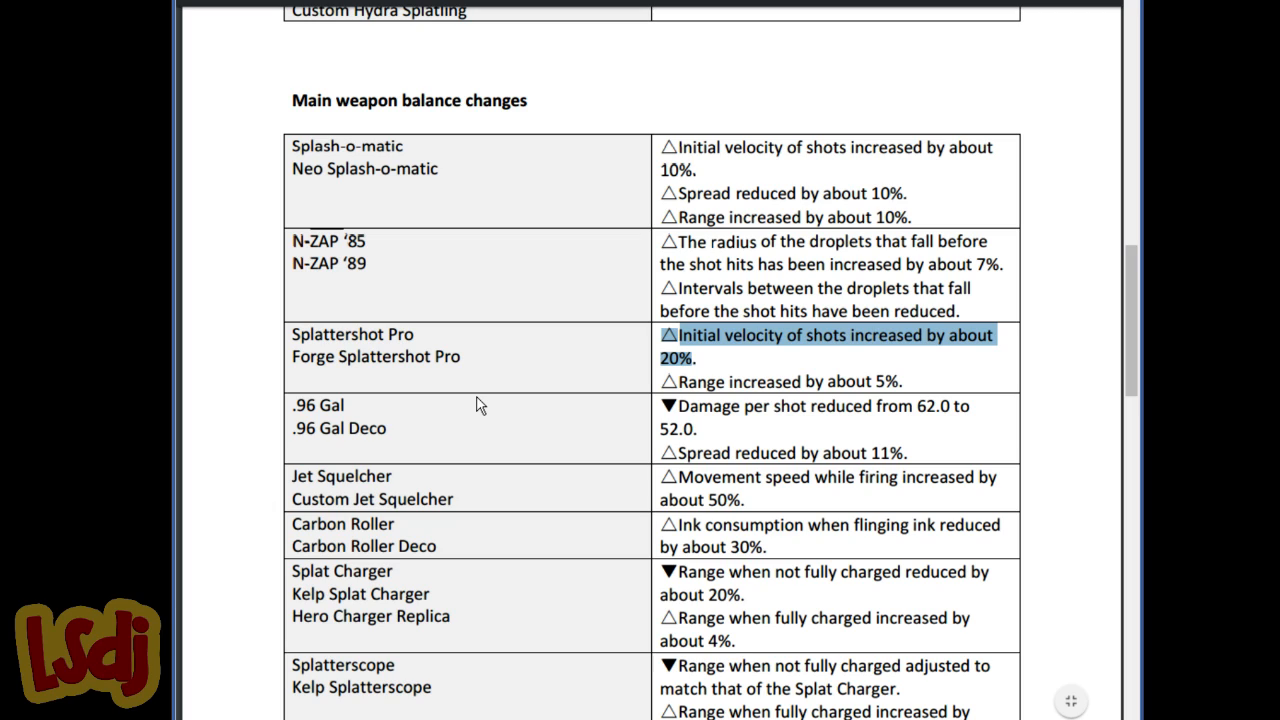
pyautogui.moveTo(484, 390)
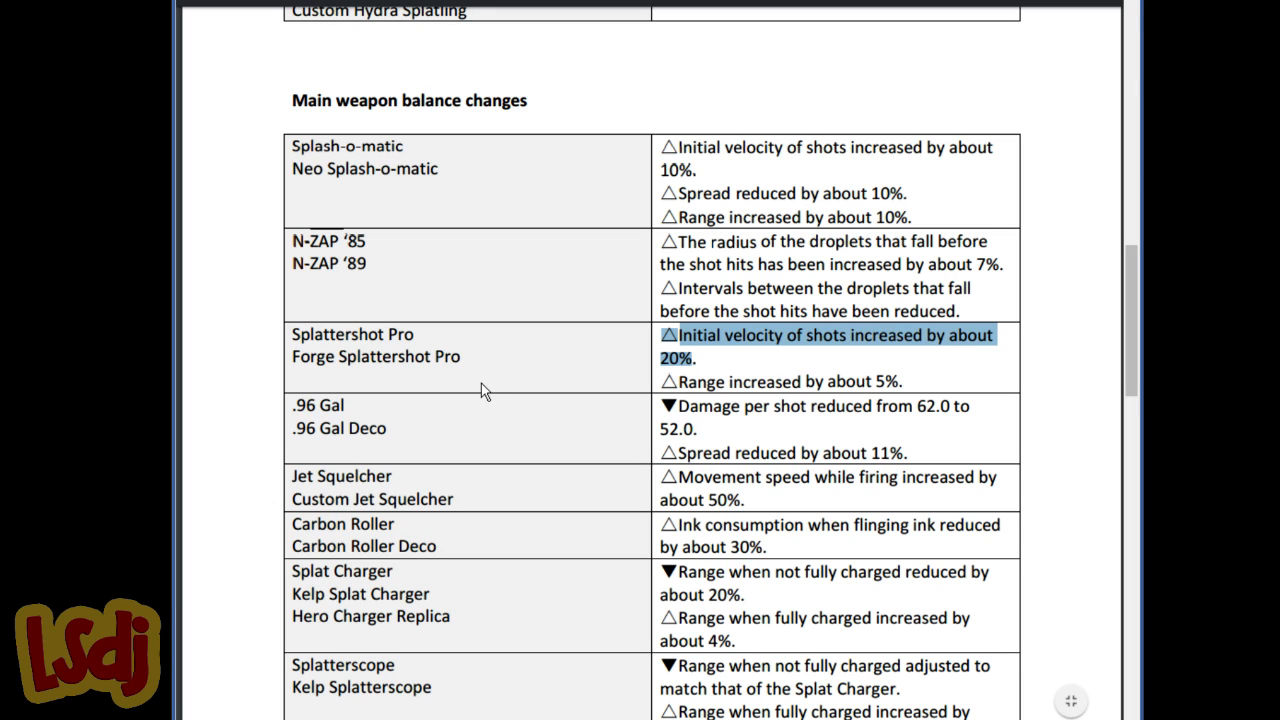
pyautogui.moveTo(518, 378)
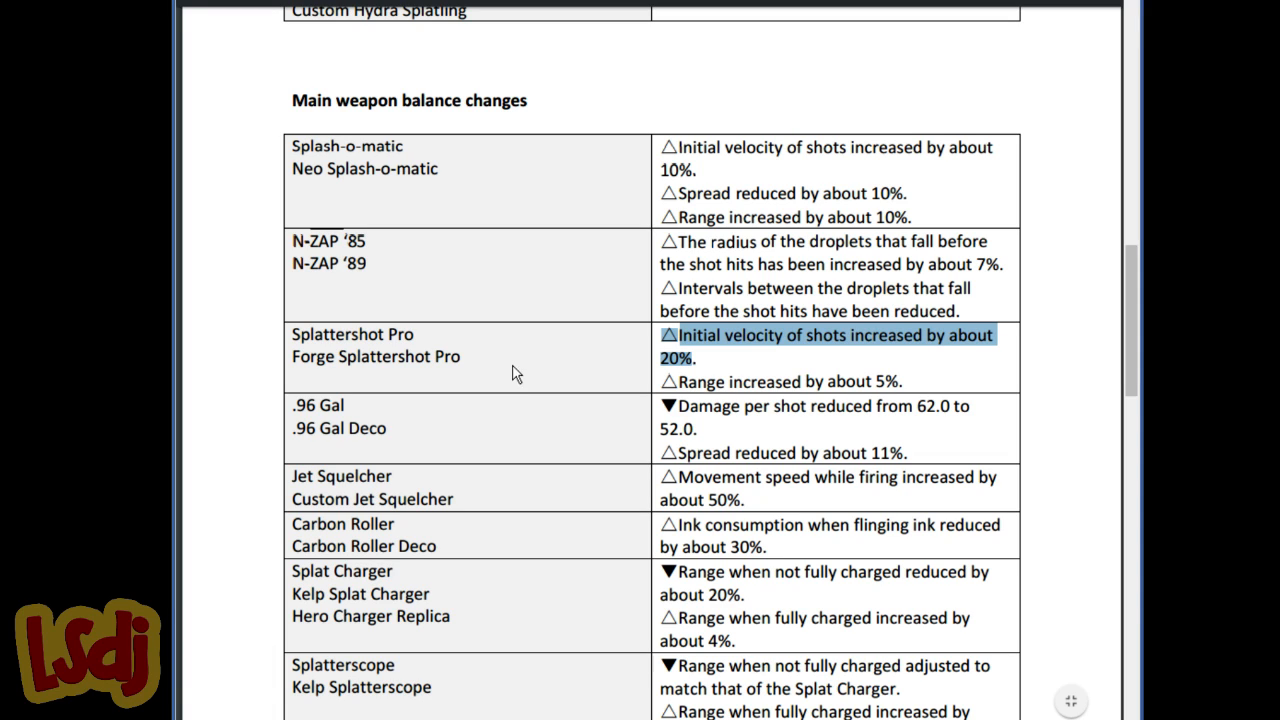
pyautogui.moveTo(544, 388)
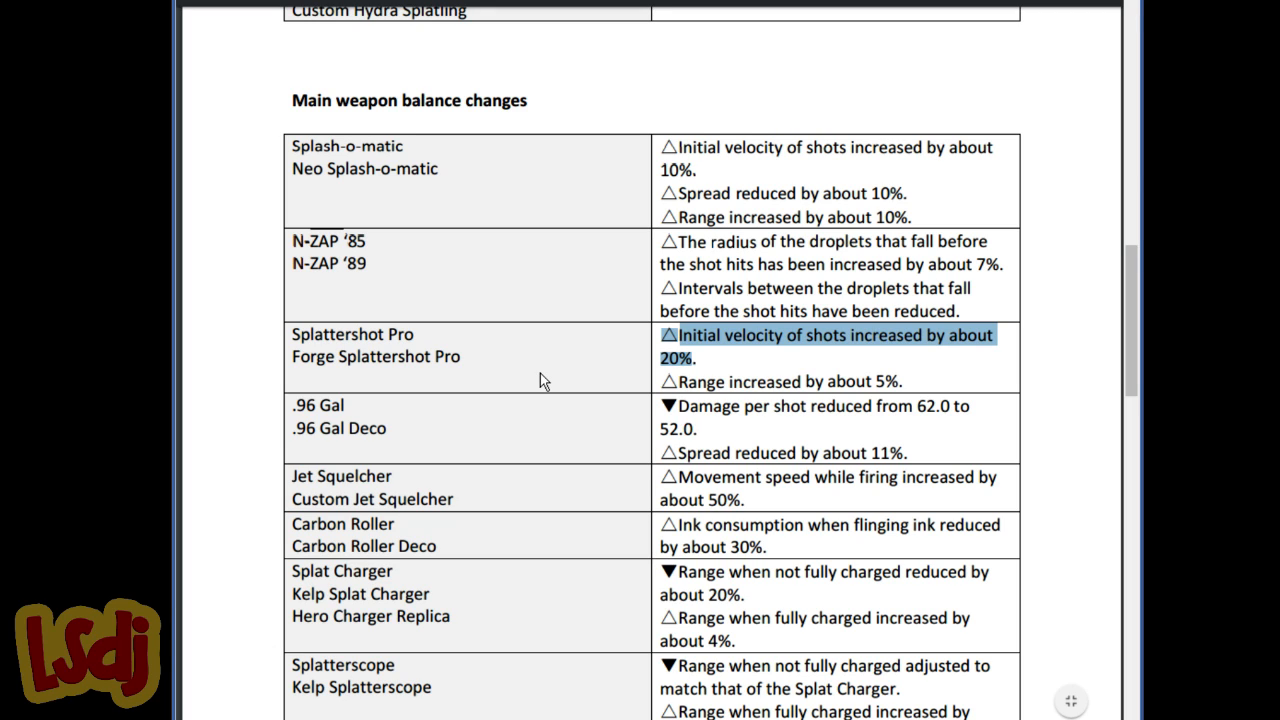
pyautogui.moveTo(372, 410)
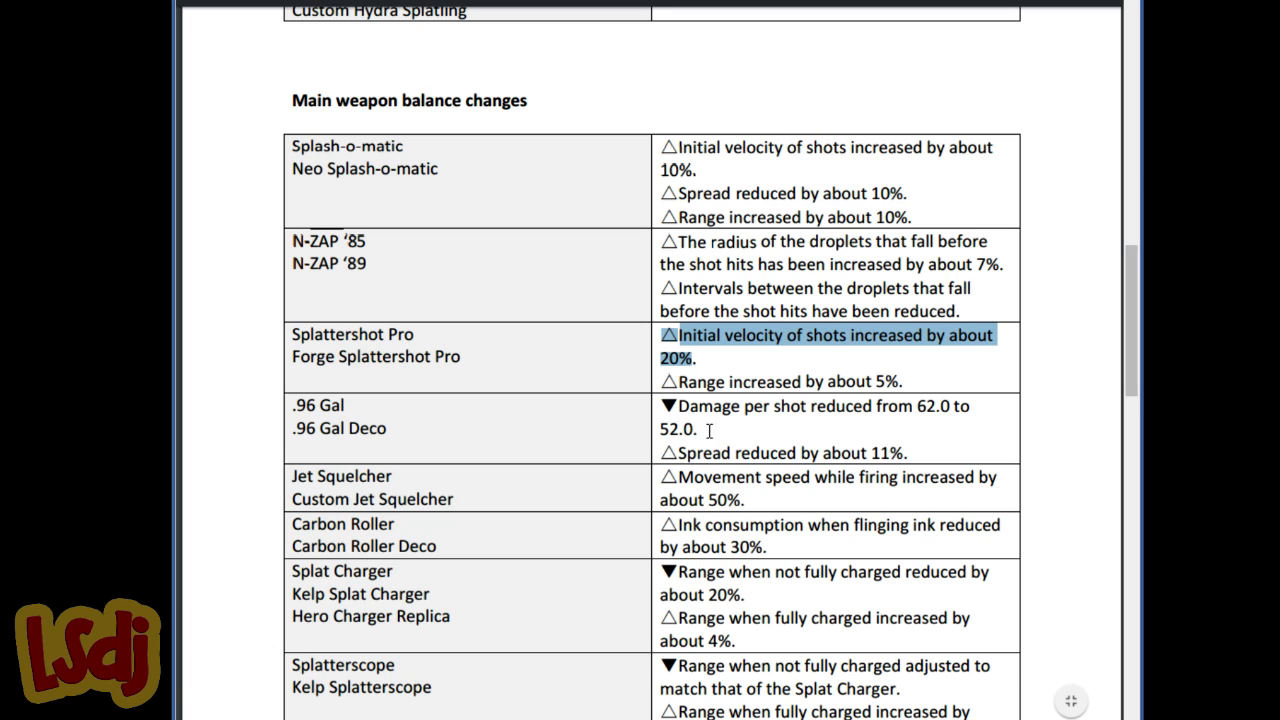
pyautogui.moveTo(882, 470)
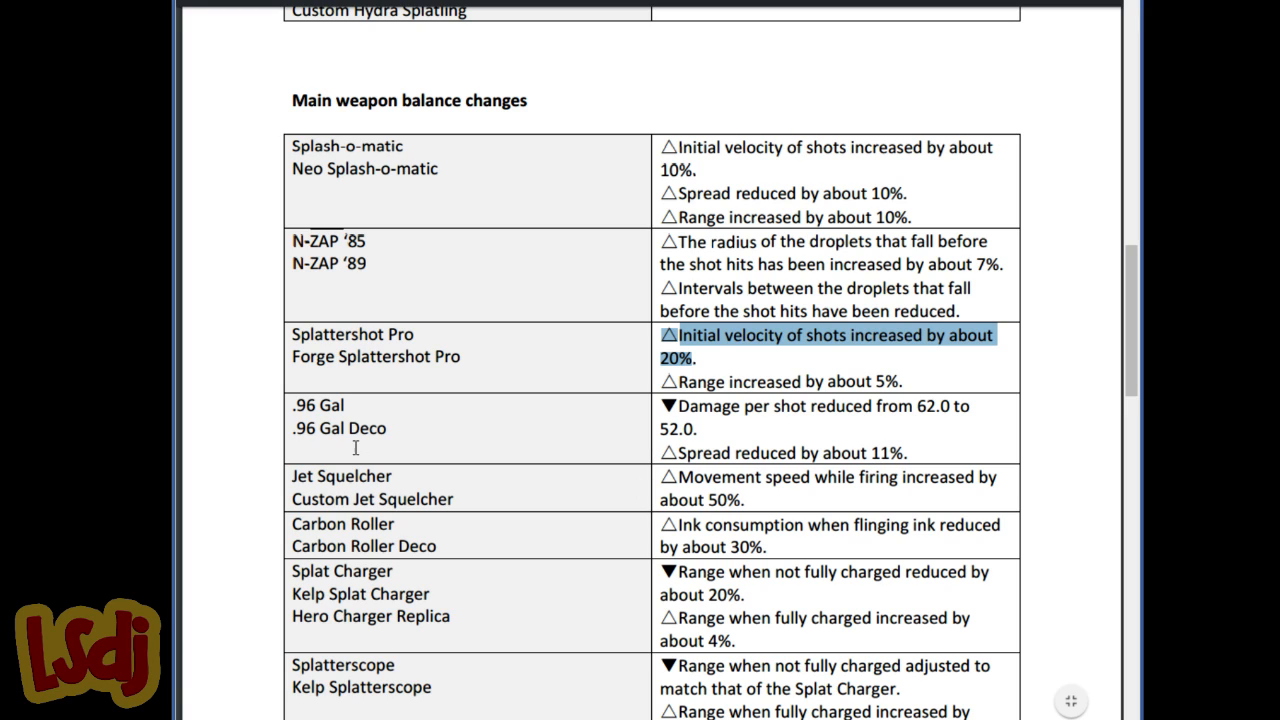
pyautogui.moveTo(316, 410)
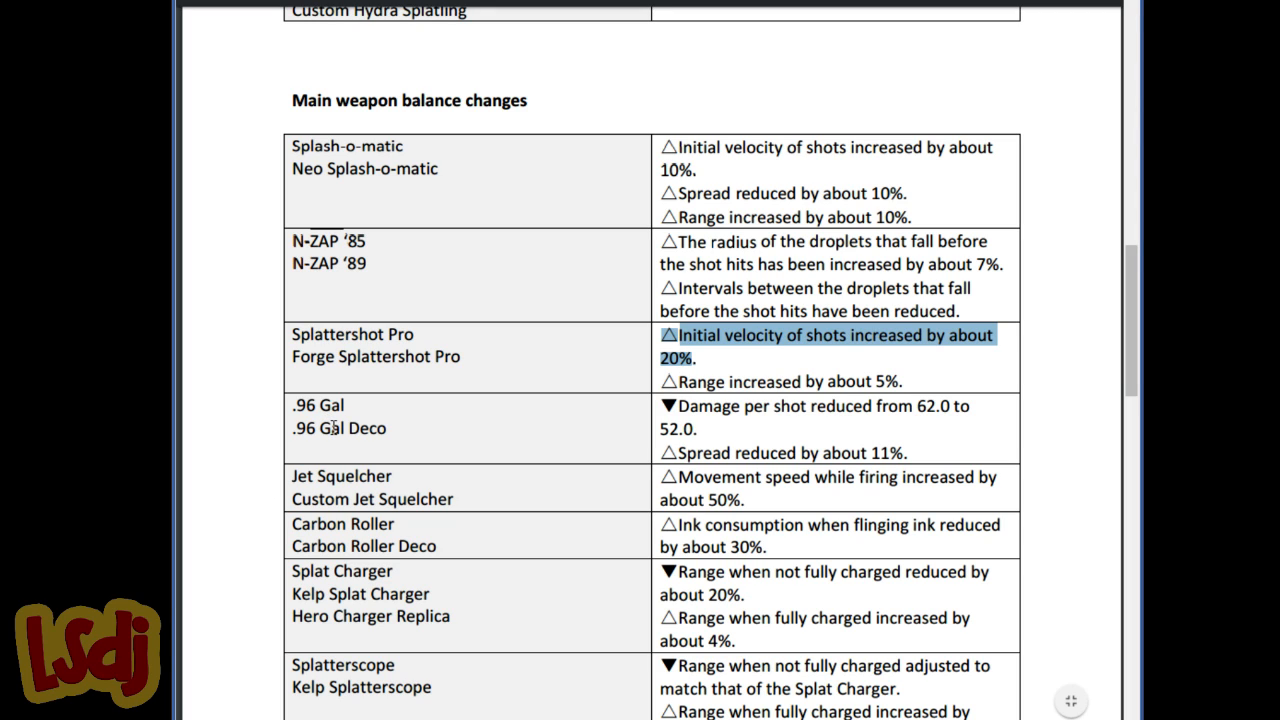
pyautogui.moveTo(344, 414)
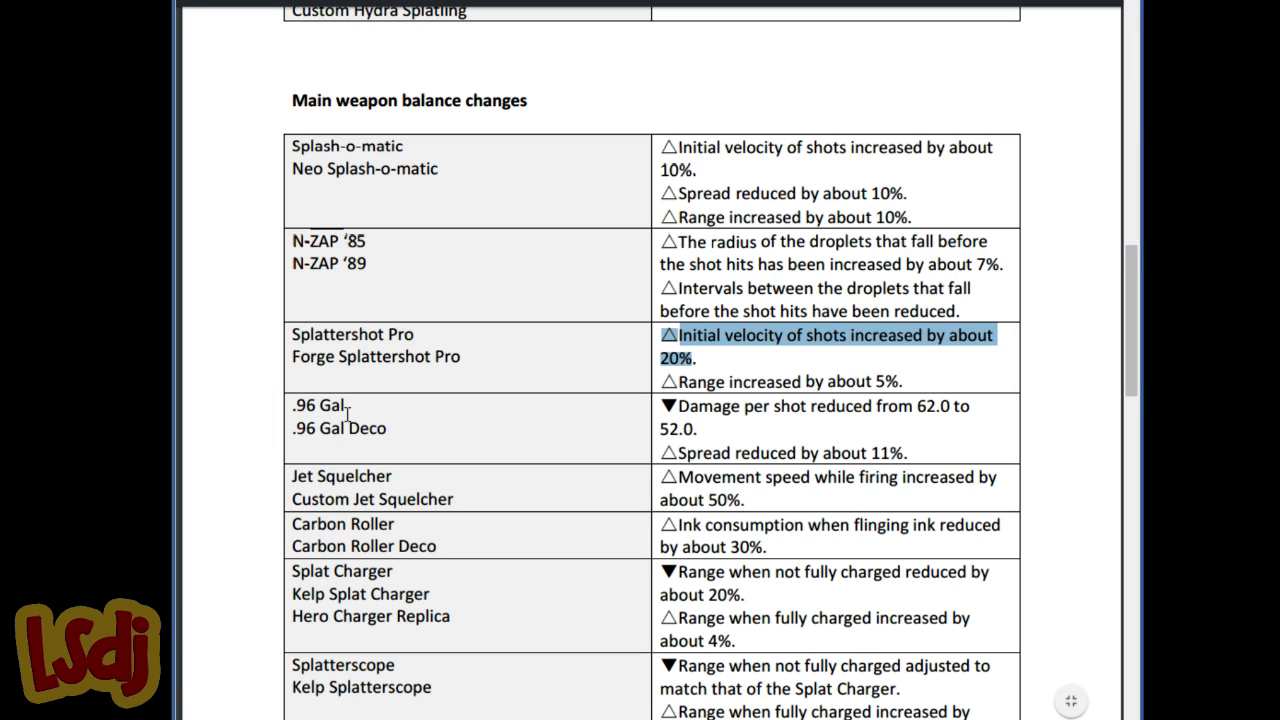
pyautogui.moveTo(348, 388)
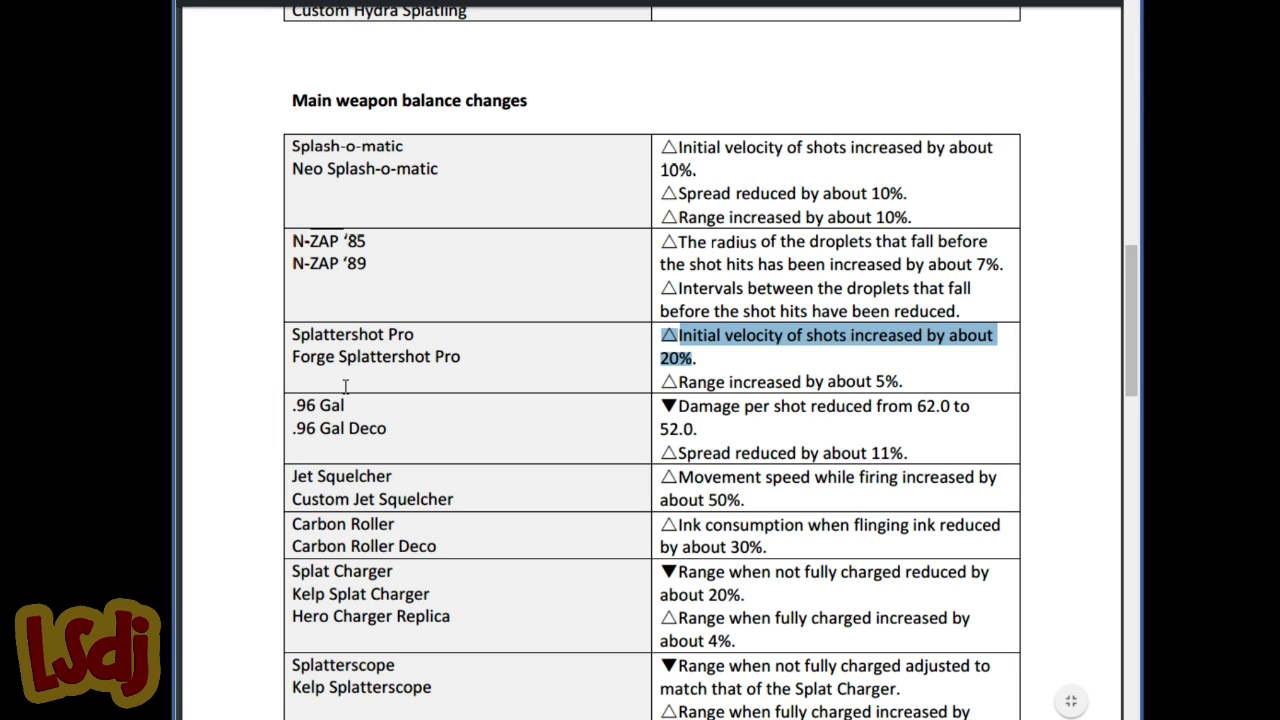
pyautogui.moveTo(344, 388)
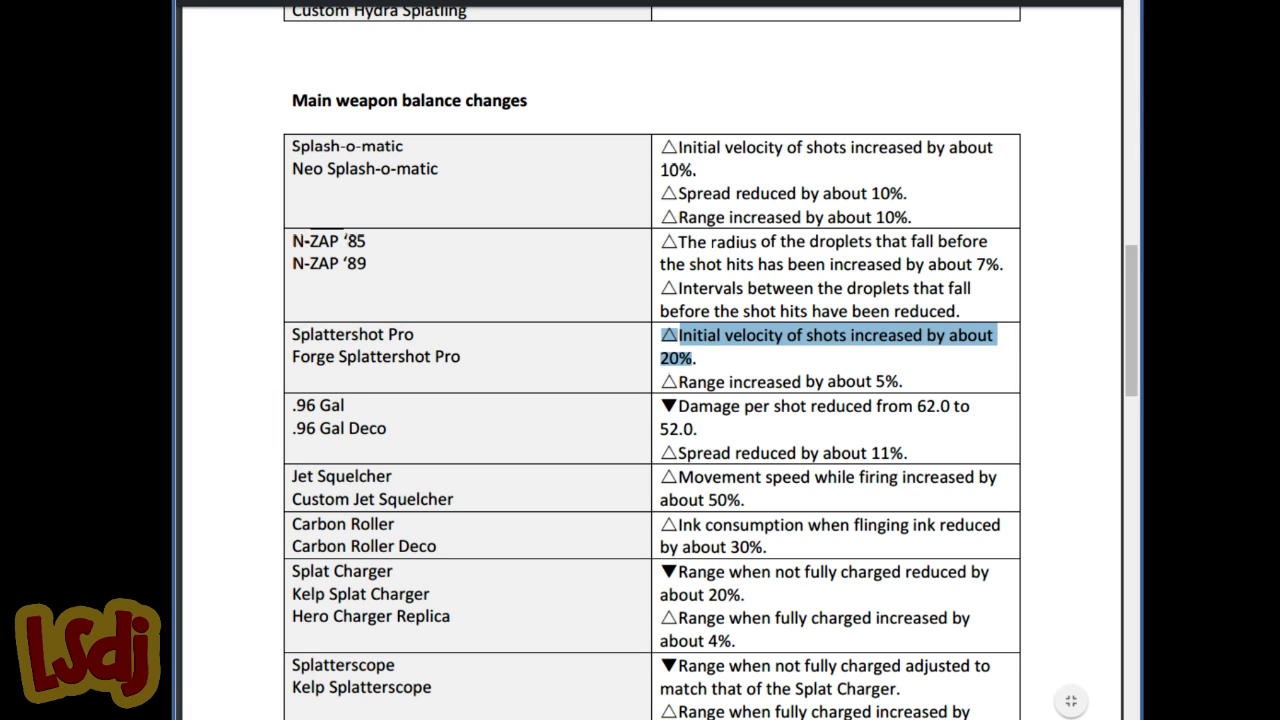
pyautogui.click(318, 404)
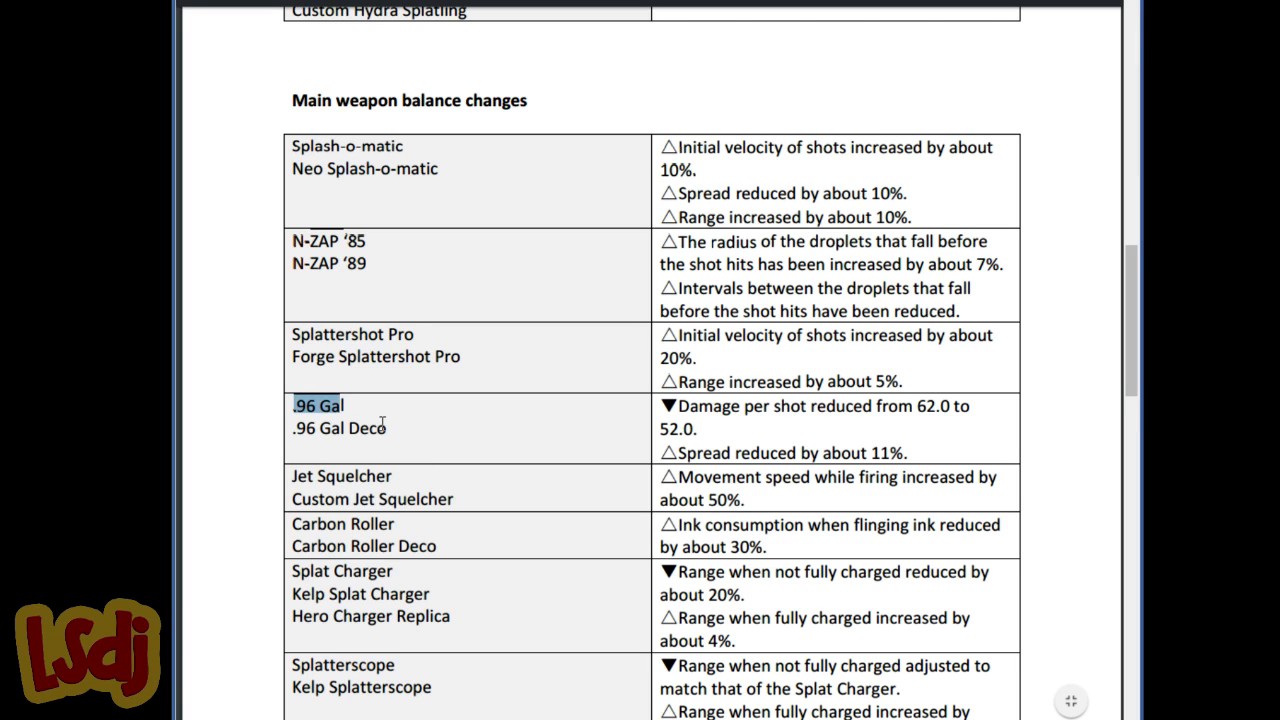
pyautogui.click(372, 510)
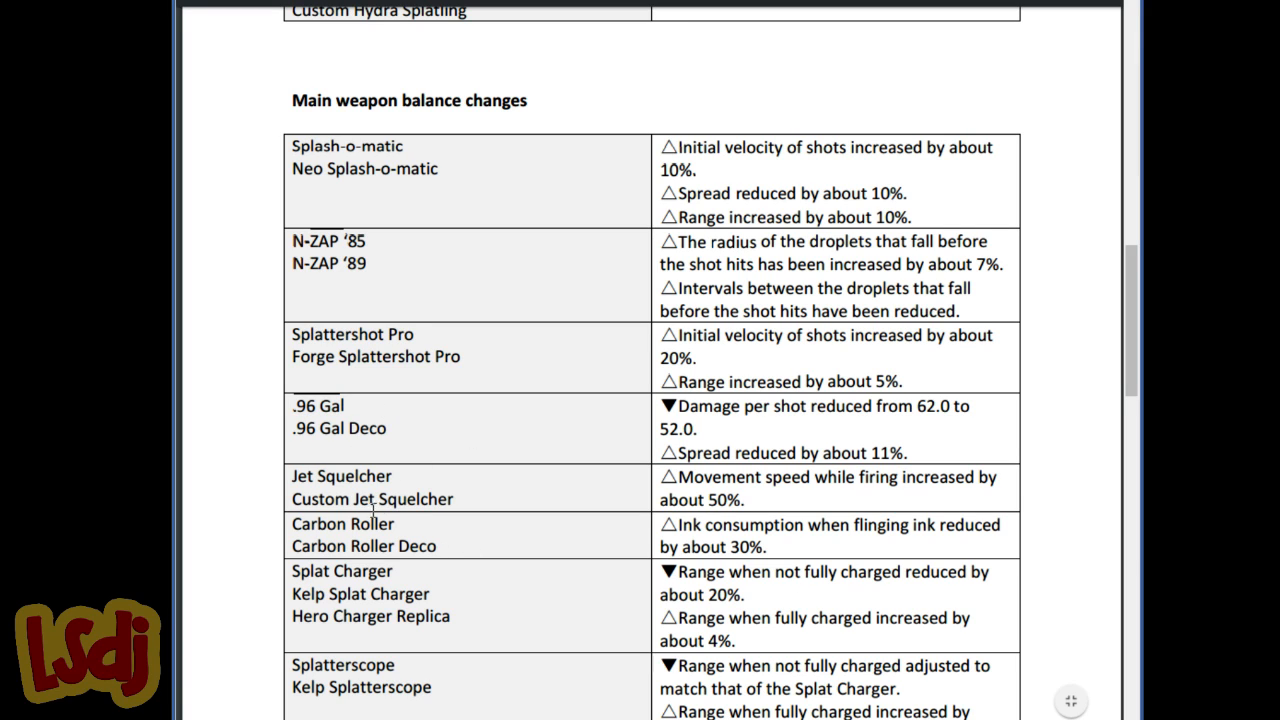
pyautogui.moveTo(398, 492)
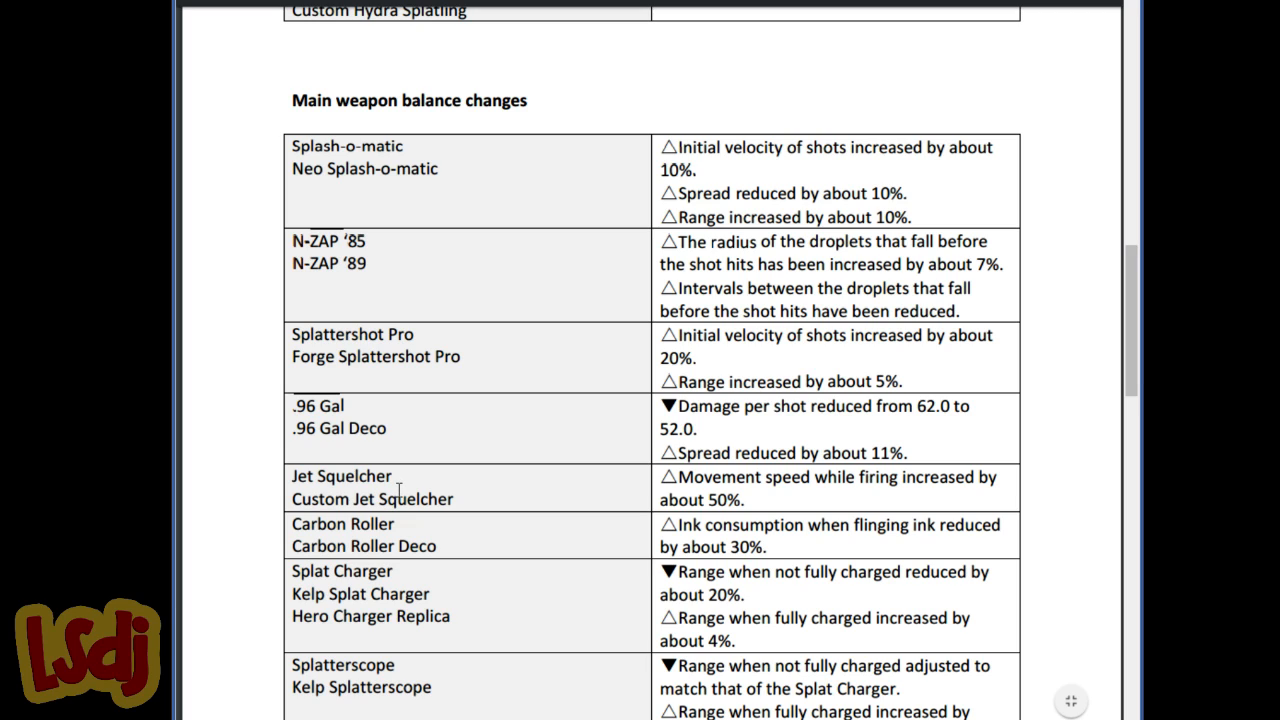
pyautogui.moveTo(412, 486)
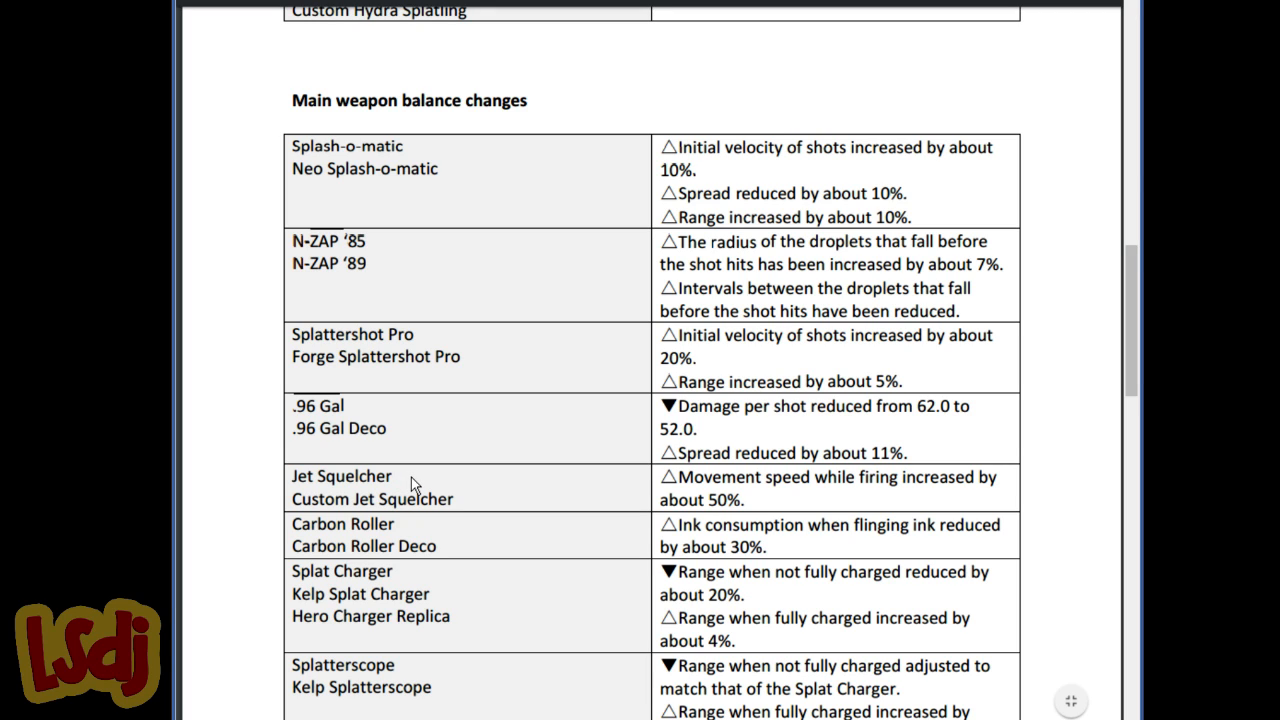
pyautogui.moveTo(414, 480)
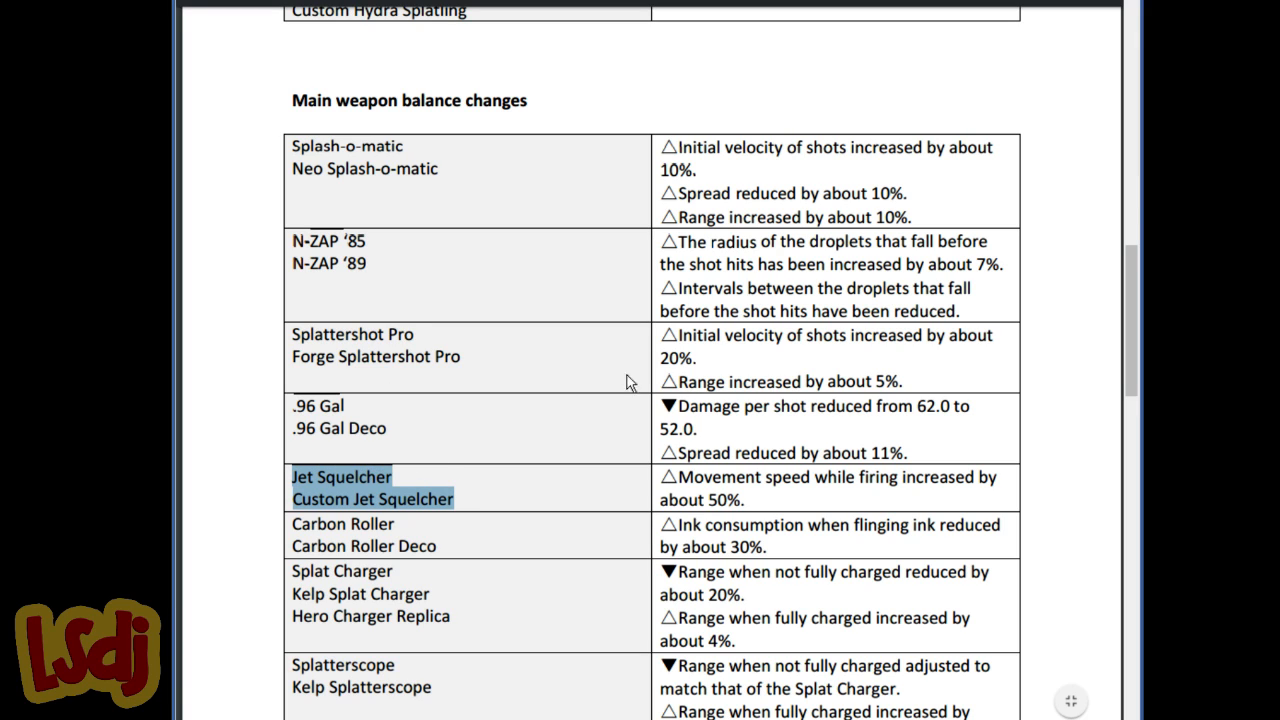
pyautogui.moveTo(680, 344)
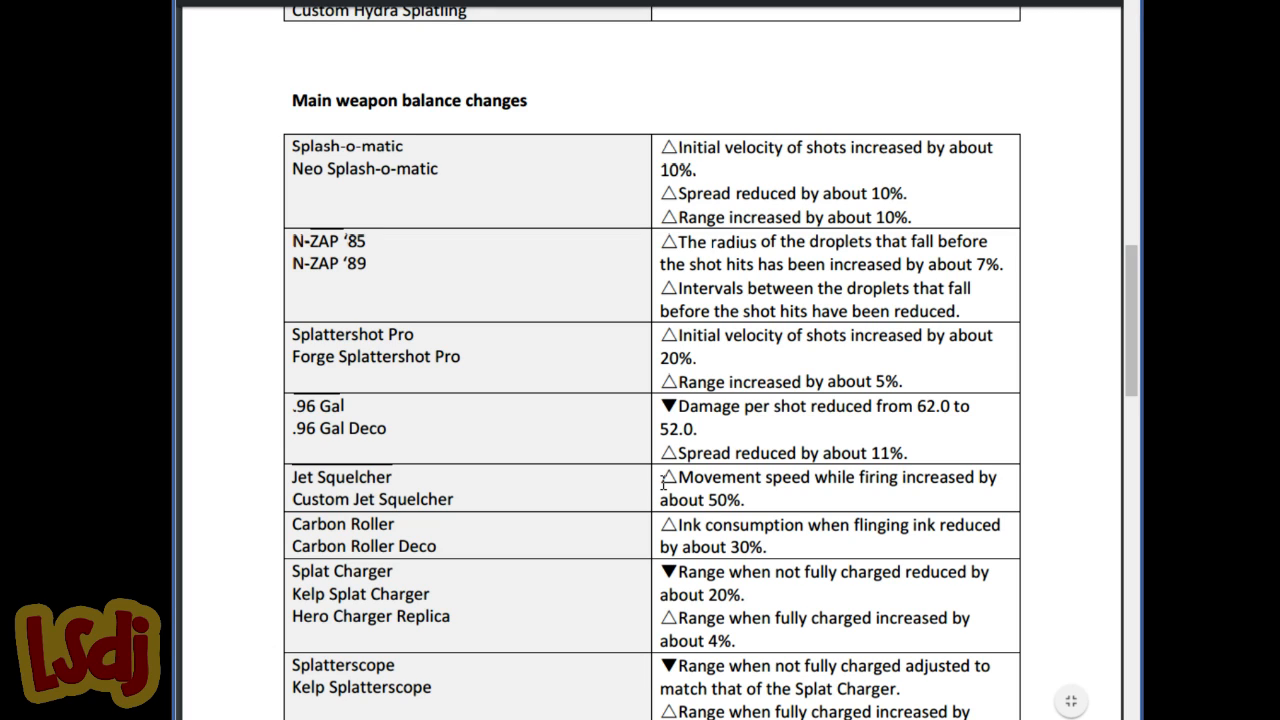
pyautogui.moveTo(416, 492)
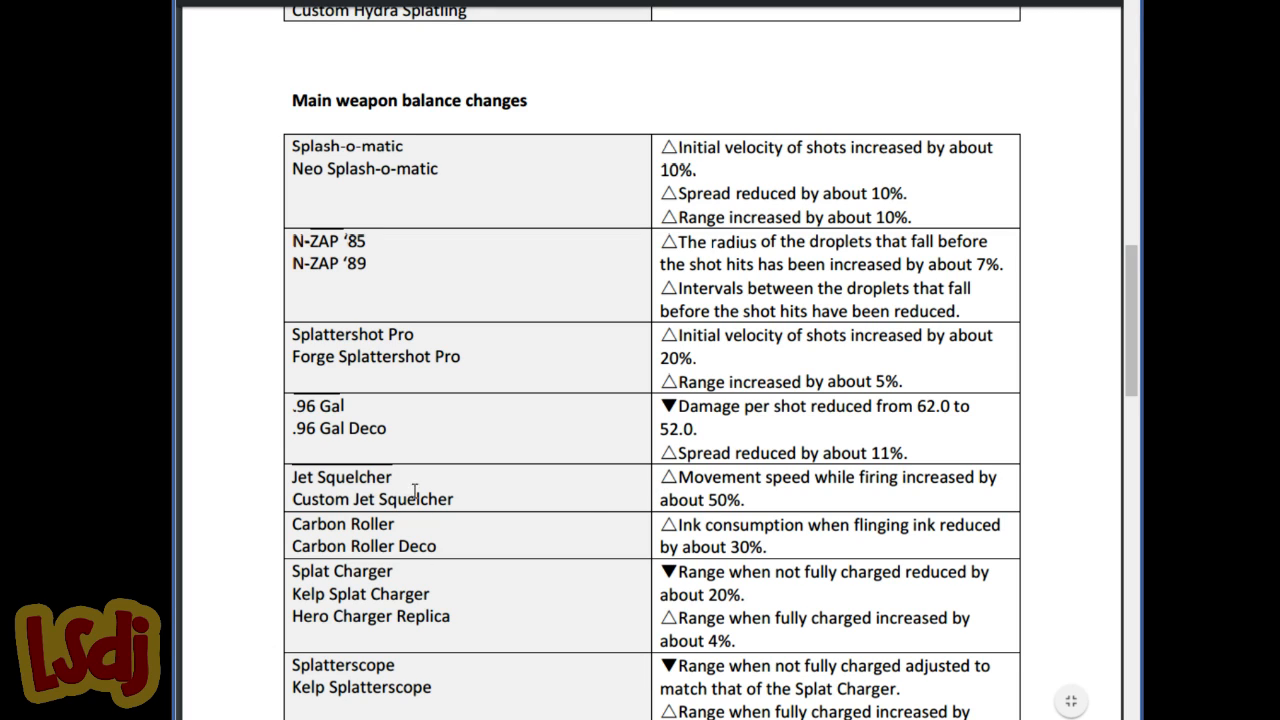
pyautogui.doubleClick(372, 498)
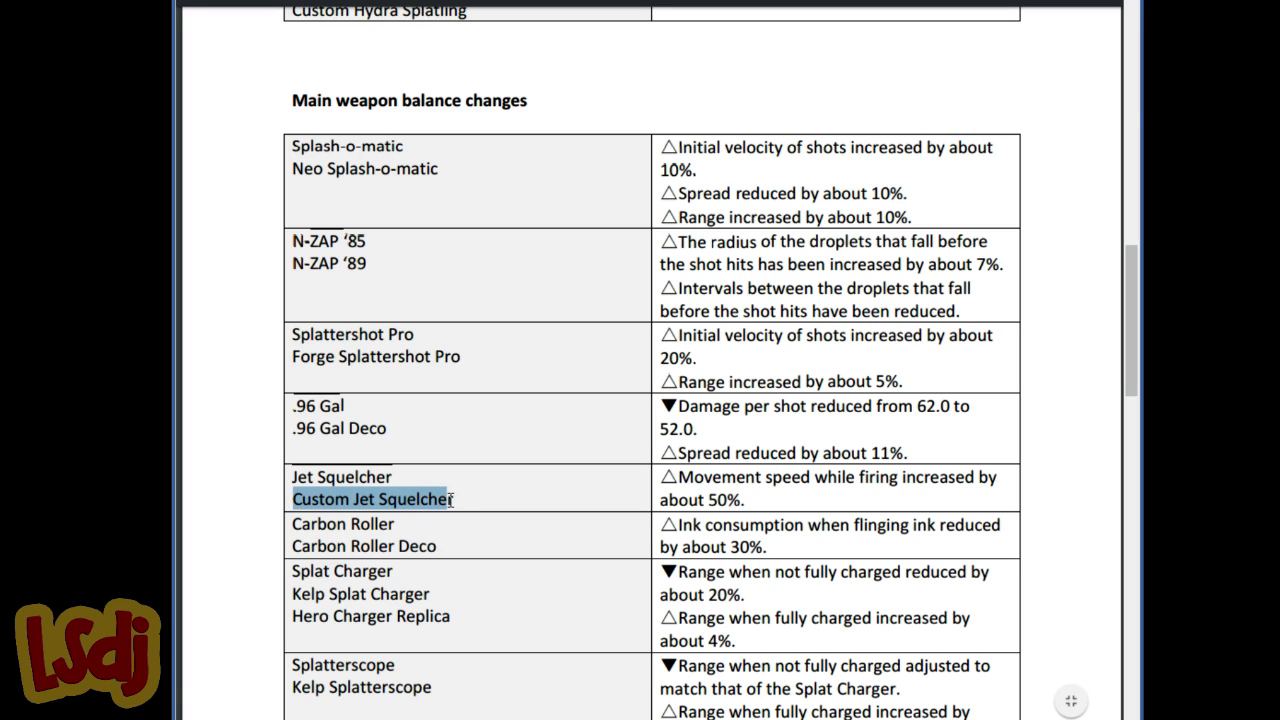
pyautogui.click(372, 476)
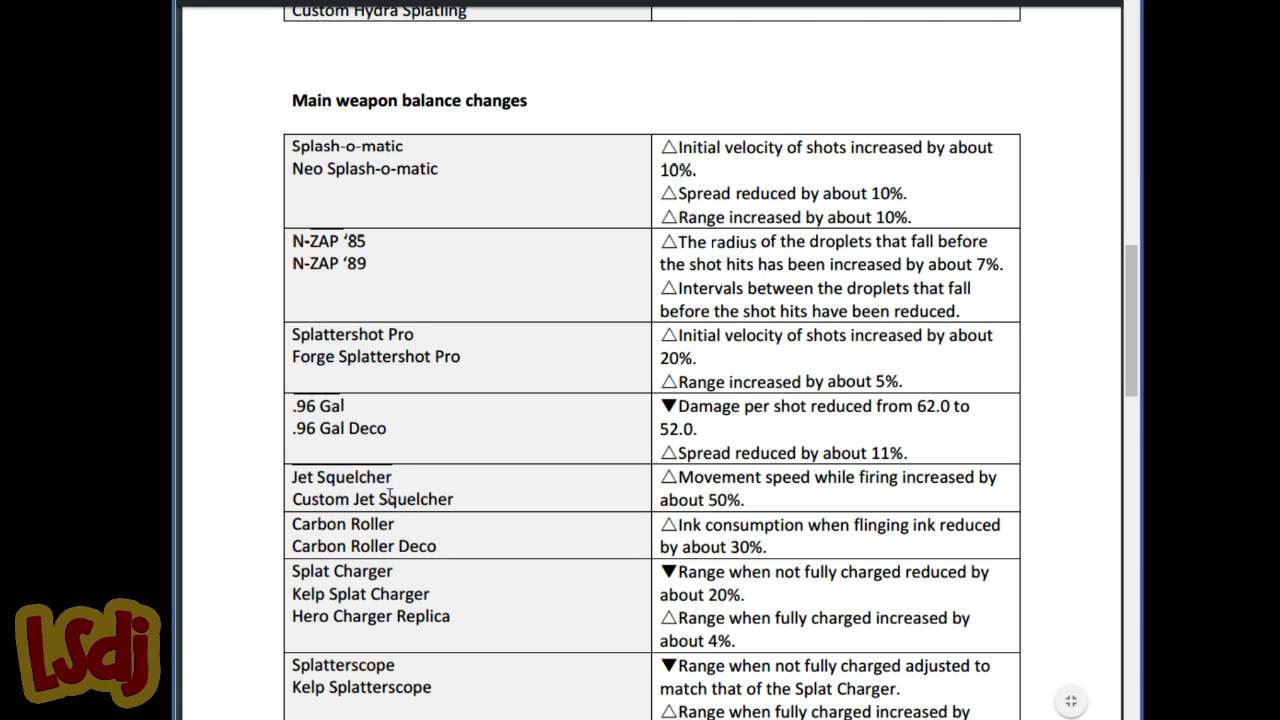
pyautogui.moveTo(430, 532)
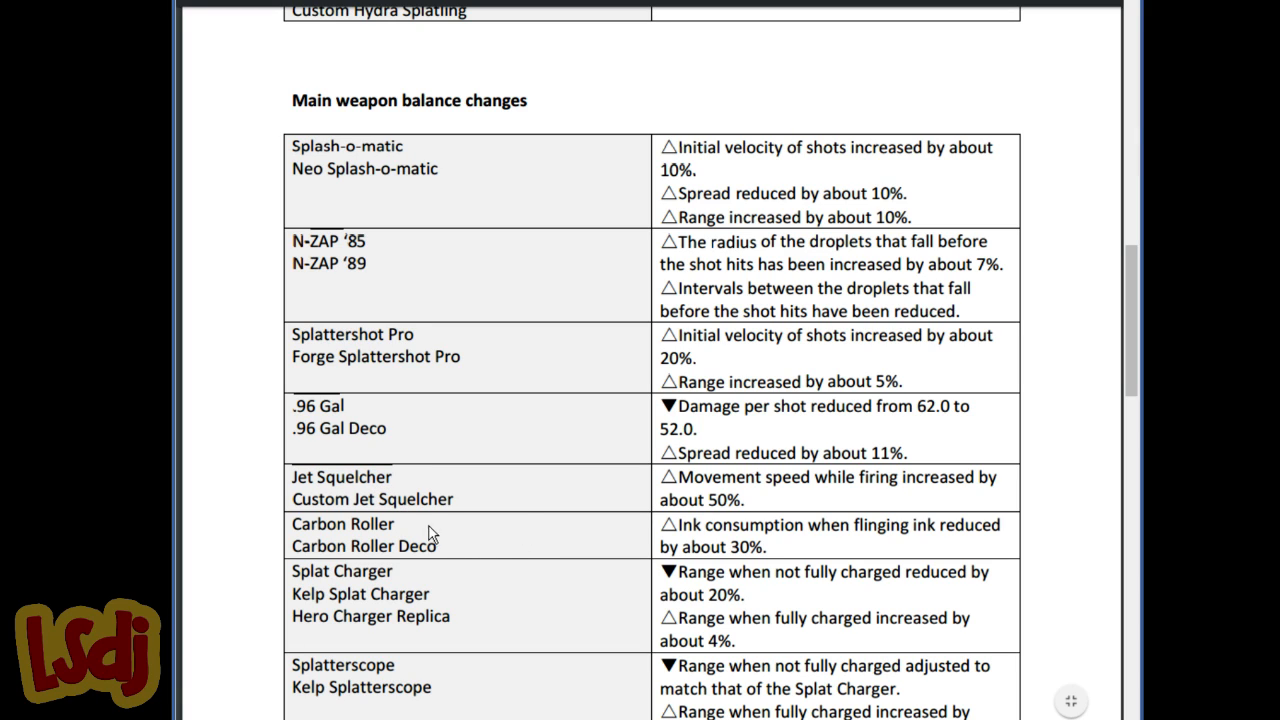
pyautogui.moveTo(394, 522)
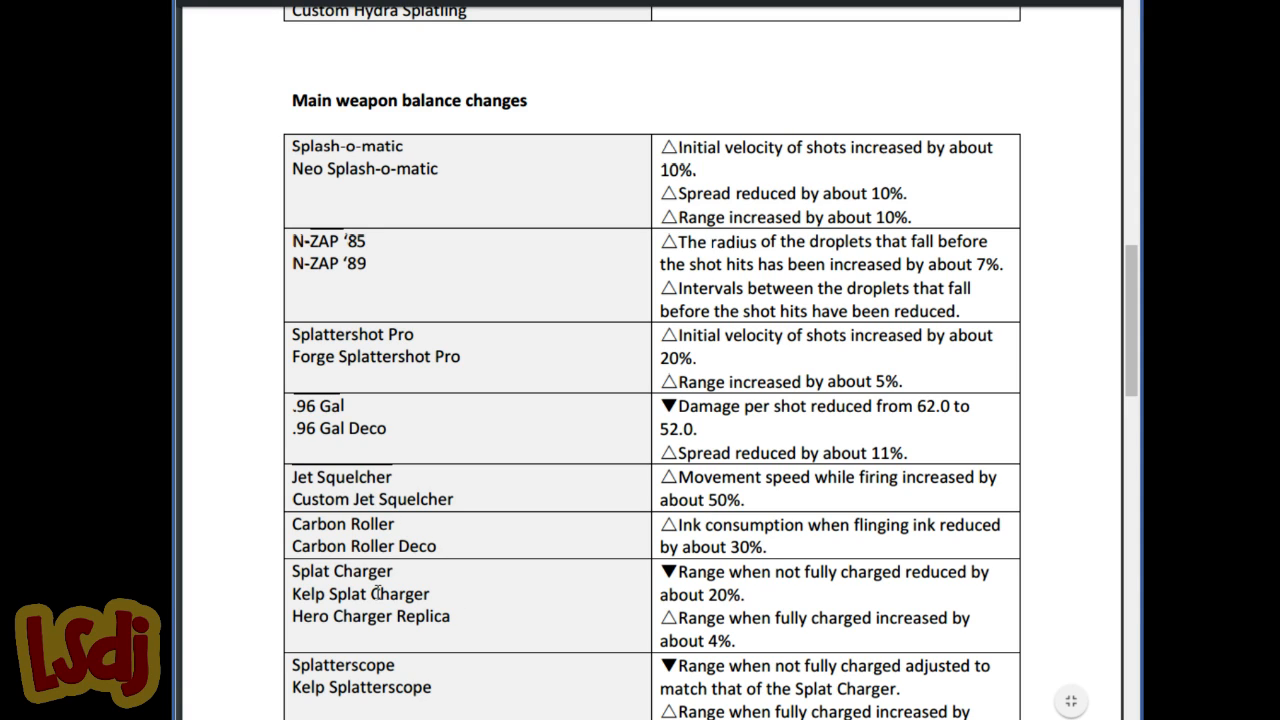
pyautogui.moveTo(332, 644)
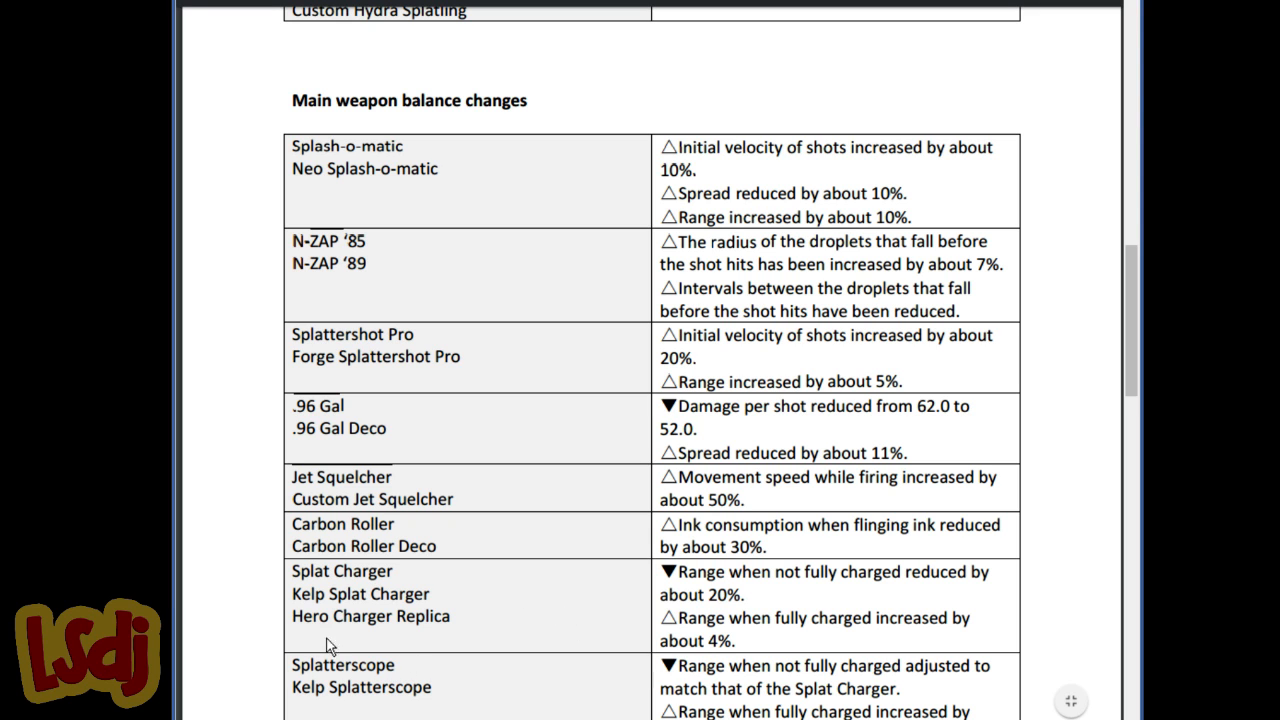
pyautogui.scroll(-3)
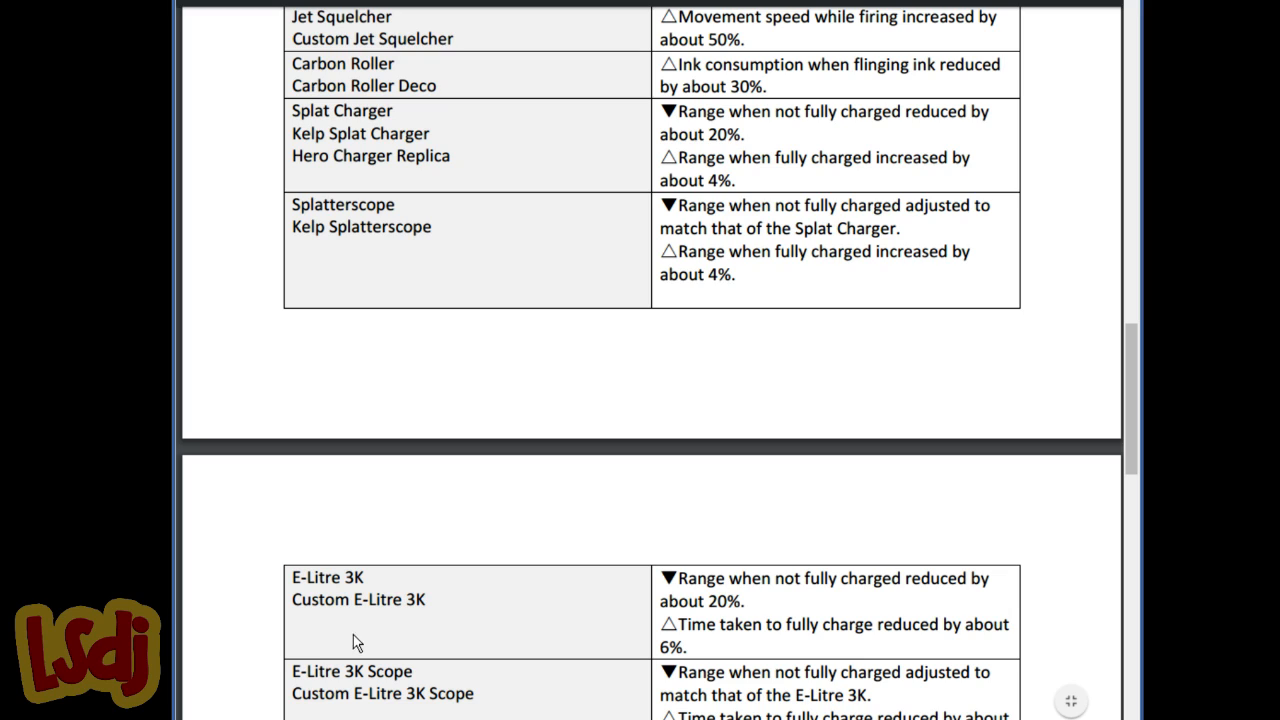
pyautogui.moveTo(332, 642)
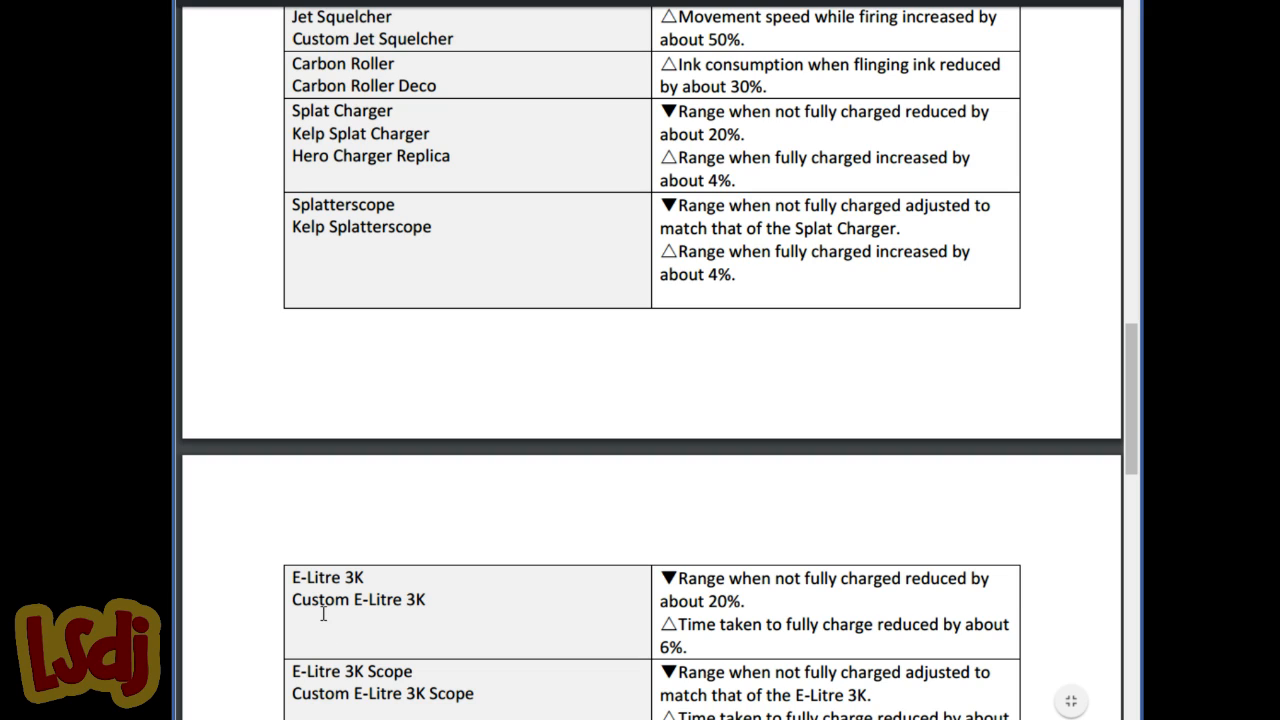
pyautogui.moveTo(604, 450)
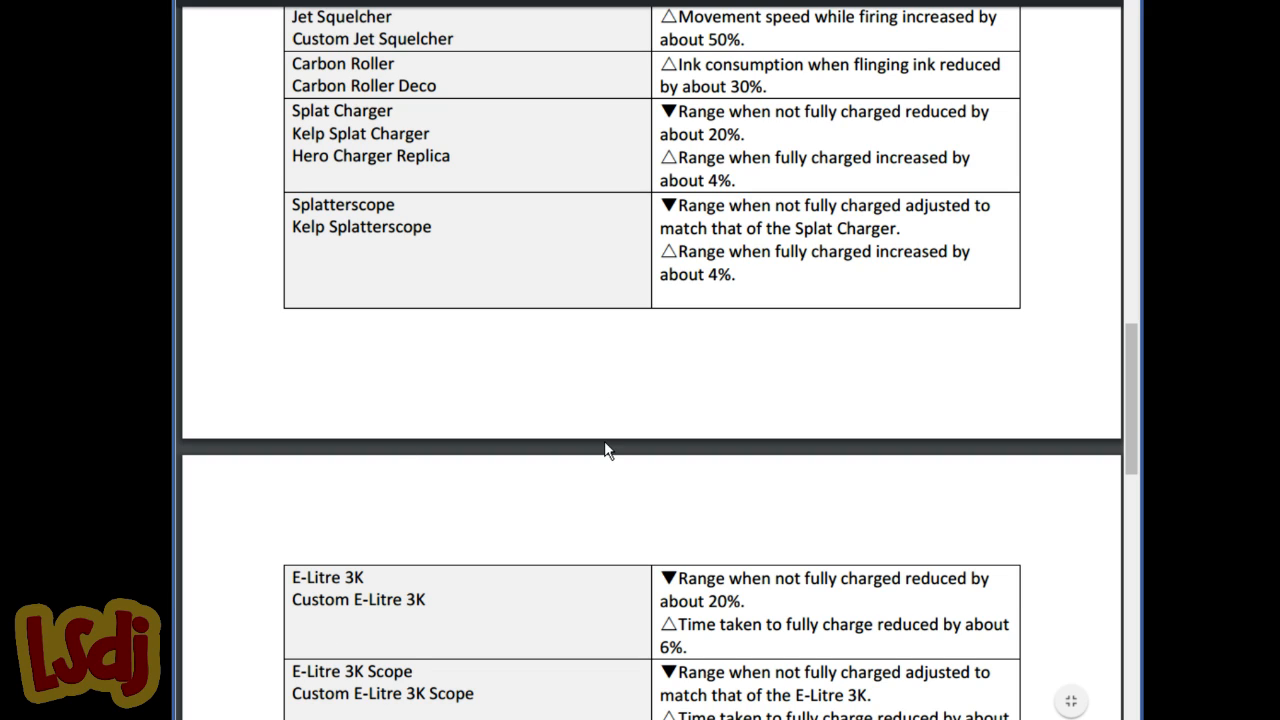
pyautogui.moveTo(614, 408)
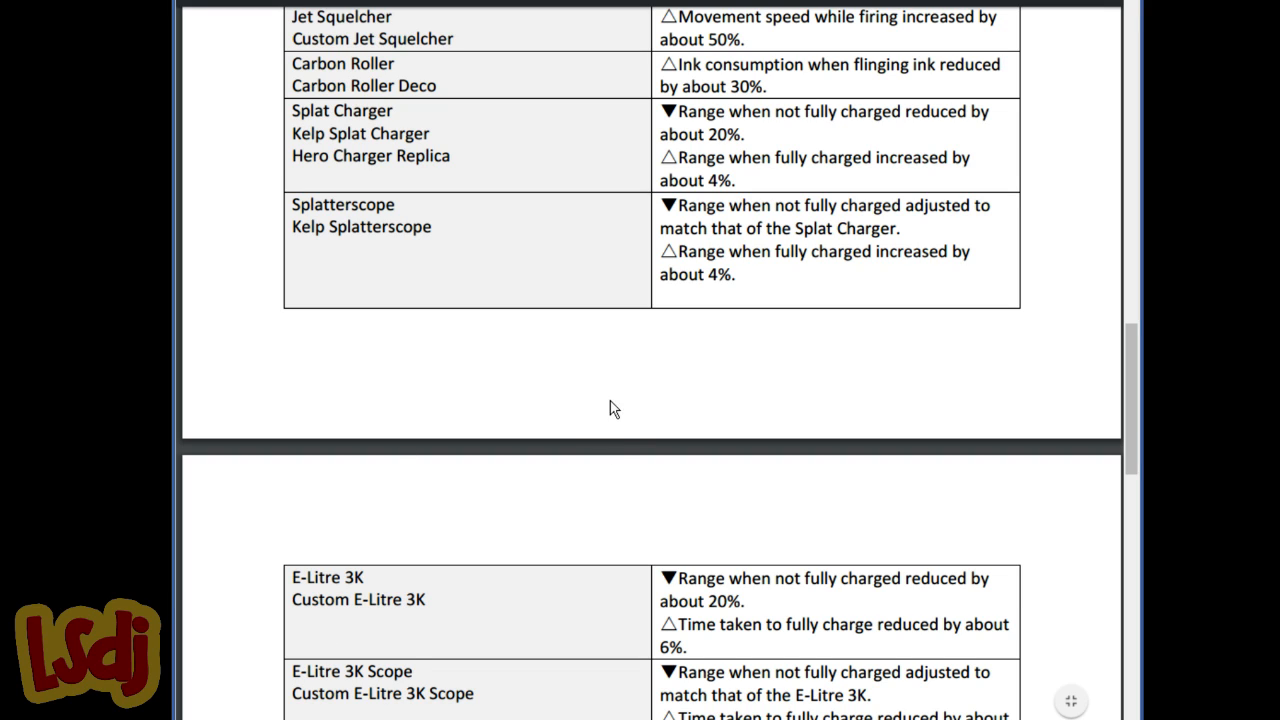
pyautogui.moveTo(740, 326)
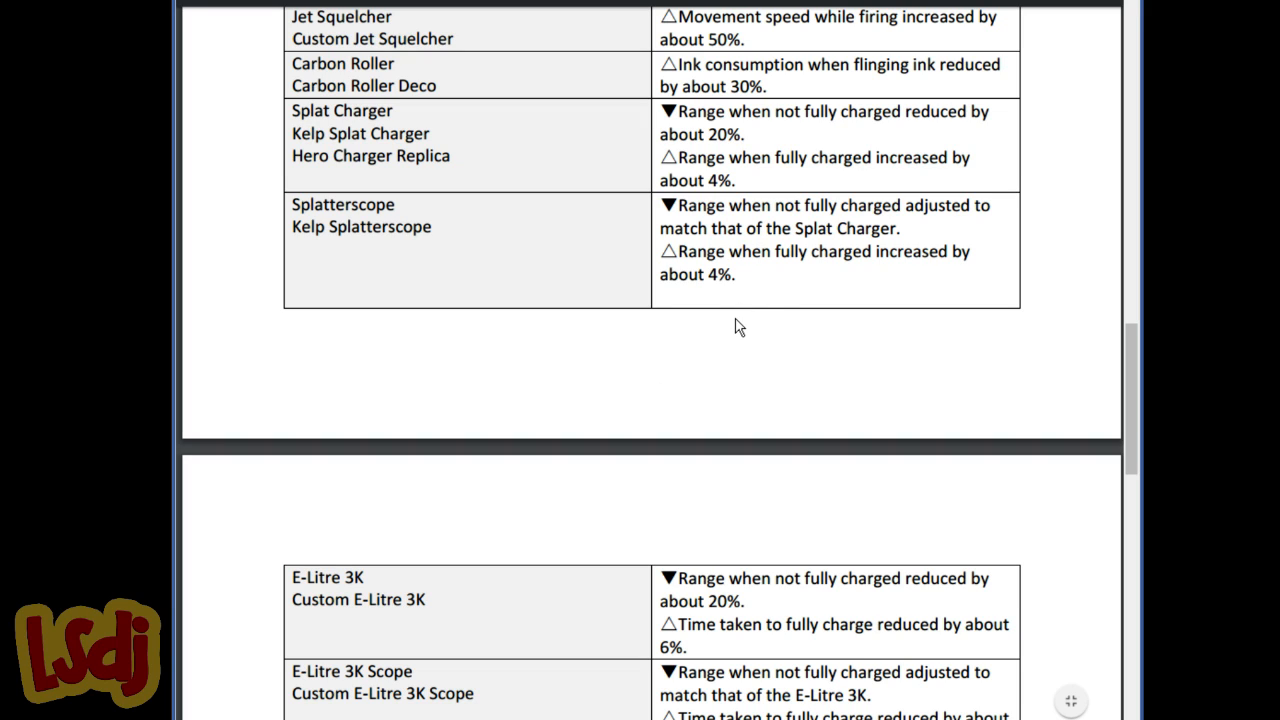
pyautogui.moveTo(696, 152)
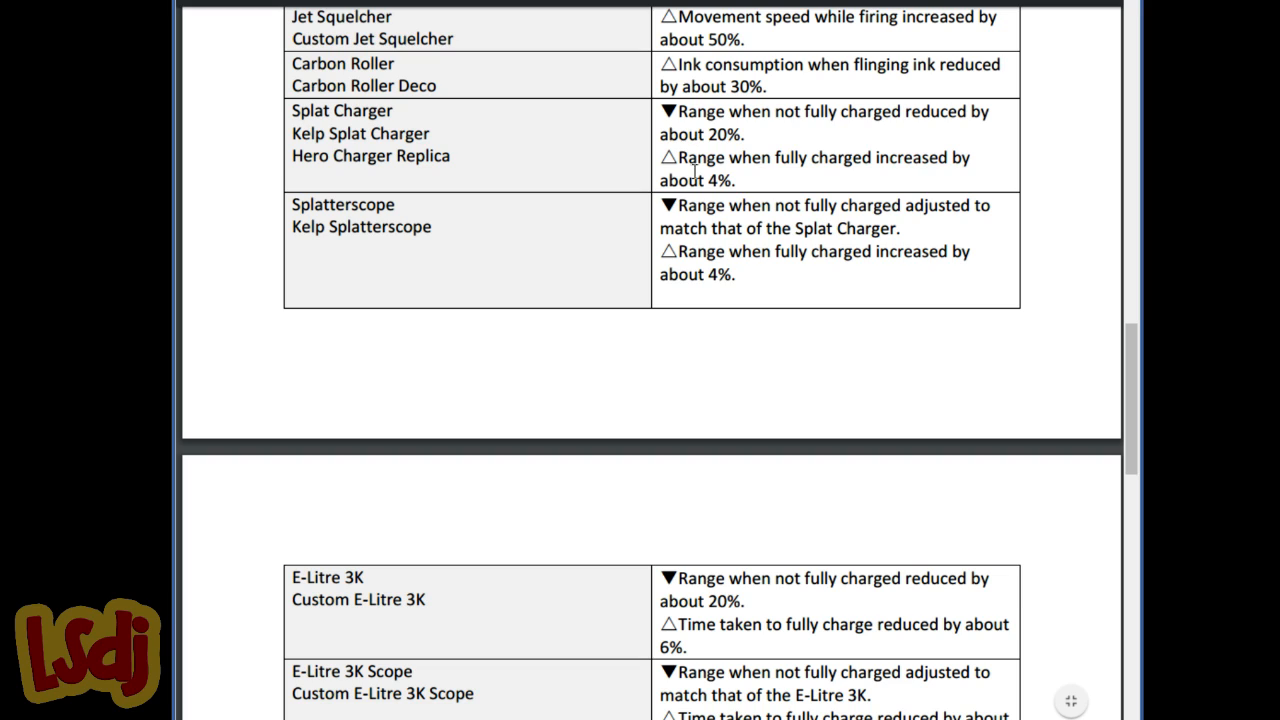
pyautogui.moveTo(844, 608)
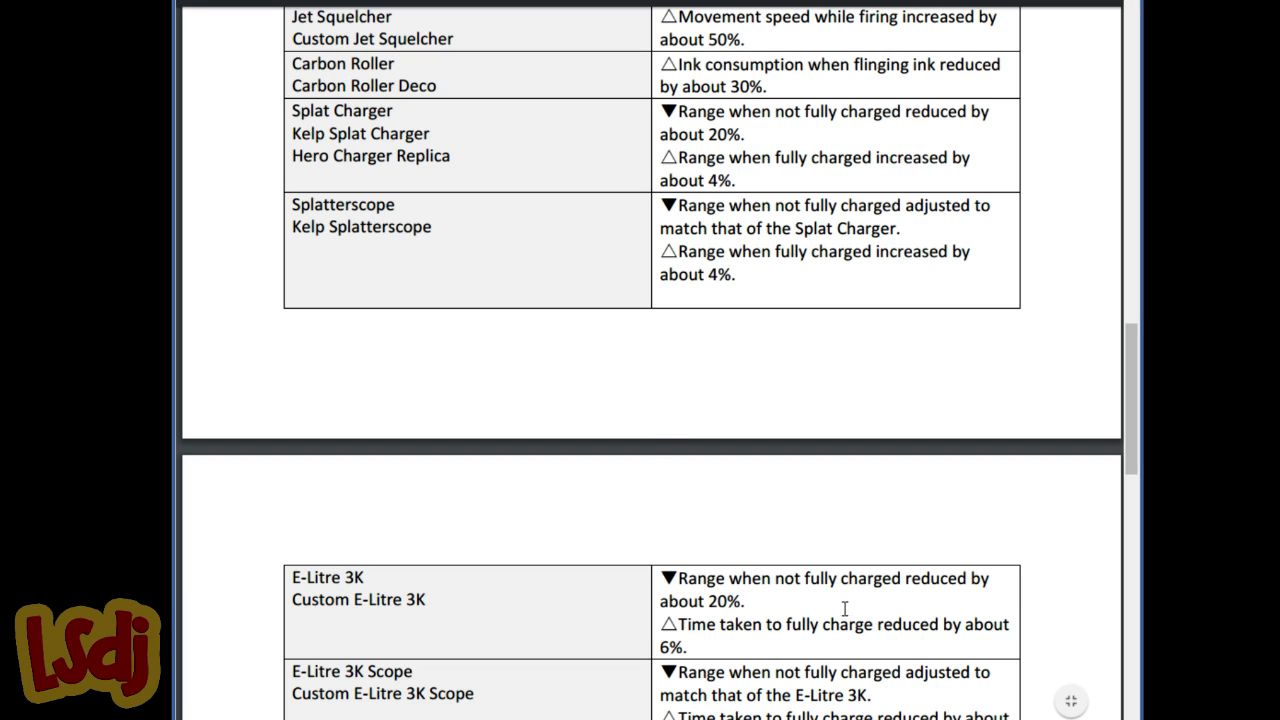
pyautogui.moveTo(768, 556)
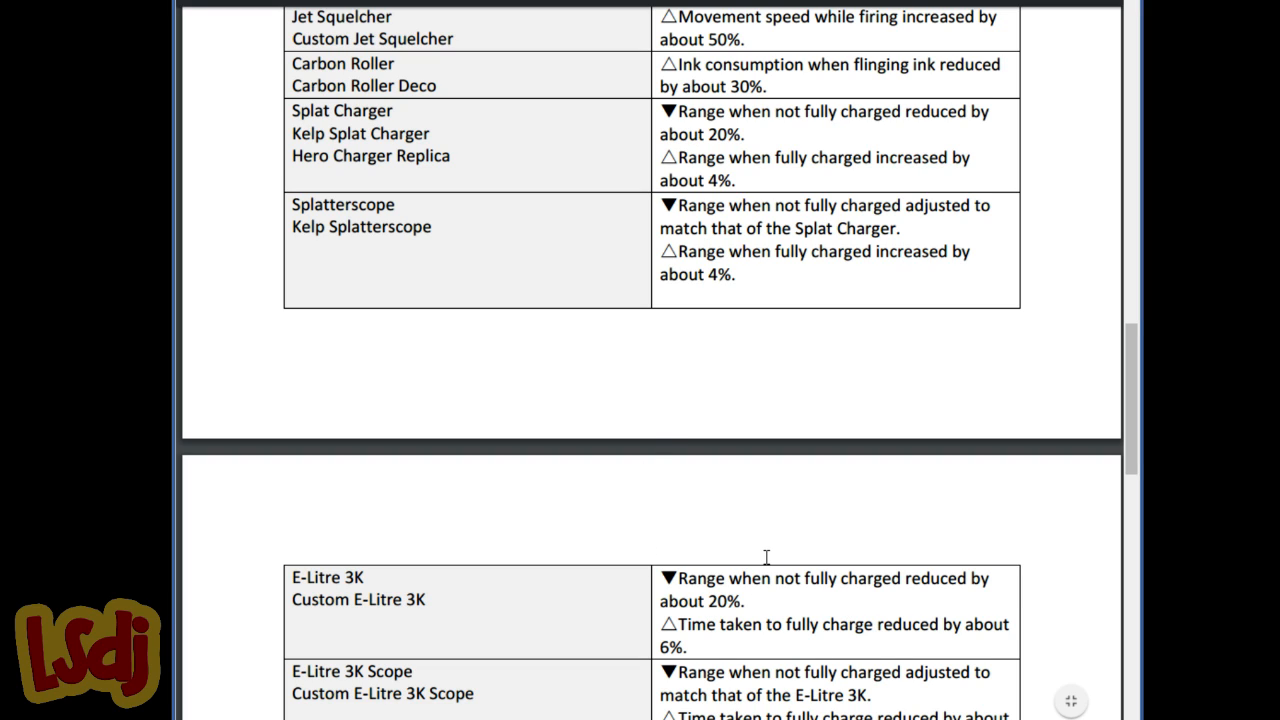
pyautogui.moveTo(780, 540)
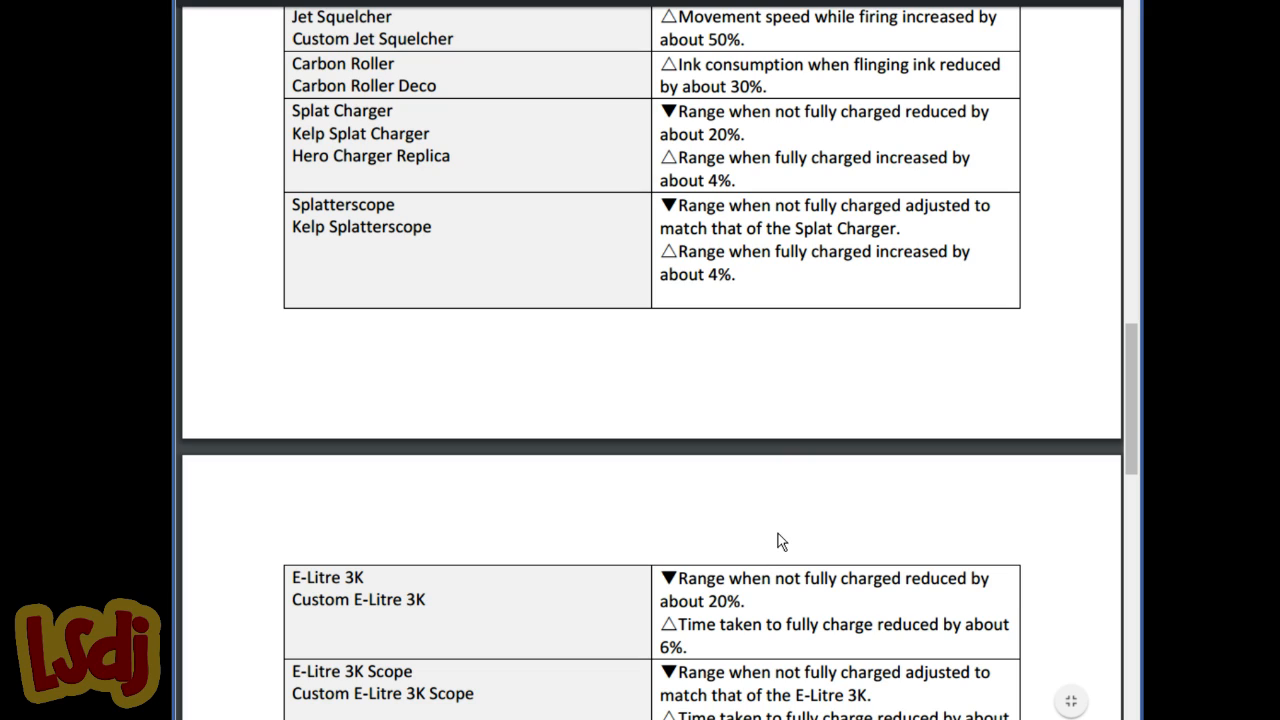
pyautogui.moveTo(616, 240)
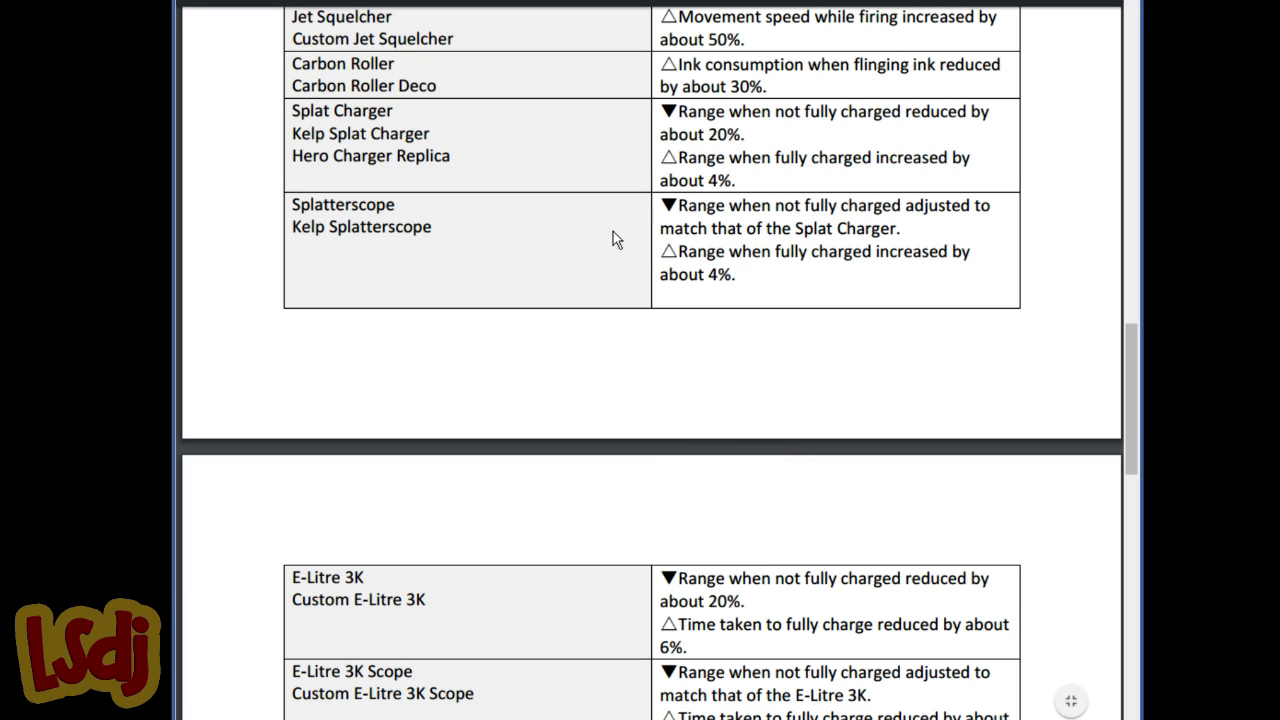
pyautogui.moveTo(676, 678)
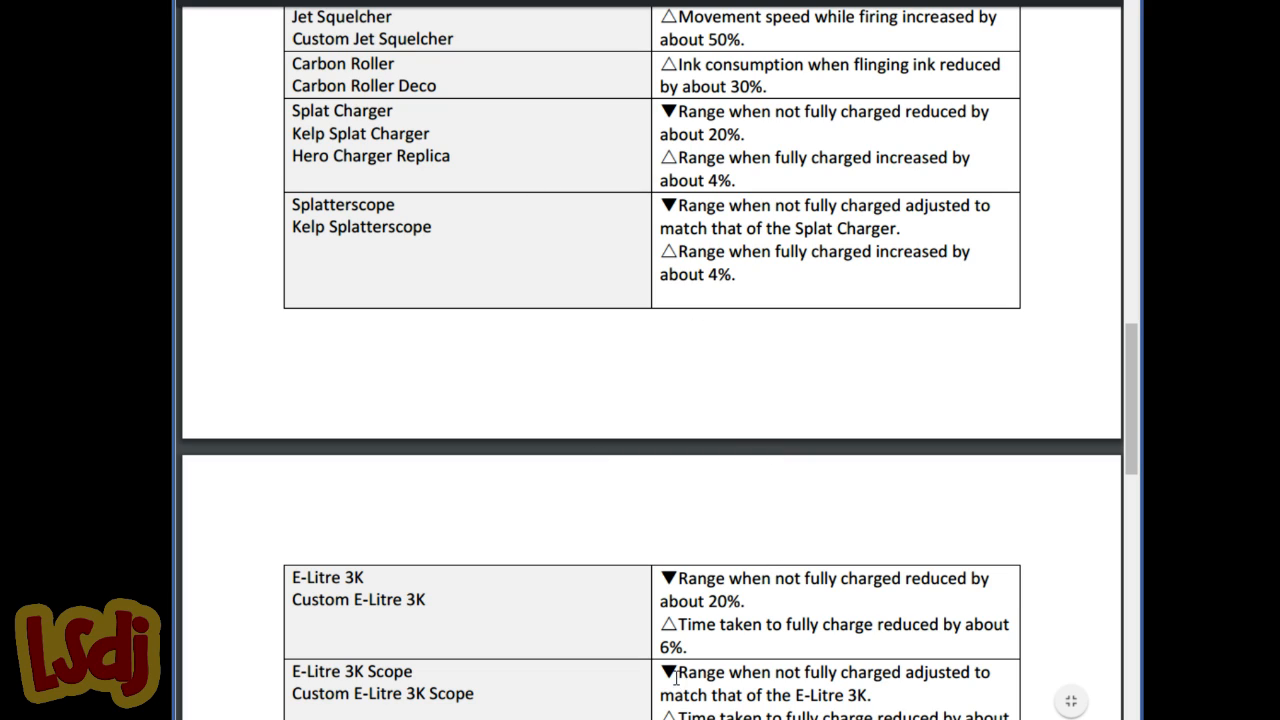
pyautogui.moveTo(640, 660)
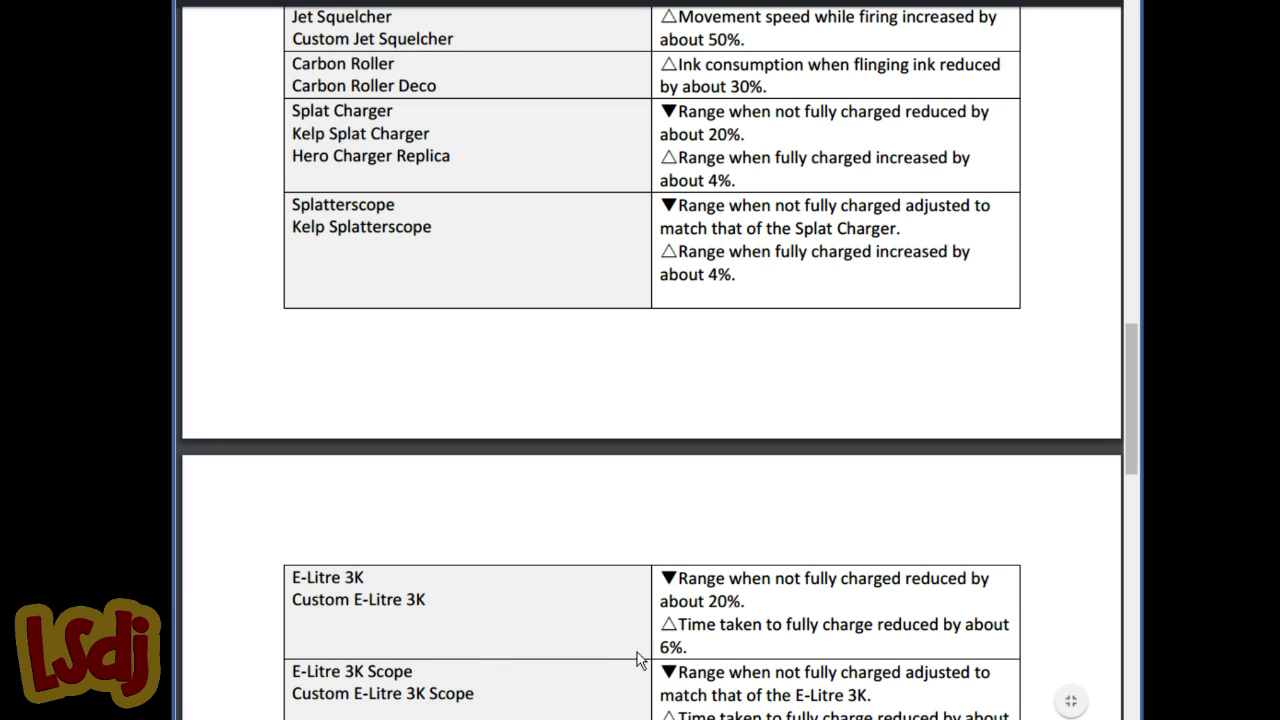
pyautogui.moveTo(758, 270)
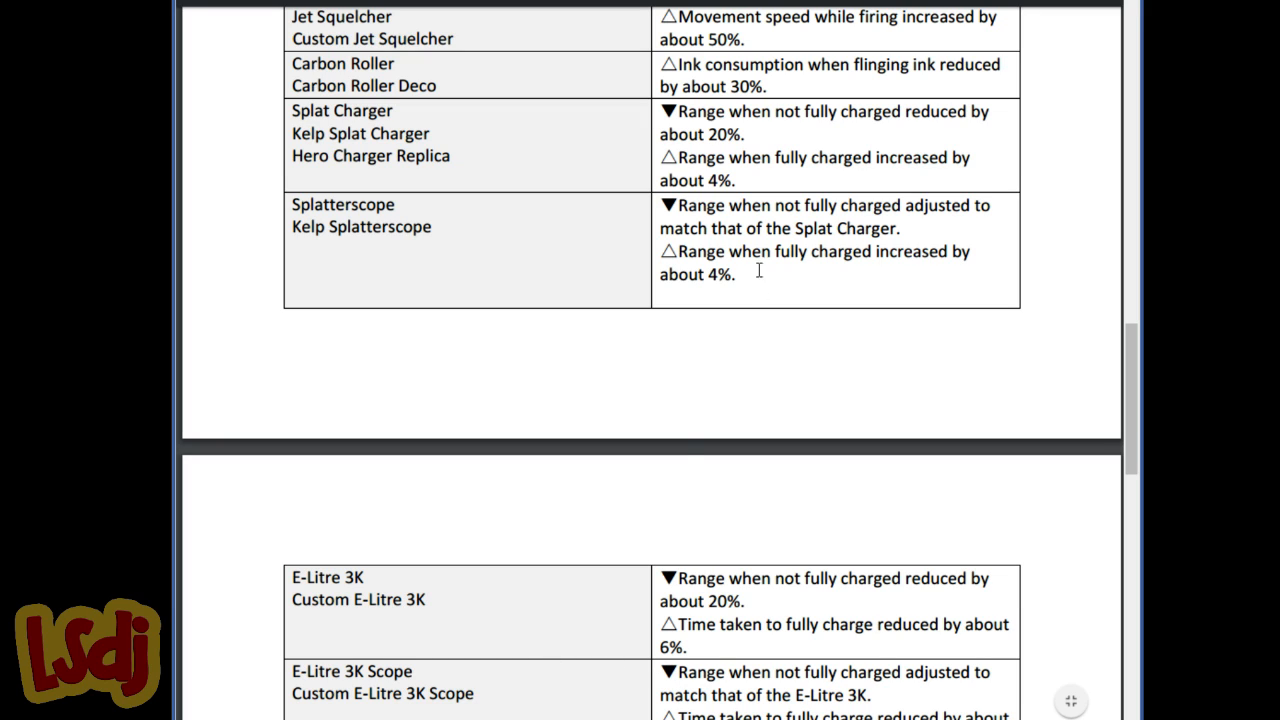
pyautogui.moveTo(752, 180)
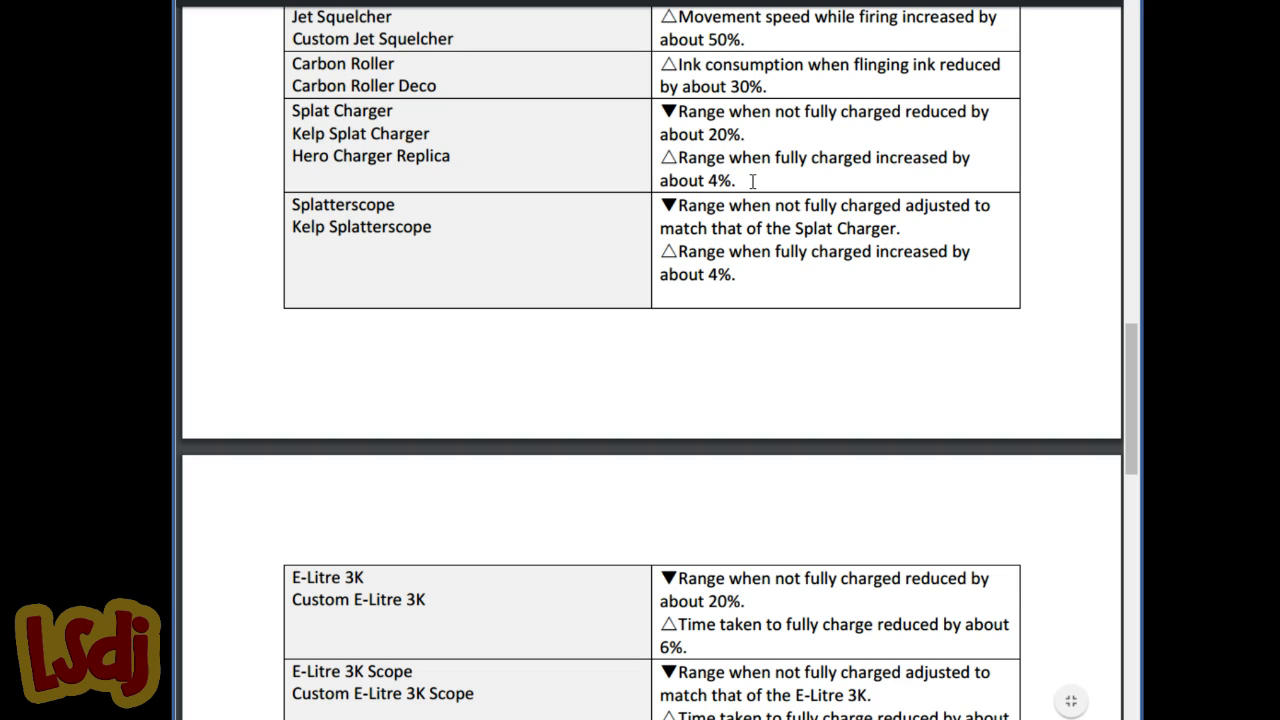
pyautogui.moveTo(736, 204)
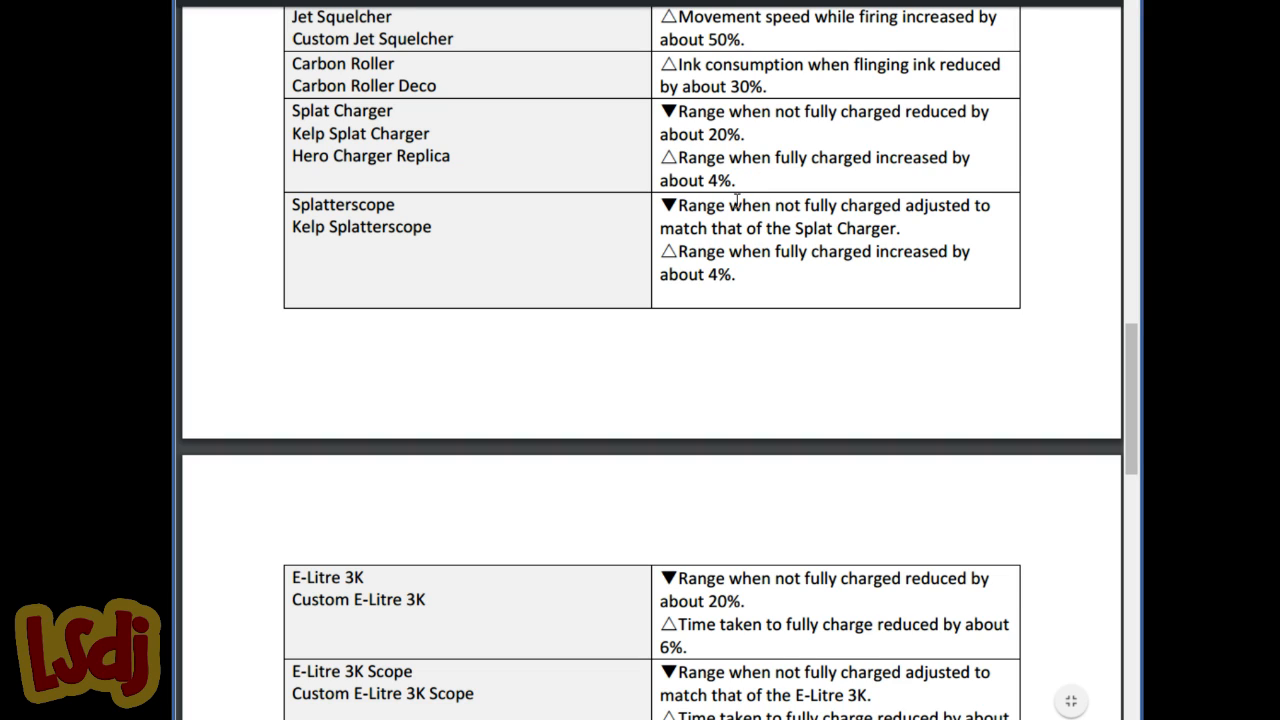
pyautogui.moveTo(444, 236)
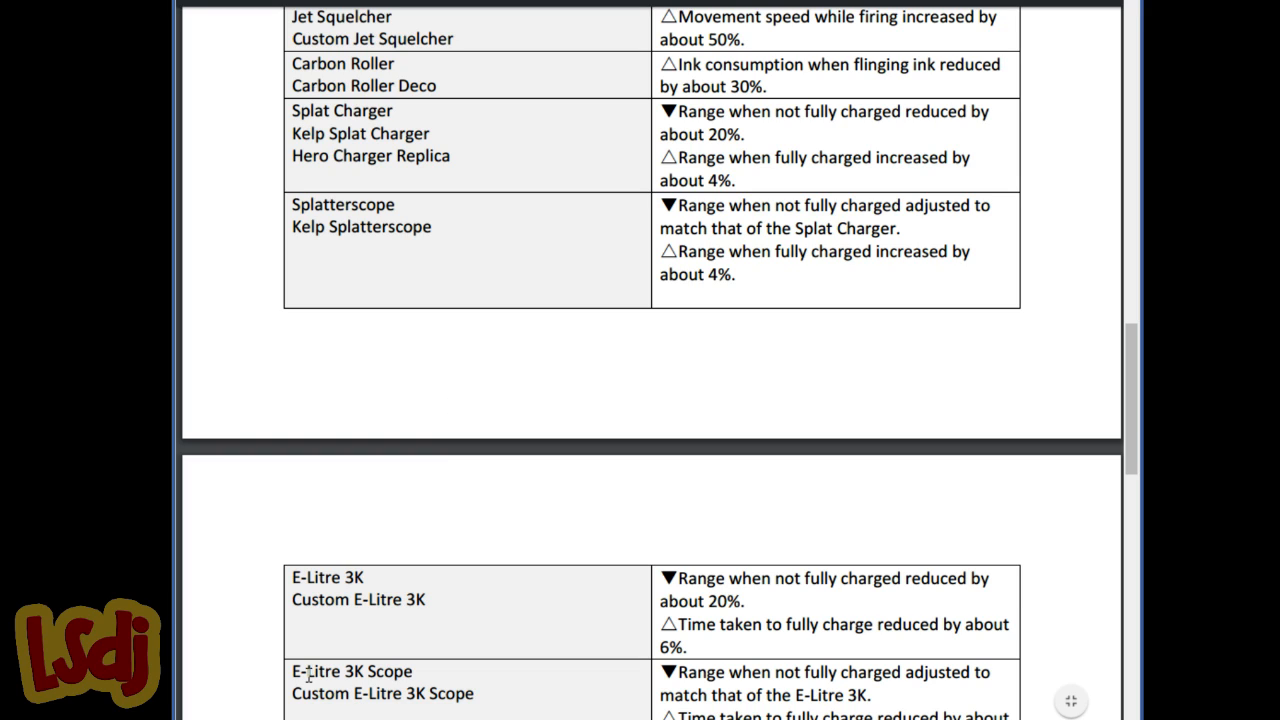
pyautogui.moveTo(388, 630)
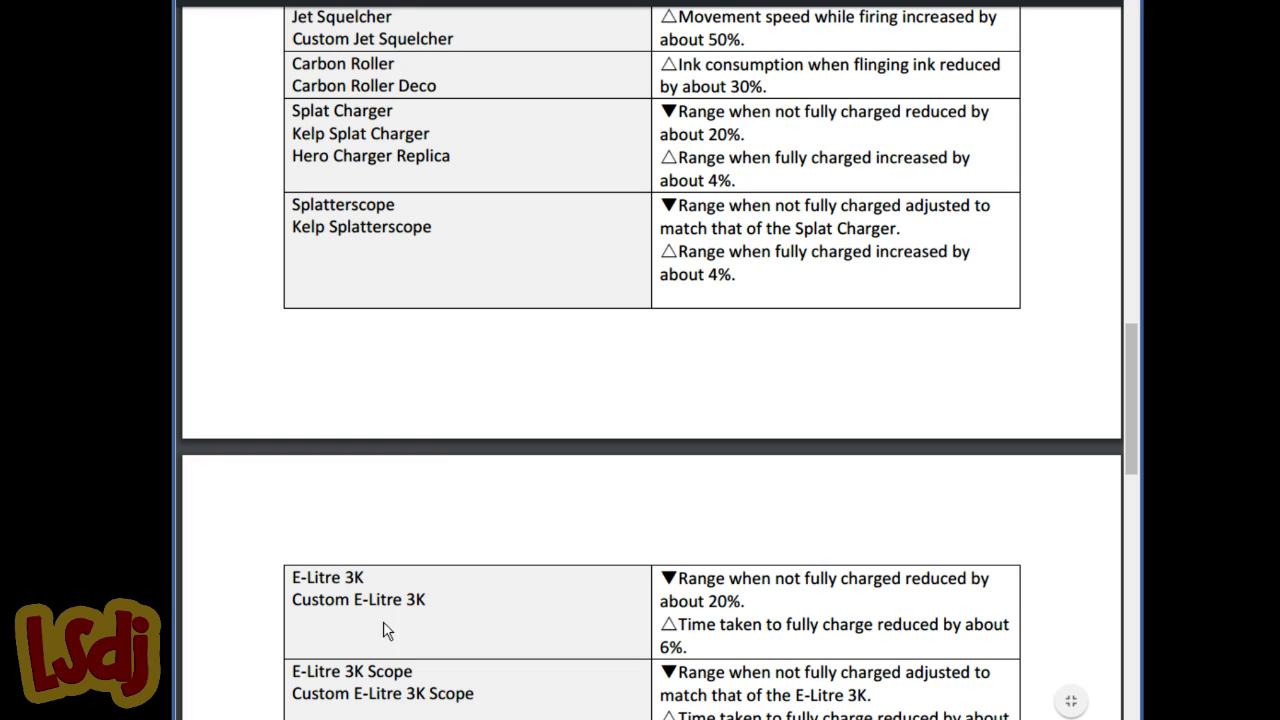
pyautogui.moveTo(400, 584)
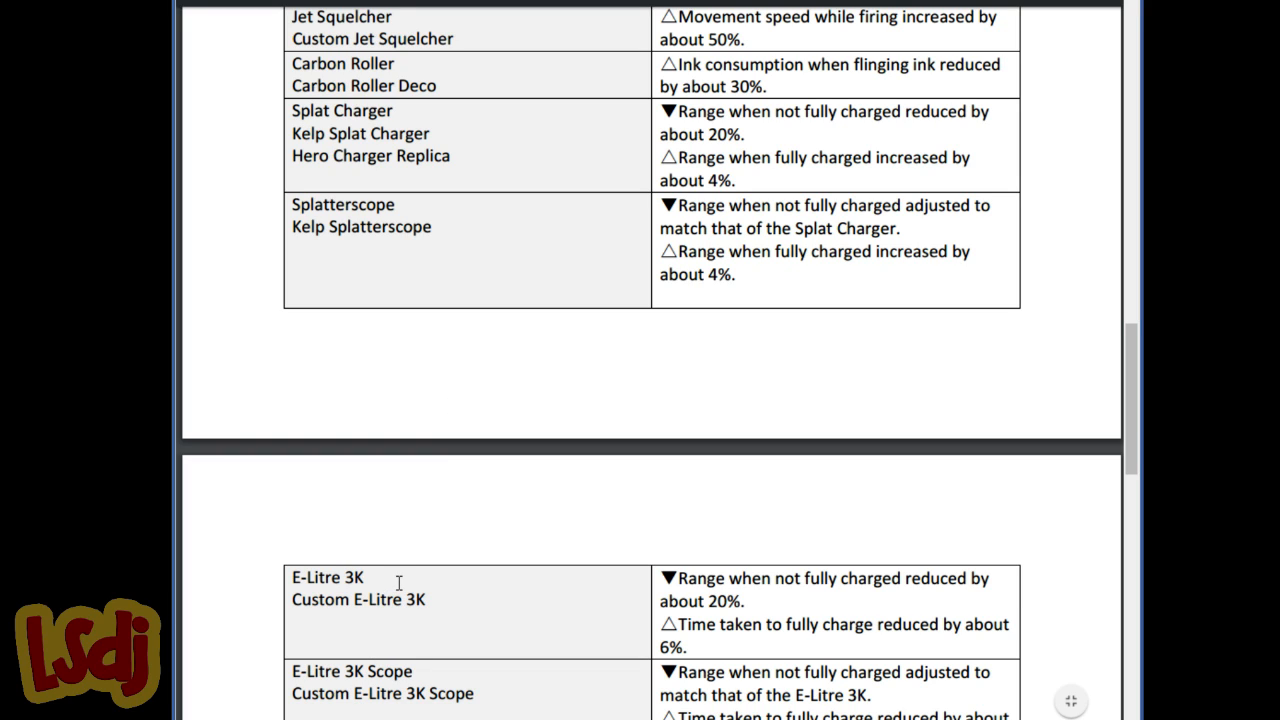
pyautogui.moveTo(368, 208)
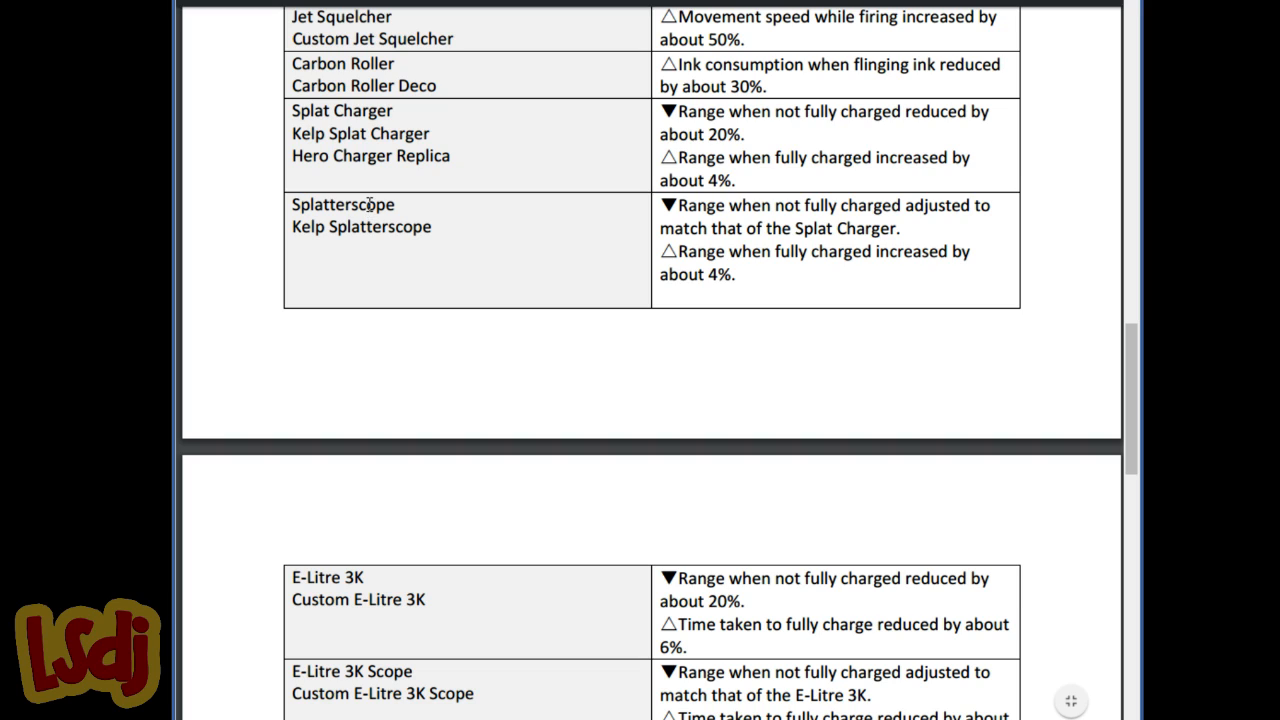
pyautogui.moveTo(428, 708)
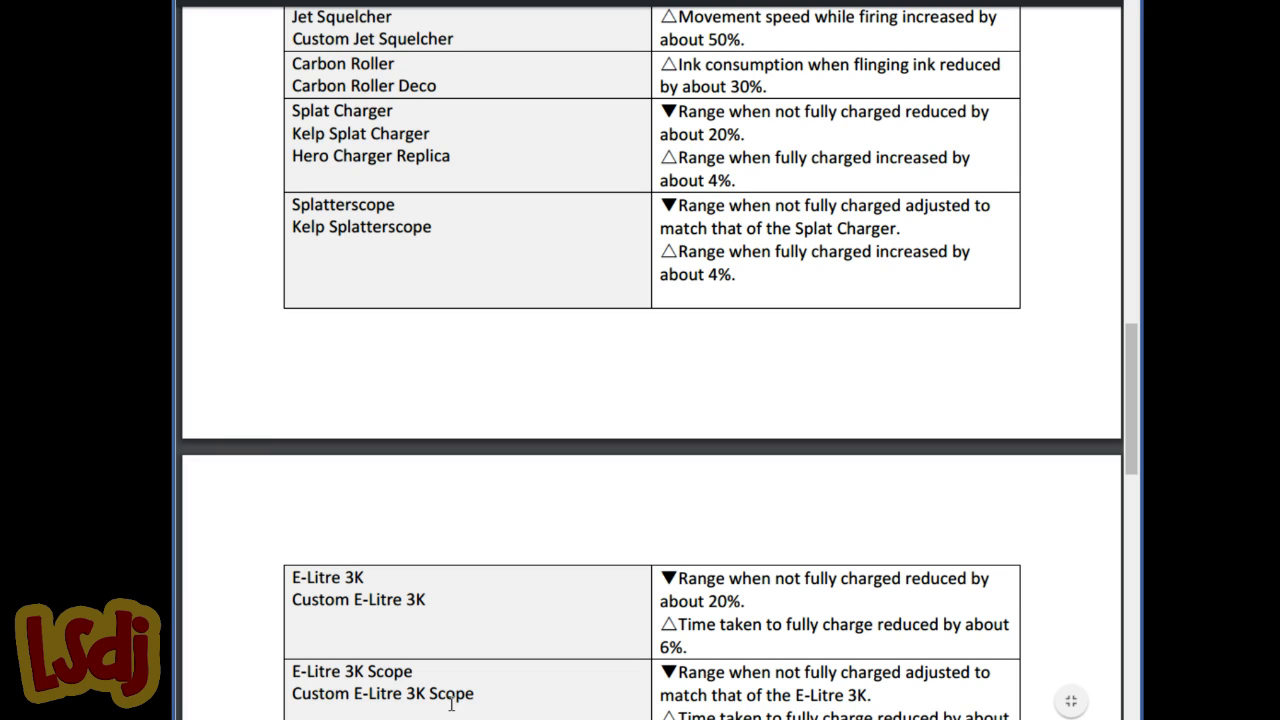
pyautogui.moveTo(422, 276)
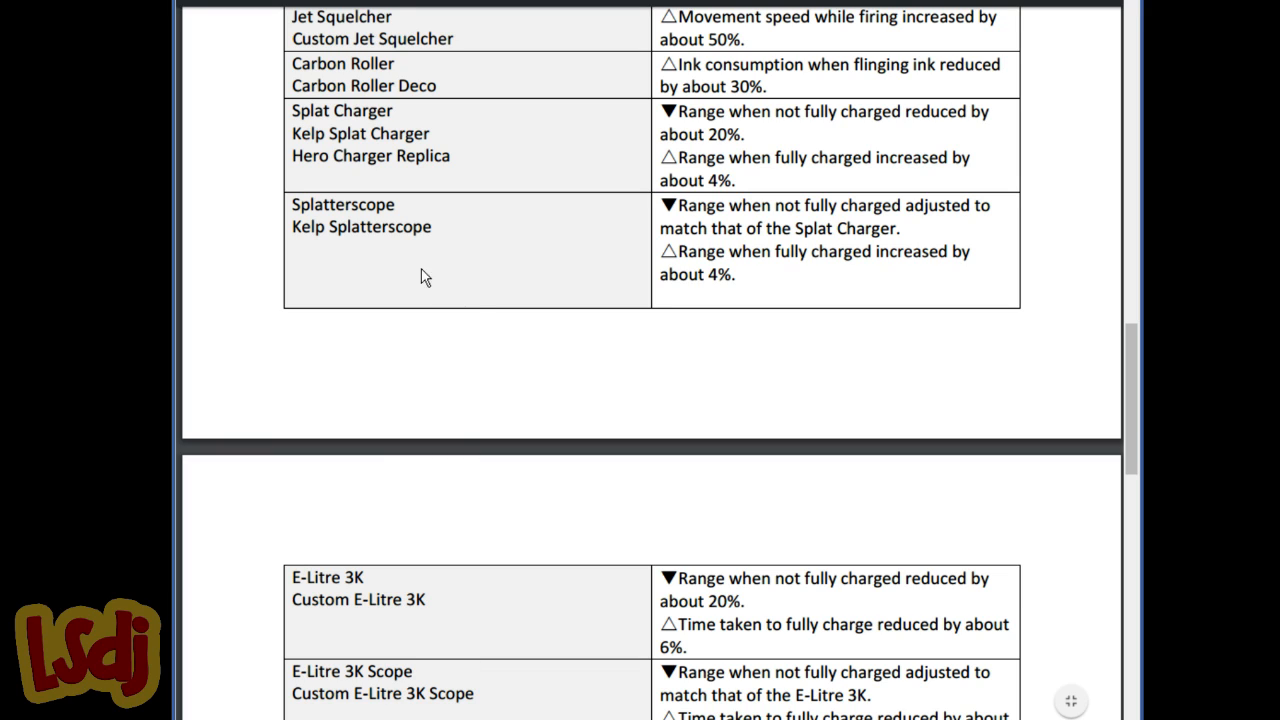
pyautogui.moveTo(388, 412)
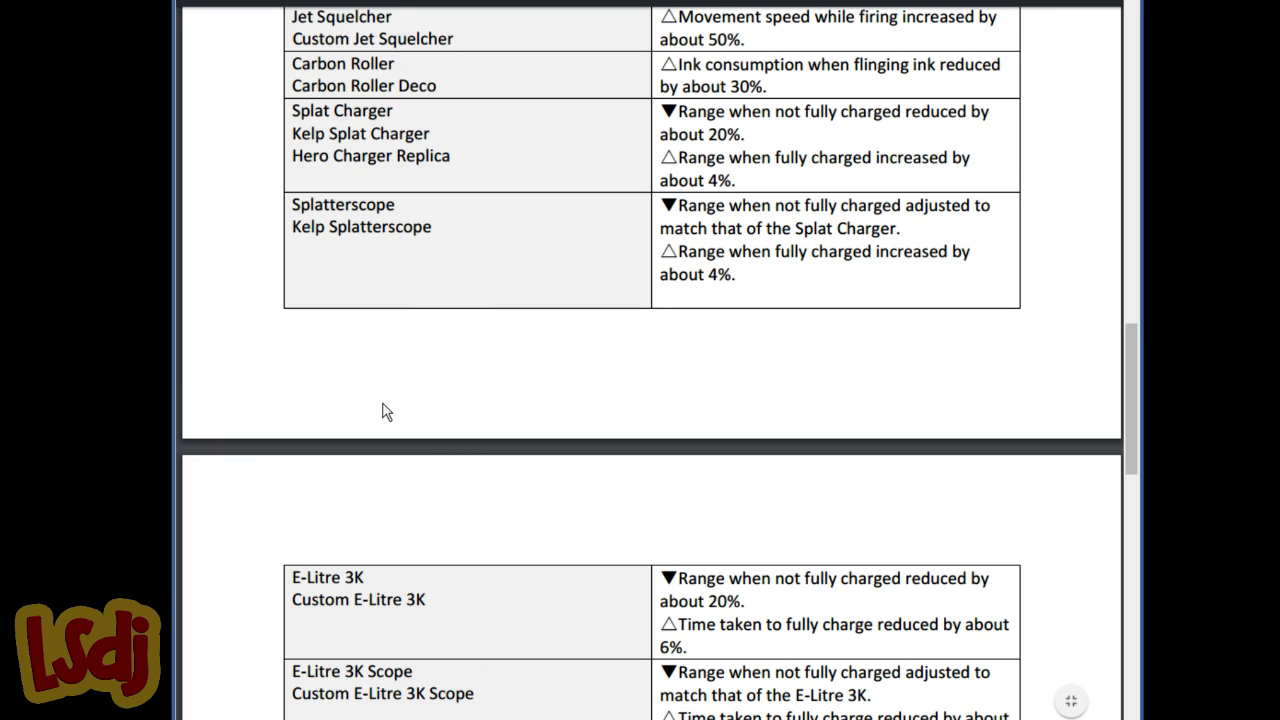
pyautogui.moveTo(780, 252)
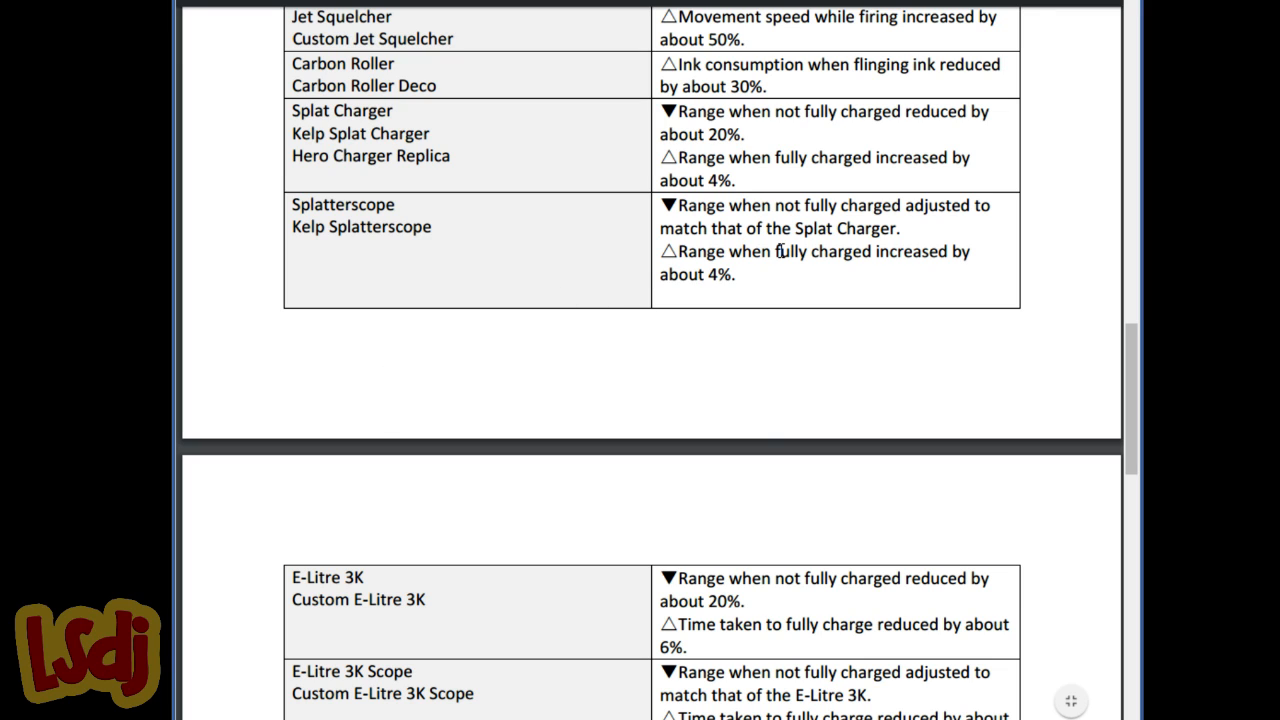
# Scroll to the E-Litre 3K rows and clear the marking on its range-reduction sentence
pyautogui.scroll(-3)
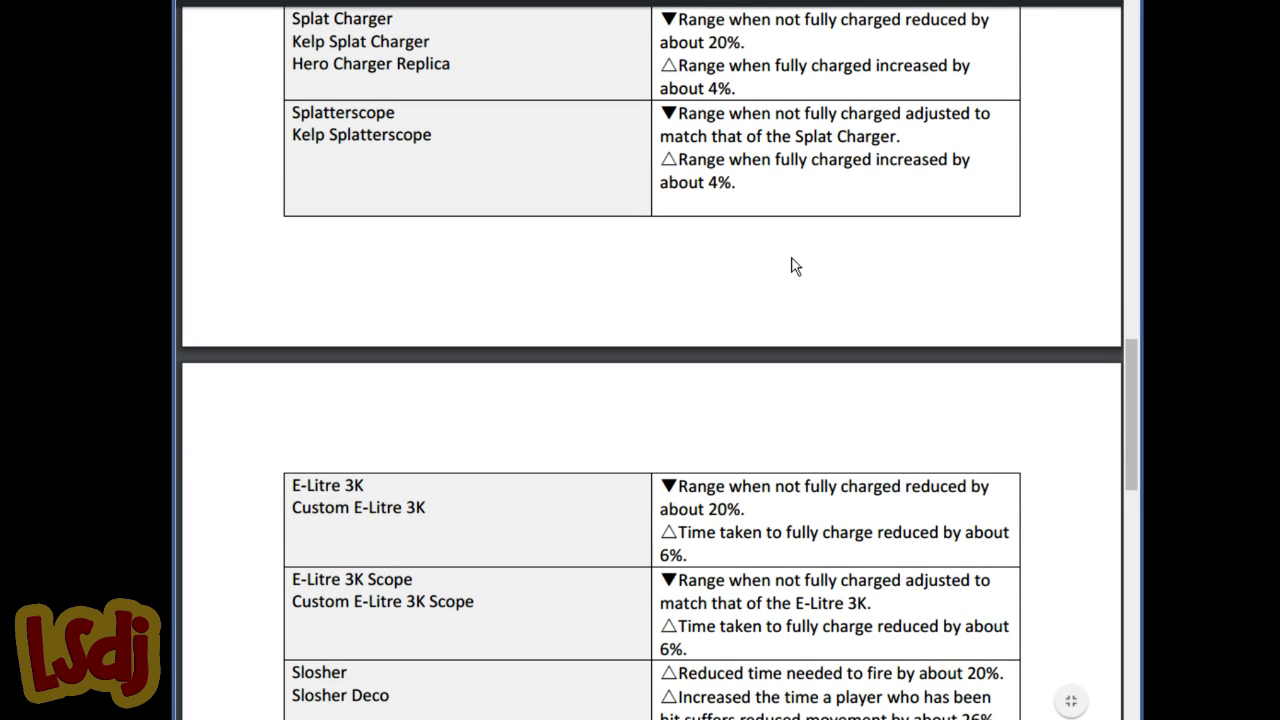
pyautogui.moveTo(310, 96)
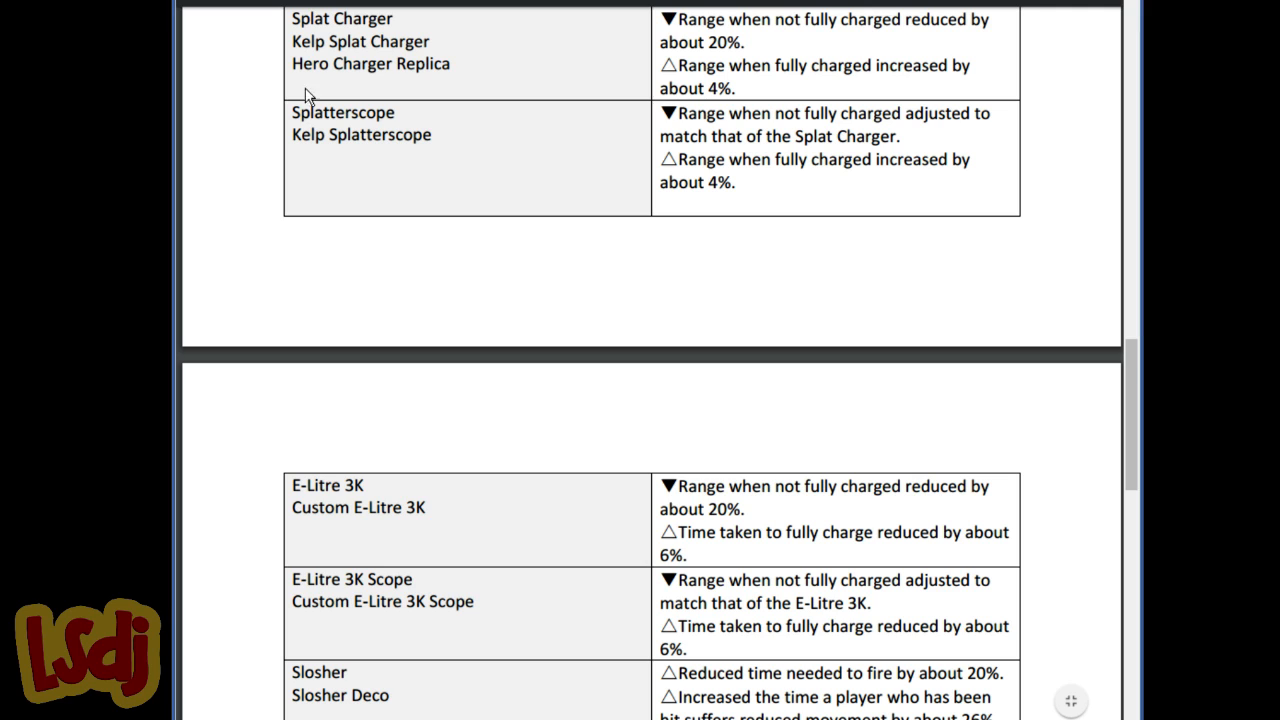
pyautogui.scroll(-3)
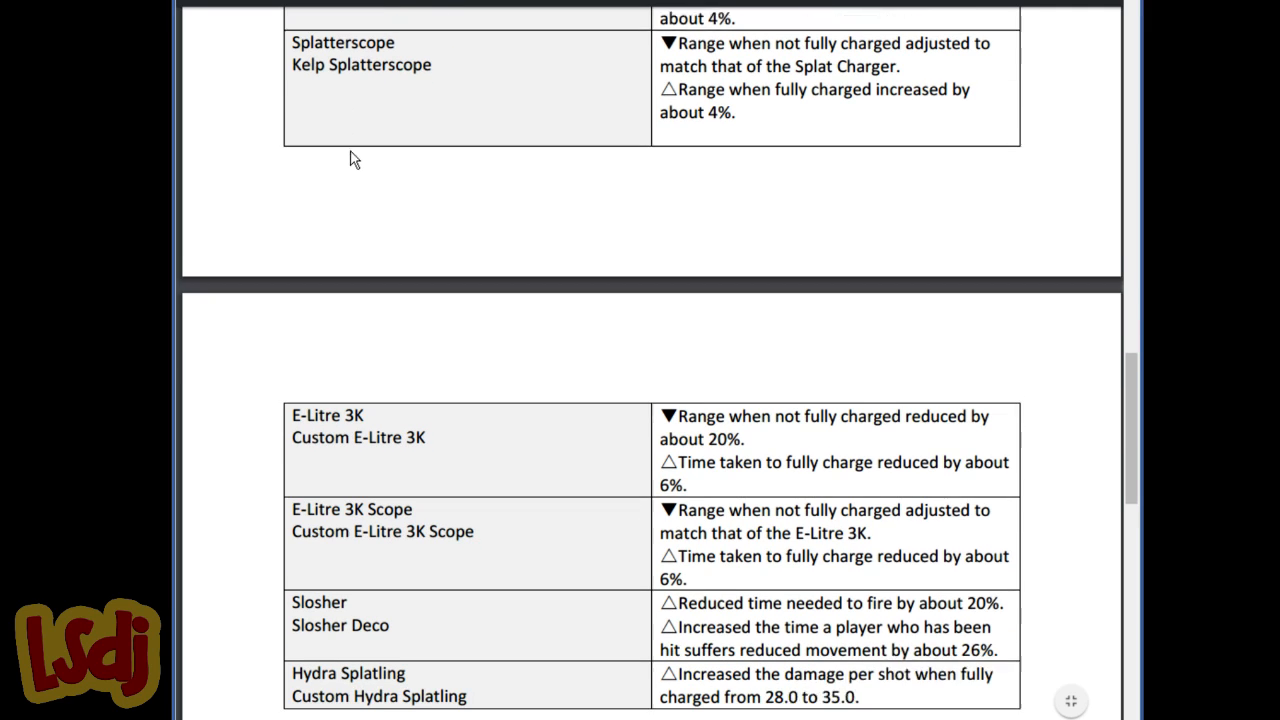
pyautogui.scroll(3)
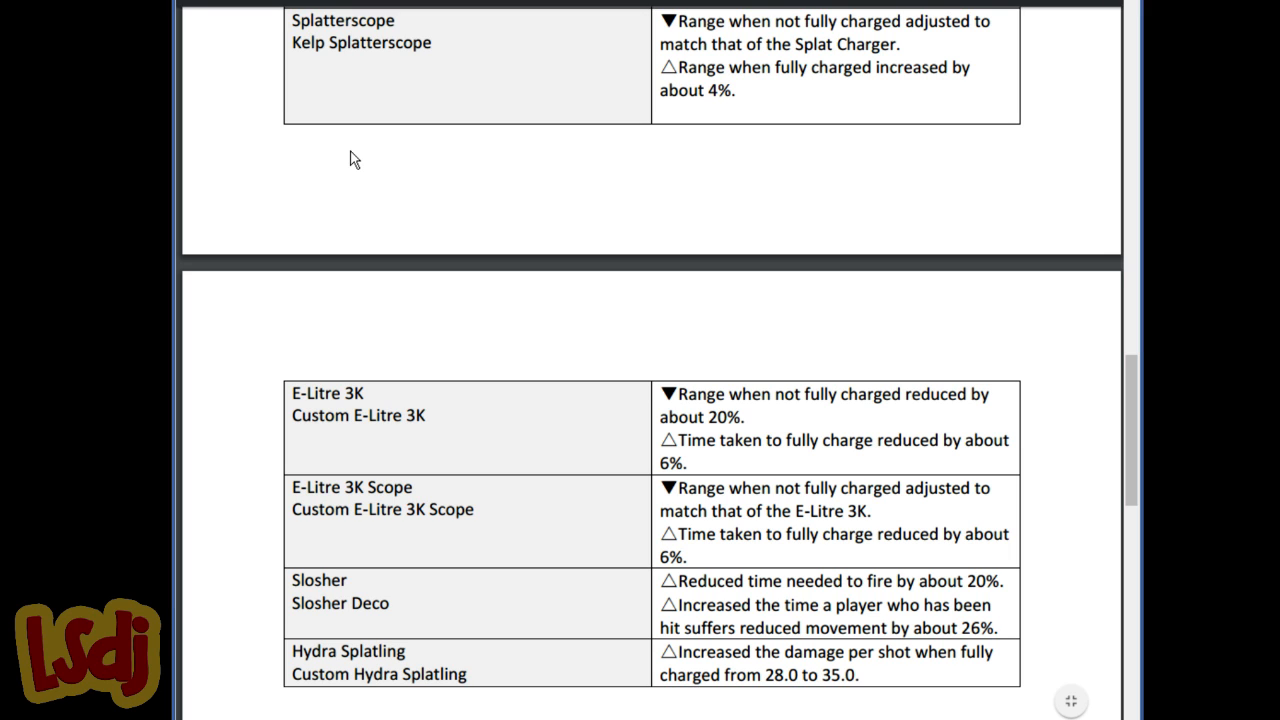
pyautogui.scroll(3)
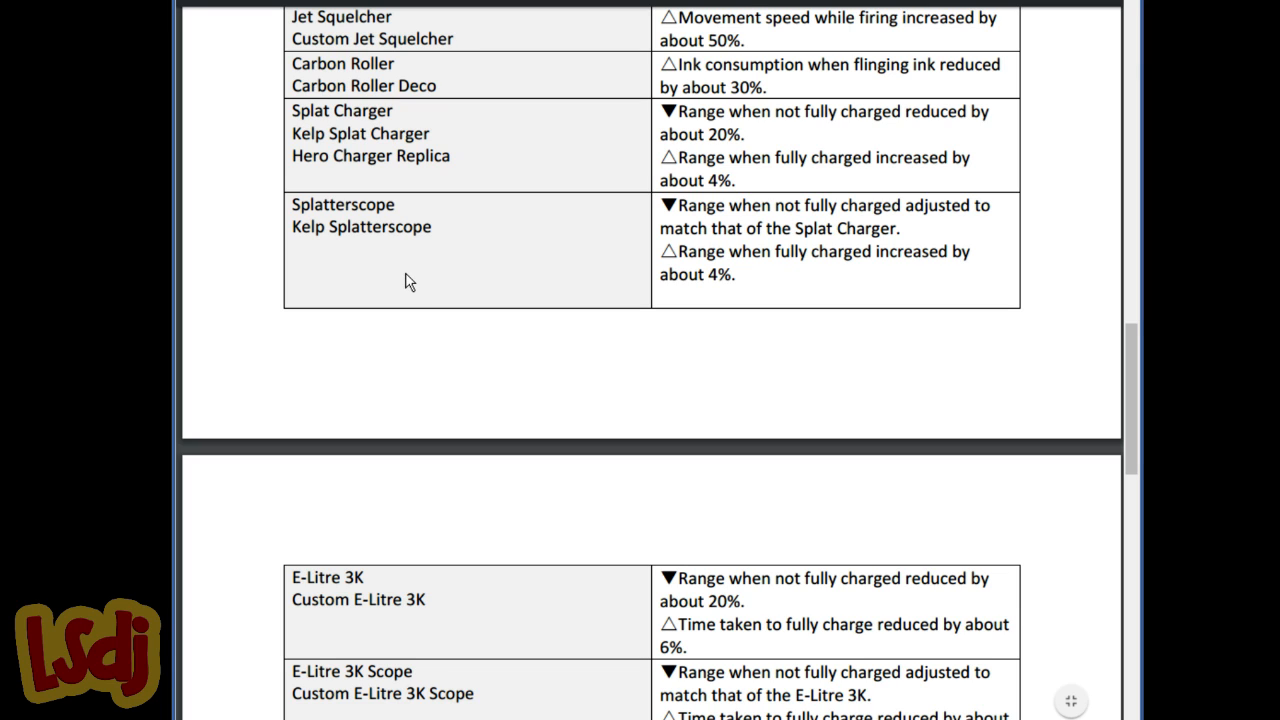
pyautogui.scroll(-3)
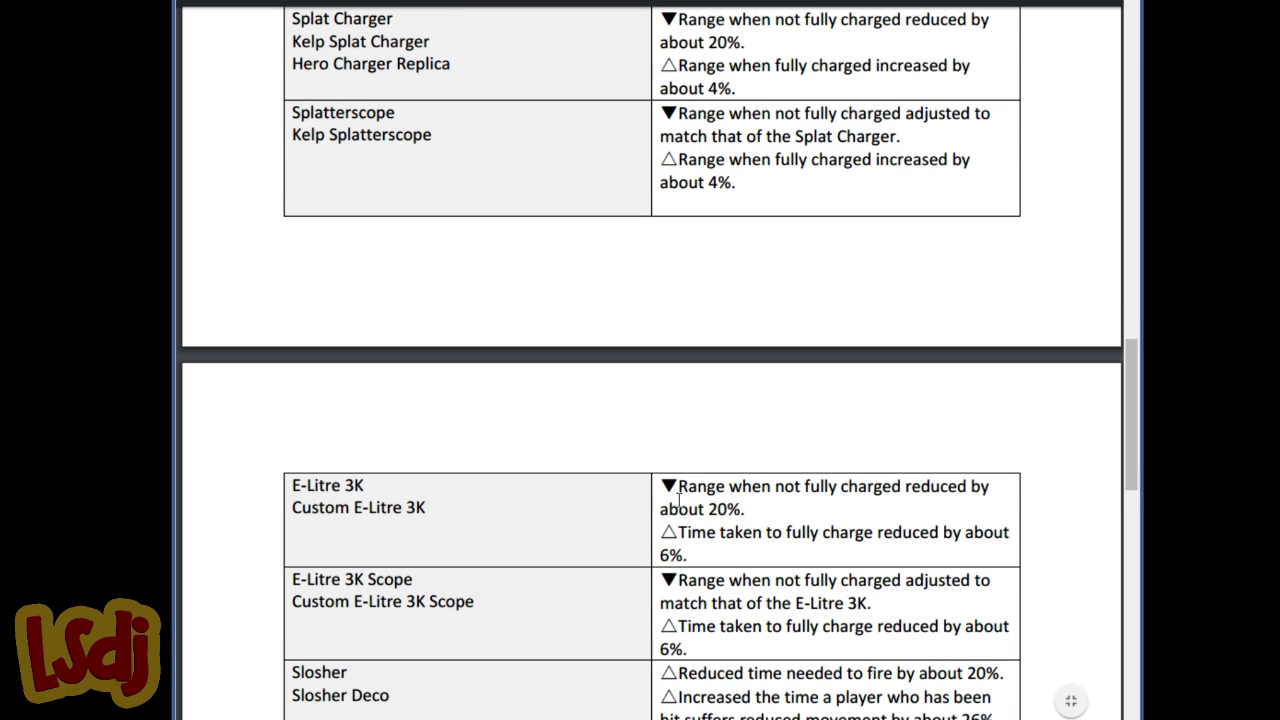
pyautogui.moveTo(520, 486)
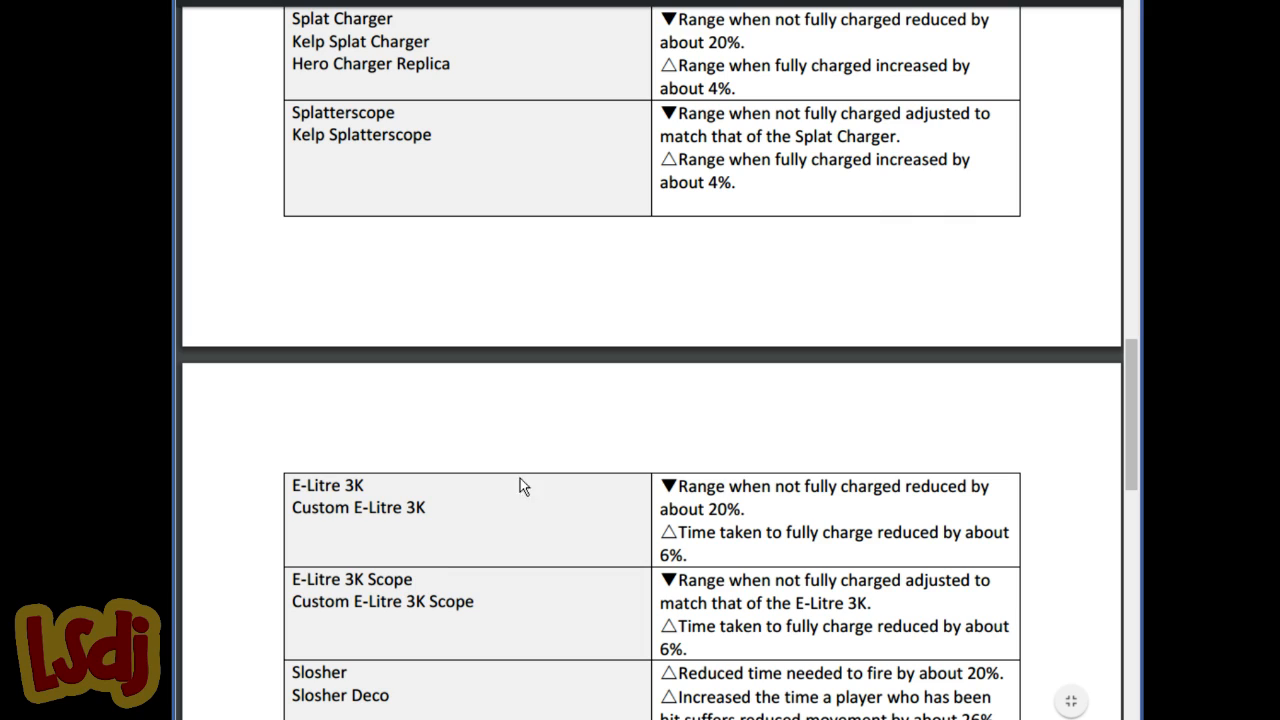
pyautogui.moveTo(596, 498)
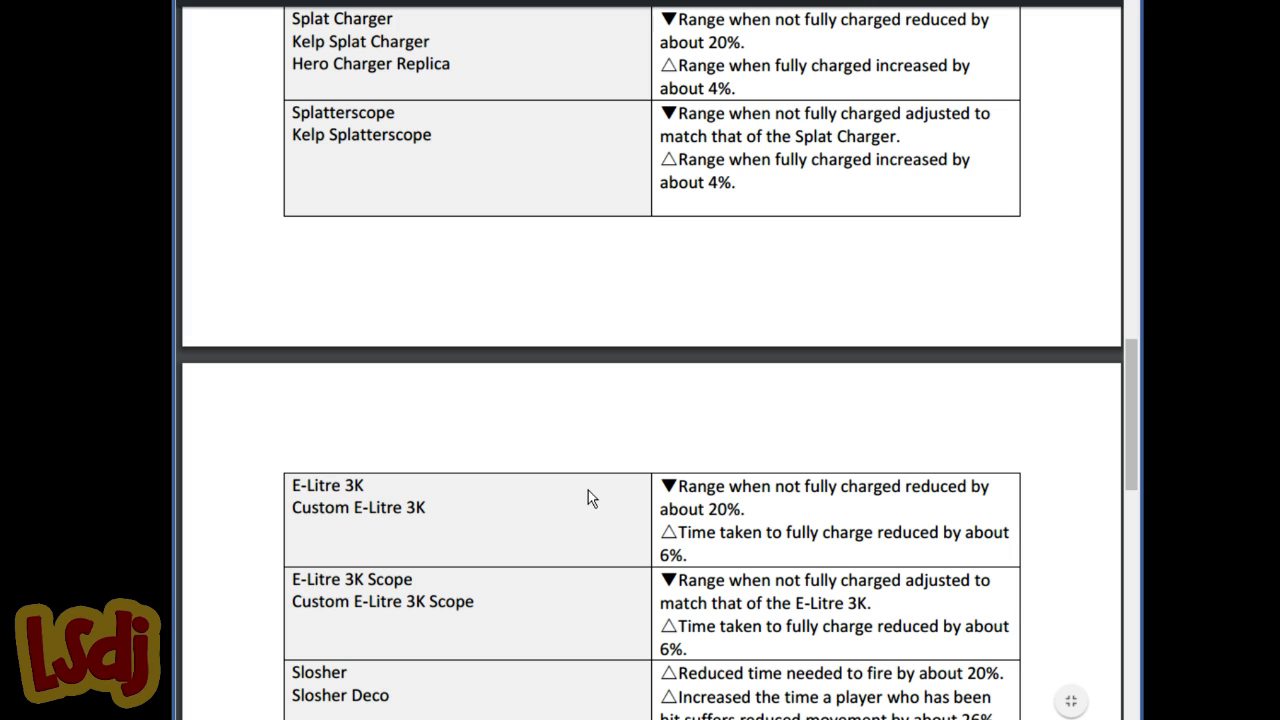
pyautogui.moveTo(616, 490)
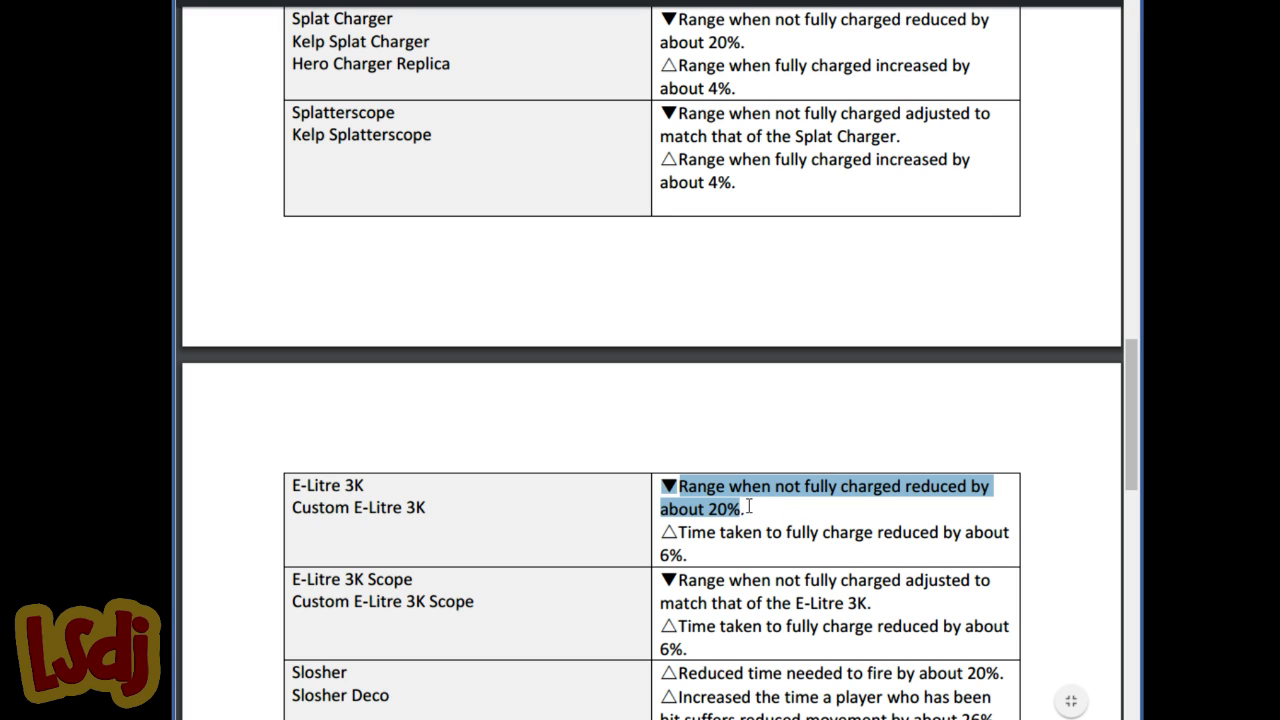
pyautogui.moveTo(688, 536)
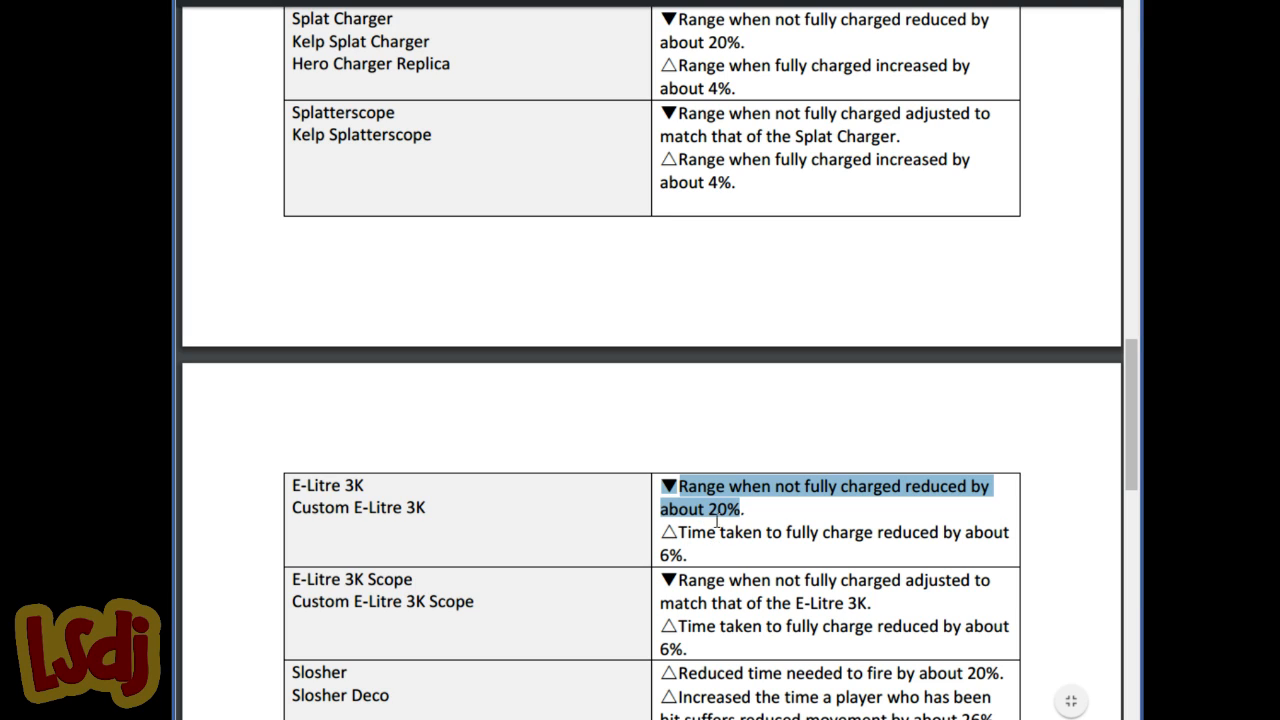
pyautogui.moveTo(712, 472)
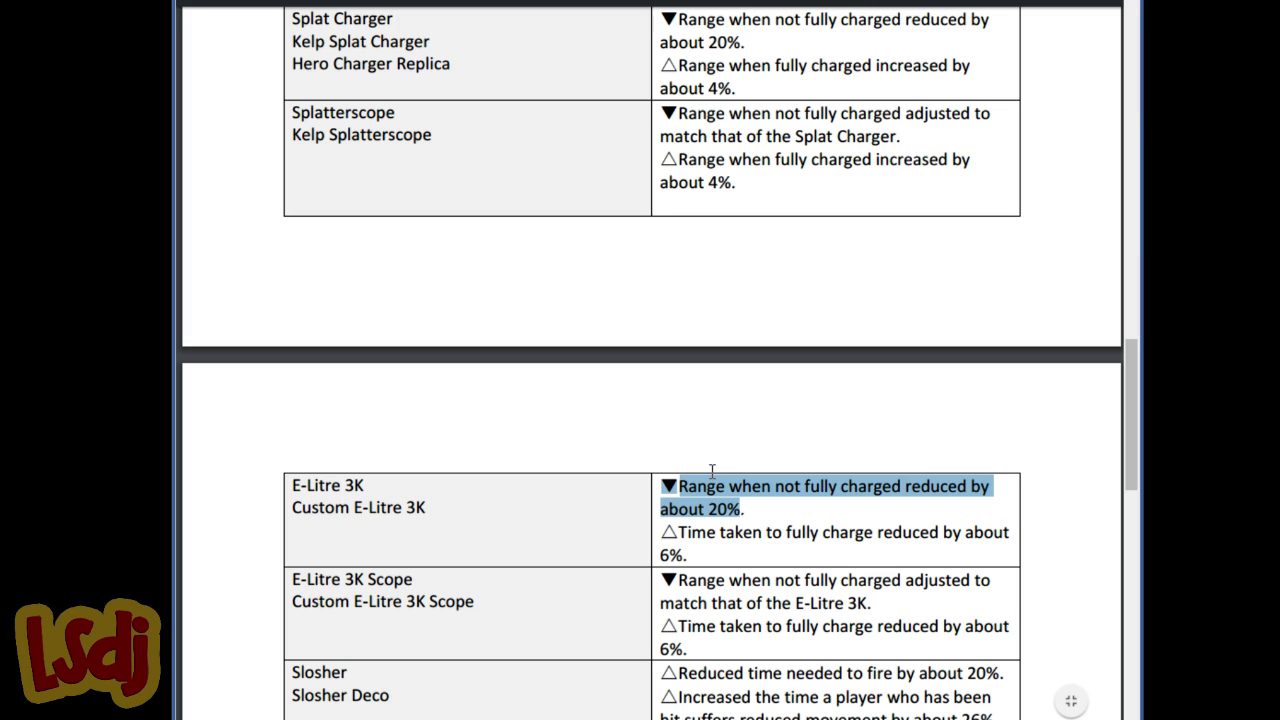
pyautogui.moveTo(710, 476)
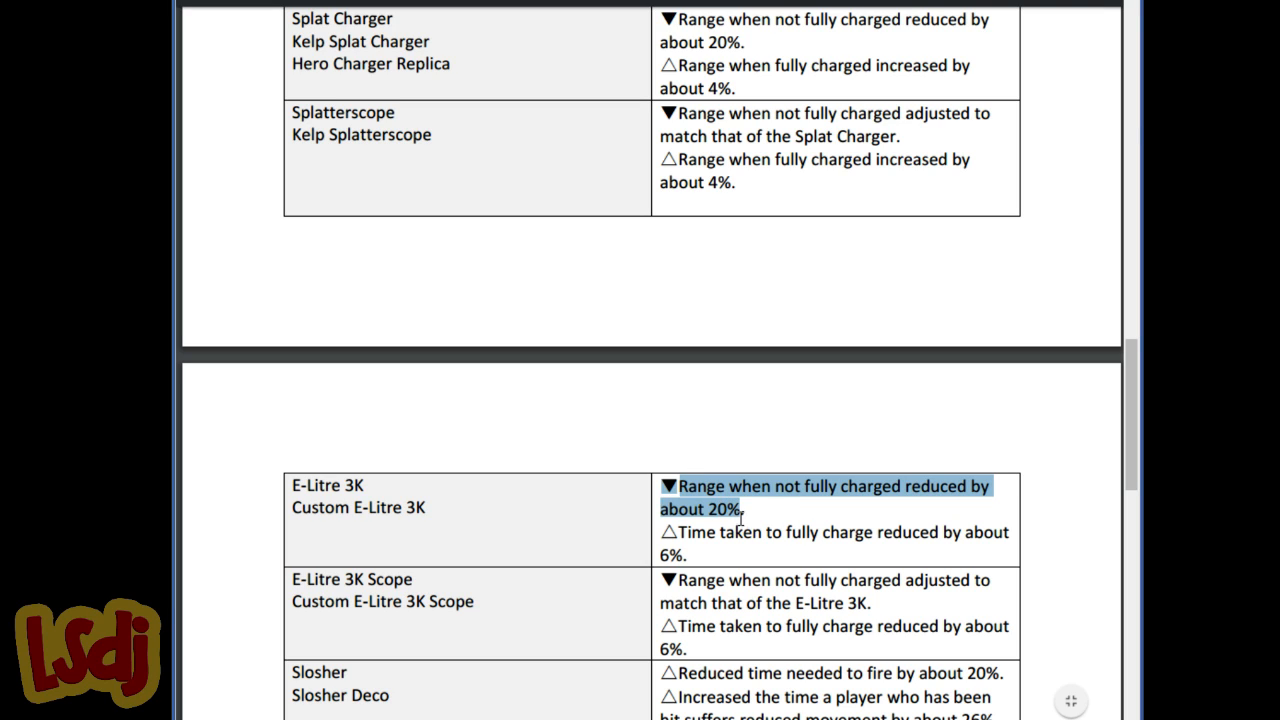
pyautogui.click(740, 516)
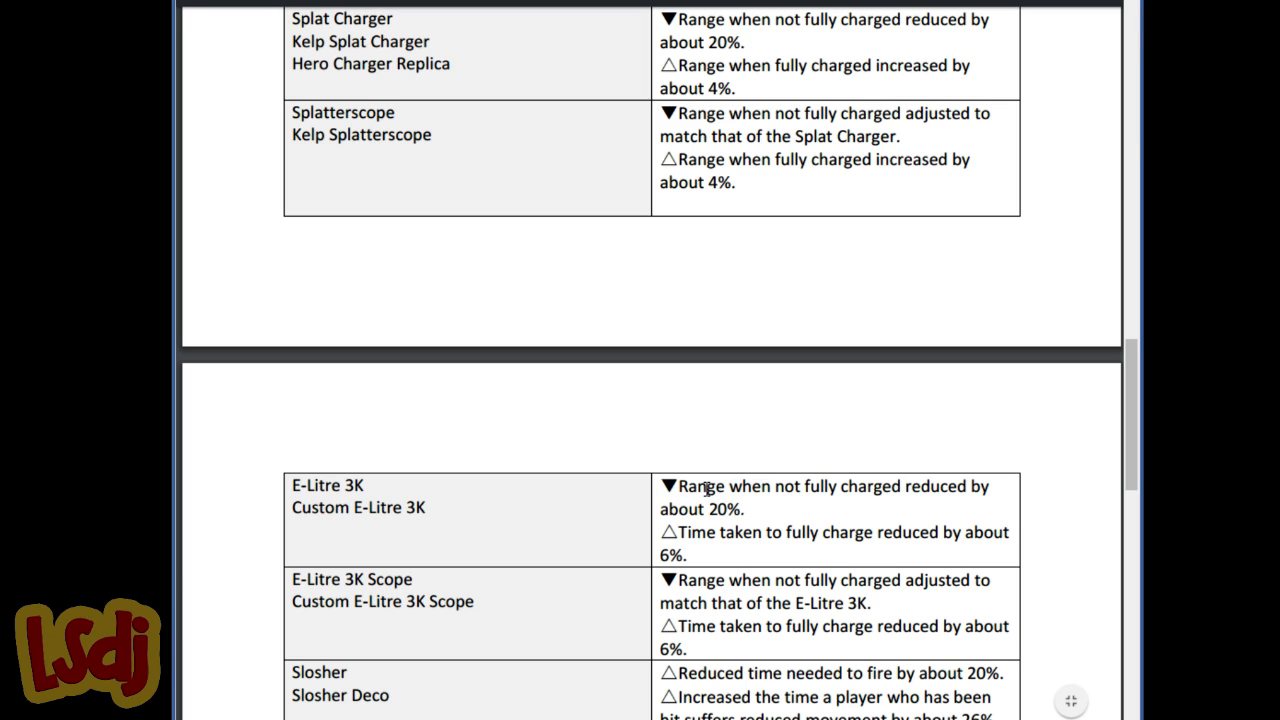
# Select 'Kelp Splatterscope' in the left column of the charger balance table
pyautogui.doubleClick(700, 486)
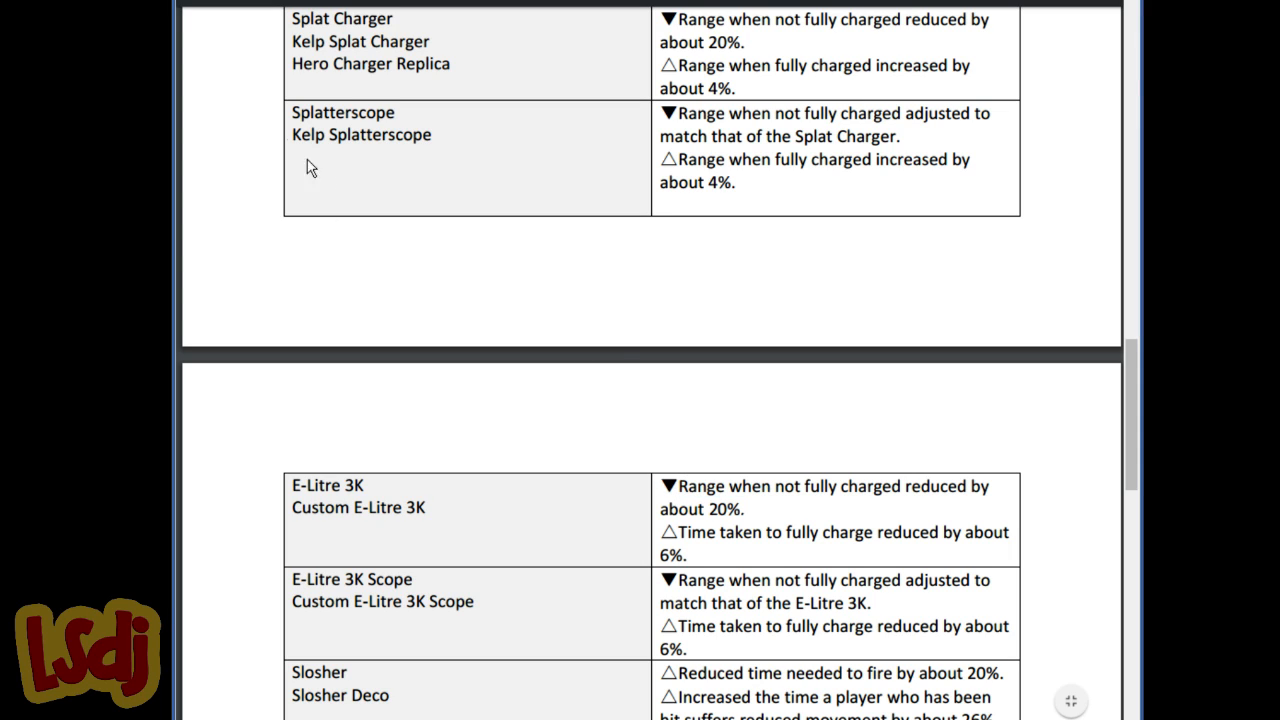
pyautogui.doubleClick(360, 134)
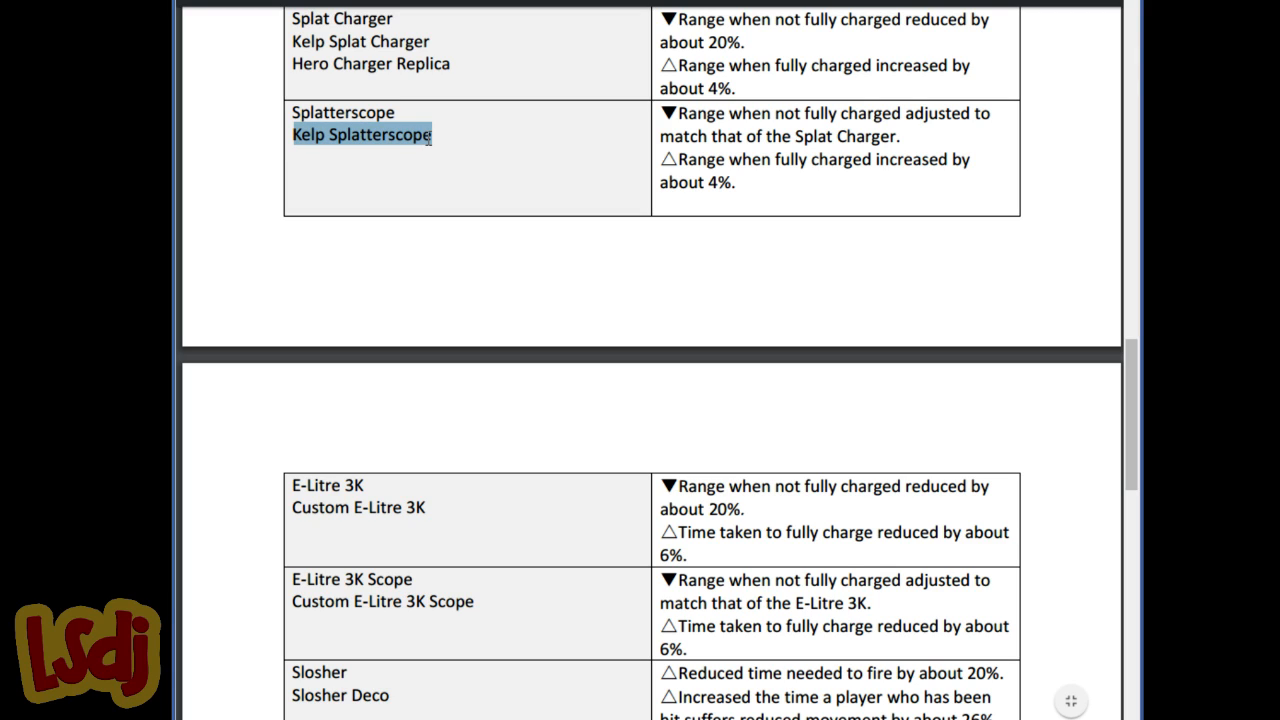
pyautogui.moveTo(372, 176)
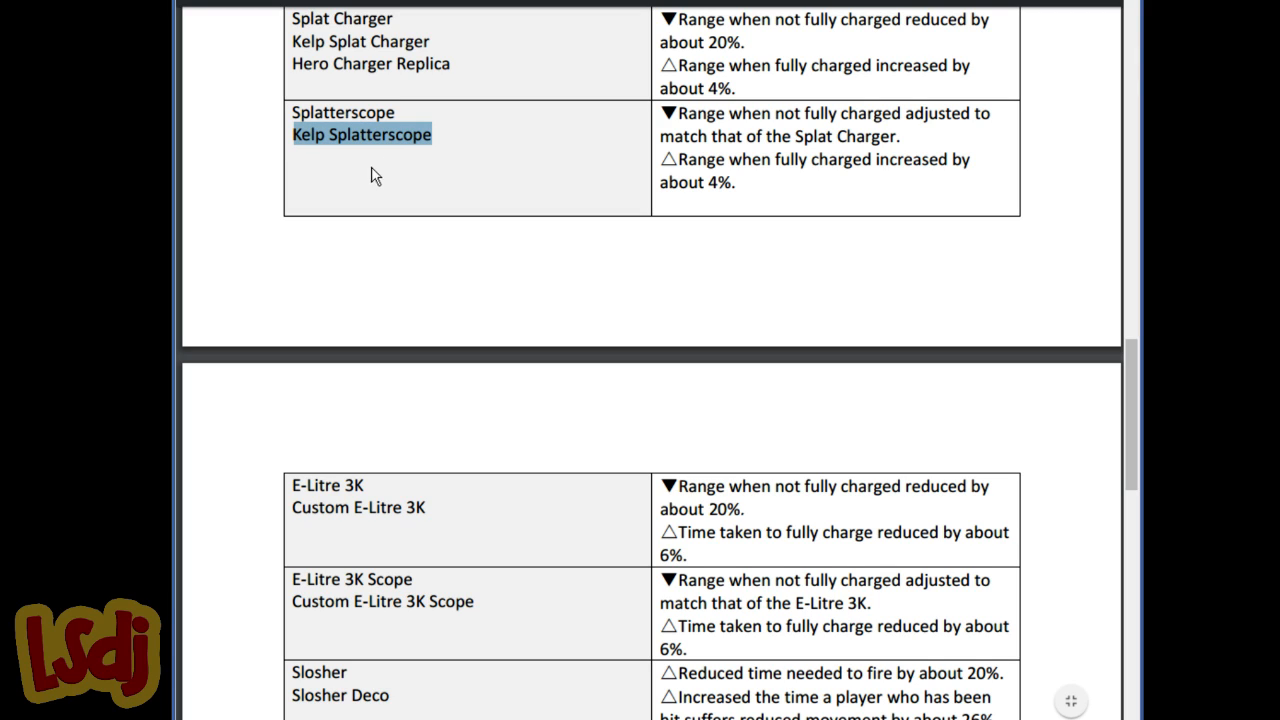
pyautogui.moveTo(450, 556)
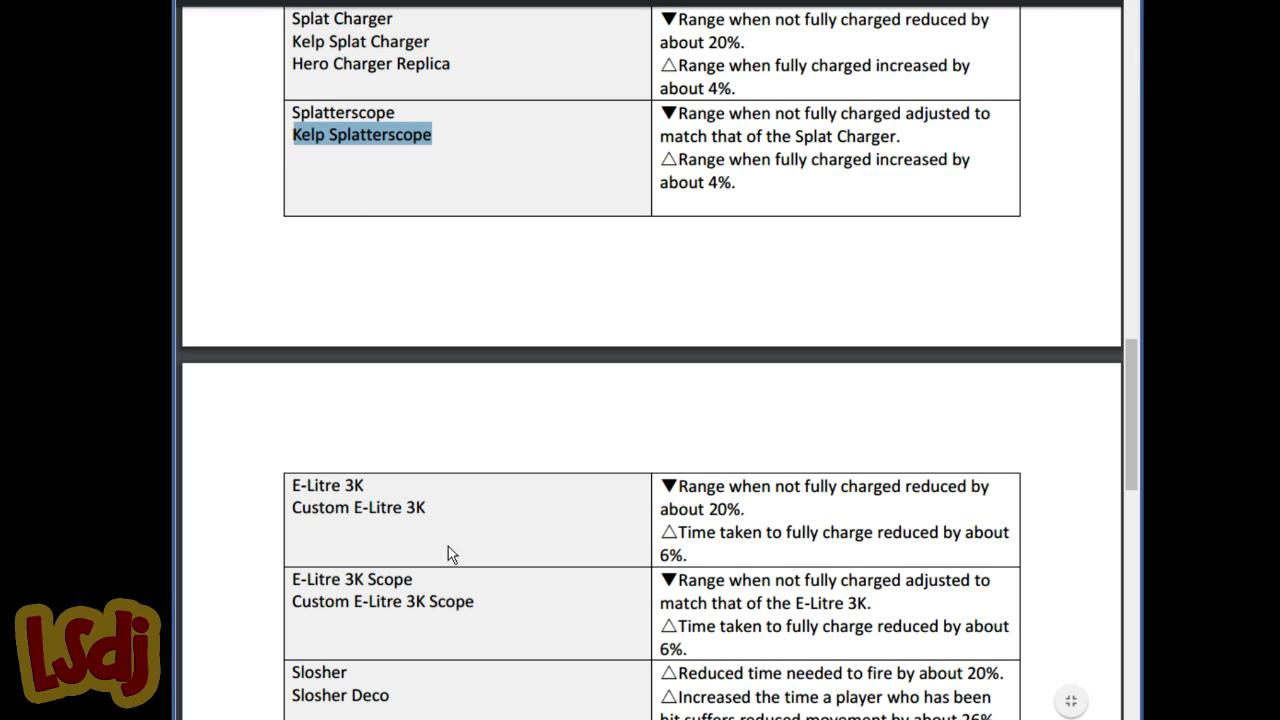
pyautogui.moveTo(600, 704)
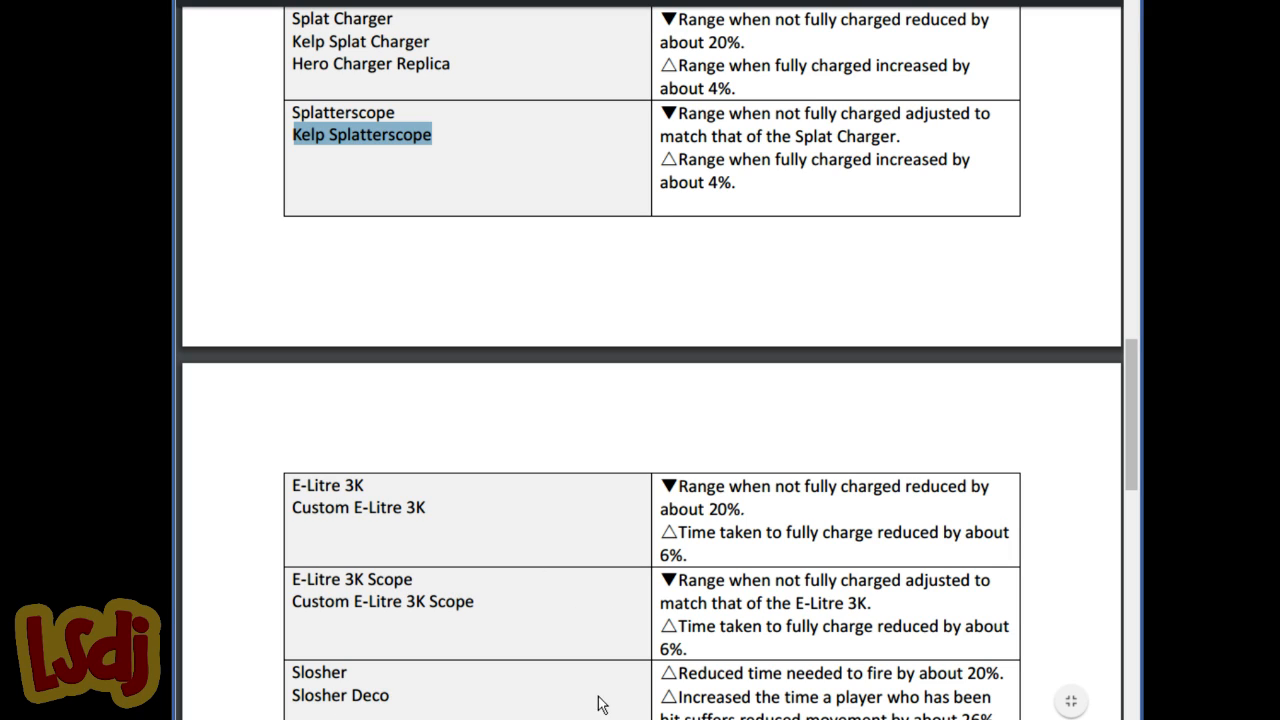
pyautogui.moveTo(626, 672)
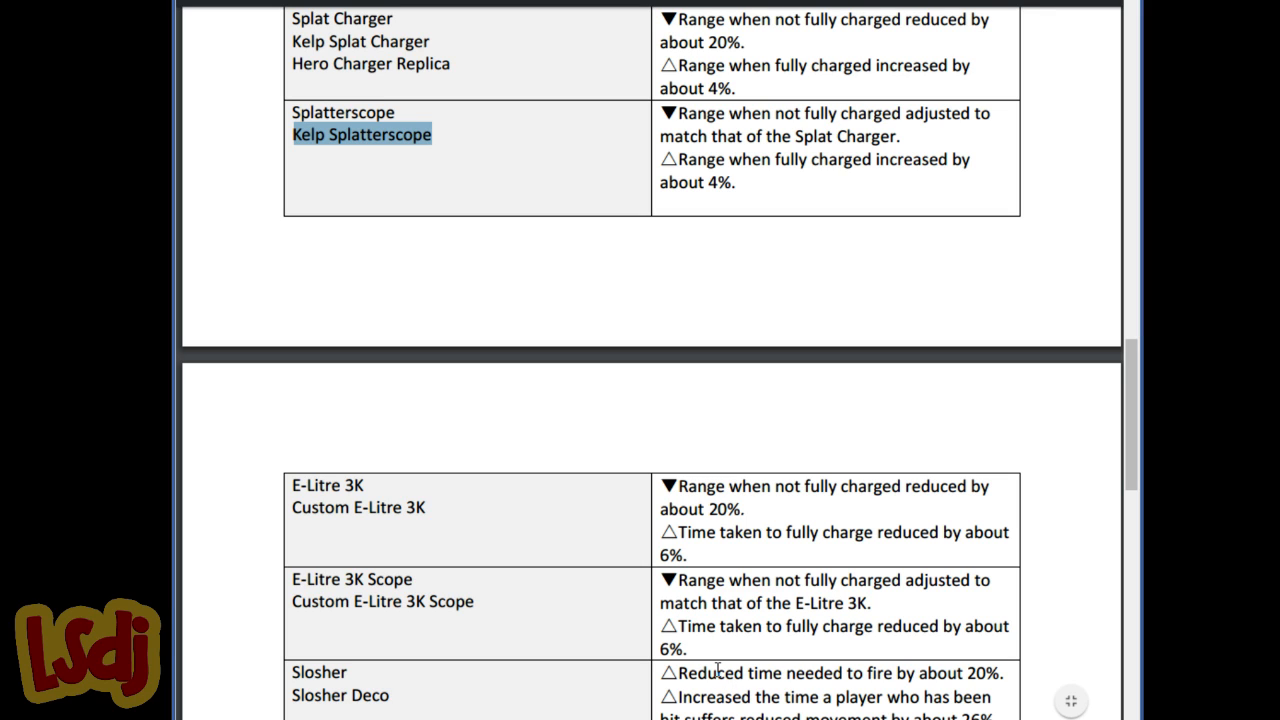
# Scroll to the Slosher and Hydra Splatling rows at the start of sub weapon changes
pyautogui.scroll(3)
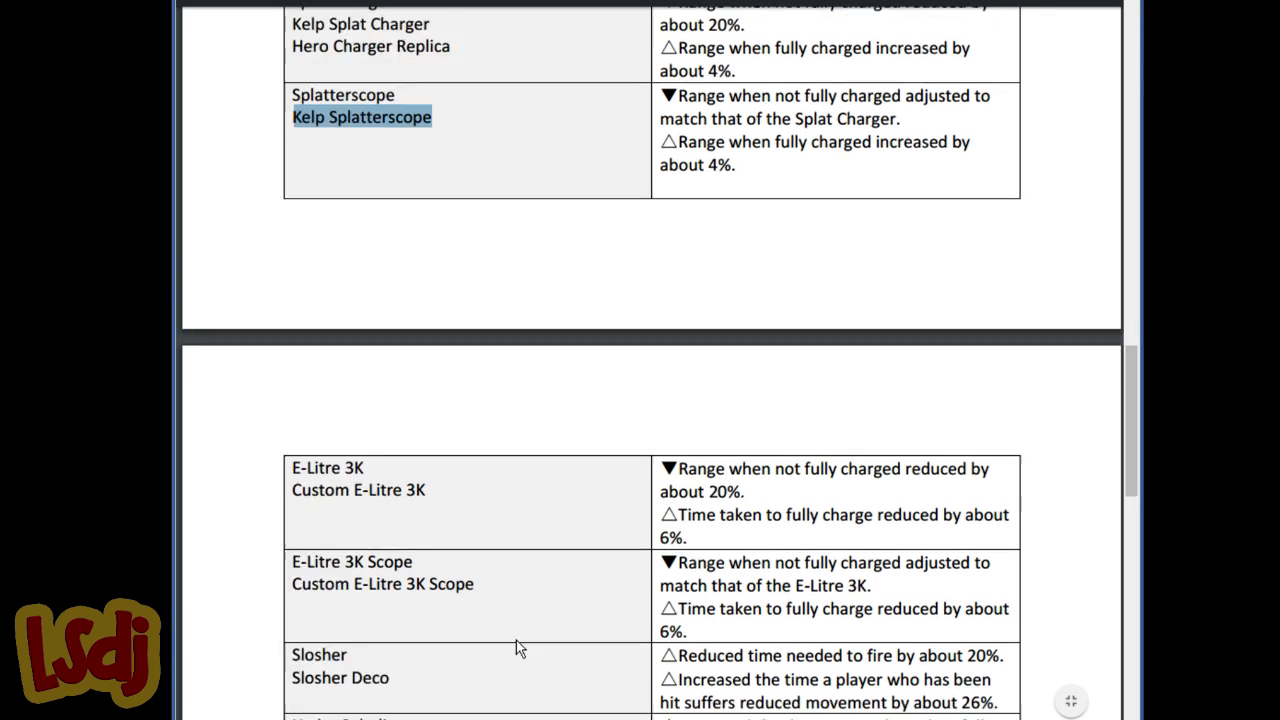
pyautogui.scroll(-3)
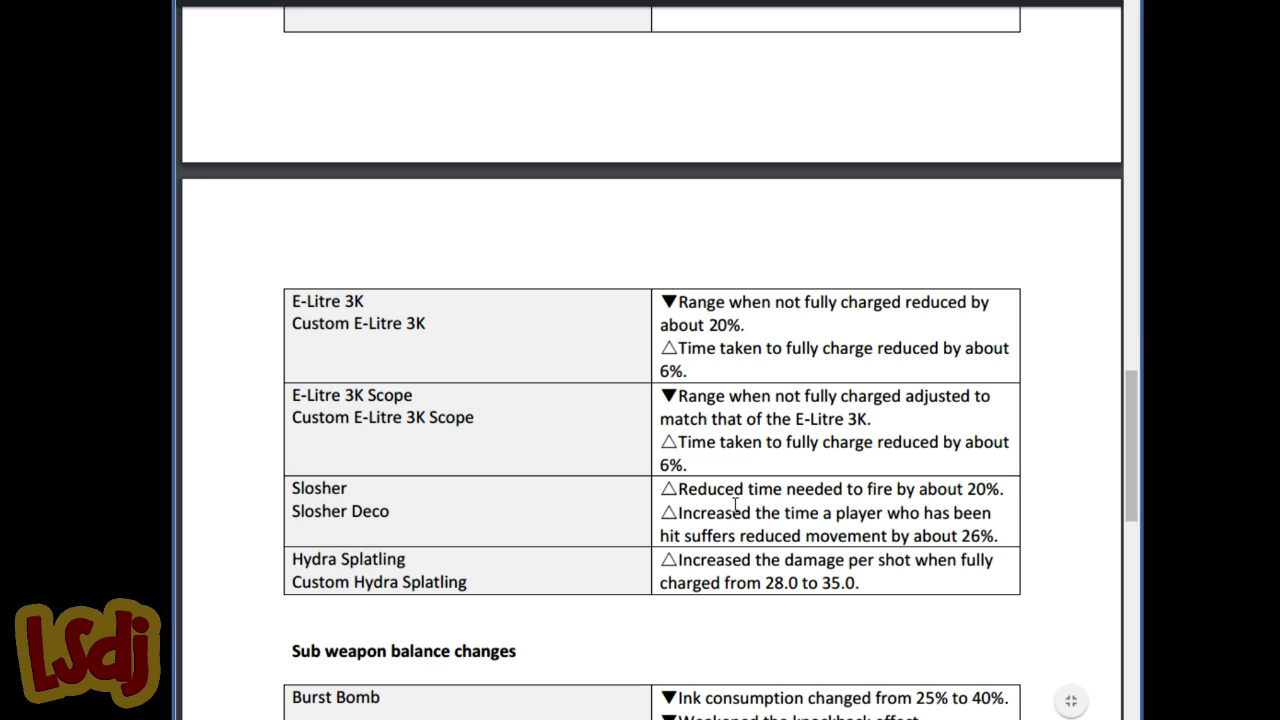
pyautogui.moveTo(768, 520)
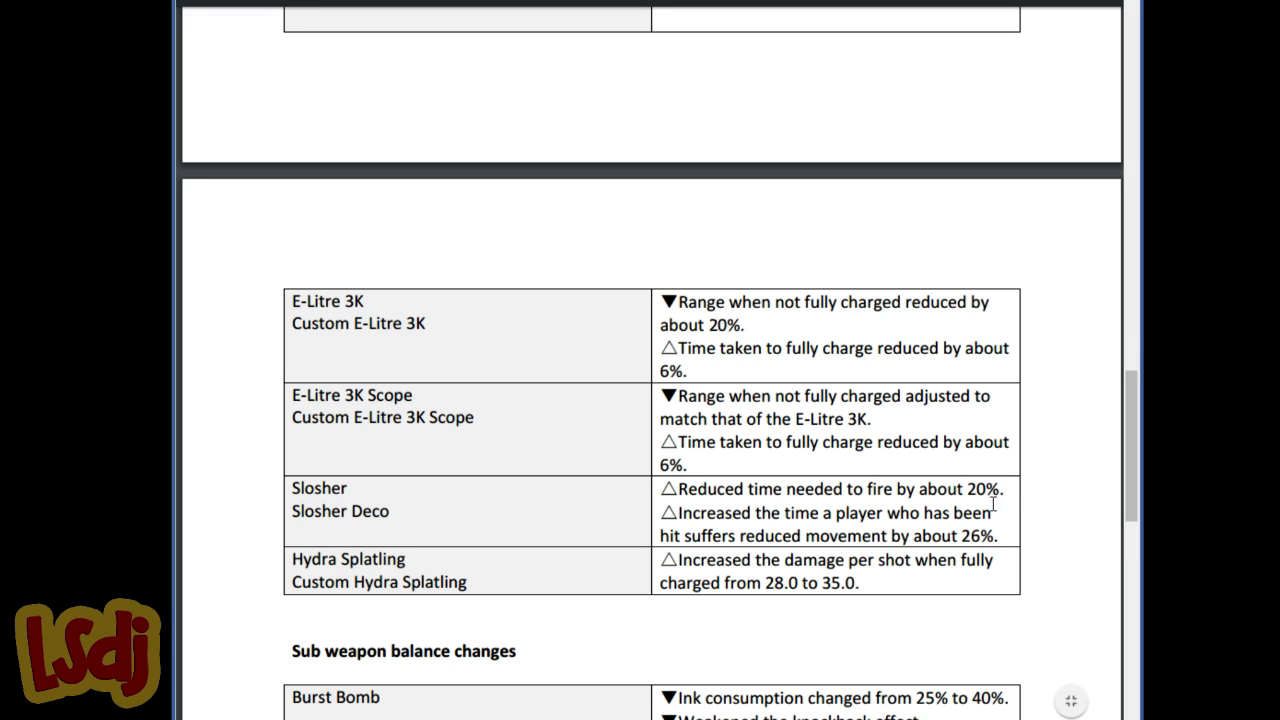
pyautogui.moveTo(590, 660)
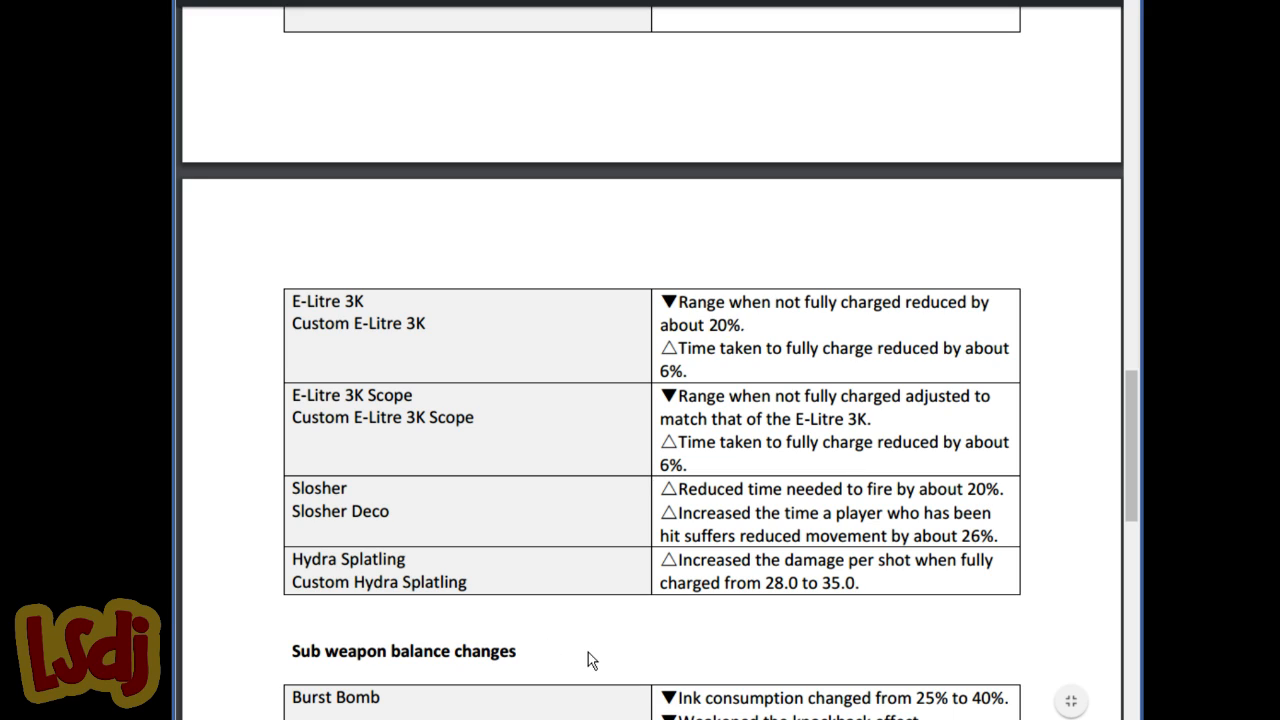
pyautogui.moveTo(704, 568)
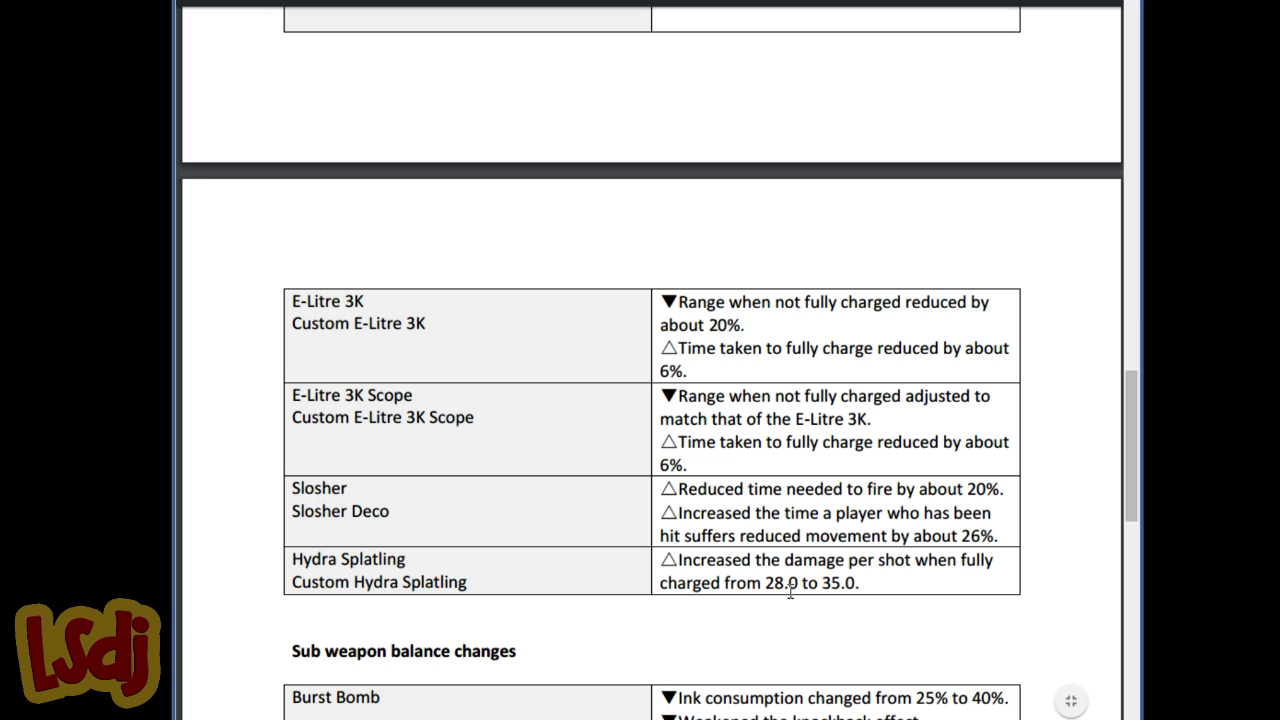
pyautogui.moveTo(788, 578)
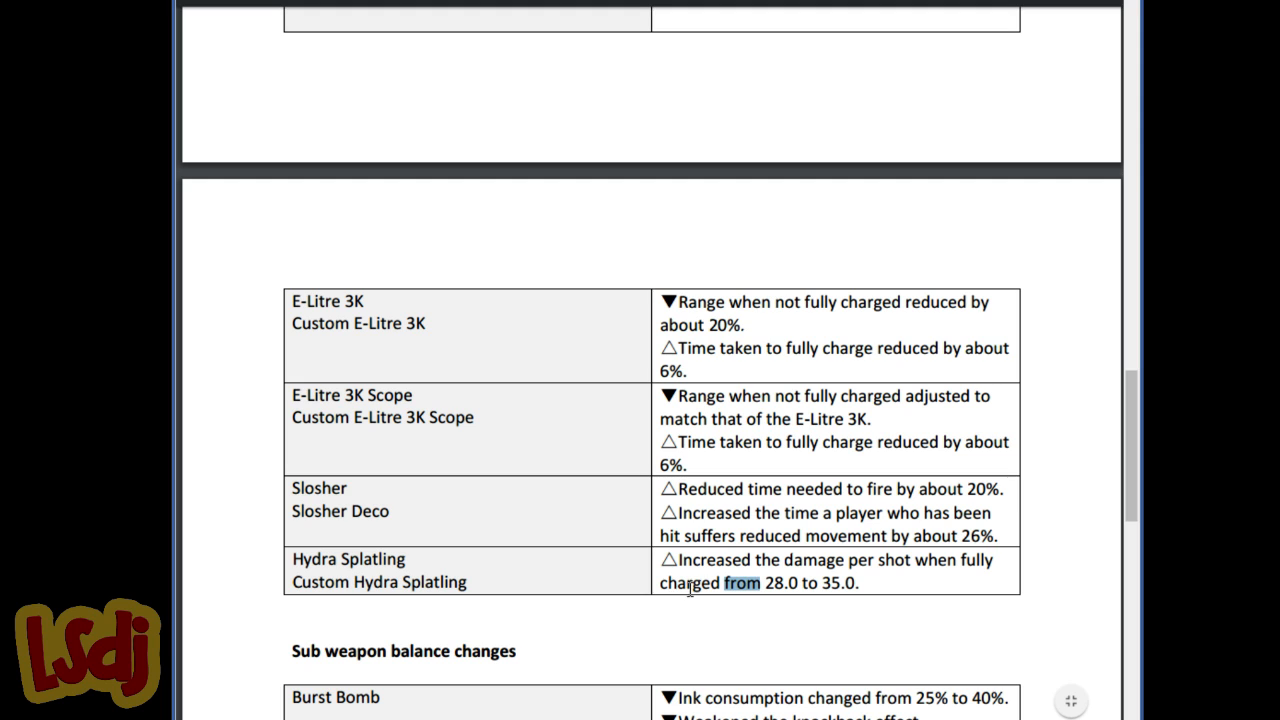
# Scroll to the sub weapon balance changes table and highlight 'Burst Bomb'
pyautogui.scroll(-3)
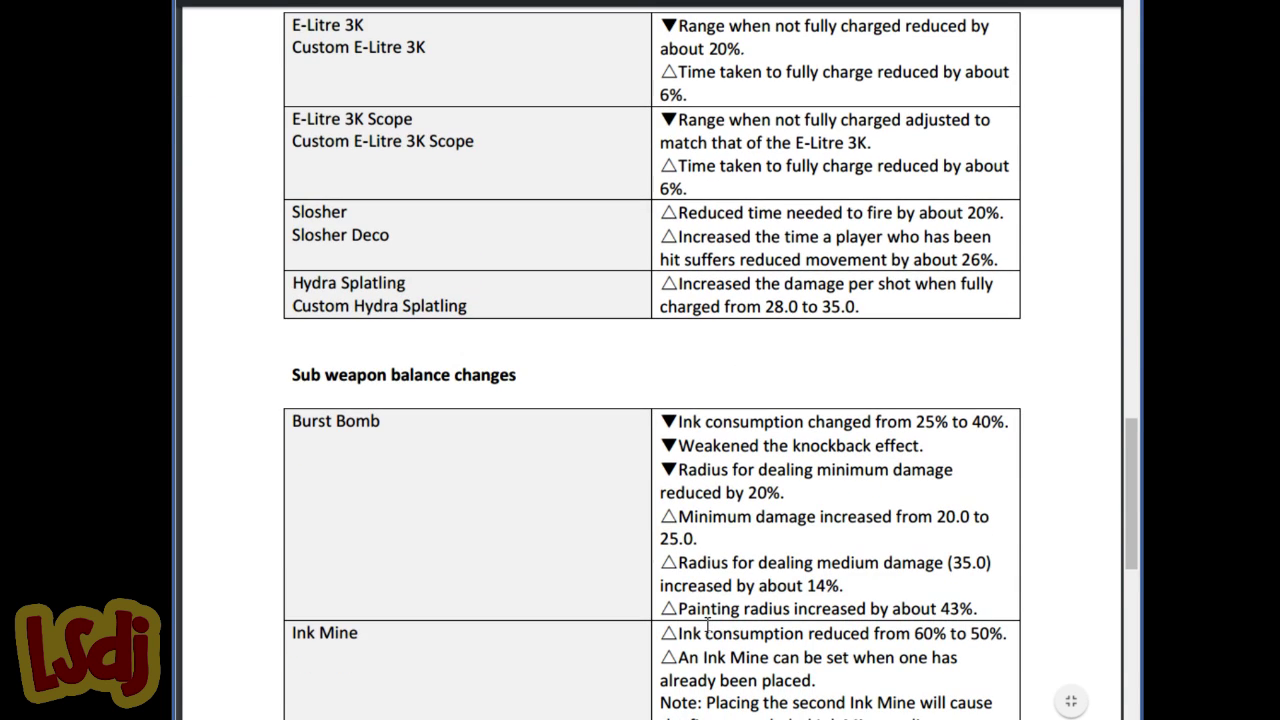
pyautogui.moveTo(700, 608)
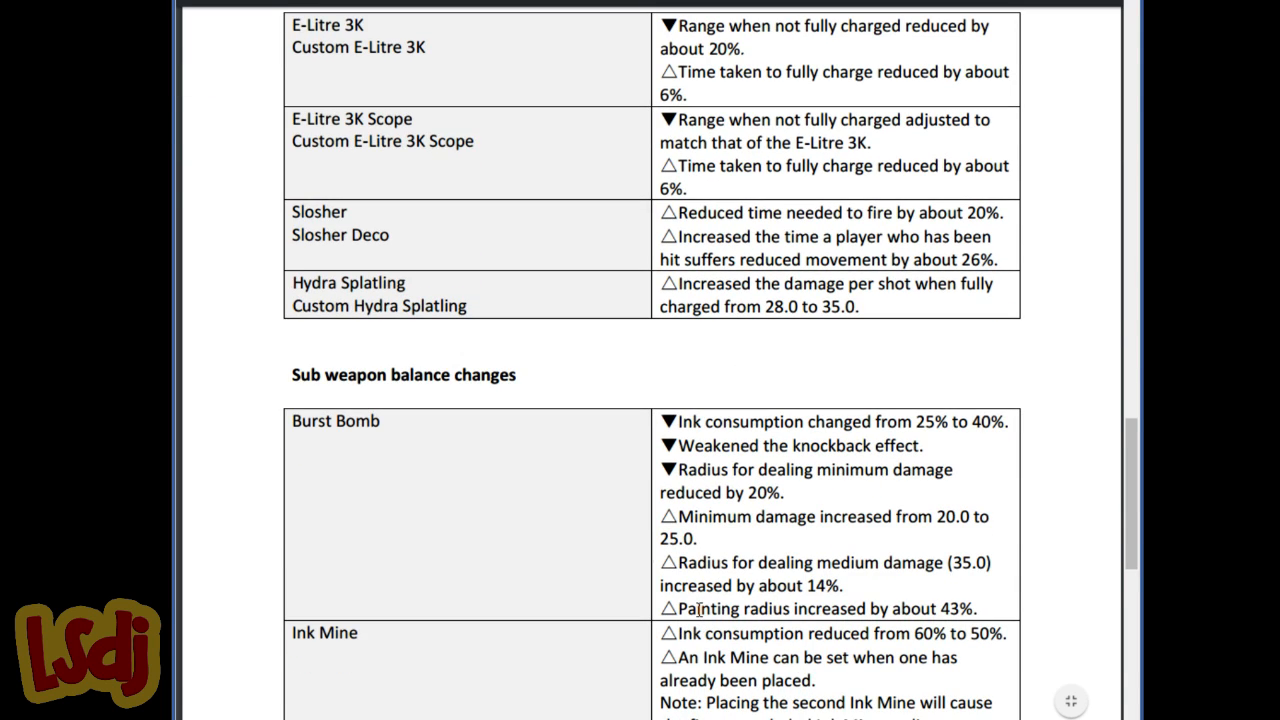
pyautogui.moveTo(512, 544)
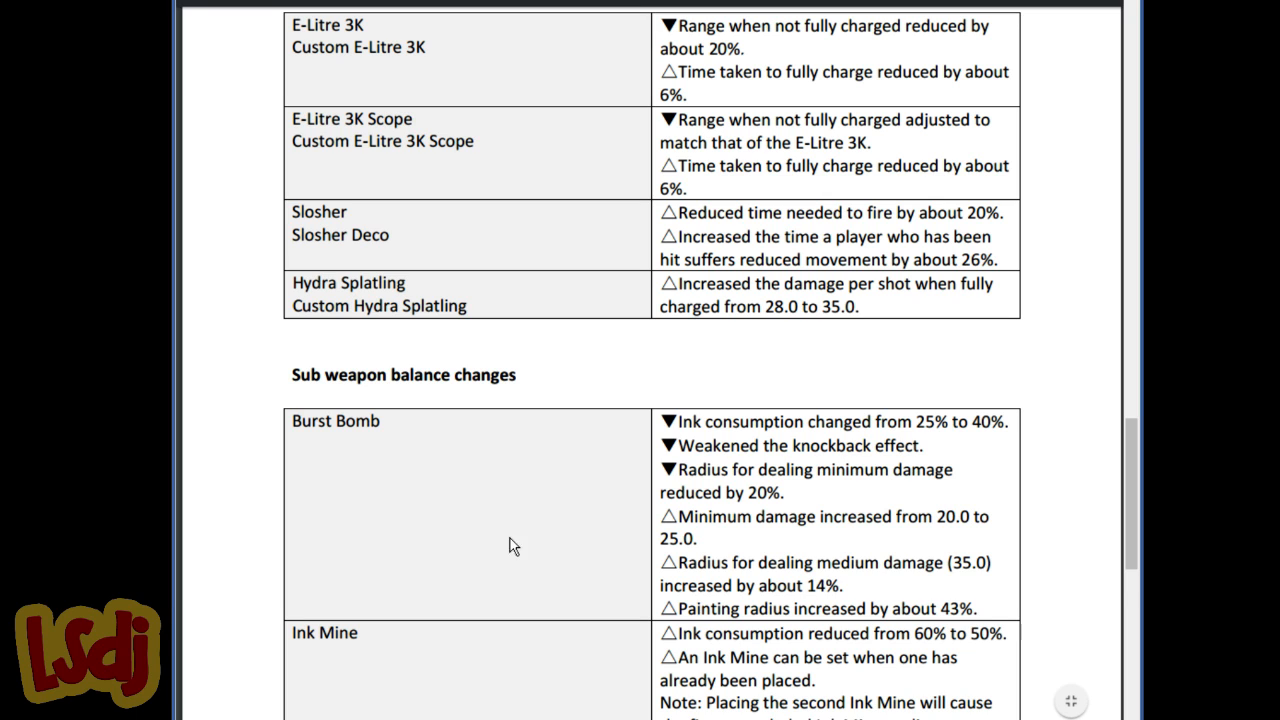
pyautogui.scroll(-3)
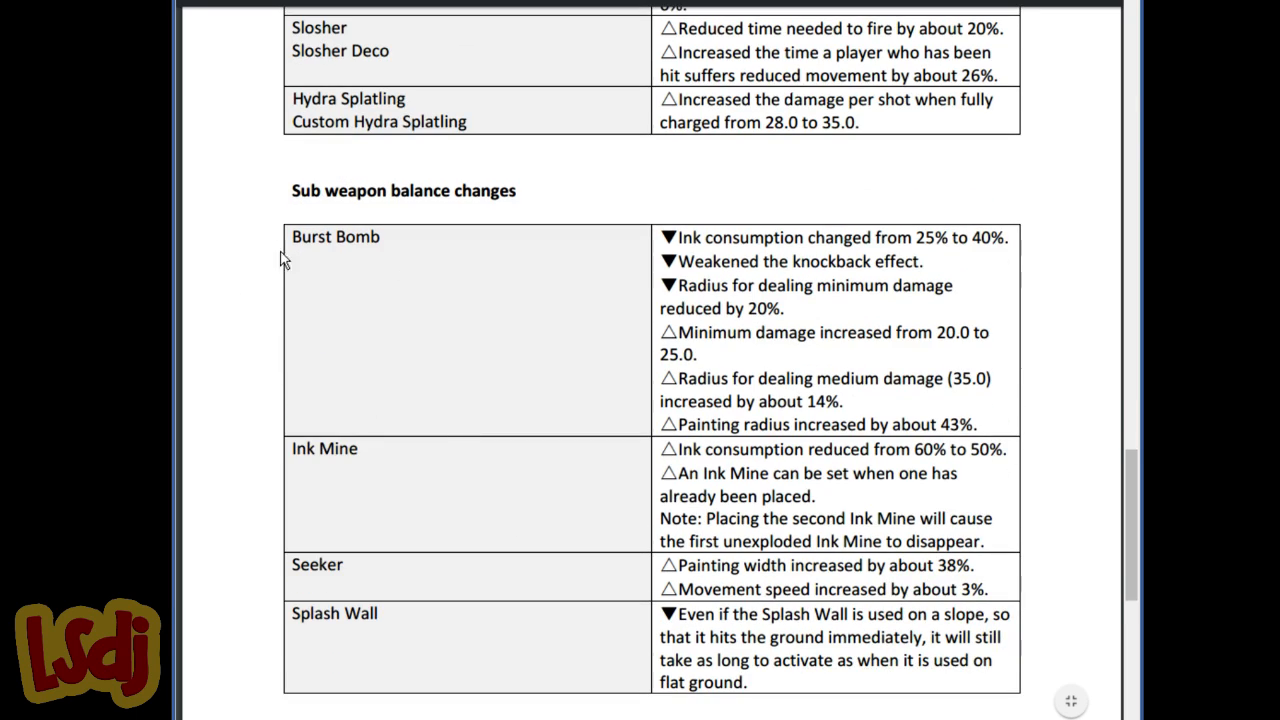
pyautogui.moveTo(318, 220)
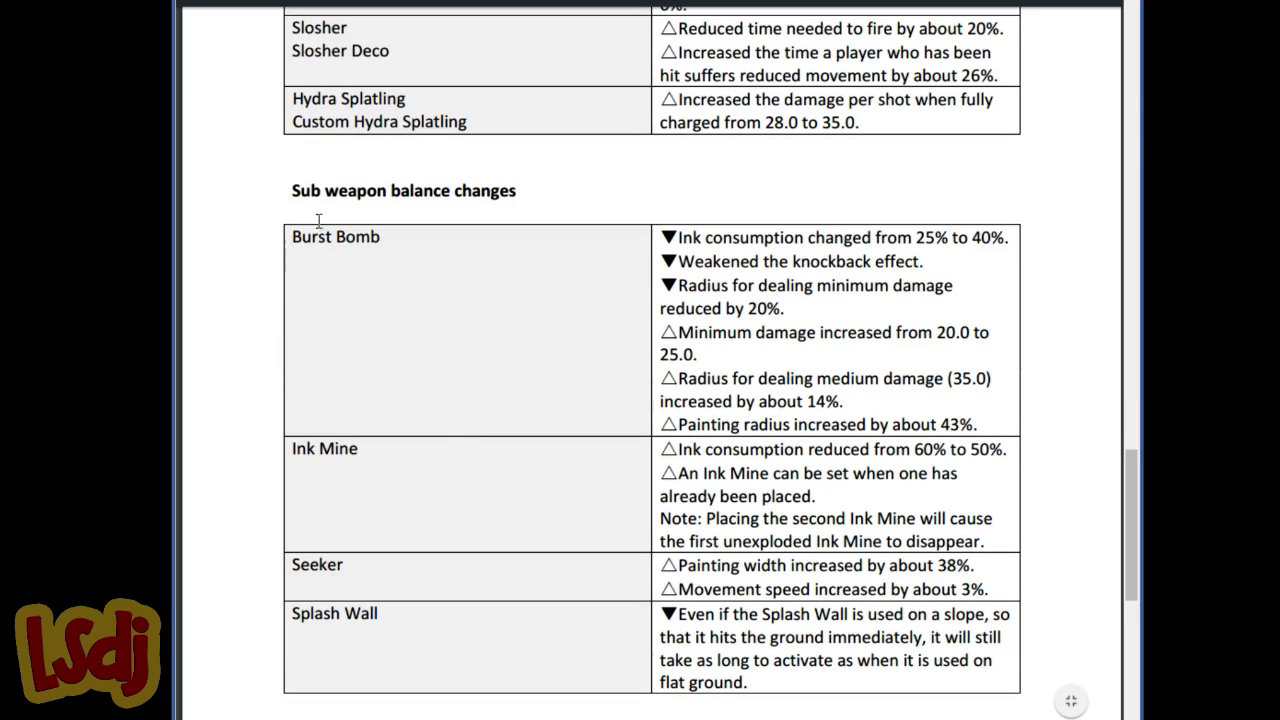
pyautogui.moveTo(378, 238)
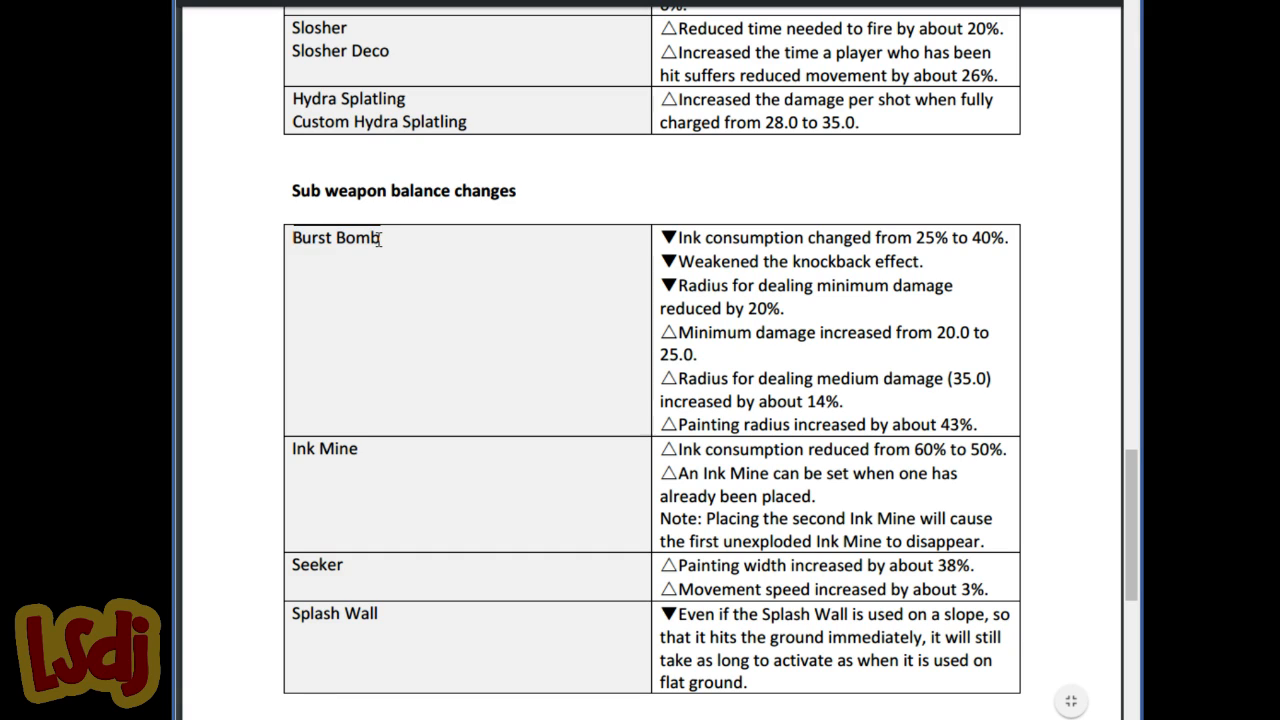
pyautogui.doubleClick(336, 236)
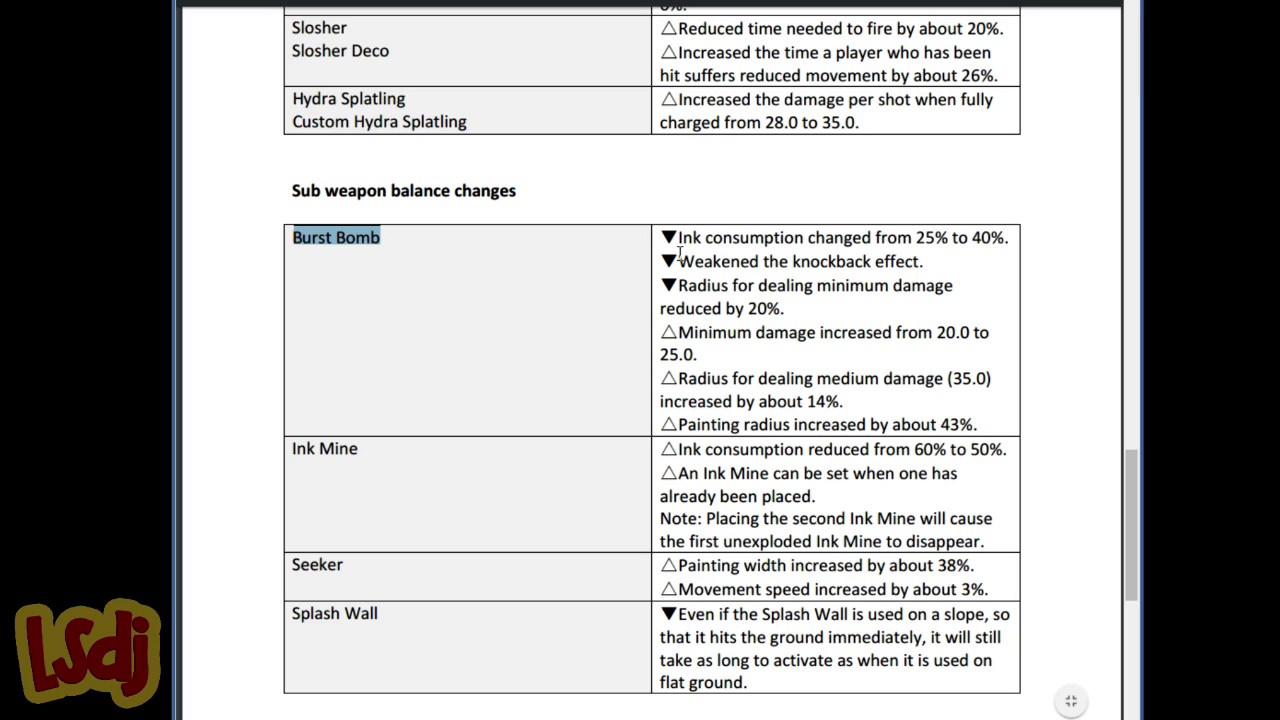
pyautogui.moveTo(728, 260)
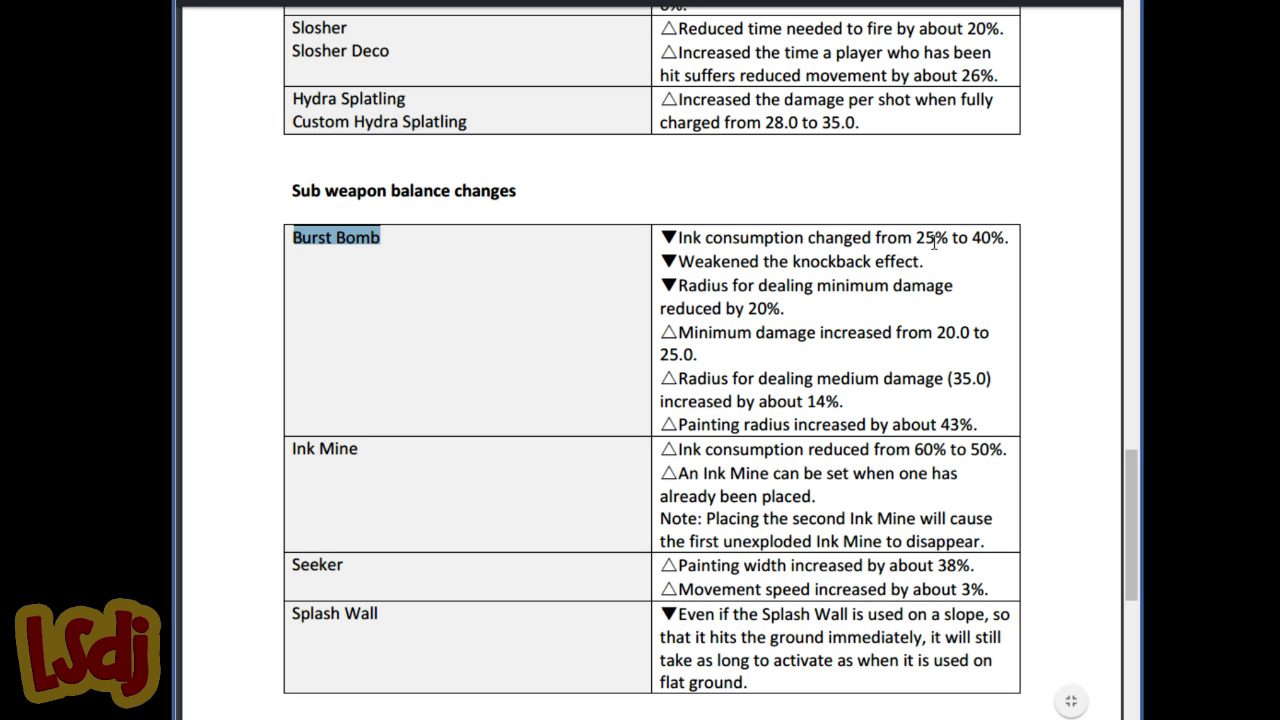
pyautogui.moveTo(740, 284)
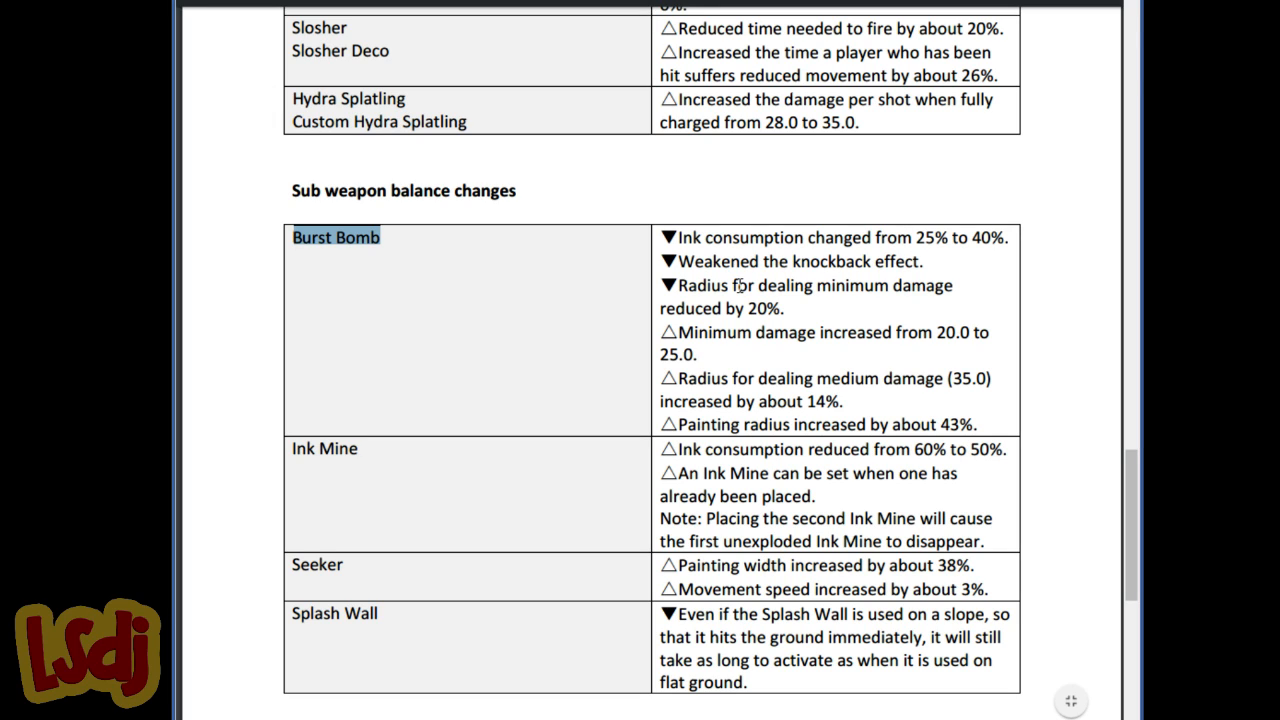
pyautogui.moveTo(752, 264)
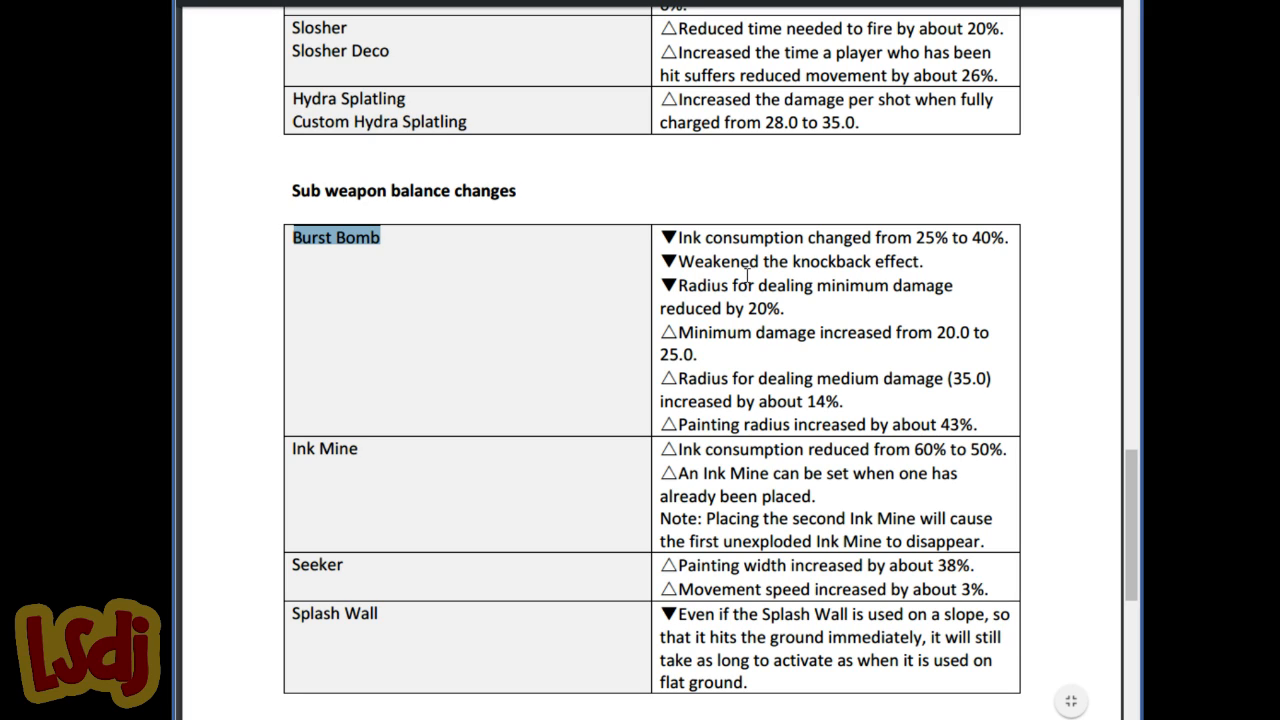
pyautogui.moveTo(708, 360)
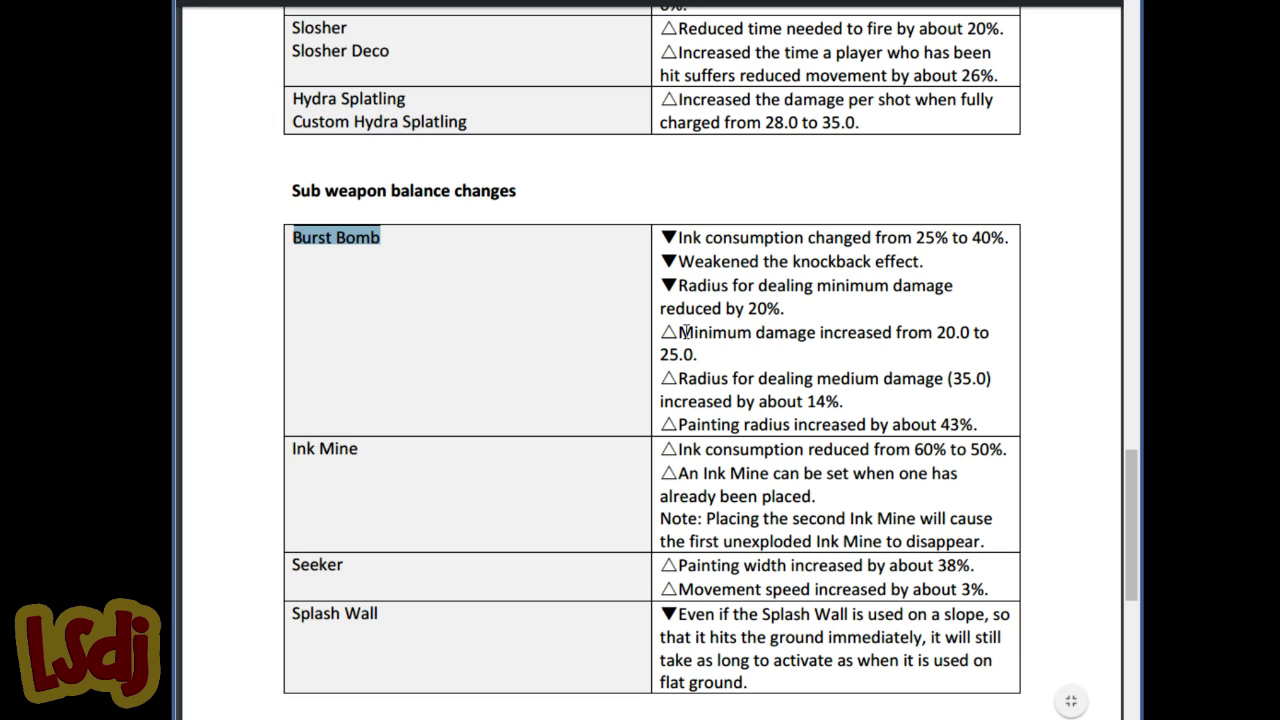
pyautogui.moveTo(700, 364)
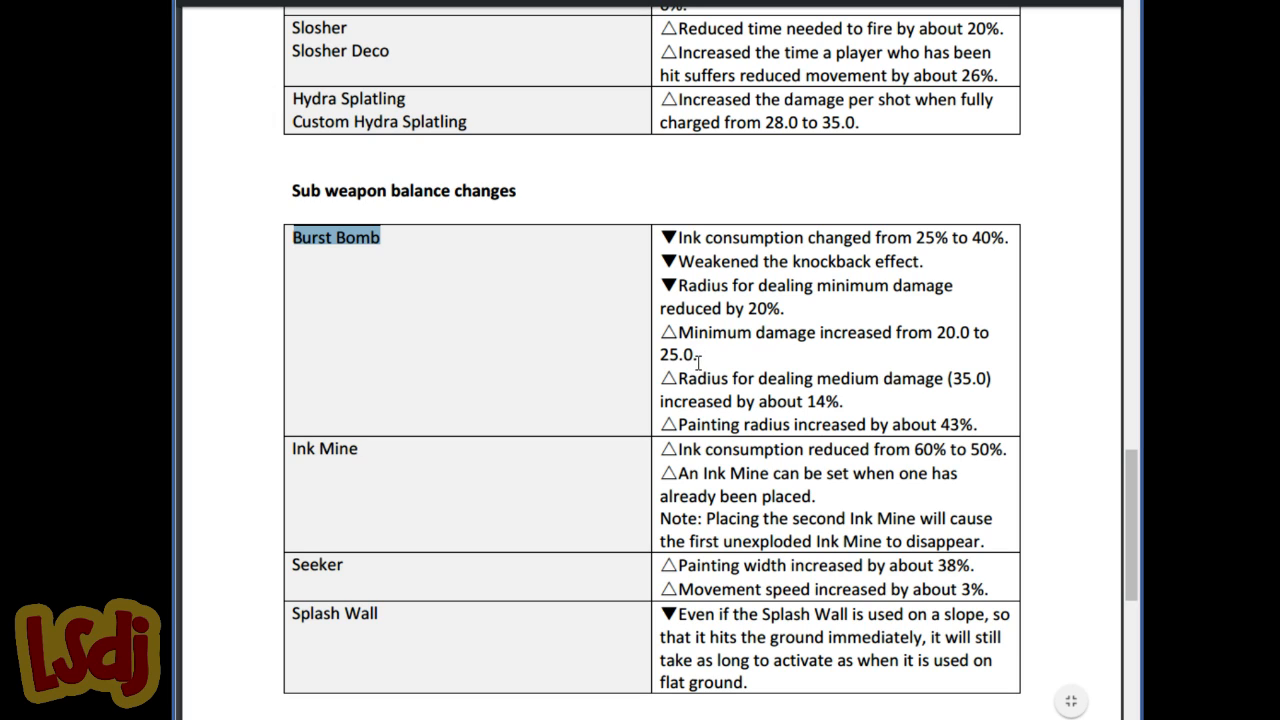
pyautogui.moveTo(746, 356)
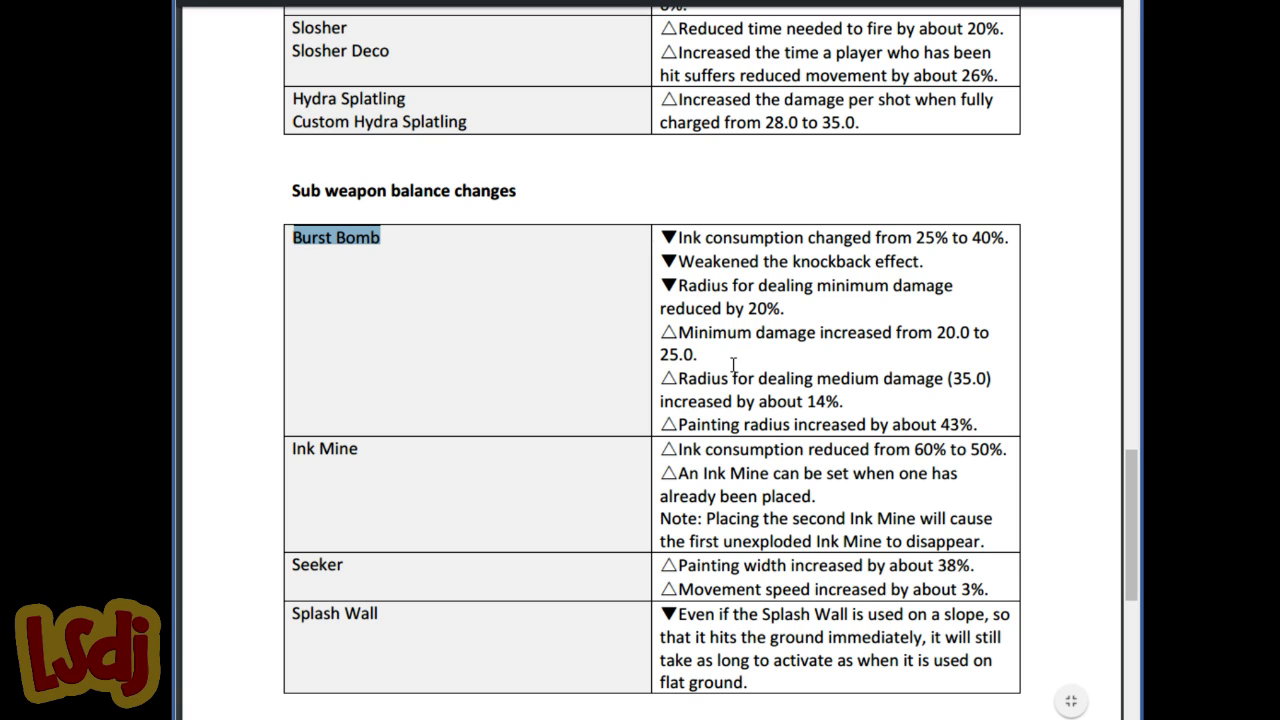
pyautogui.moveTo(712, 312)
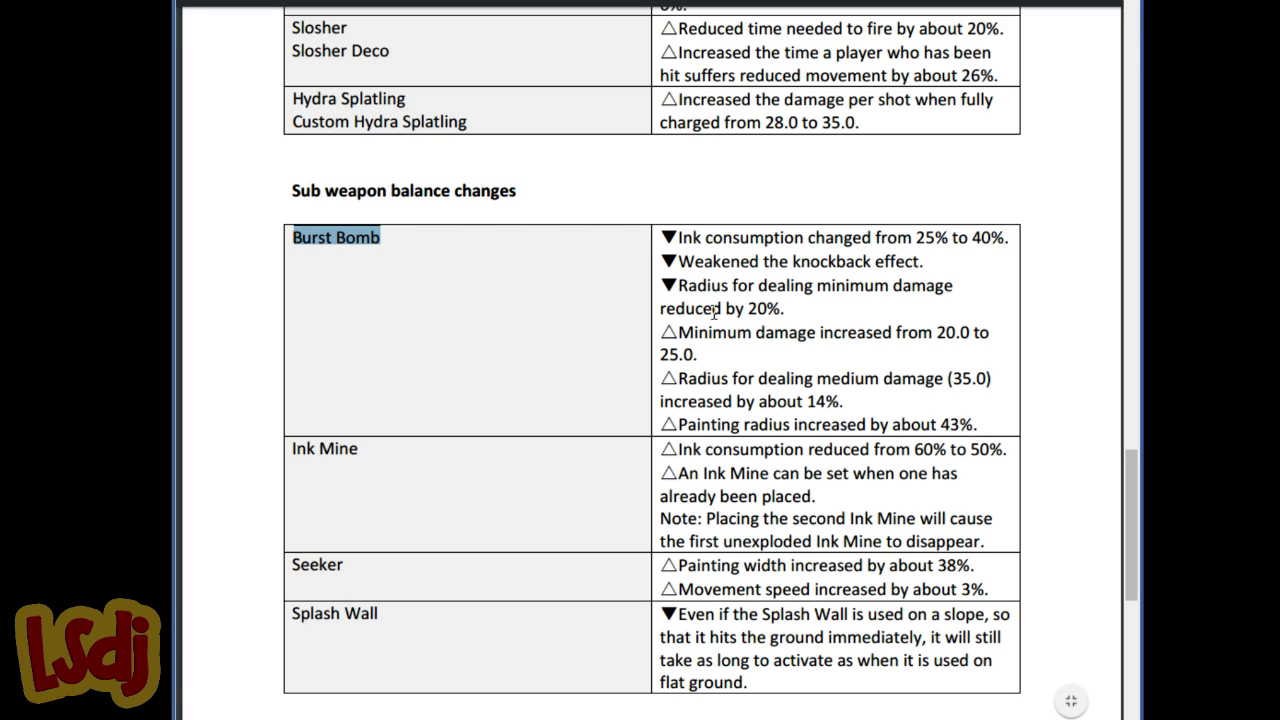
pyautogui.moveTo(706, 320)
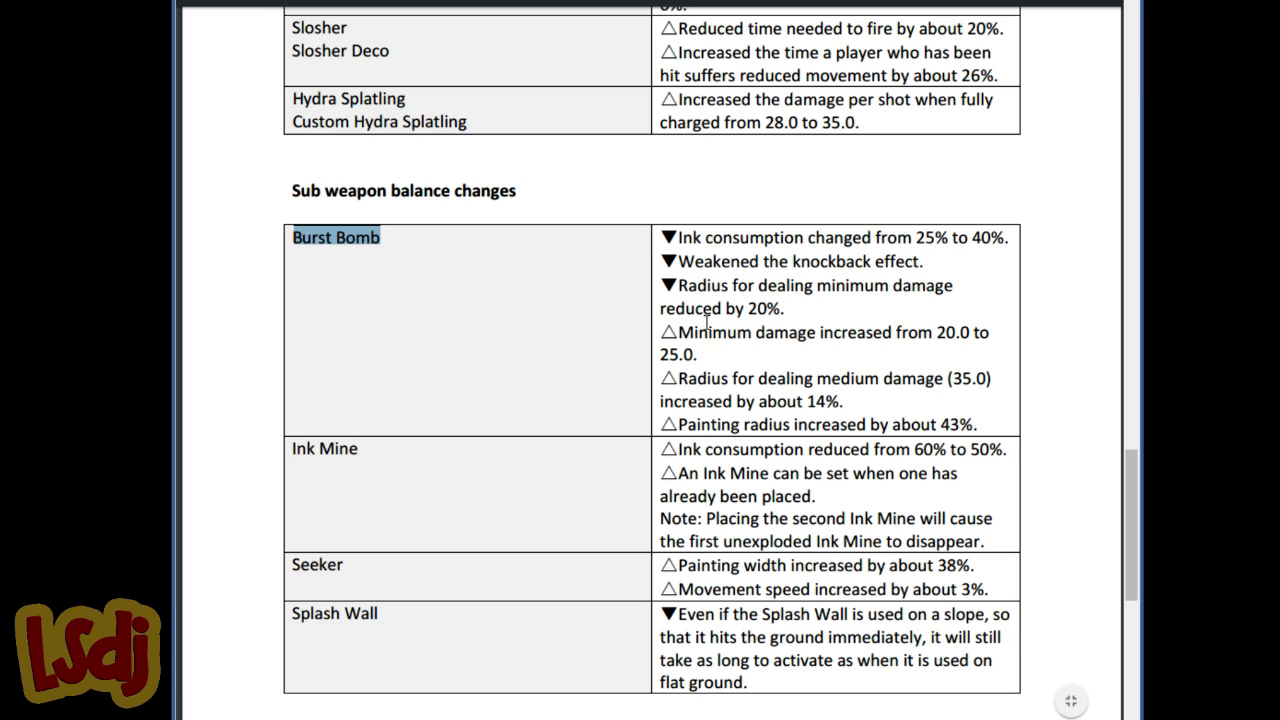
pyautogui.moveTo(748, 348)
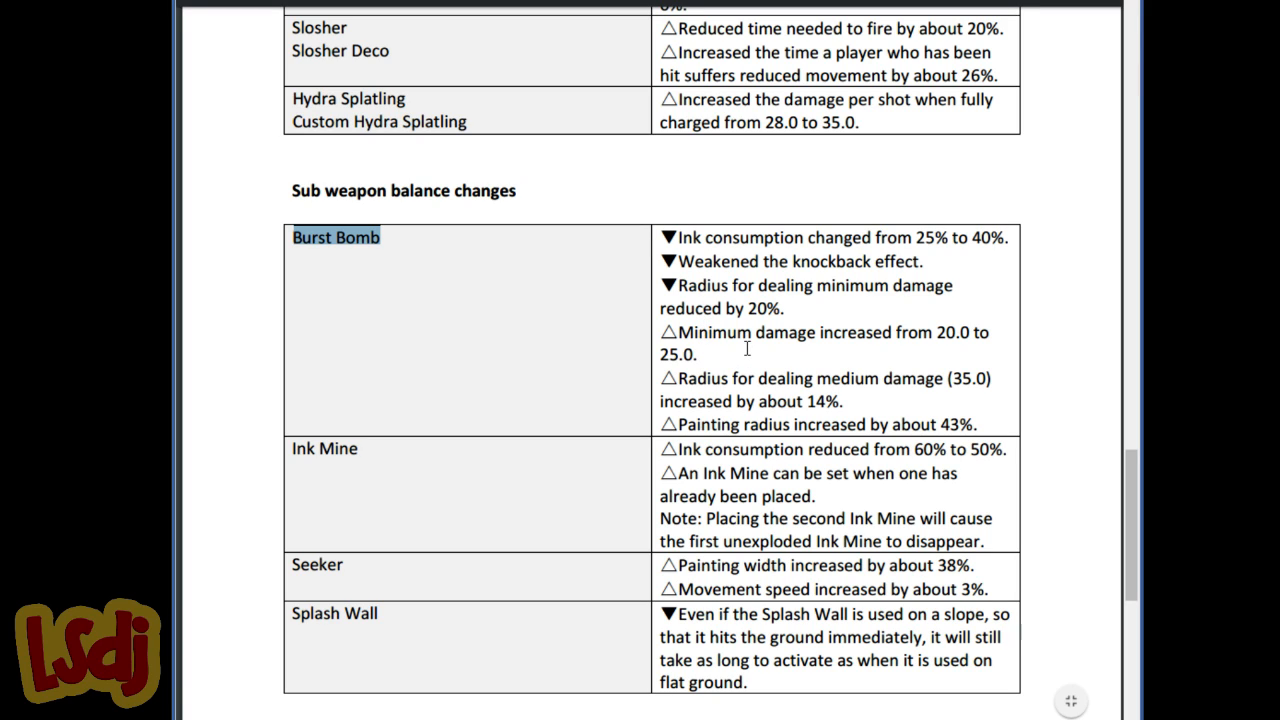
pyautogui.moveTo(758, 398)
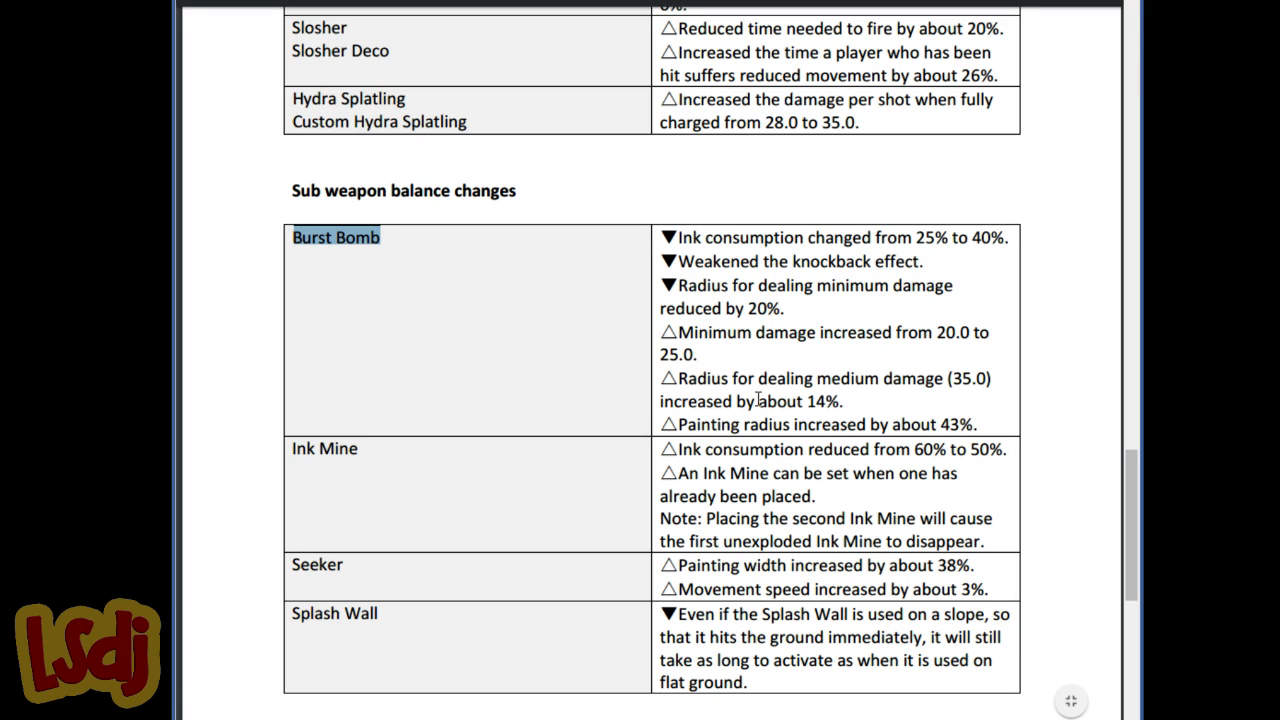
pyautogui.moveTo(816, 404)
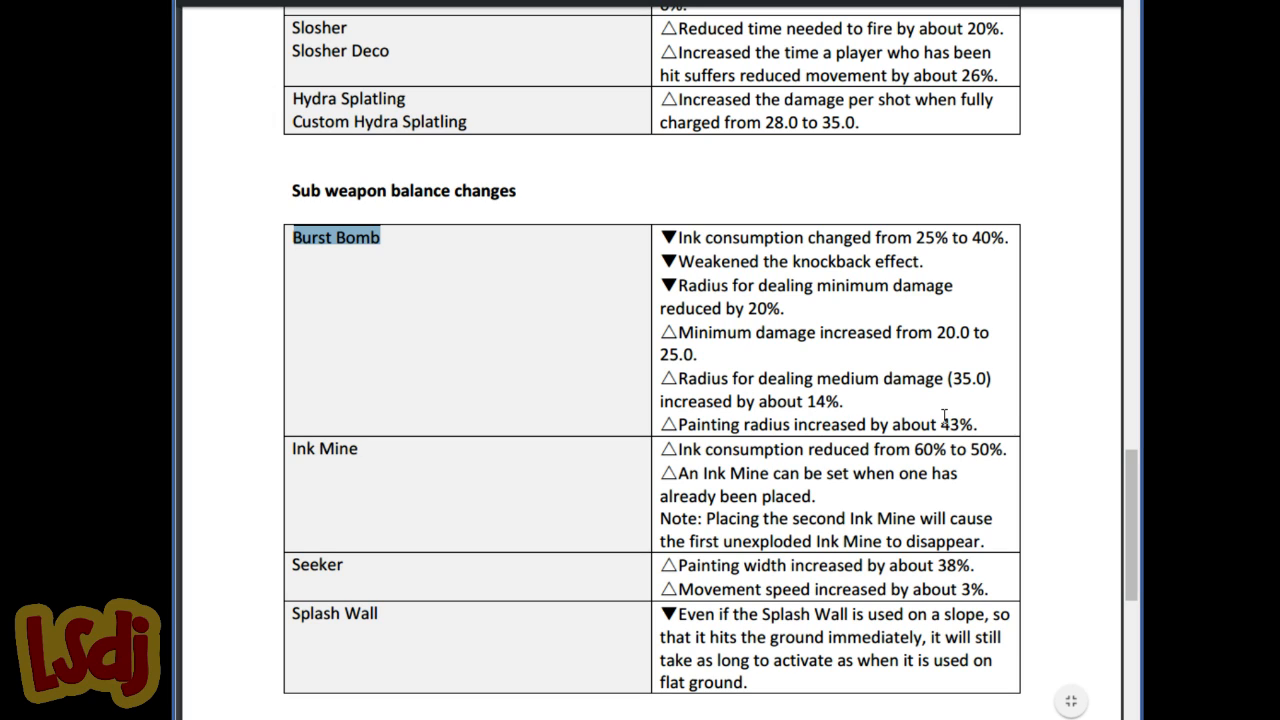
pyautogui.moveTo(816, 448)
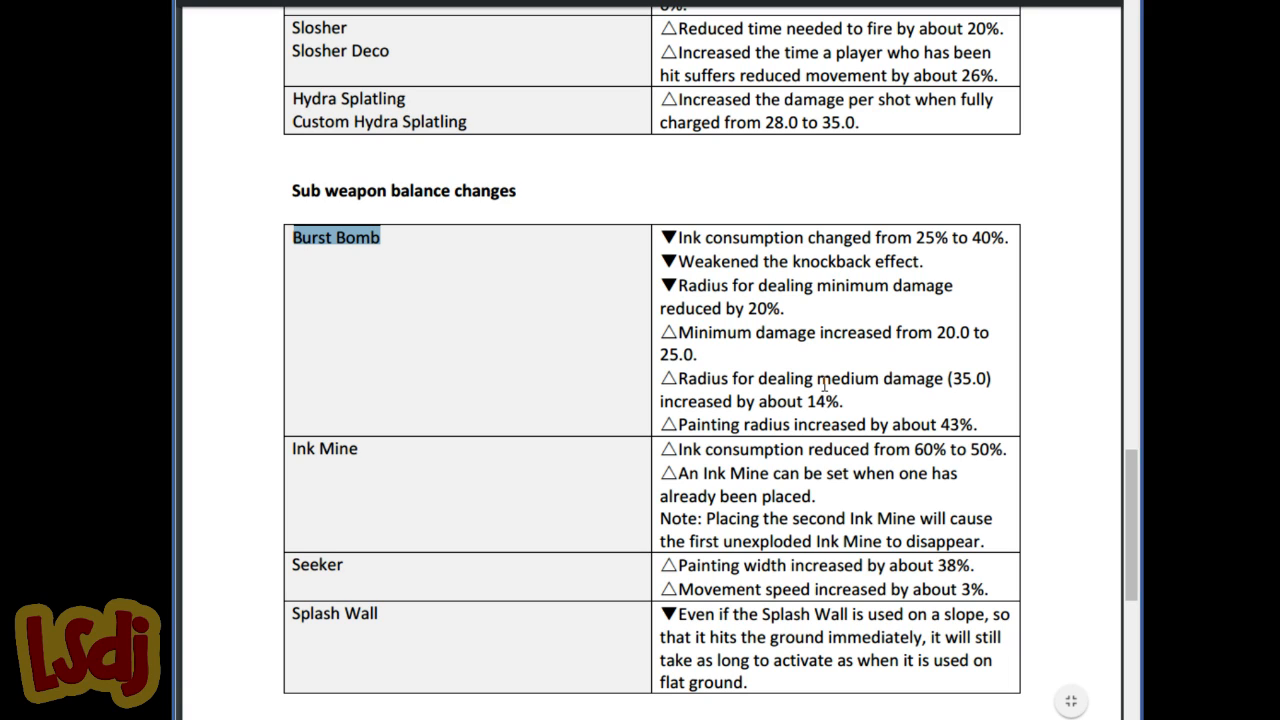
pyautogui.moveTo(836, 374)
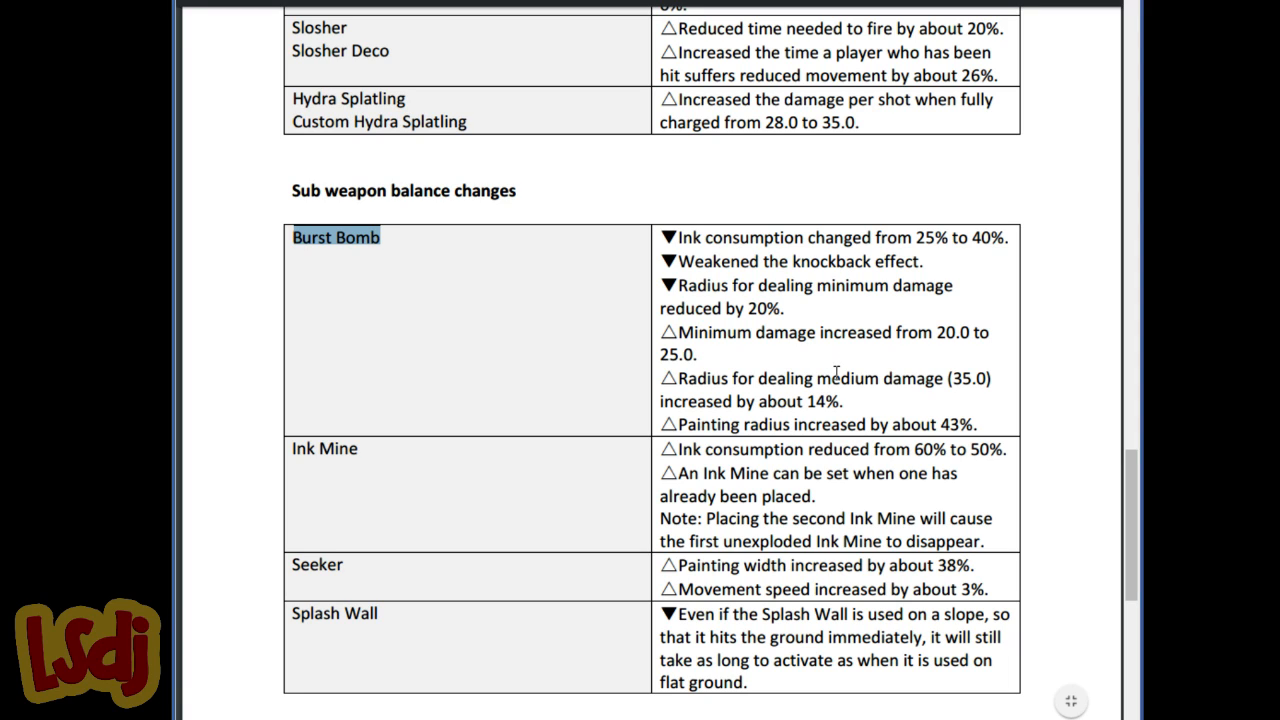
pyautogui.moveTo(852, 362)
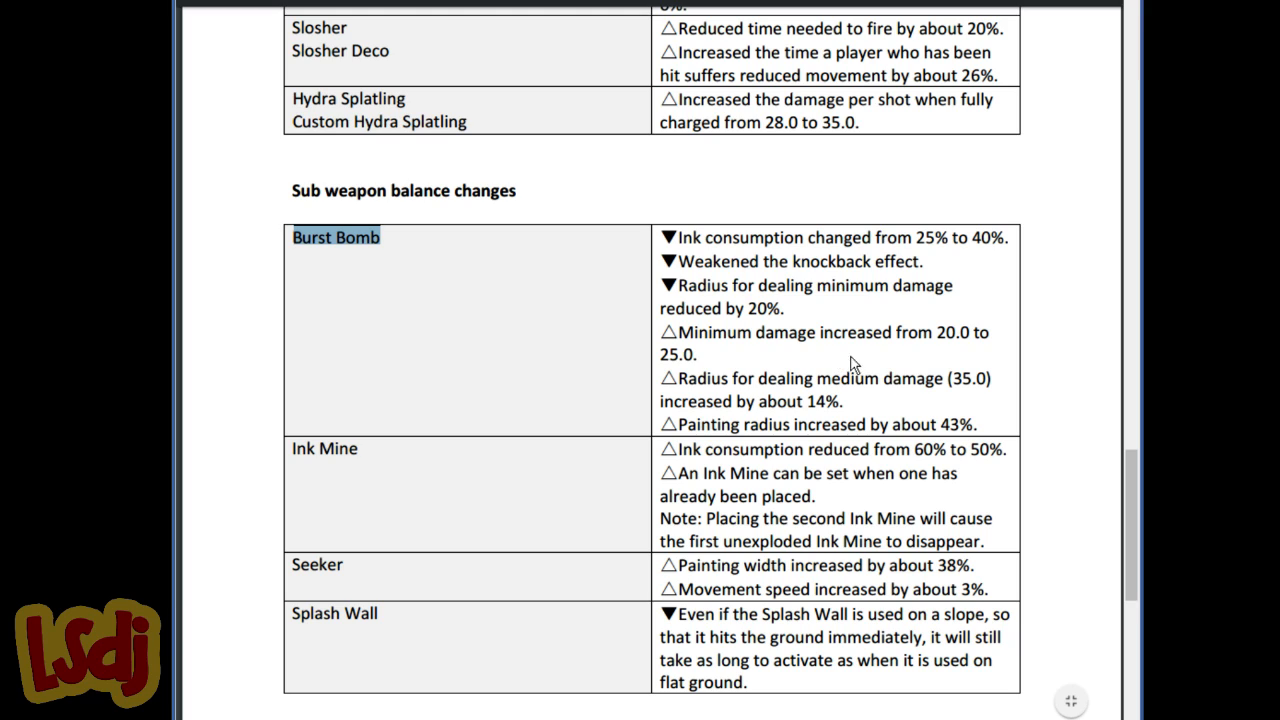
pyautogui.moveTo(848, 376)
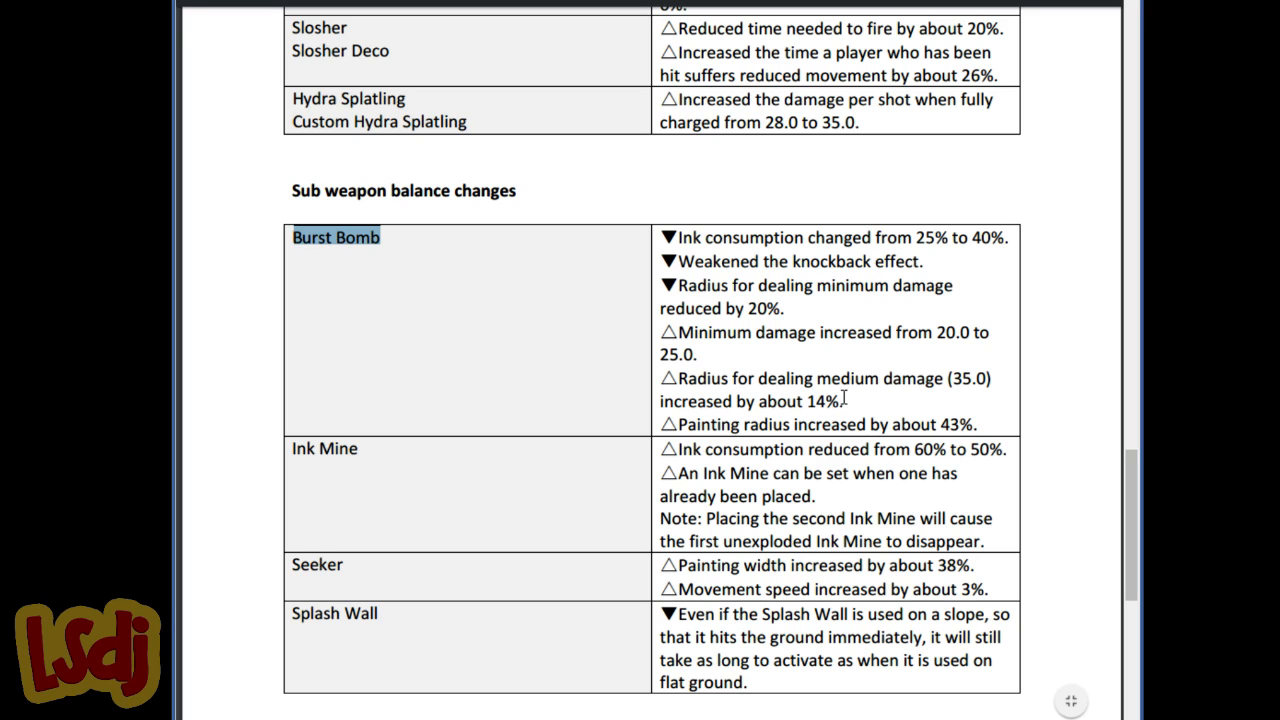
pyautogui.moveTo(844, 390)
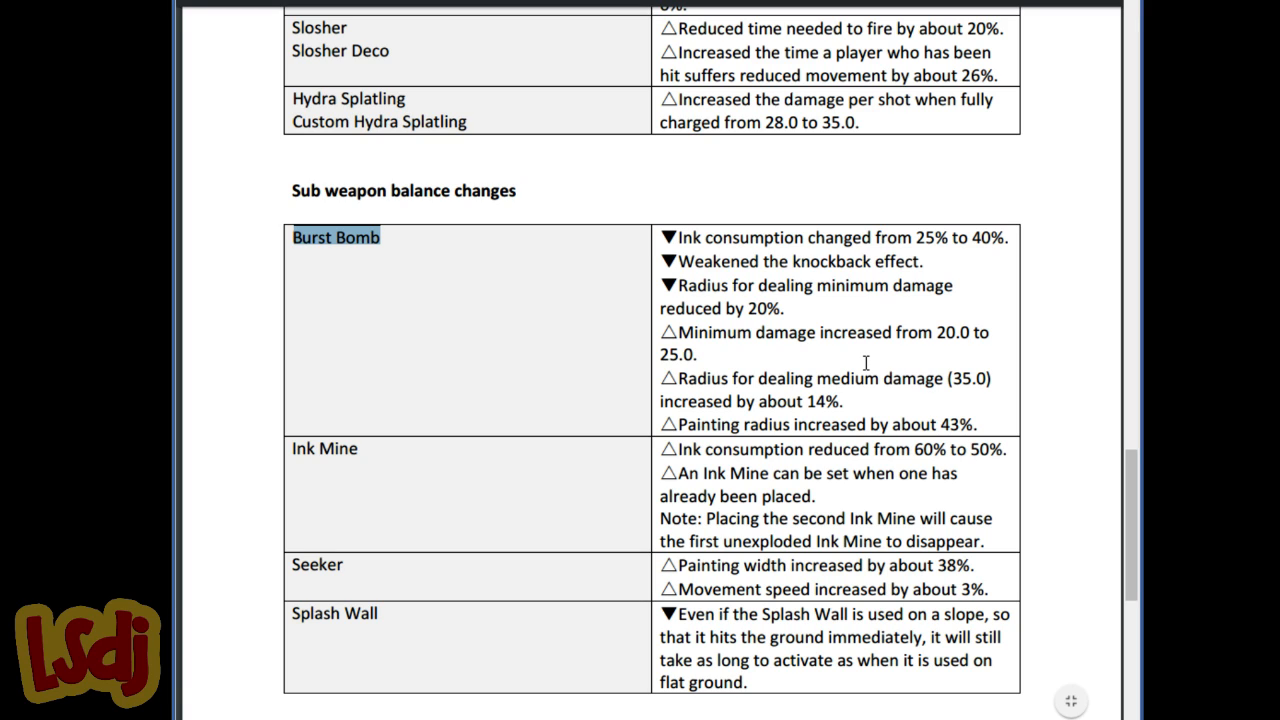
pyautogui.moveTo(852, 328)
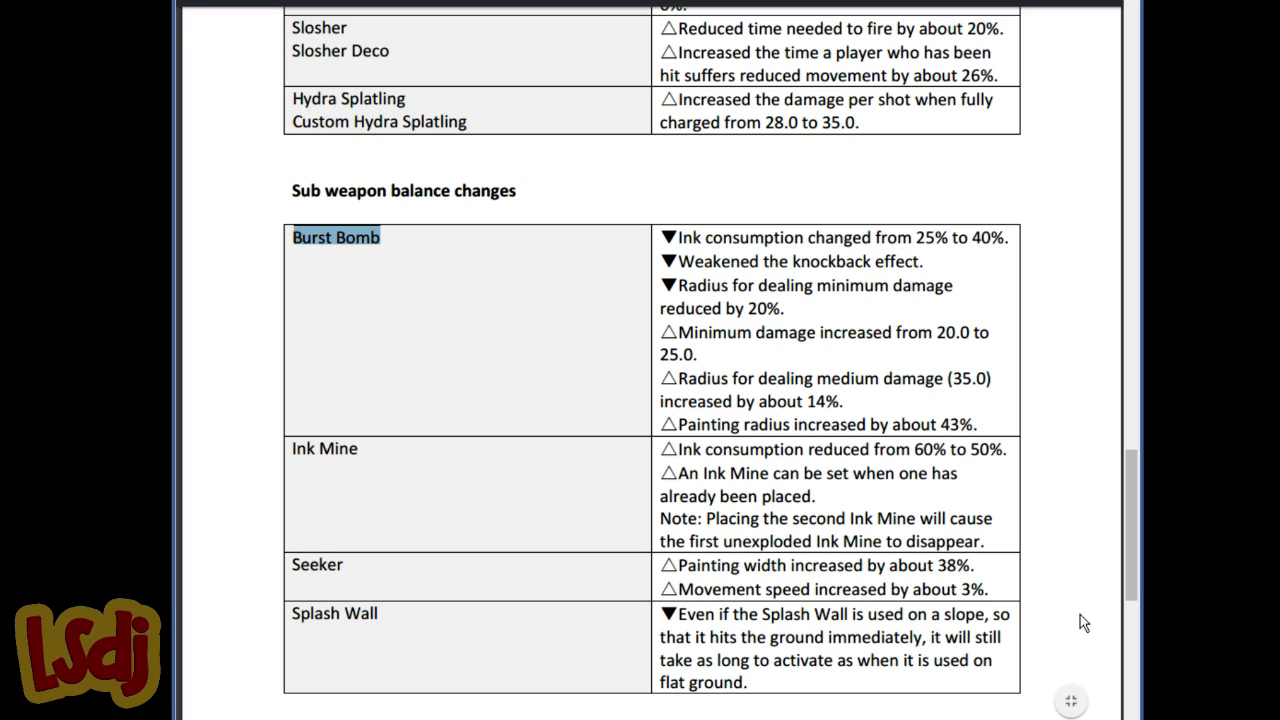
pyautogui.moveTo(812, 426)
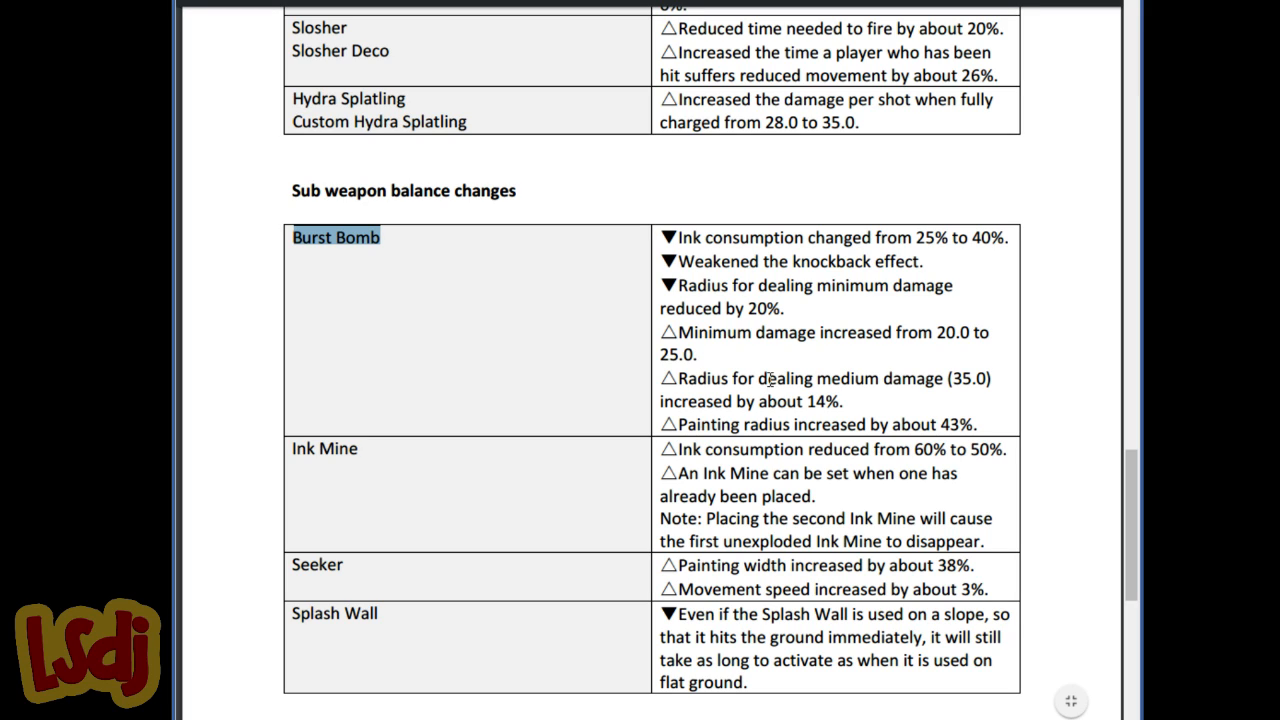
pyautogui.moveTo(768, 376)
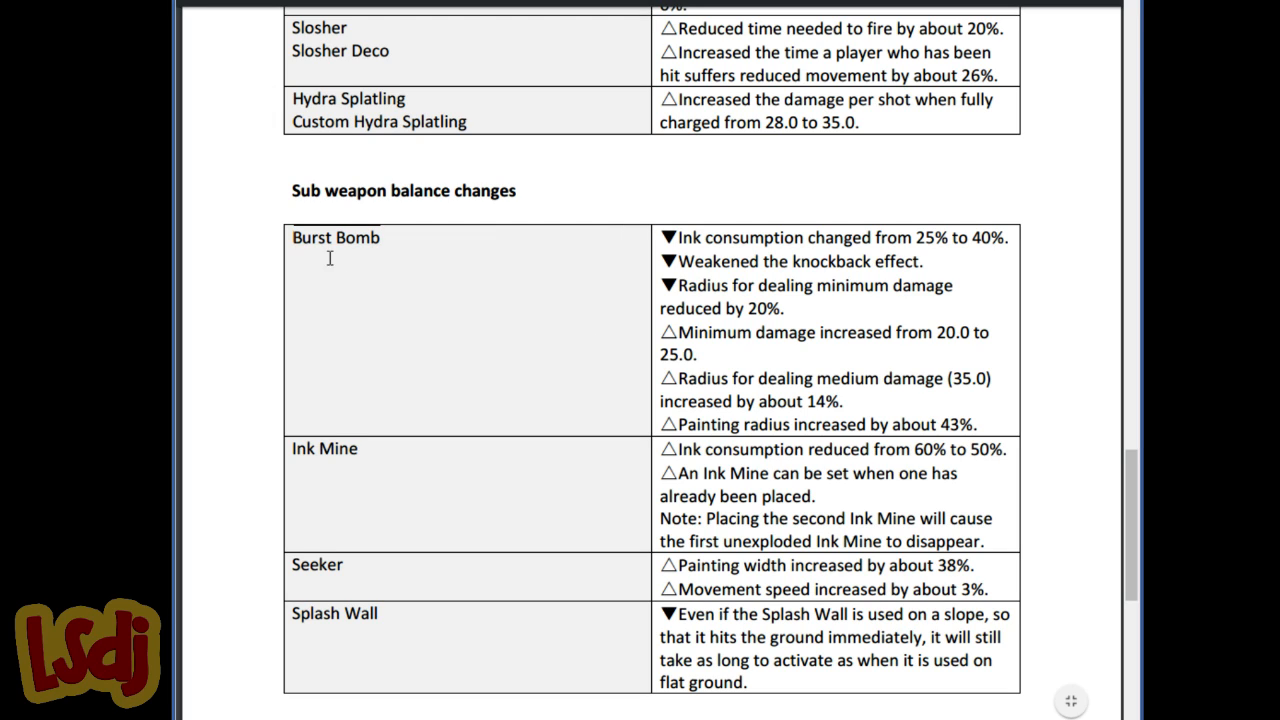
pyautogui.moveTo(312, 244)
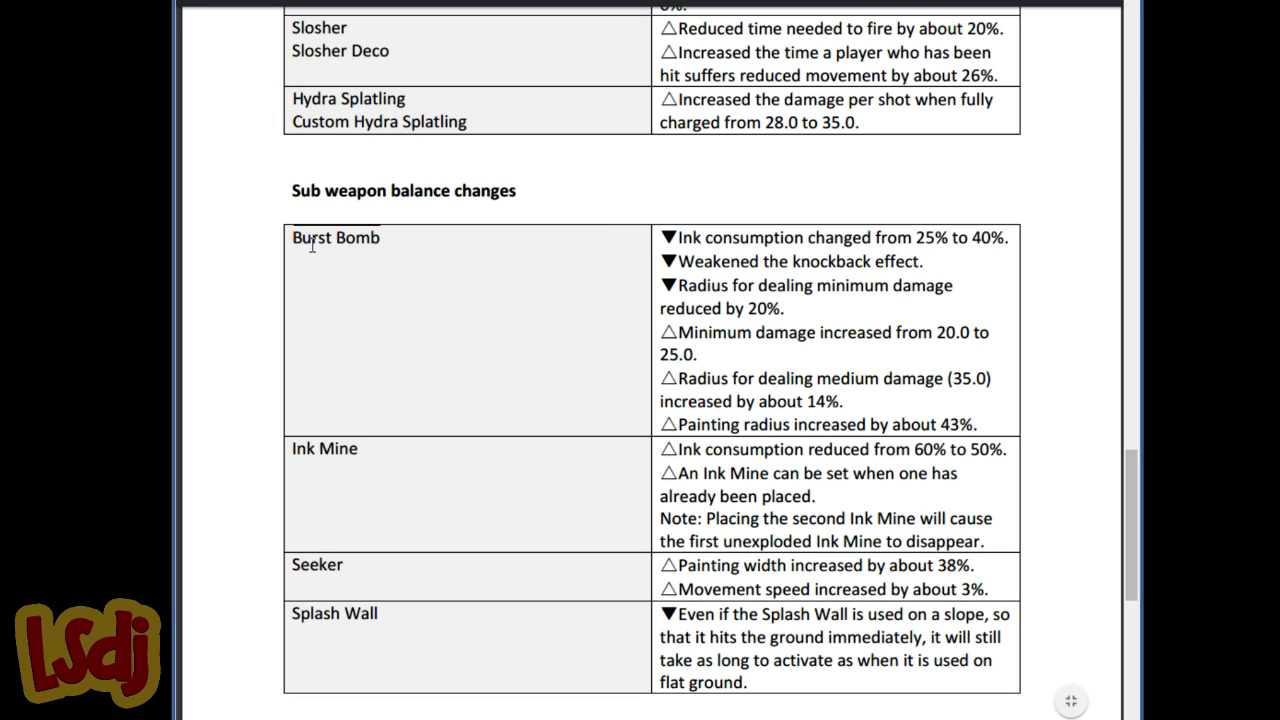
# Briefly mark 'Burst' in Burst Bomb, leaving the full sub weapon table in view
pyautogui.doubleClick(310, 236)
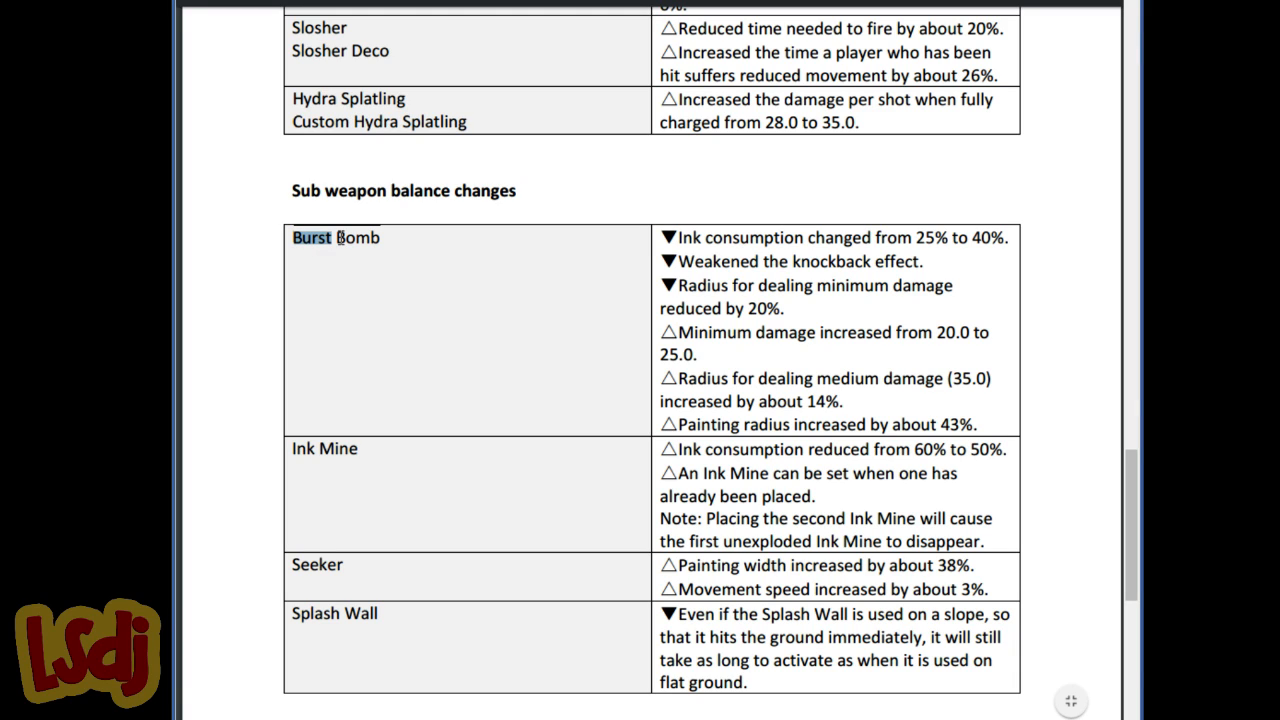
pyautogui.moveTo(360, 222)
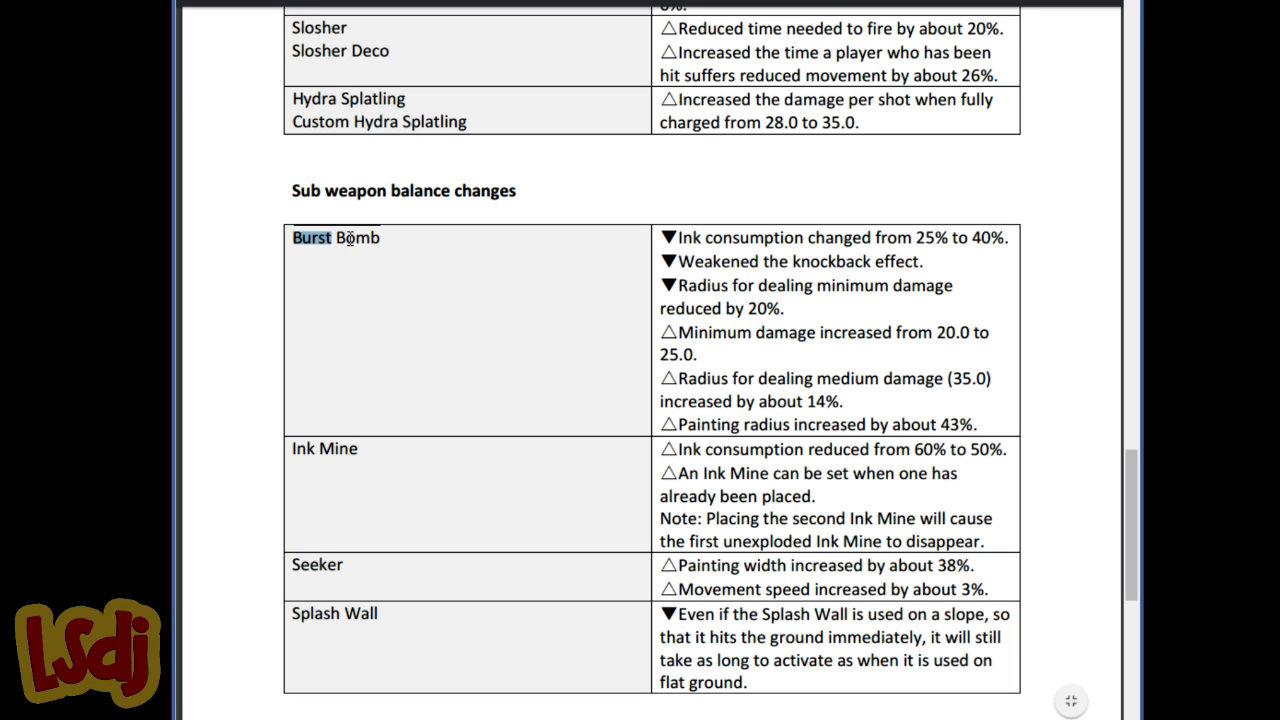
pyautogui.moveTo(364, 218)
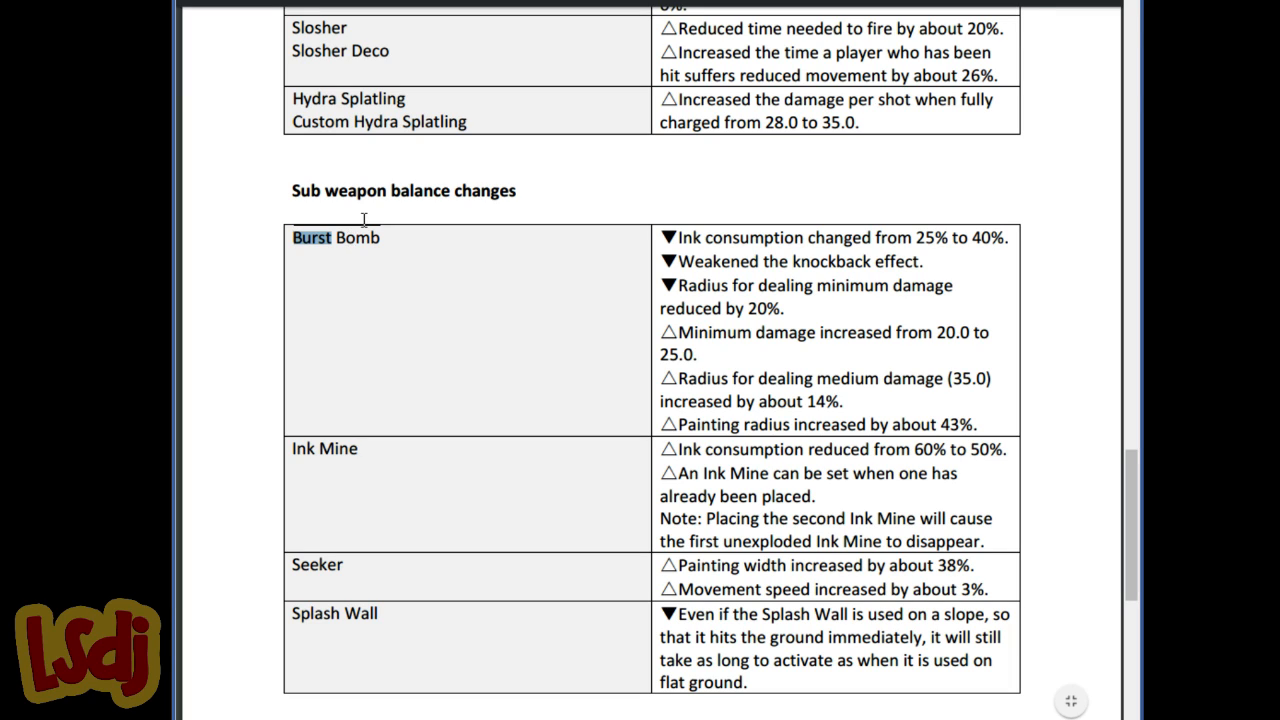
pyautogui.moveTo(364, 240)
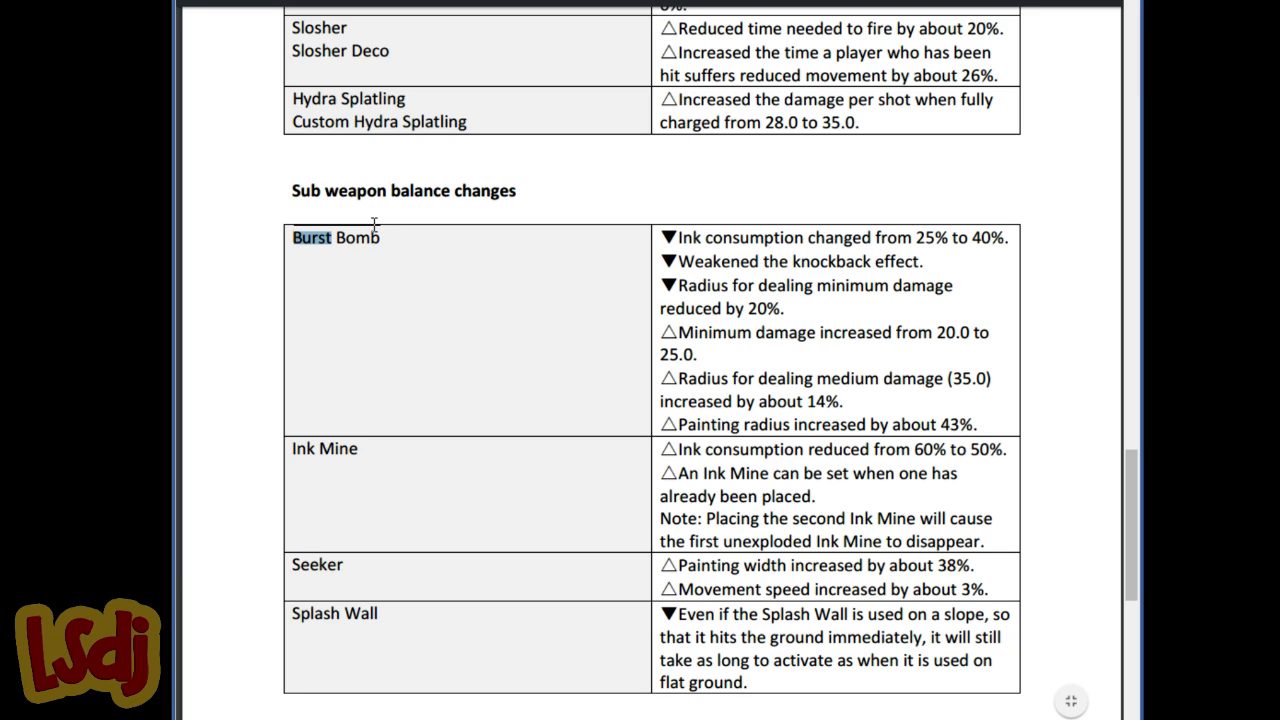
pyautogui.moveTo(384, 210)
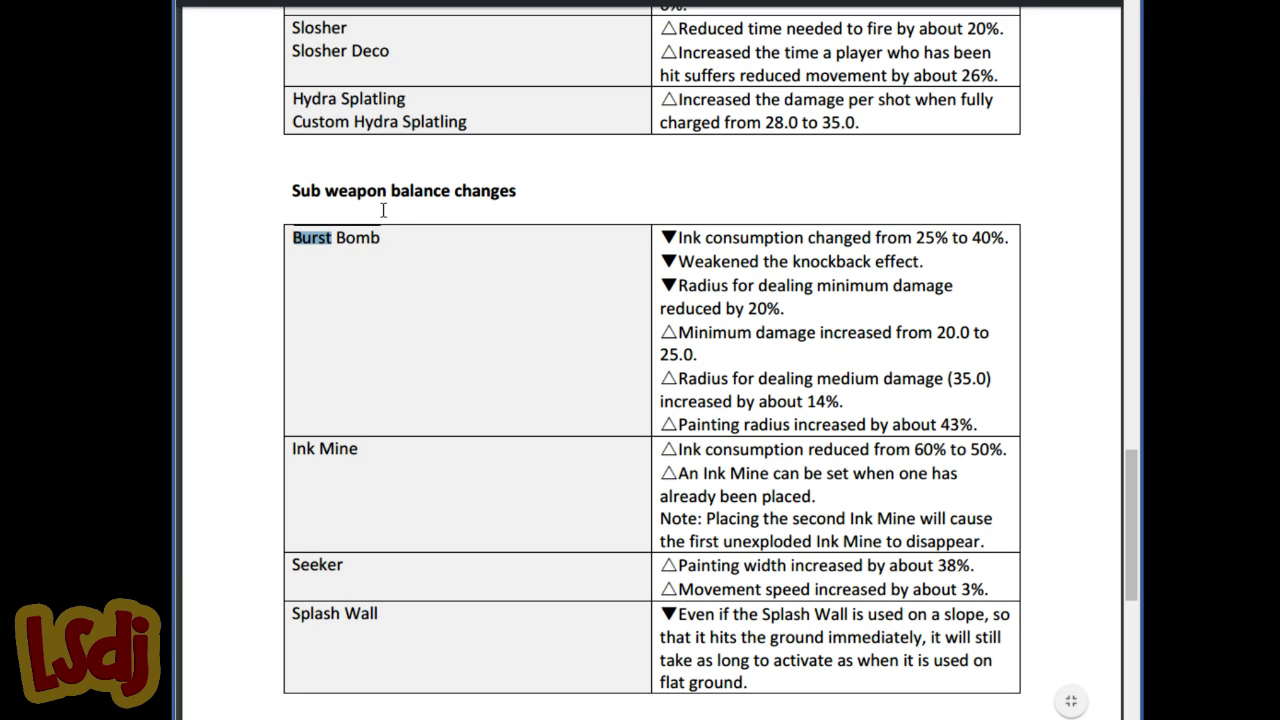
pyautogui.moveTo(378, 224)
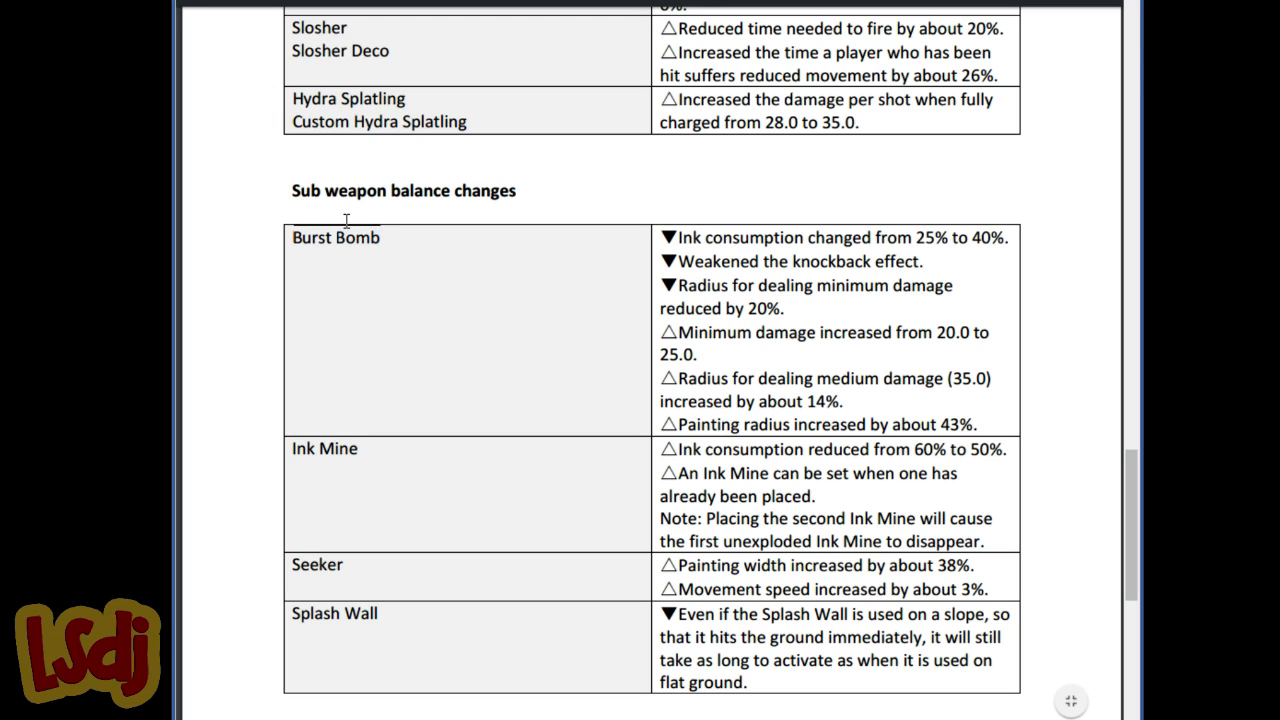
pyautogui.doubleClick(358, 236)
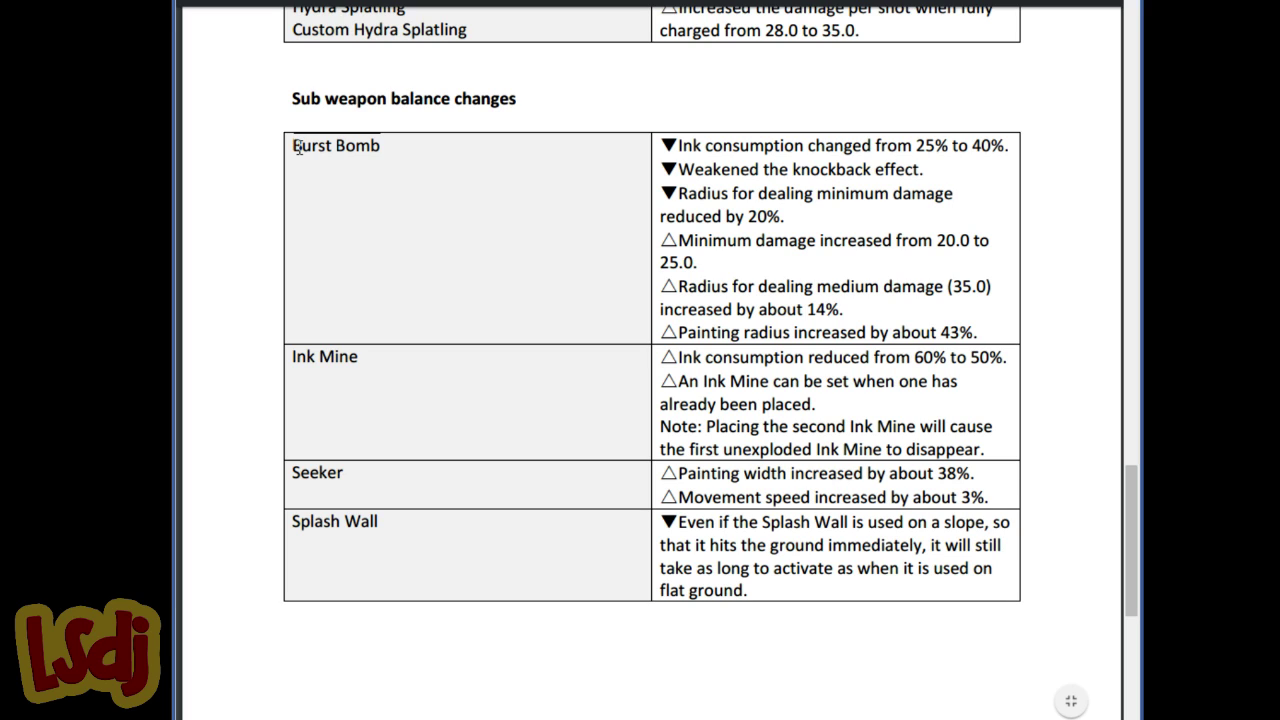
pyautogui.moveTo(756, 384)
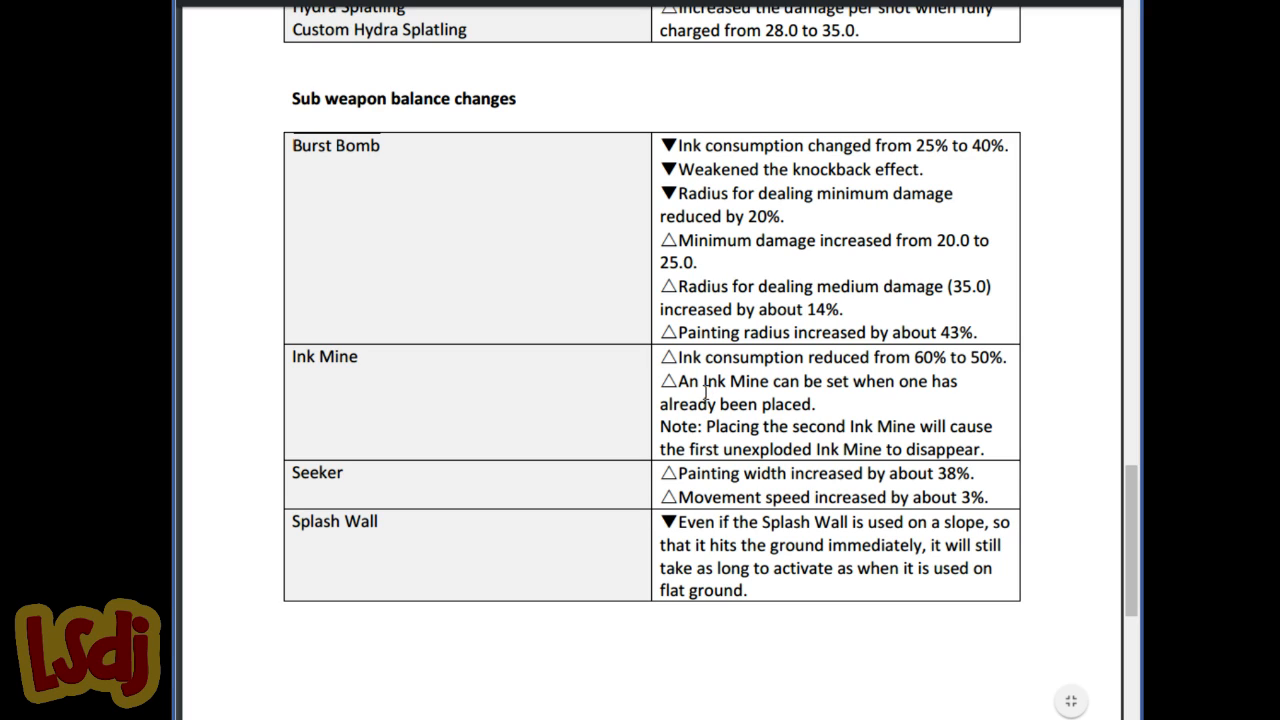
pyautogui.moveTo(556, 436)
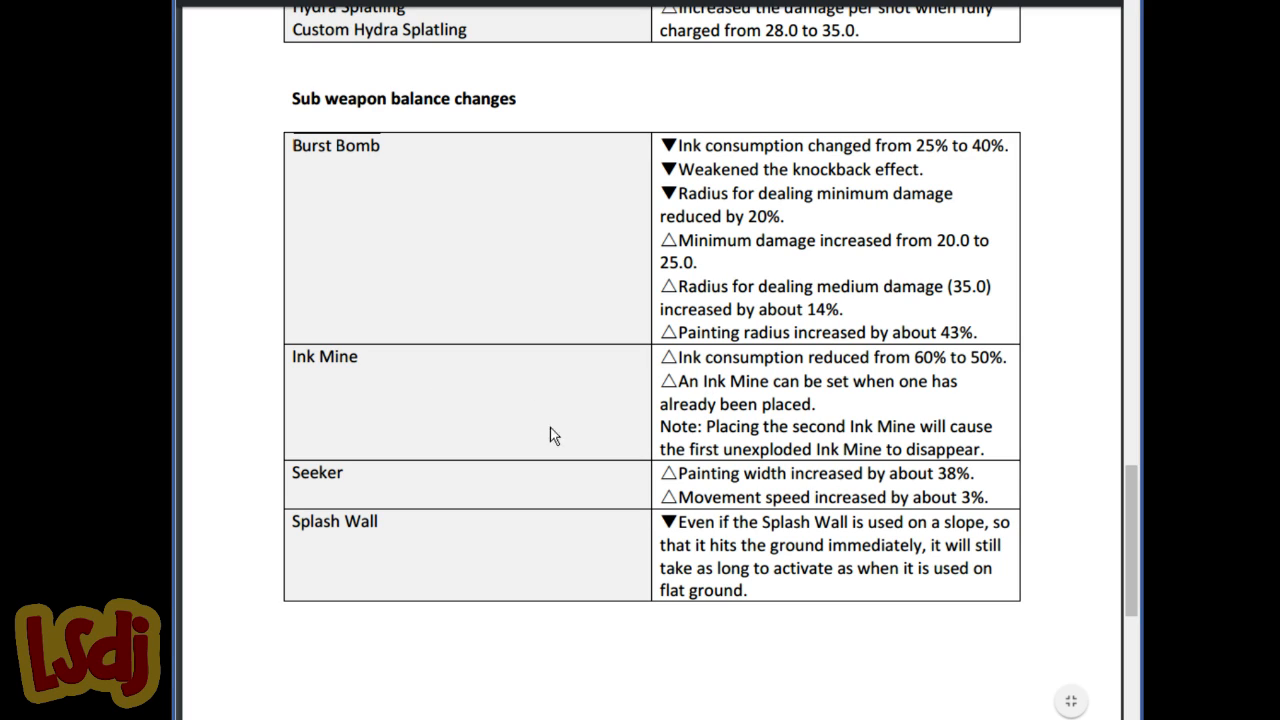
pyautogui.moveTo(420, 390)
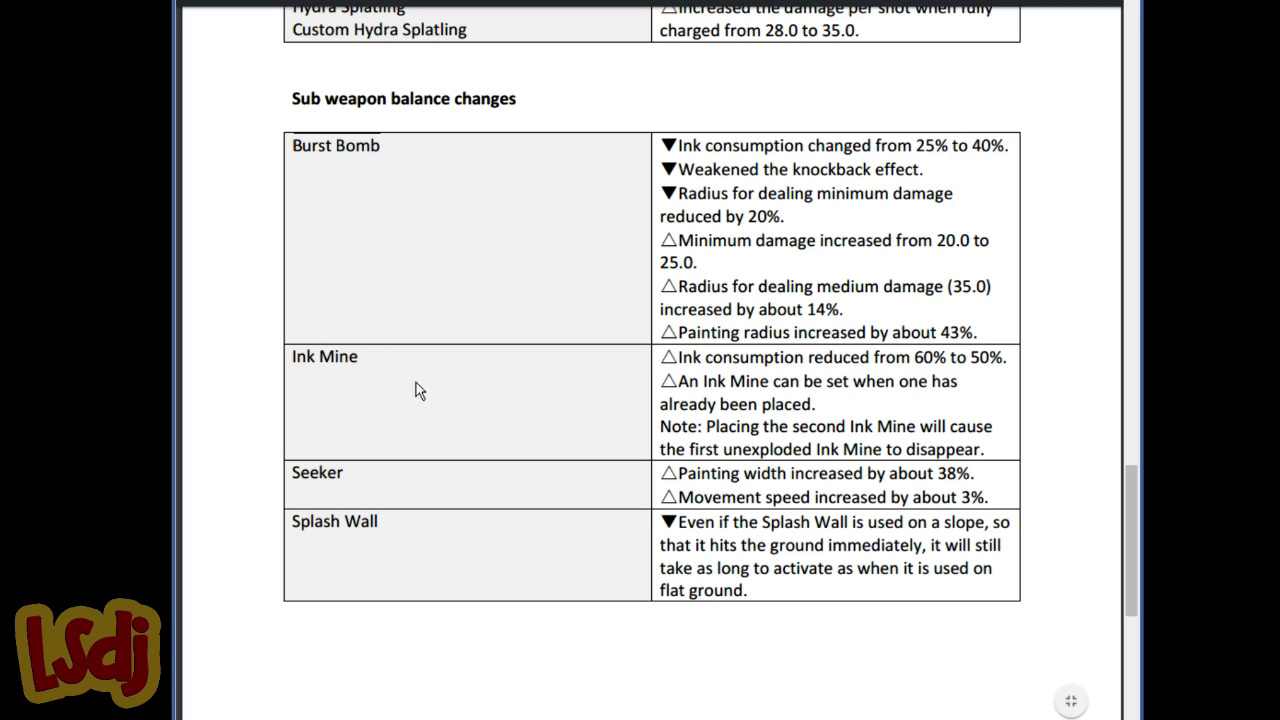
pyautogui.moveTo(300, 340)
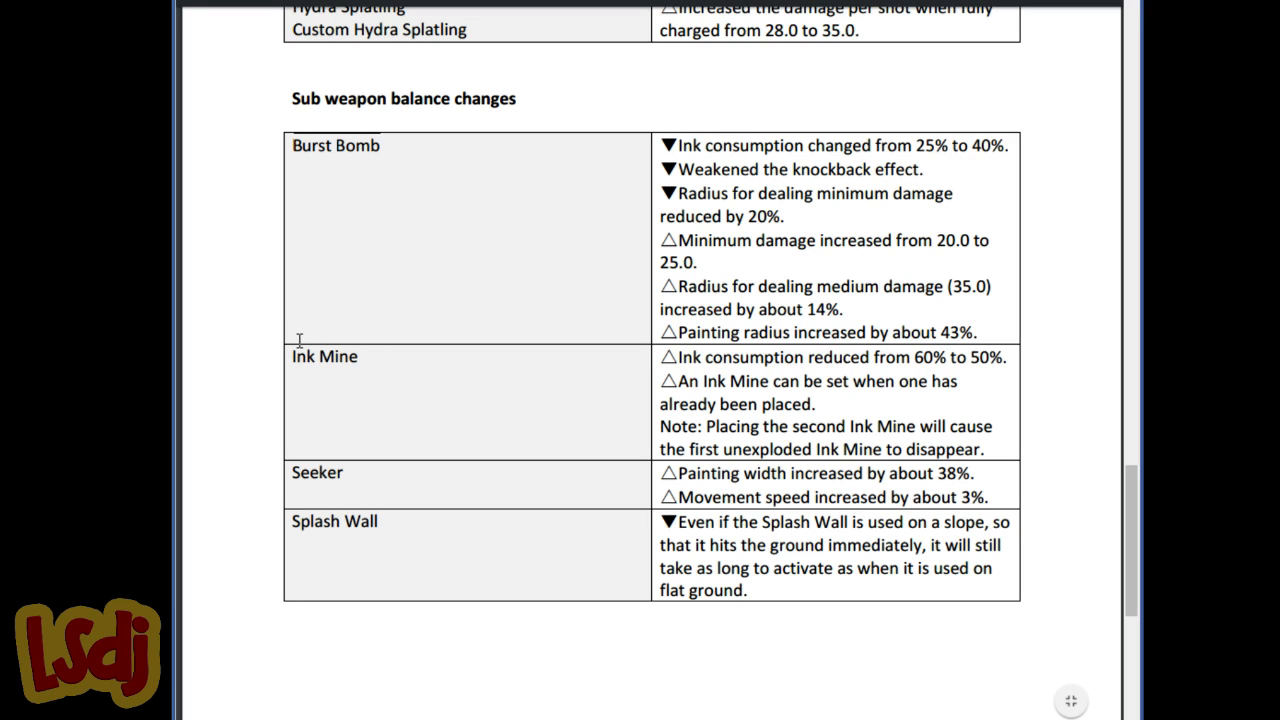
pyautogui.moveTo(304, 332)
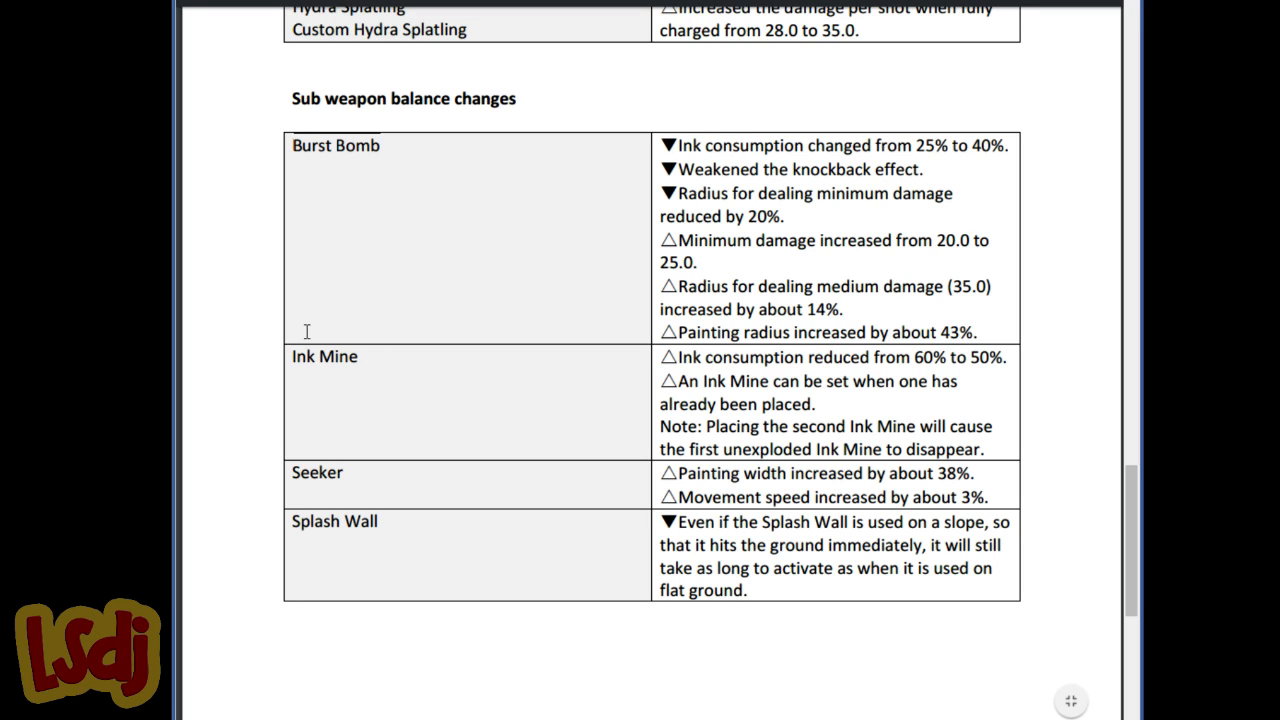
pyautogui.moveTo(312, 330)
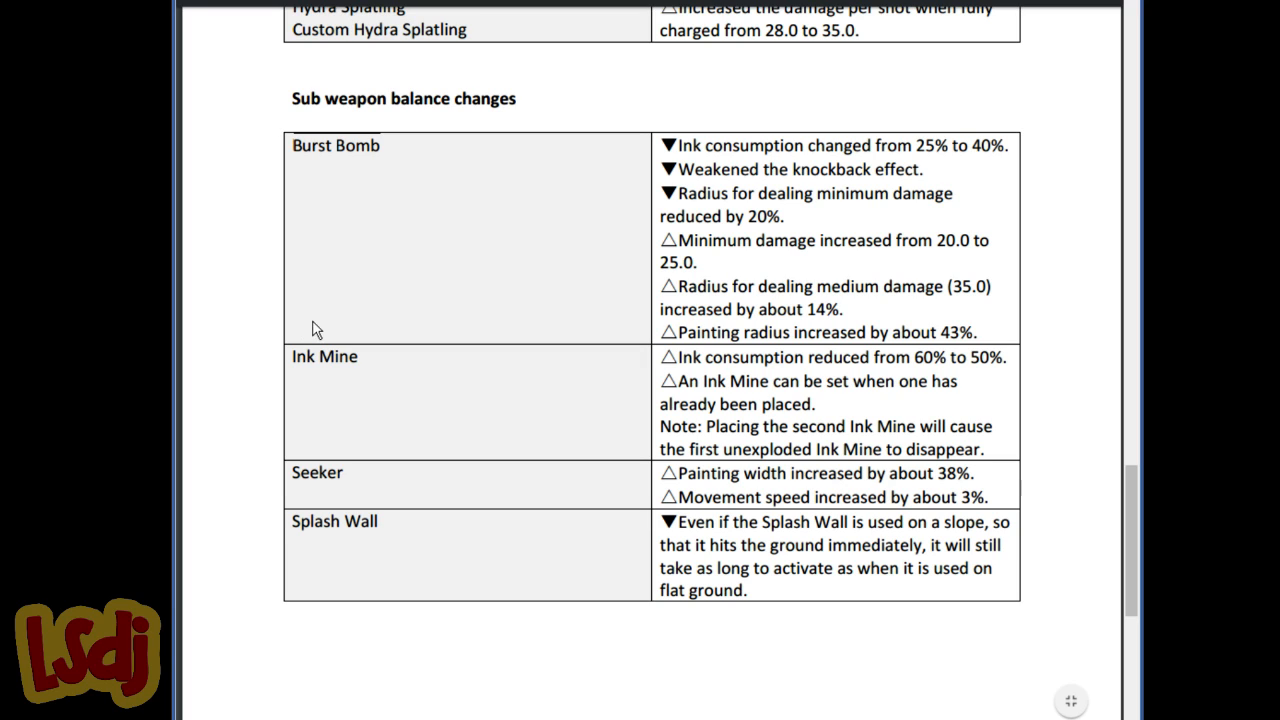
pyautogui.moveTo(342, 344)
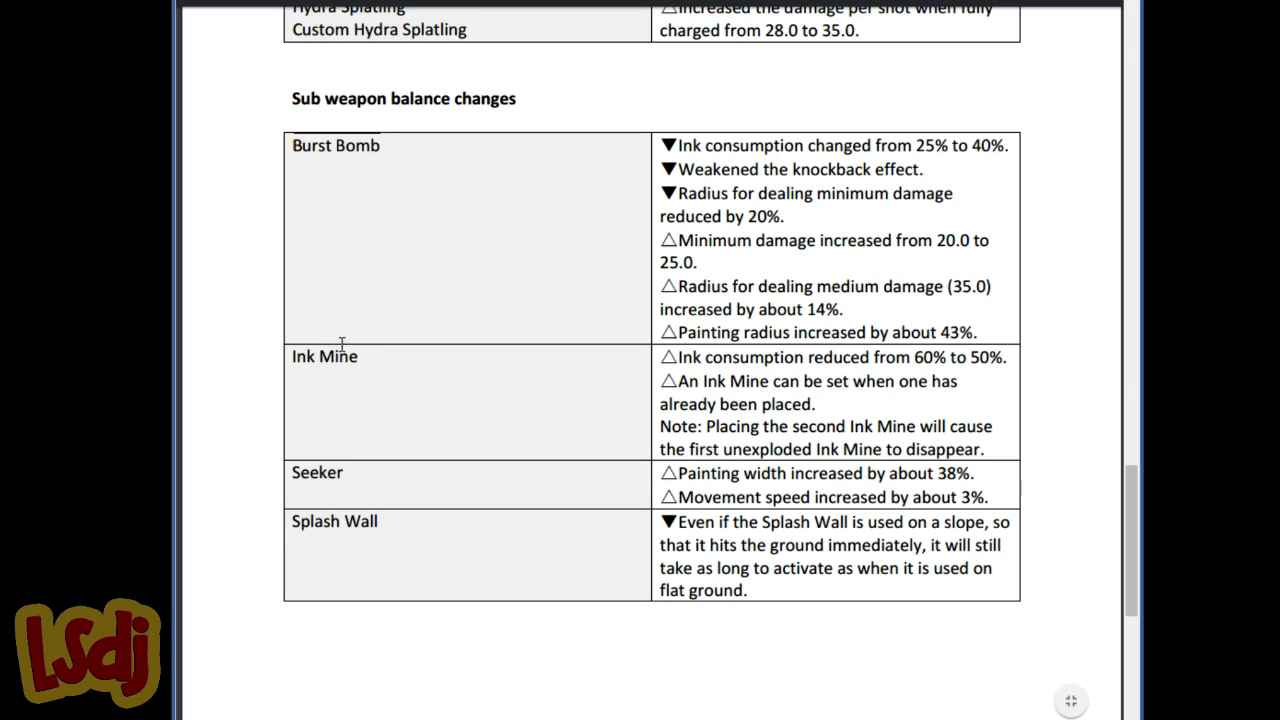
pyautogui.moveTo(344, 456)
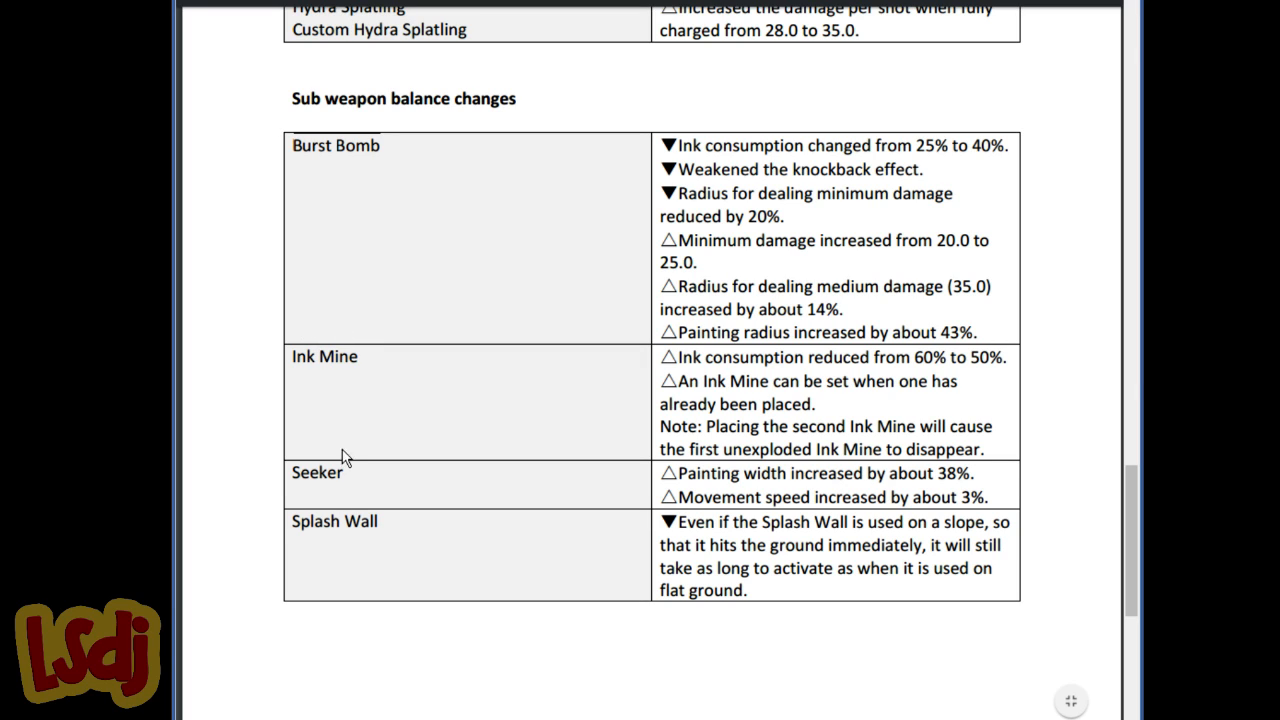
pyautogui.moveTo(344, 482)
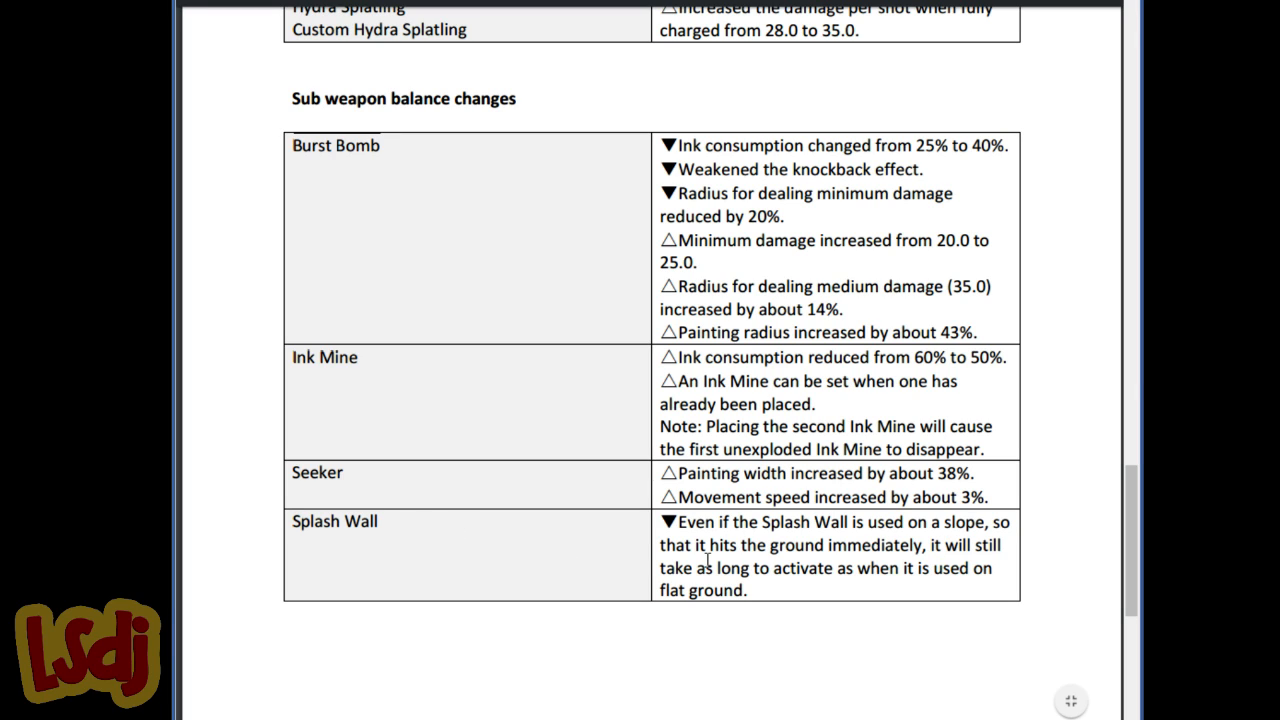
pyautogui.moveTo(716, 564)
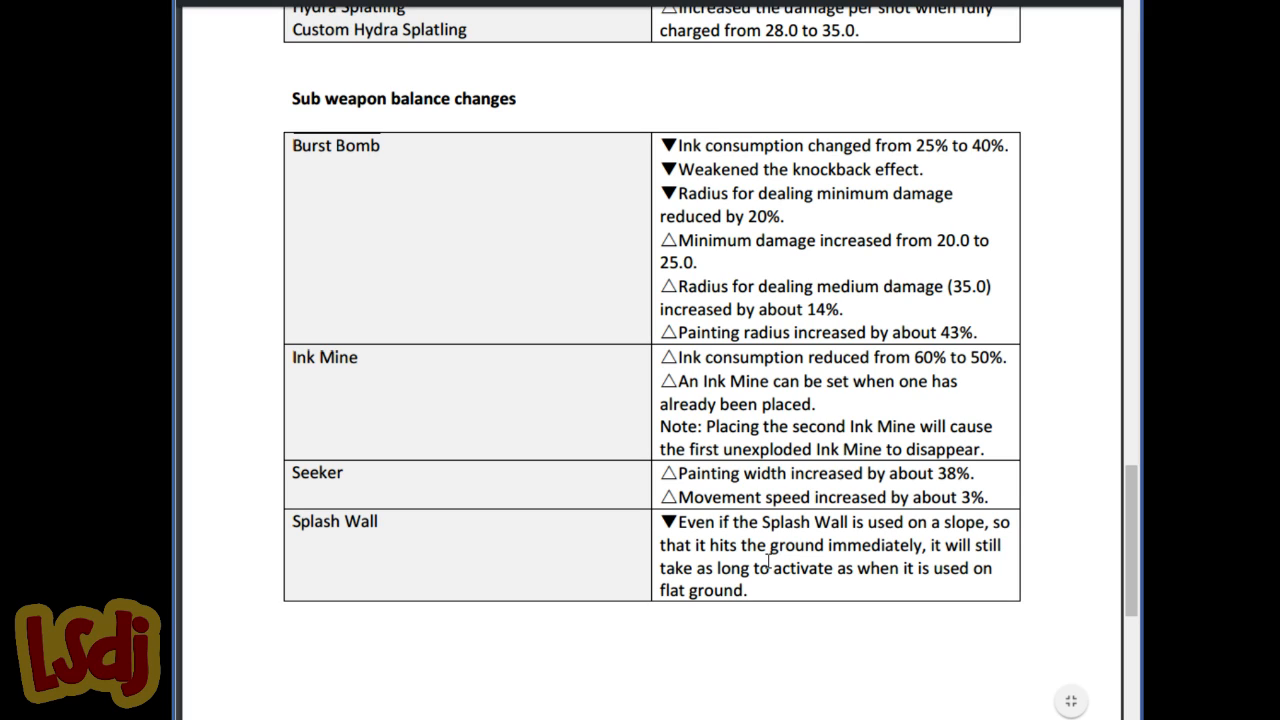
pyautogui.moveTo(764, 504)
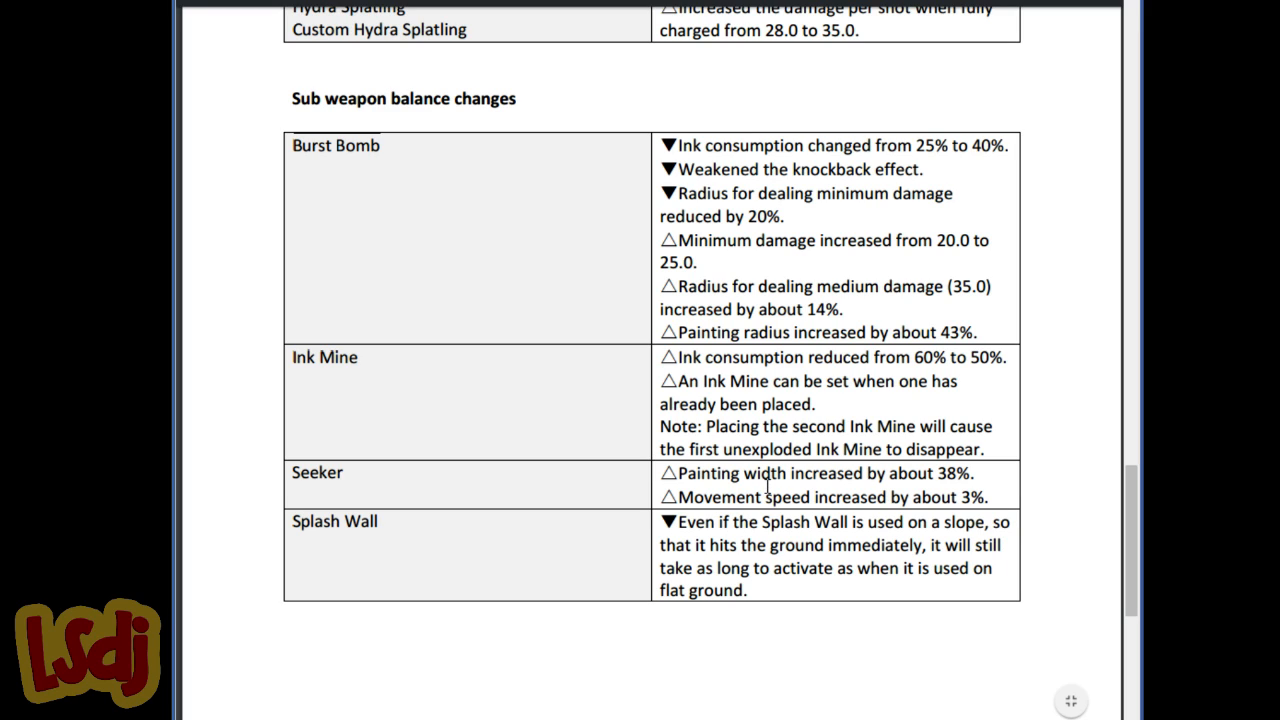
pyautogui.moveTo(762, 498)
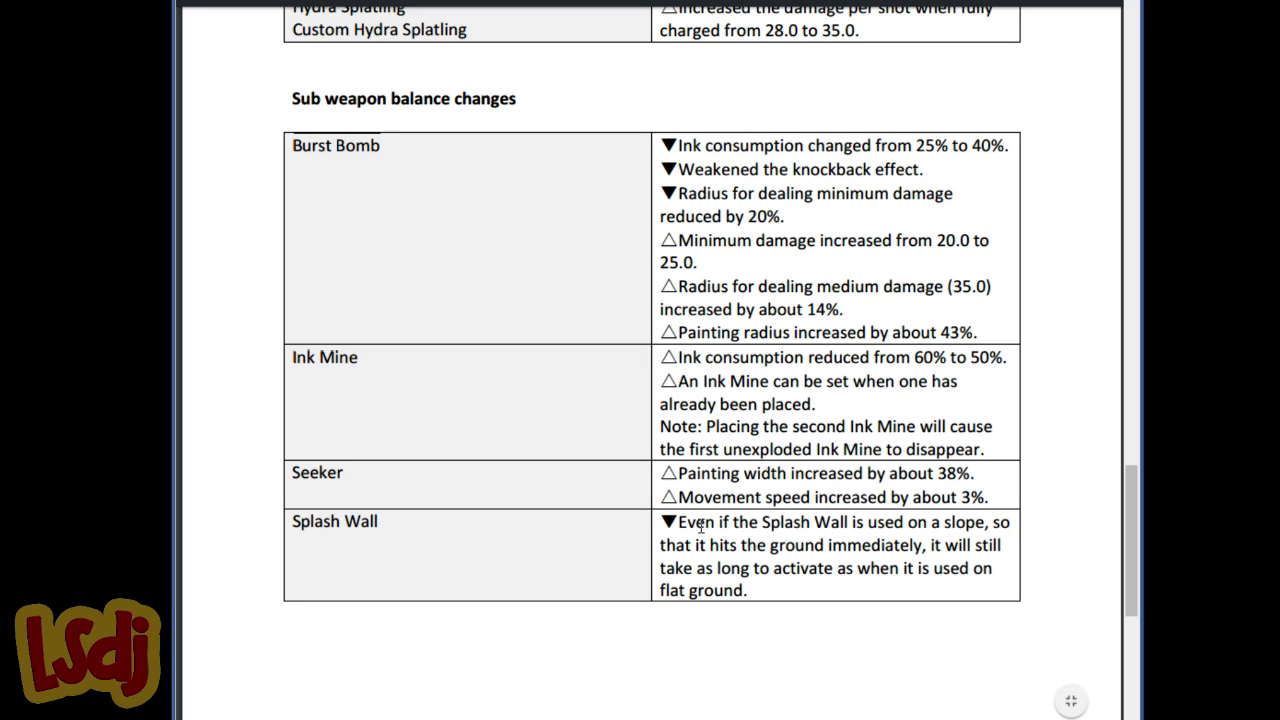
pyautogui.moveTo(698, 530)
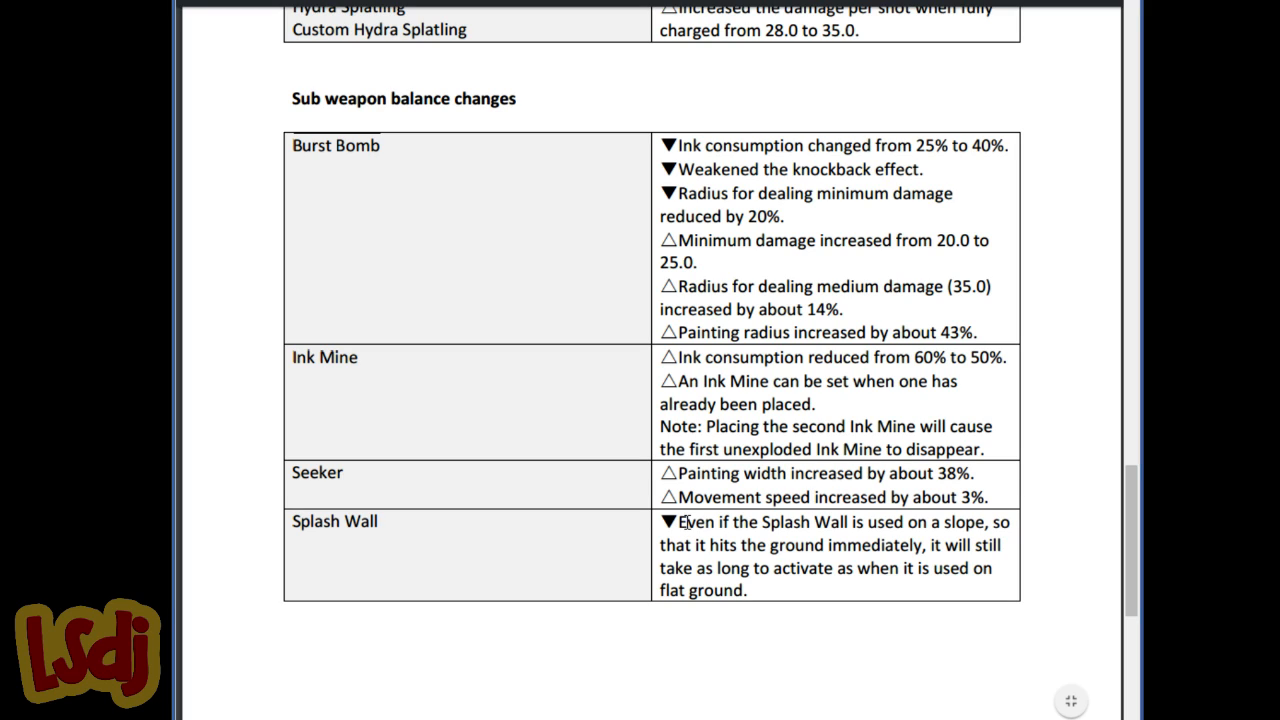
pyautogui.moveTo(688, 510)
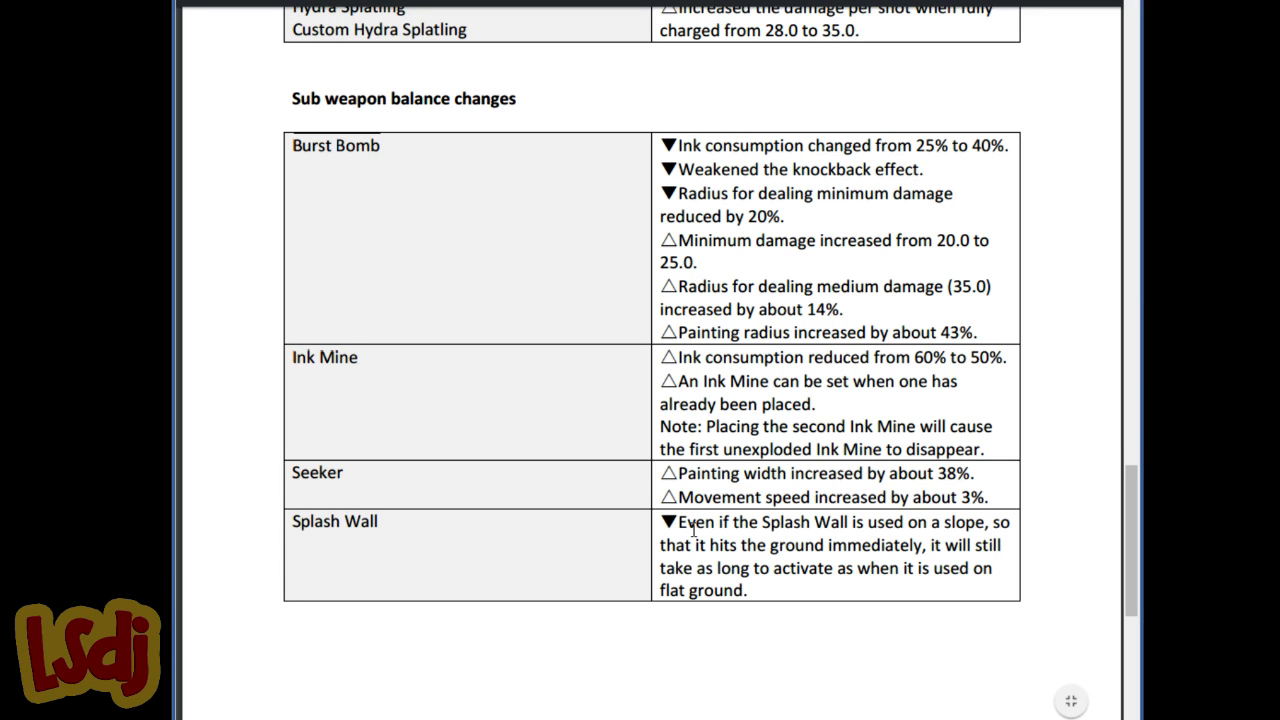
# Scroll to the special weapon balance changes table with the Inkstrike firing-time reduction
pyautogui.scroll(-3)
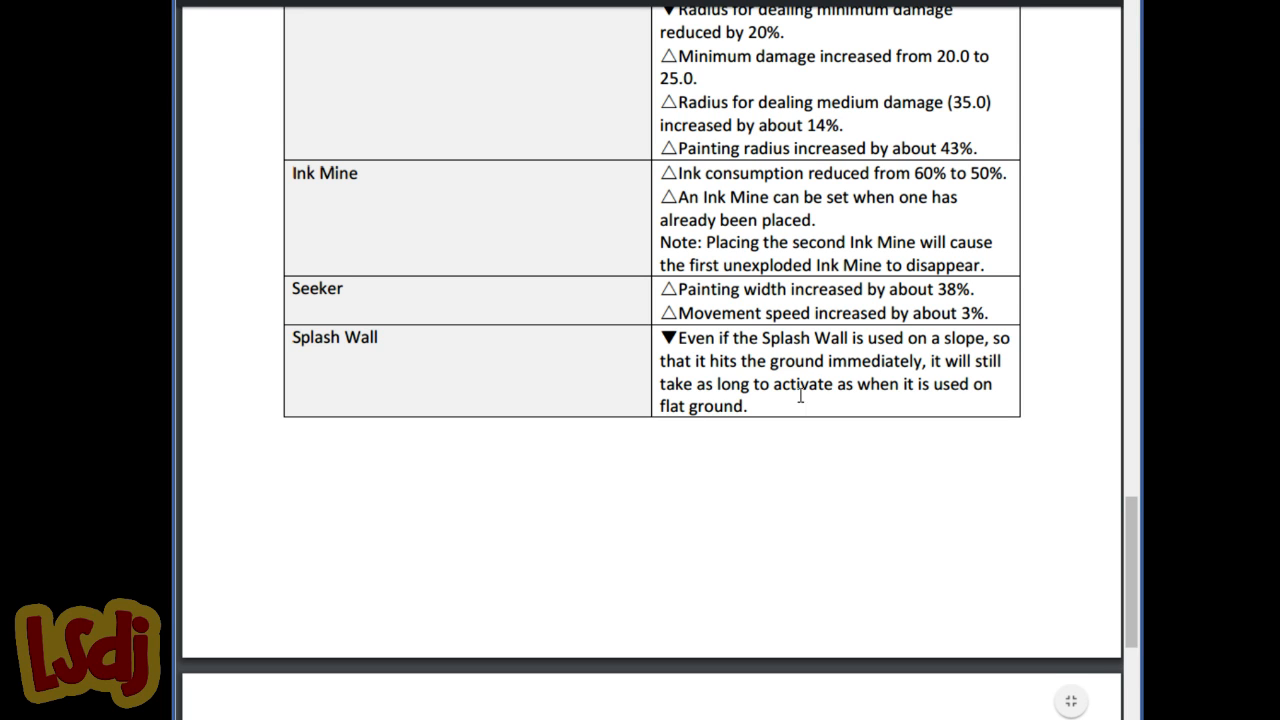
pyautogui.scroll(-3)
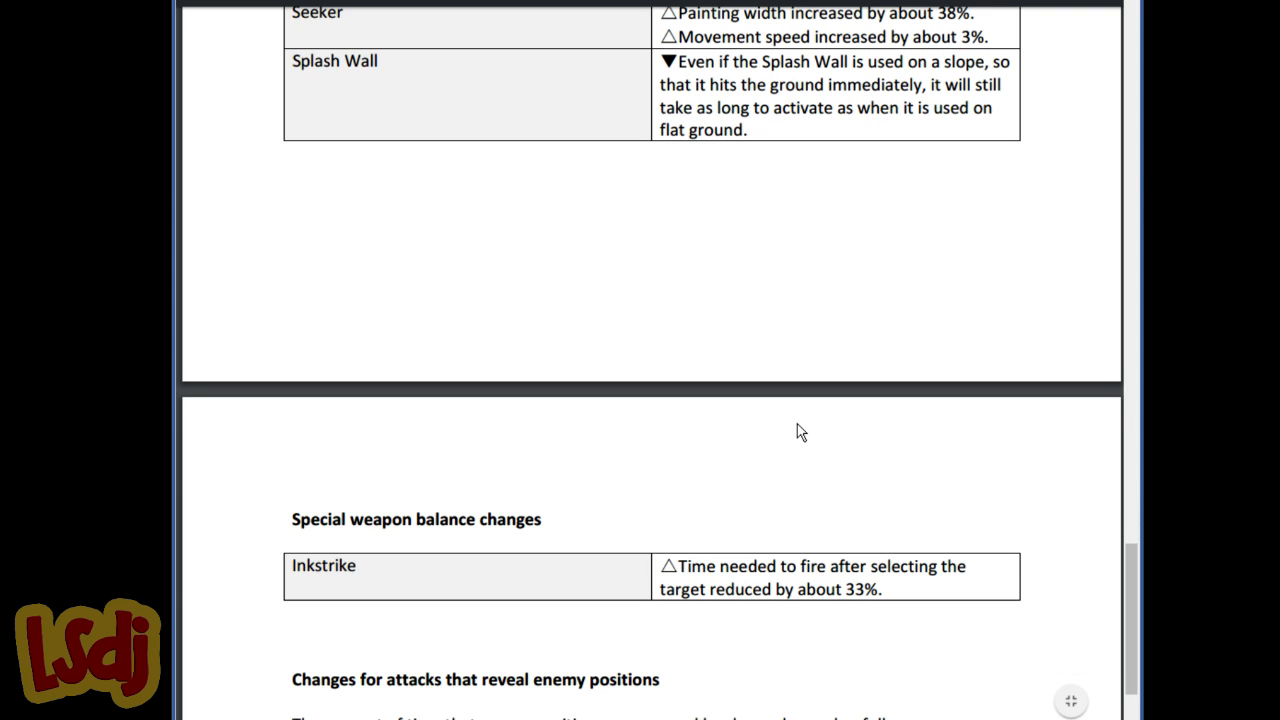
pyautogui.moveTo(784, 392)
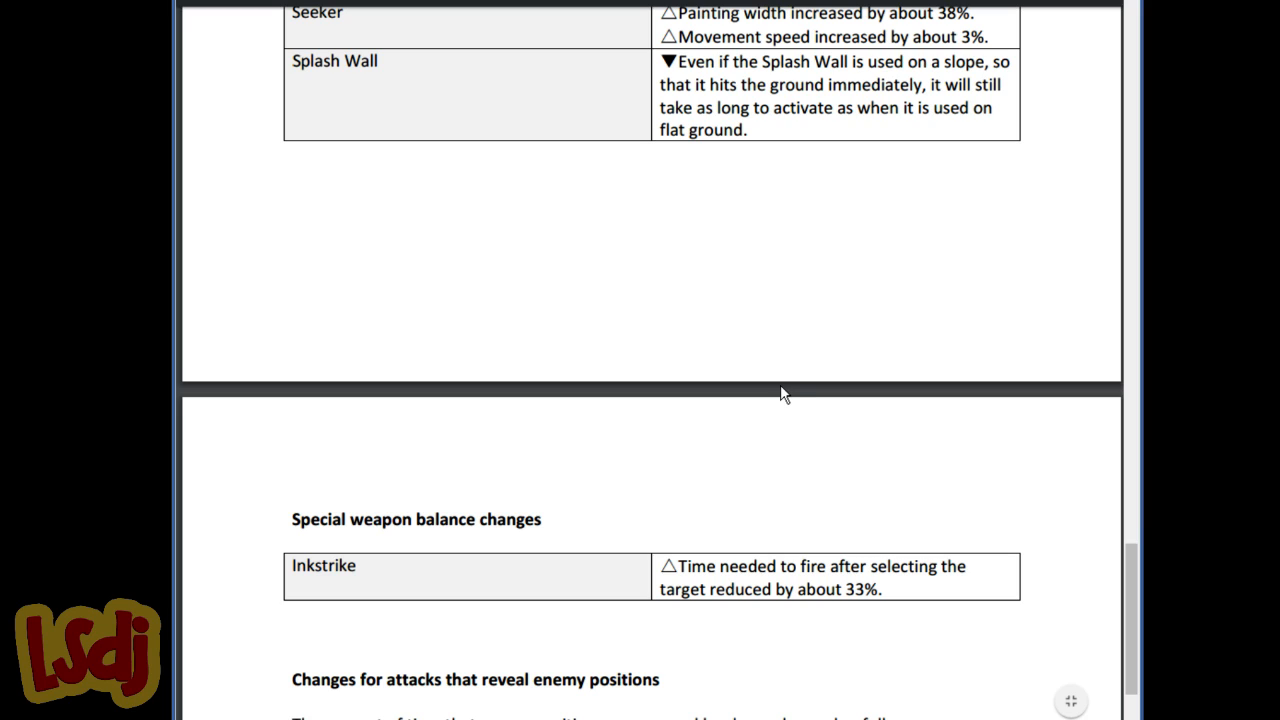
pyautogui.moveTo(780, 392)
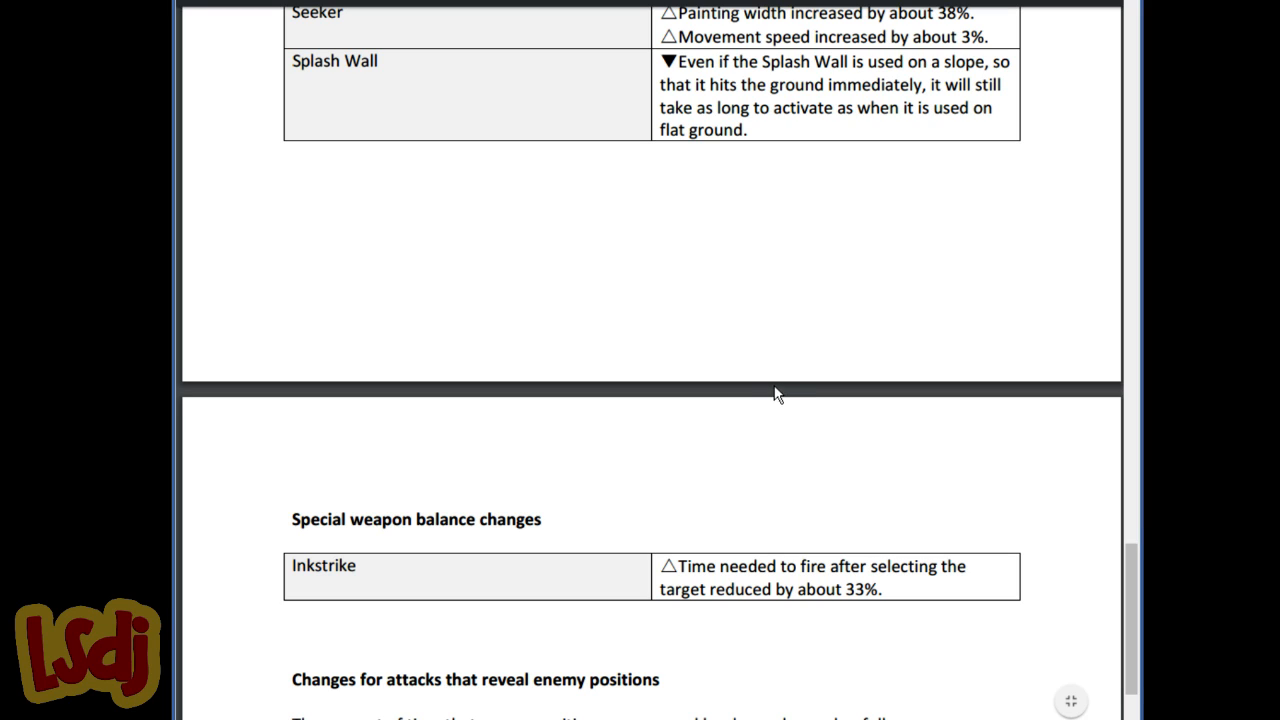
pyautogui.moveTo(752, 424)
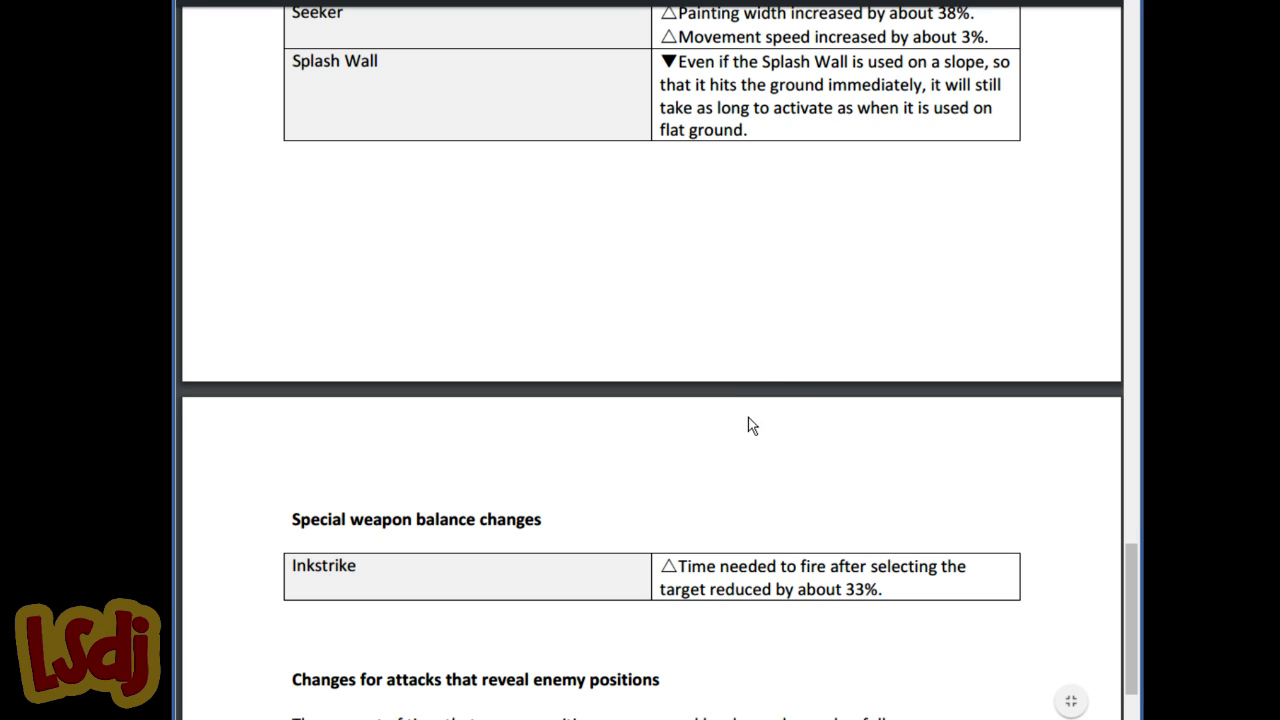
pyautogui.moveTo(756, 378)
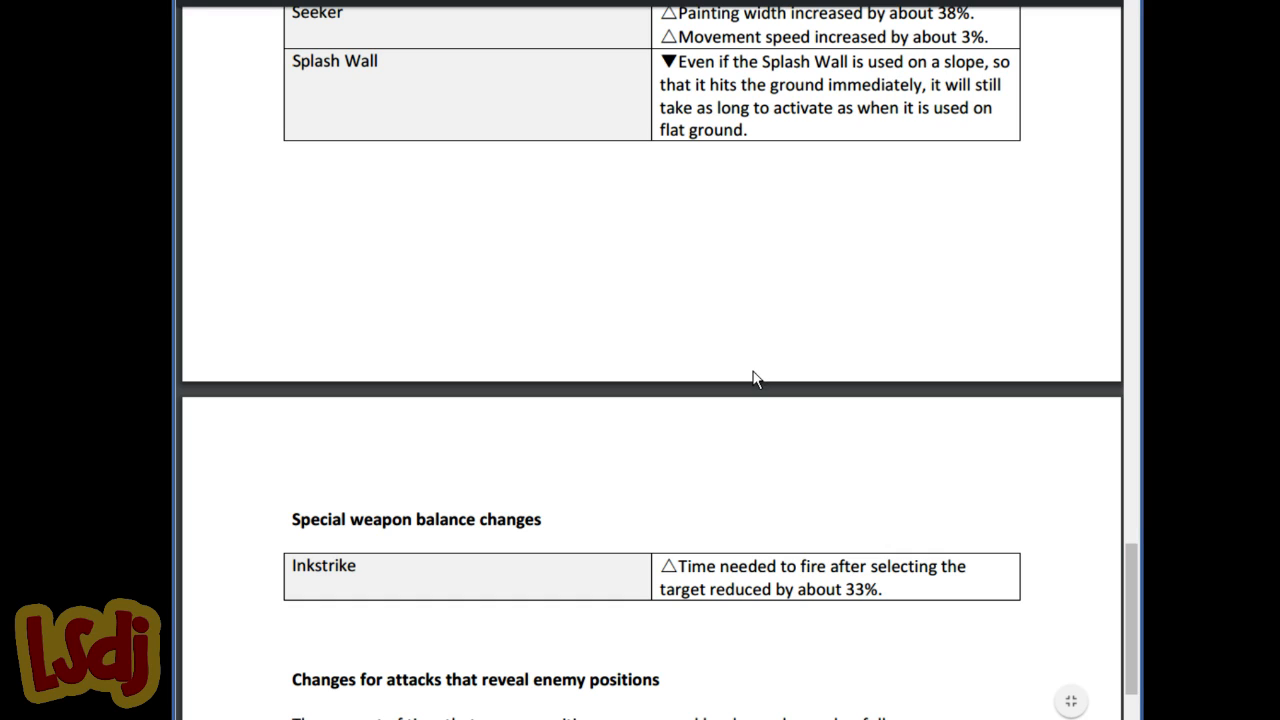
pyautogui.moveTo(744, 370)
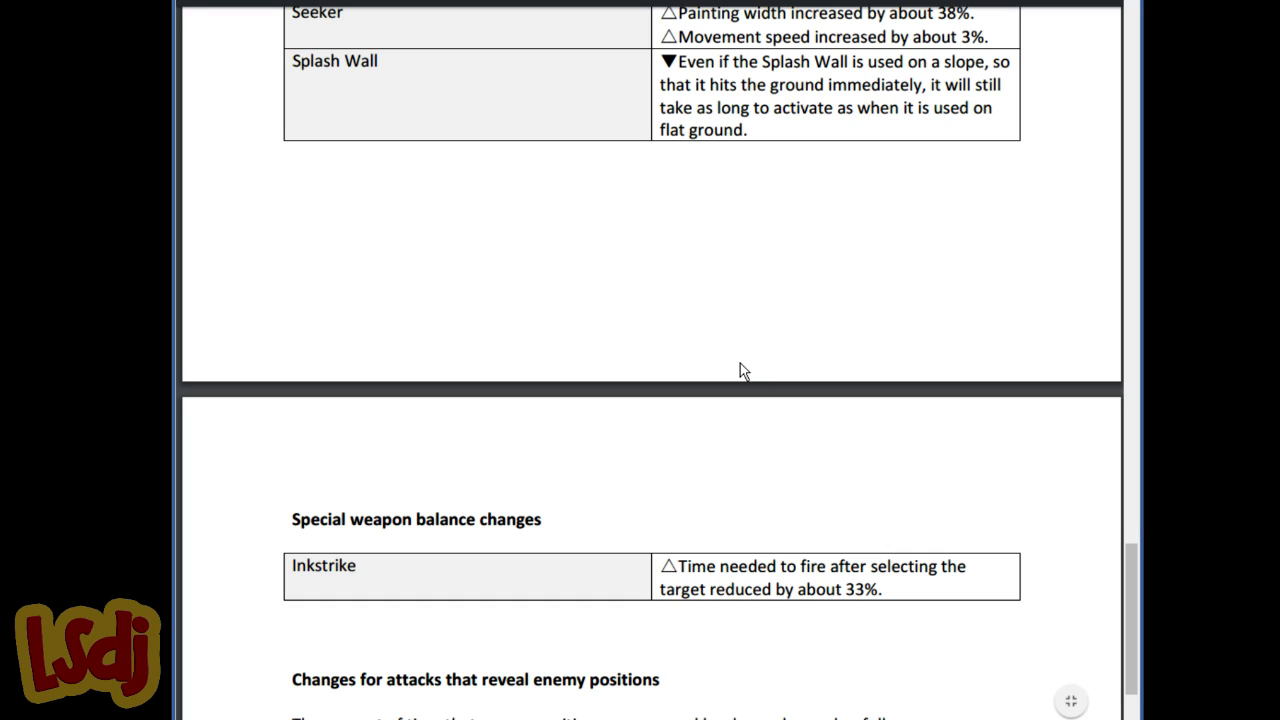
# Scroll the patch notes down to the Cold-Blooded enemy-position exposure times table below Inkstrike
pyautogui.scroll(-3)
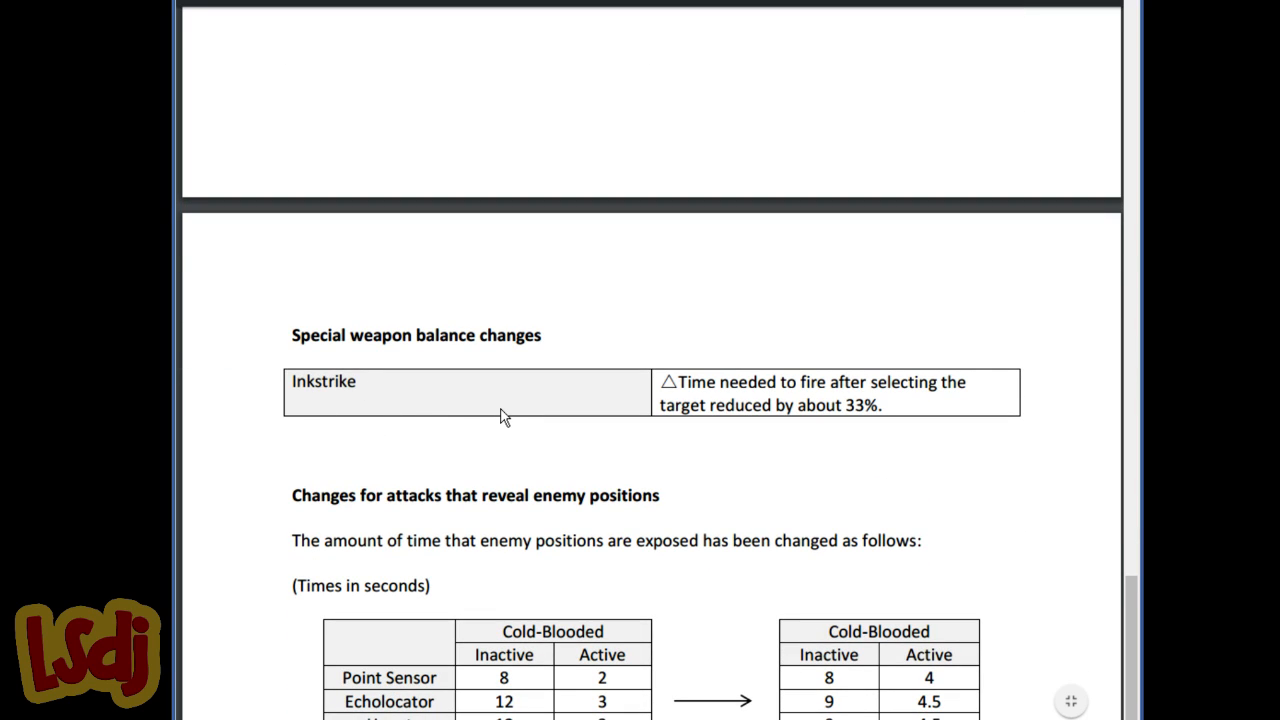
pyautogui.moveTo(520, 408)
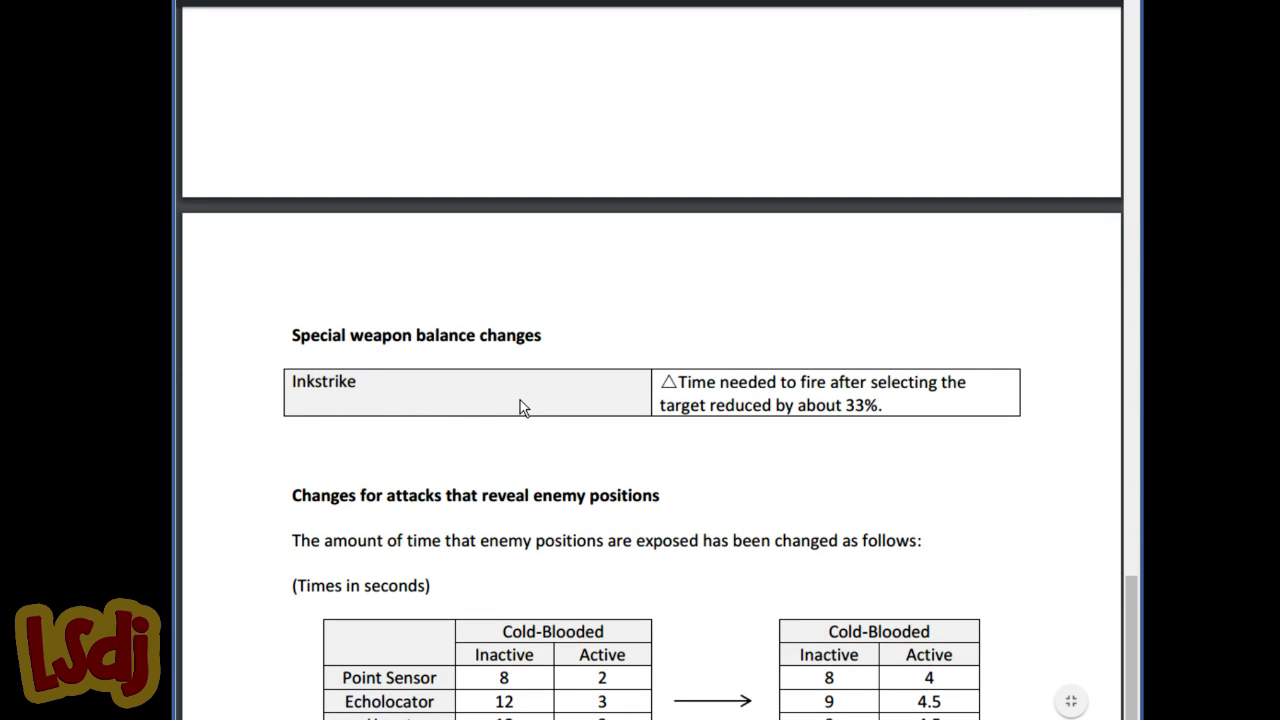
pyautogui.moveTo(528, 404)
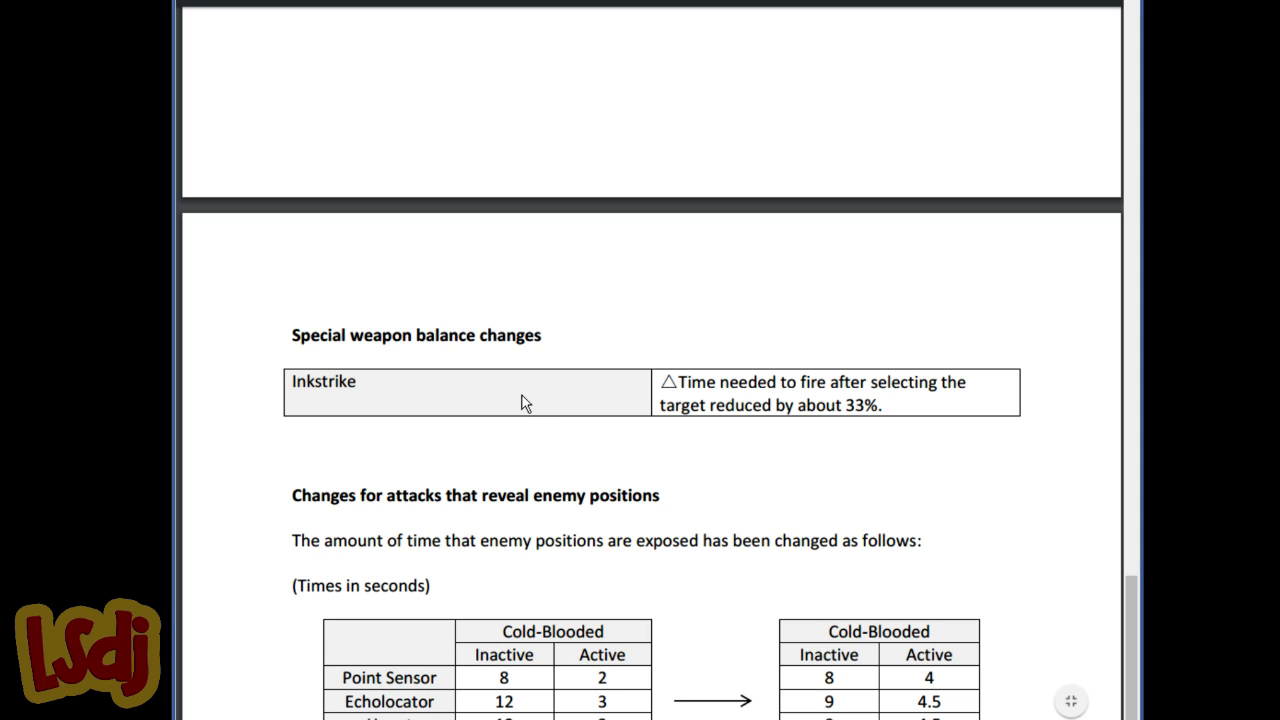
pyautogui.moveTo(524, 408)
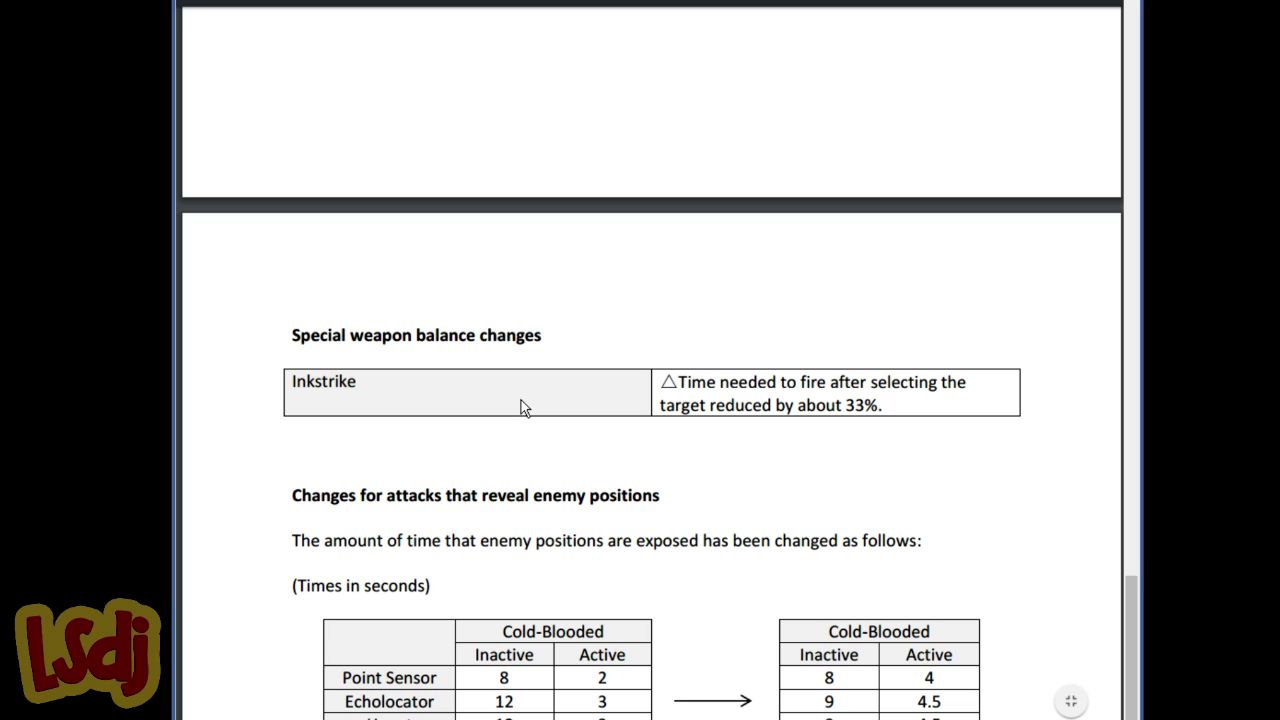
pyautogui.moveTo(350, 432)
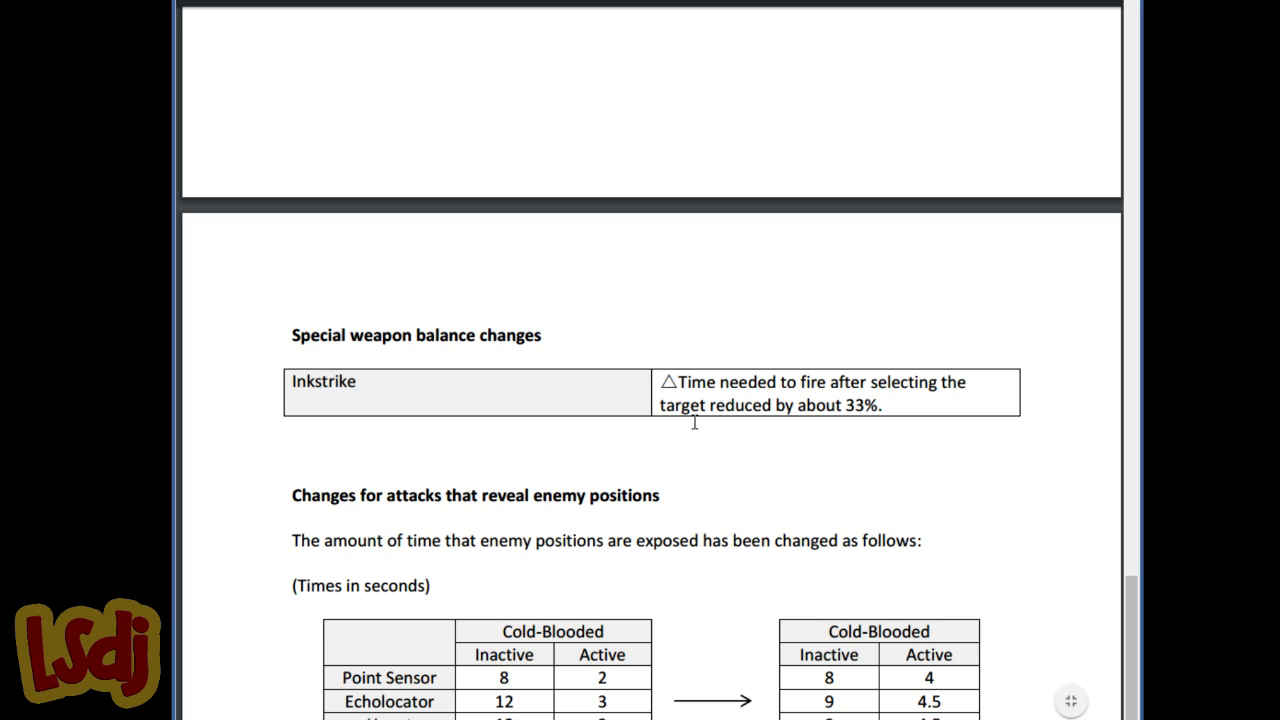
pyautogui.moveTo(388, 480)
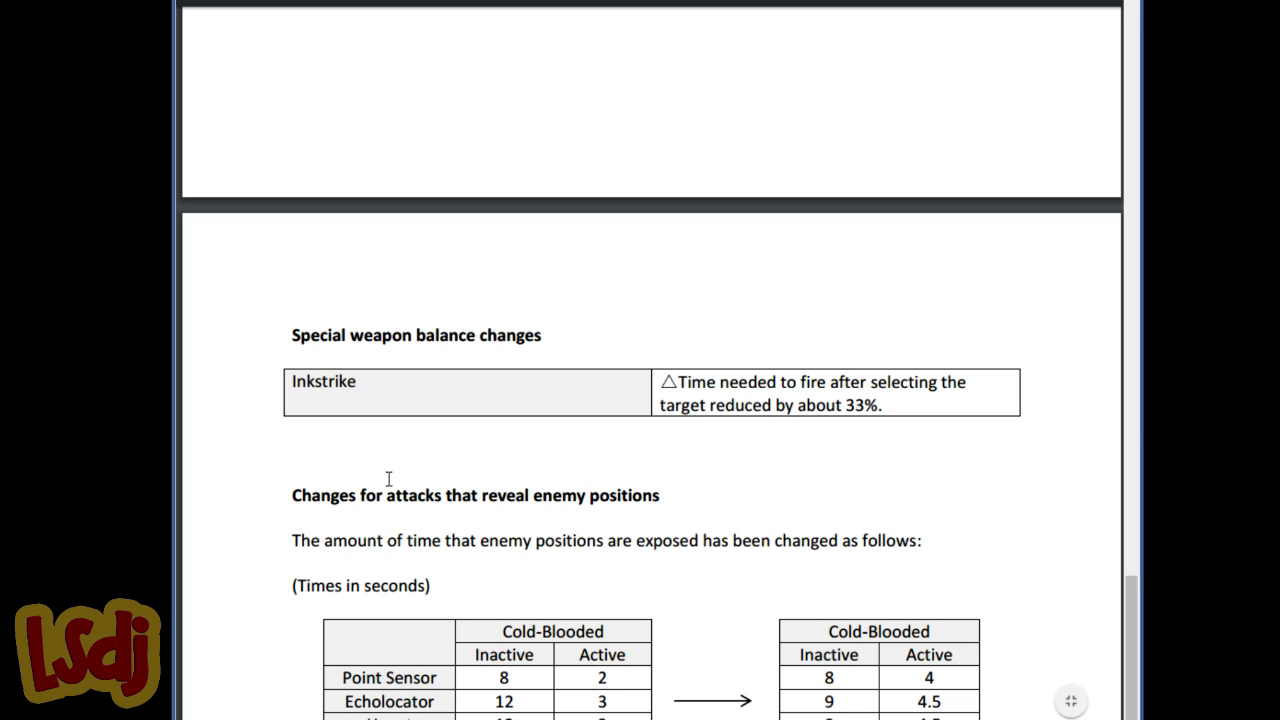
pyautogui.moveTo(764, 444)
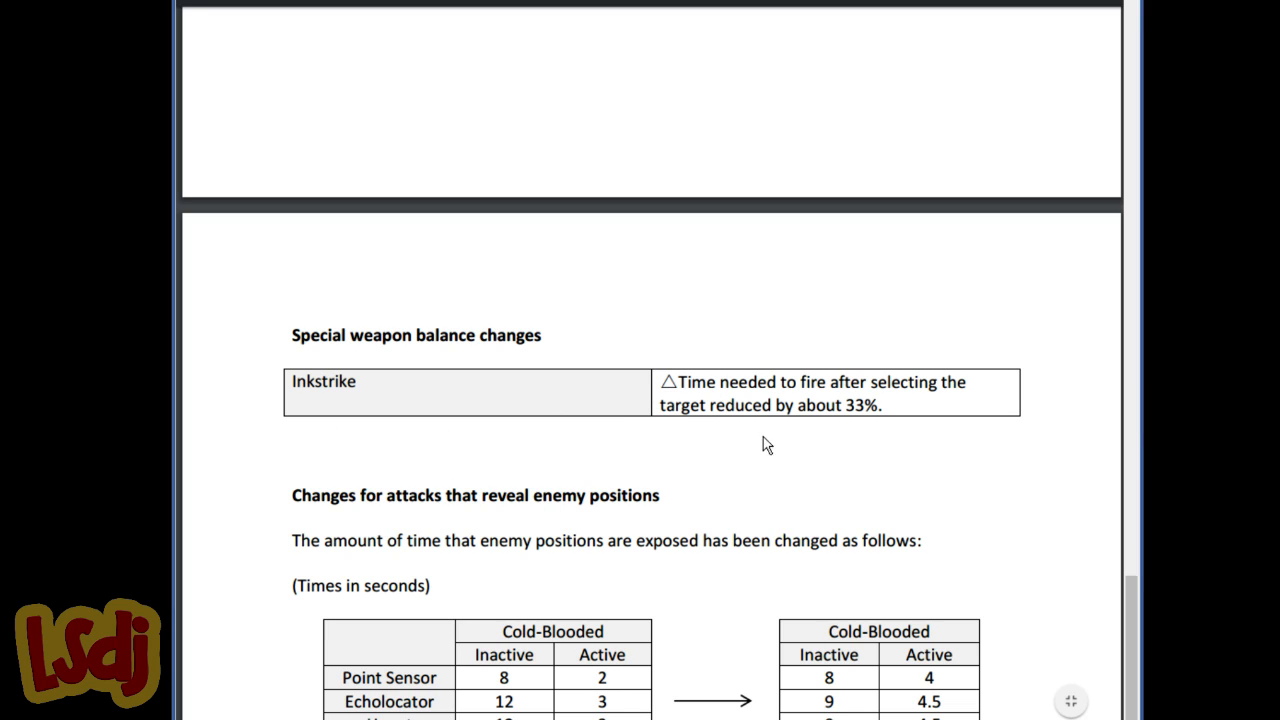
pyautogui.moveTo(712, 444)
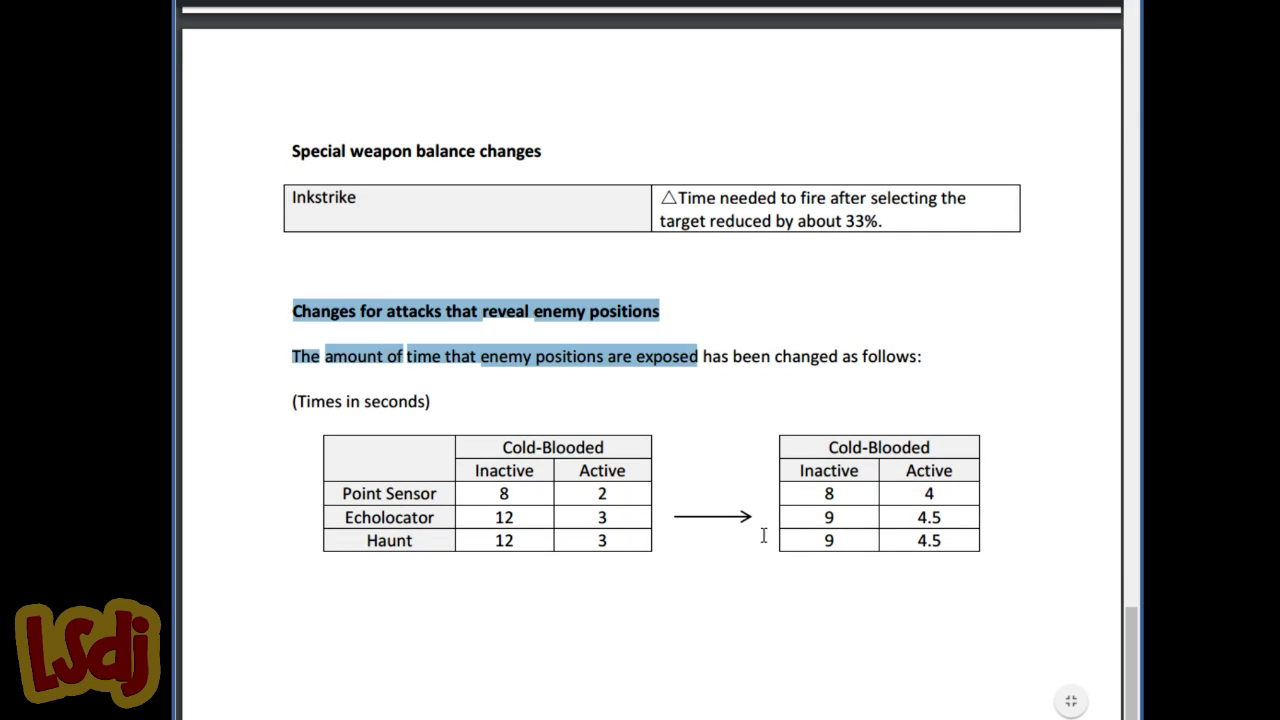
pyautogui.moveTo(644, 400)
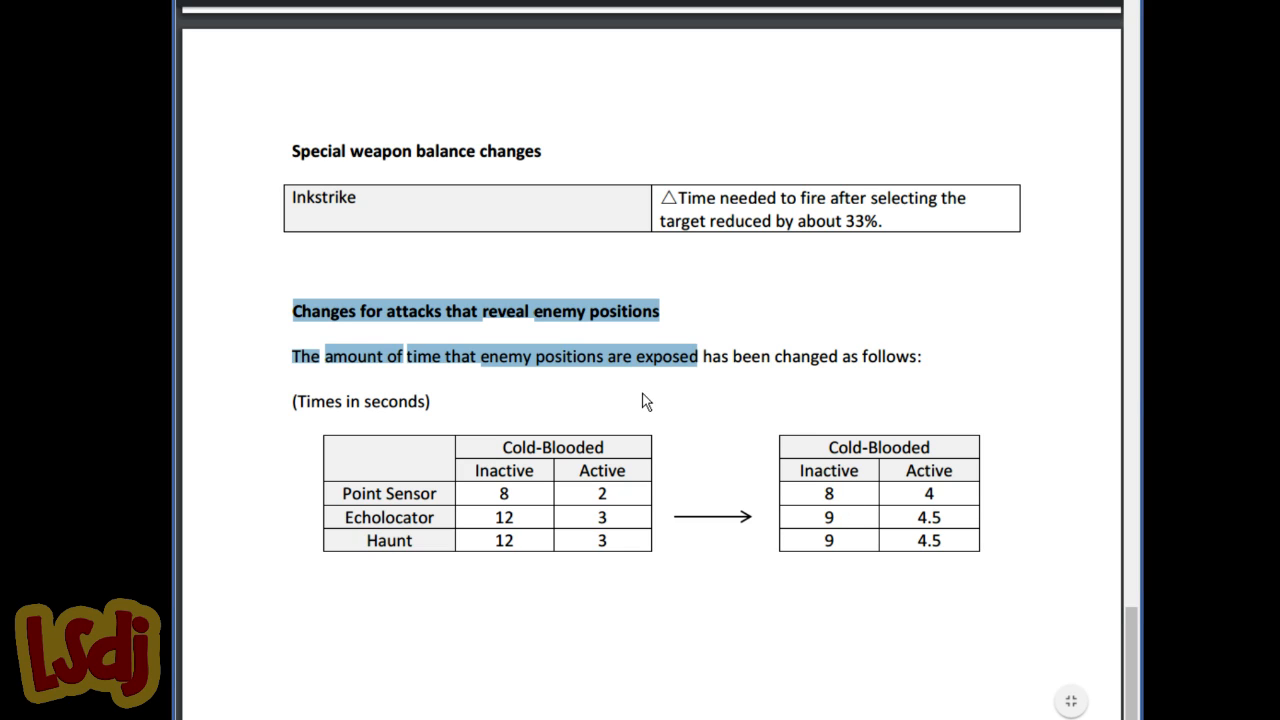
pyautogui.click(640, 400)
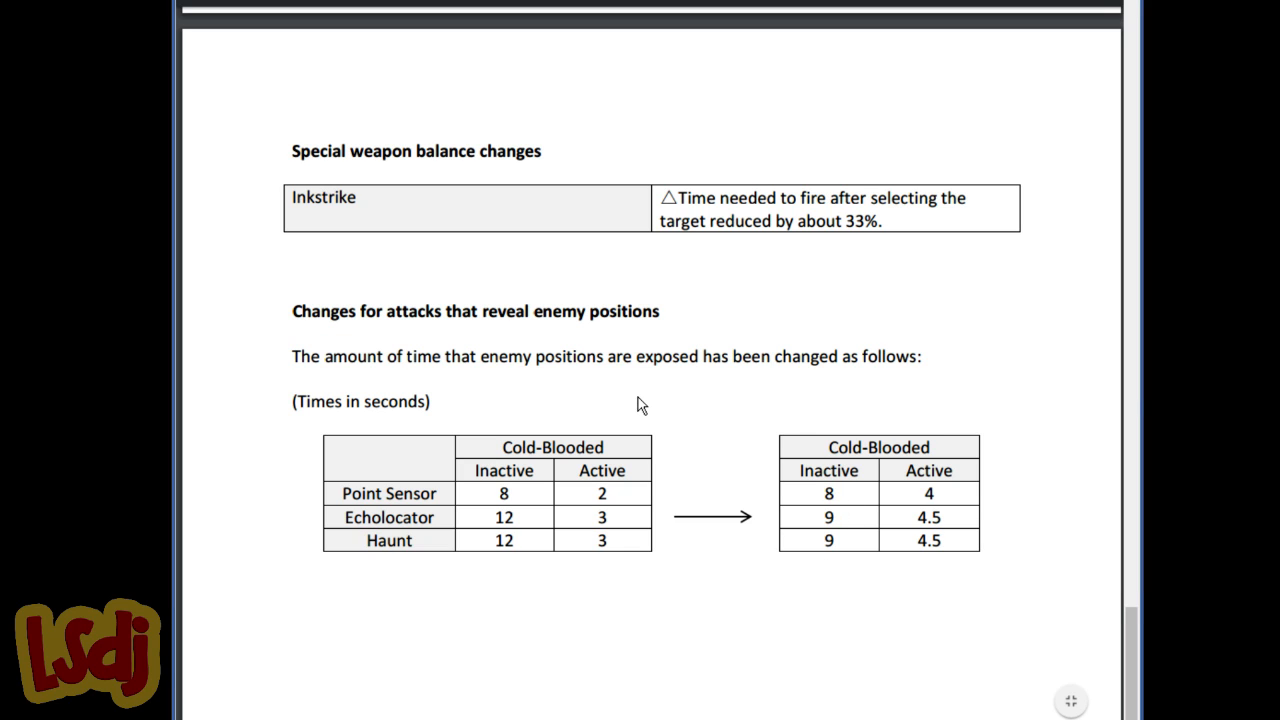
pyautogui.moveTo(588, 496)
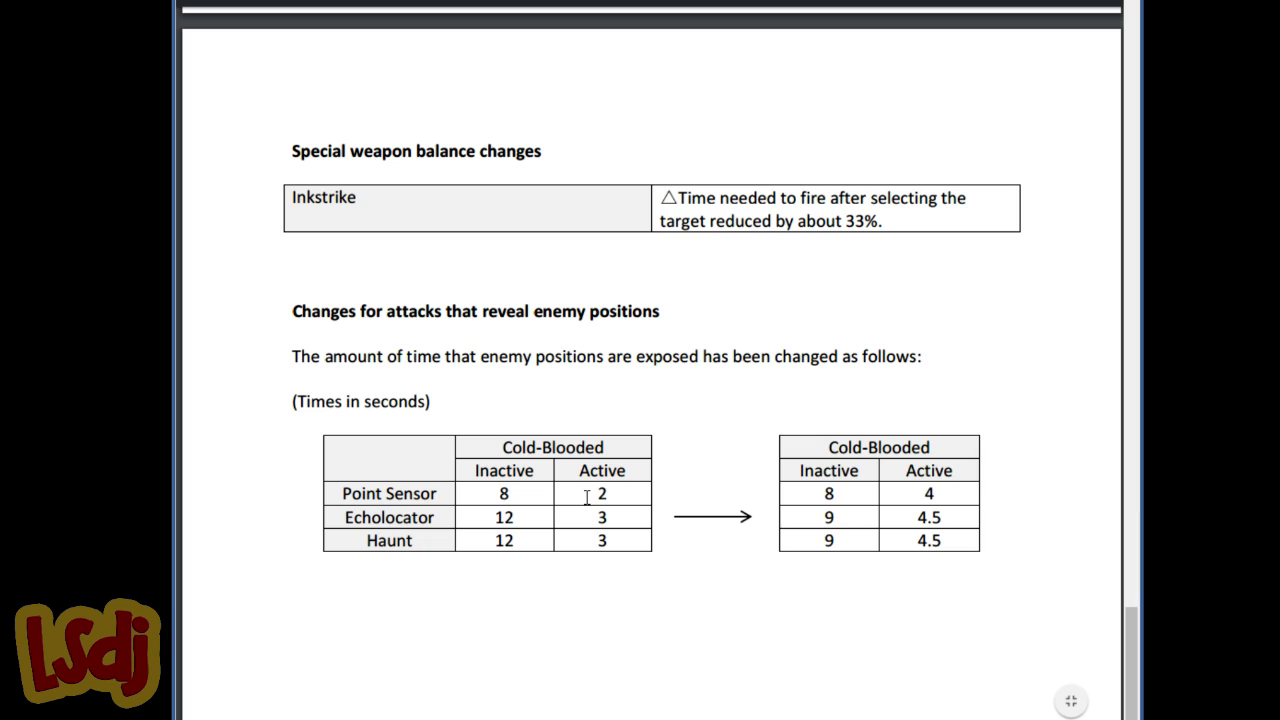
pyautogui.moveTo(650, 476)
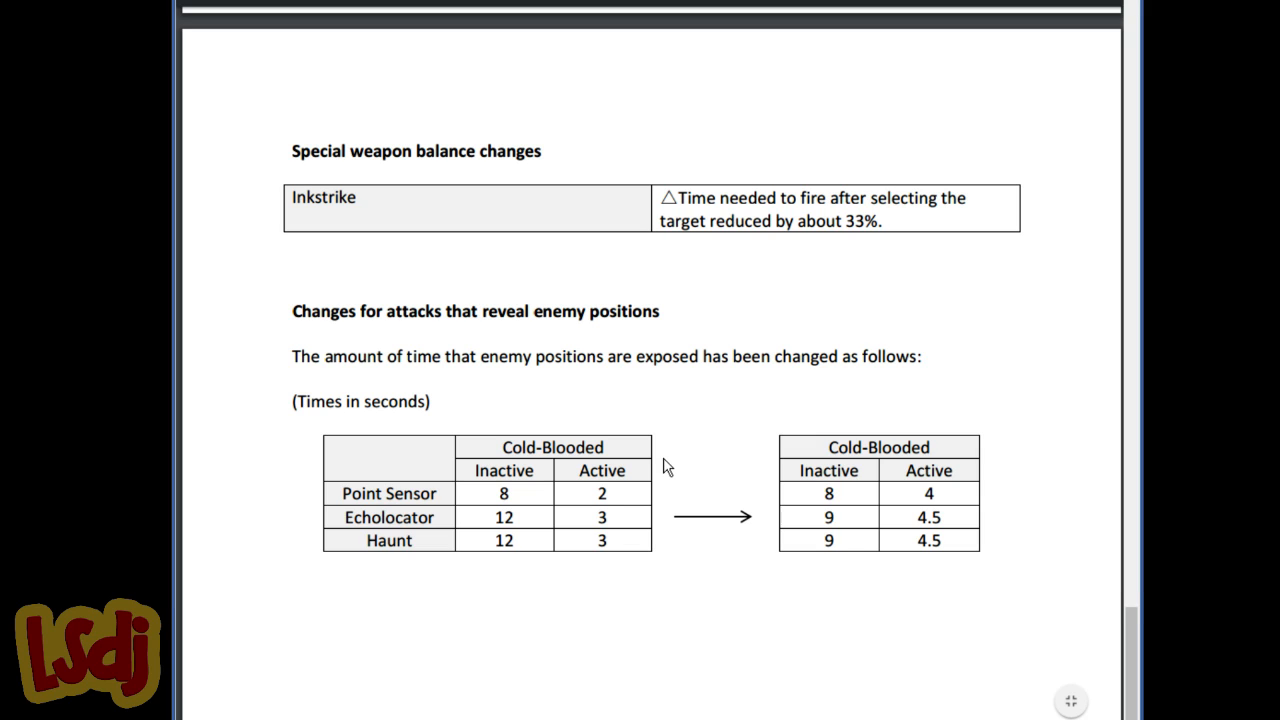
pyautogui.moveTo(692, 448)
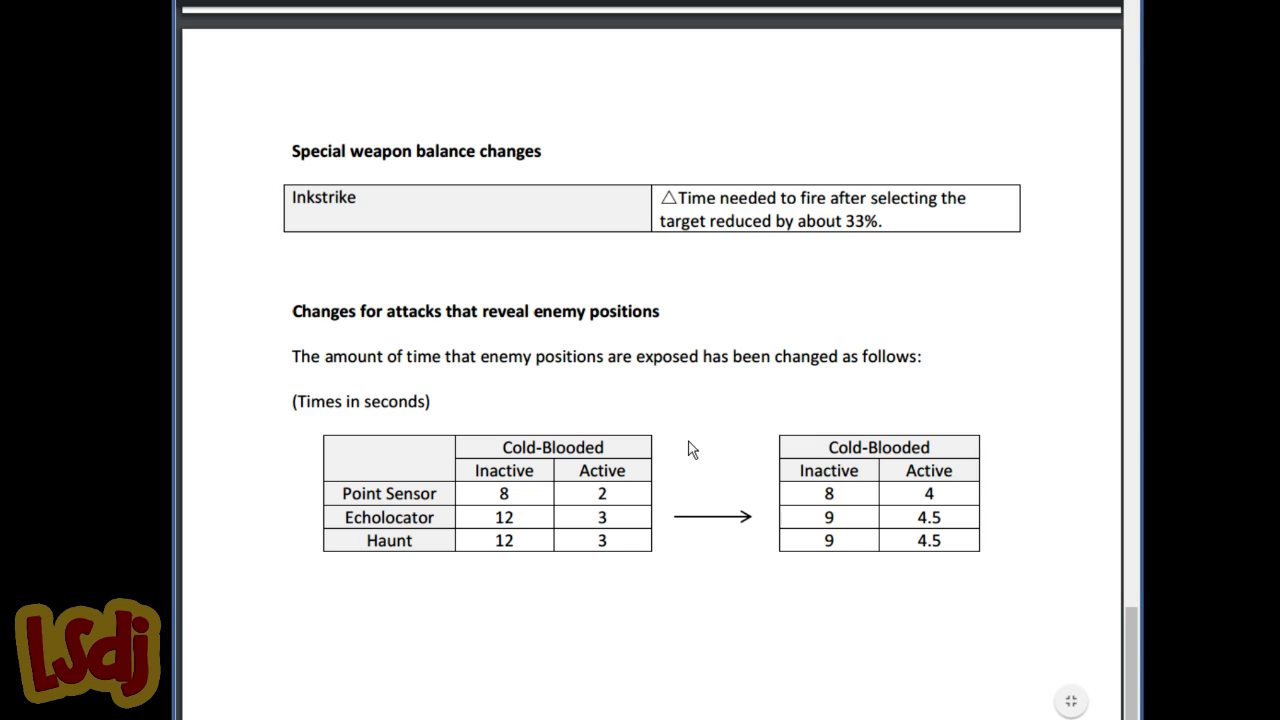
pyautogui.moveTo(402, 528)
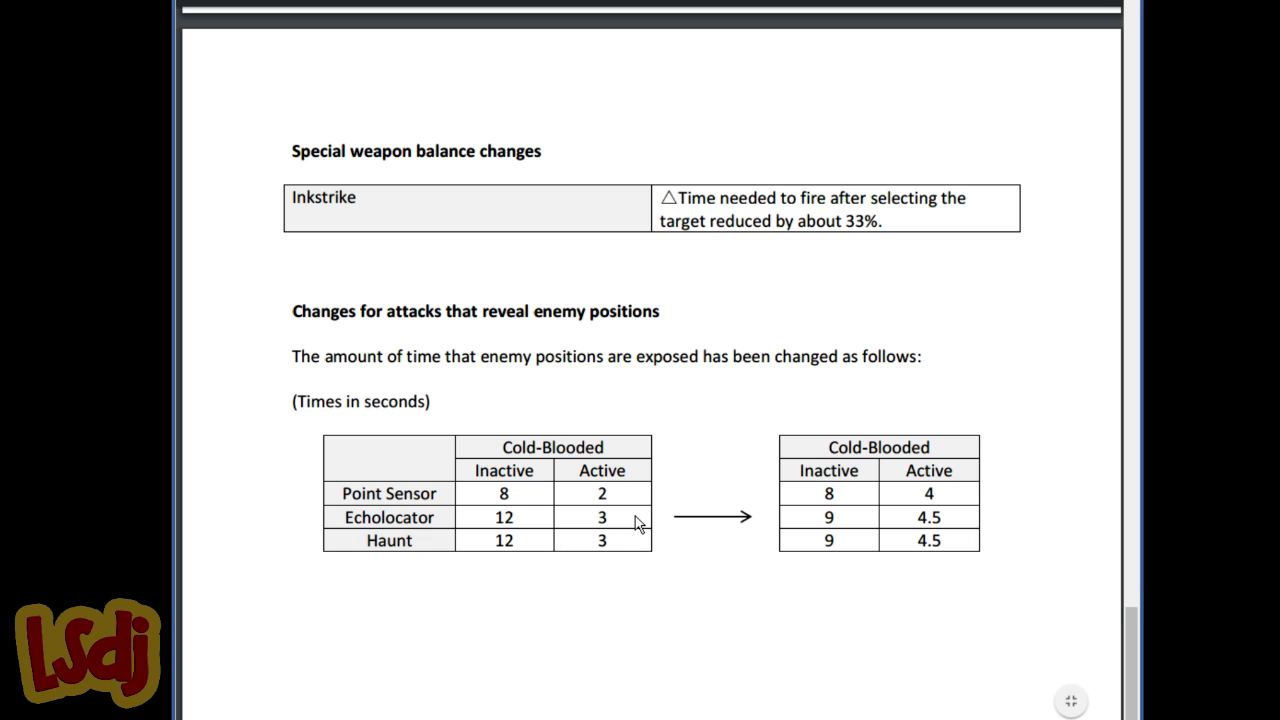
pyautogui.moveTo(440, 516)
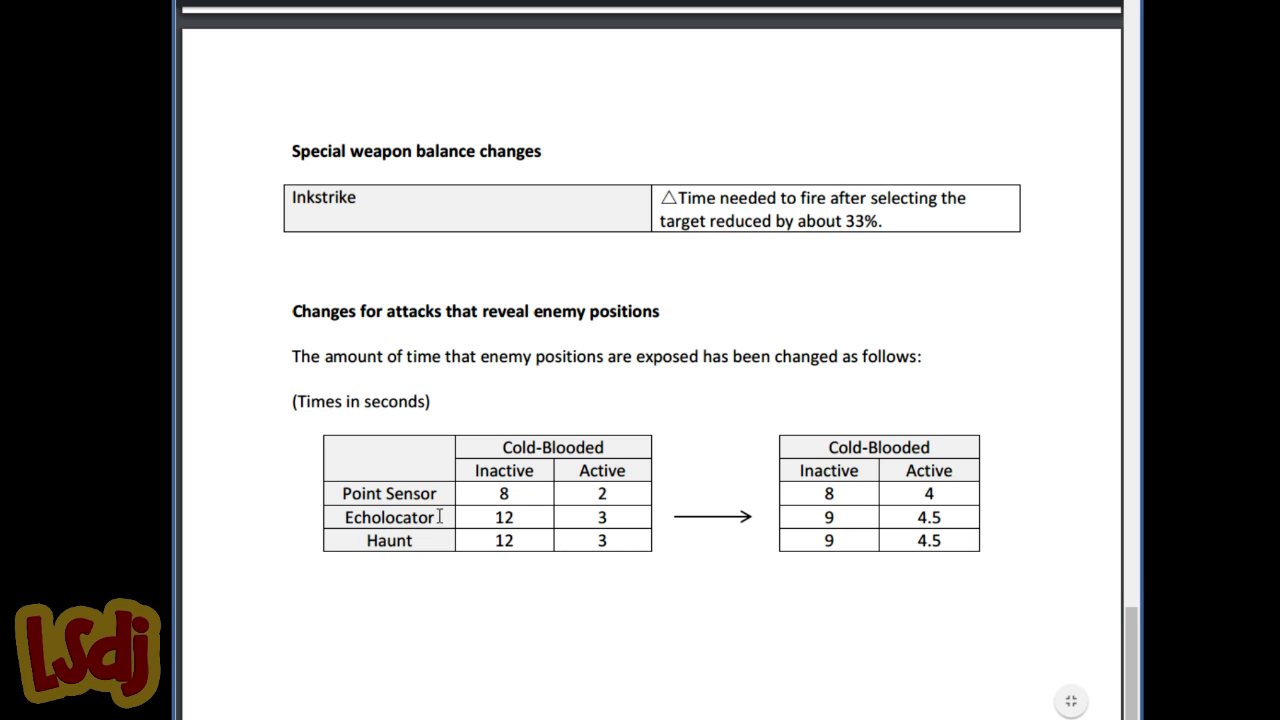
pyautogui.moveTo(810, 520)
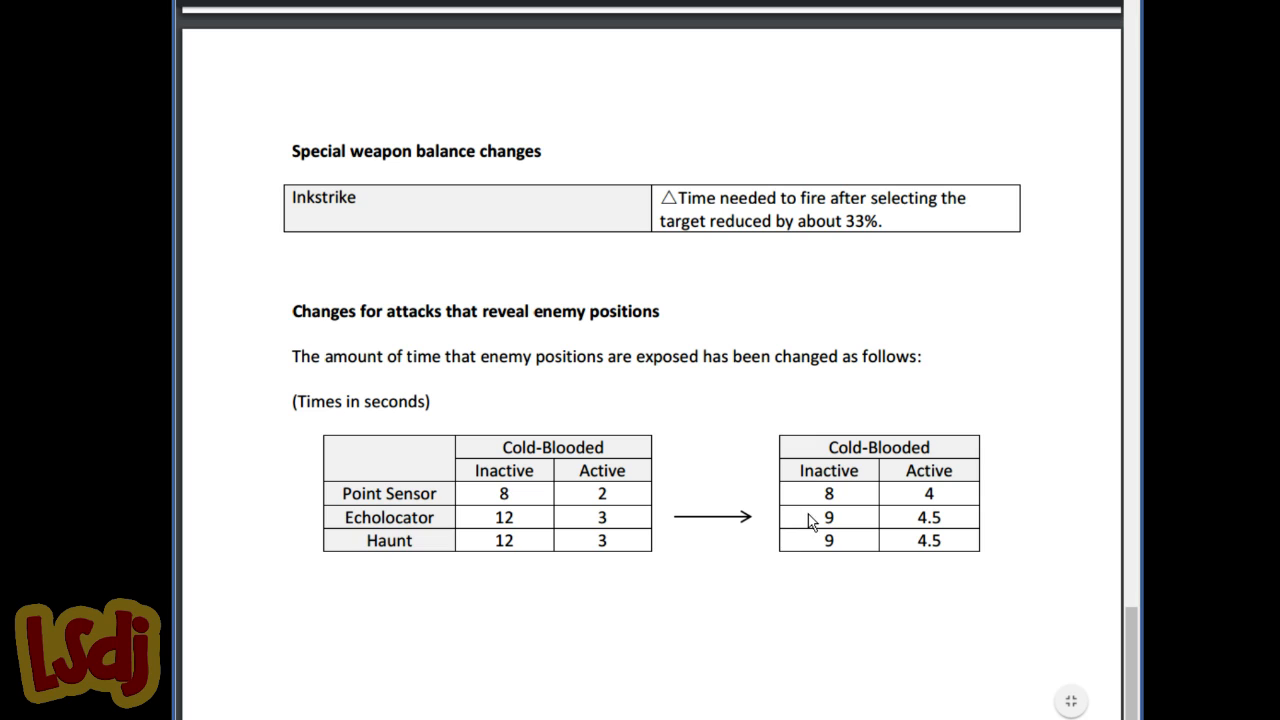
pyautogui.moveTo(842, 508)
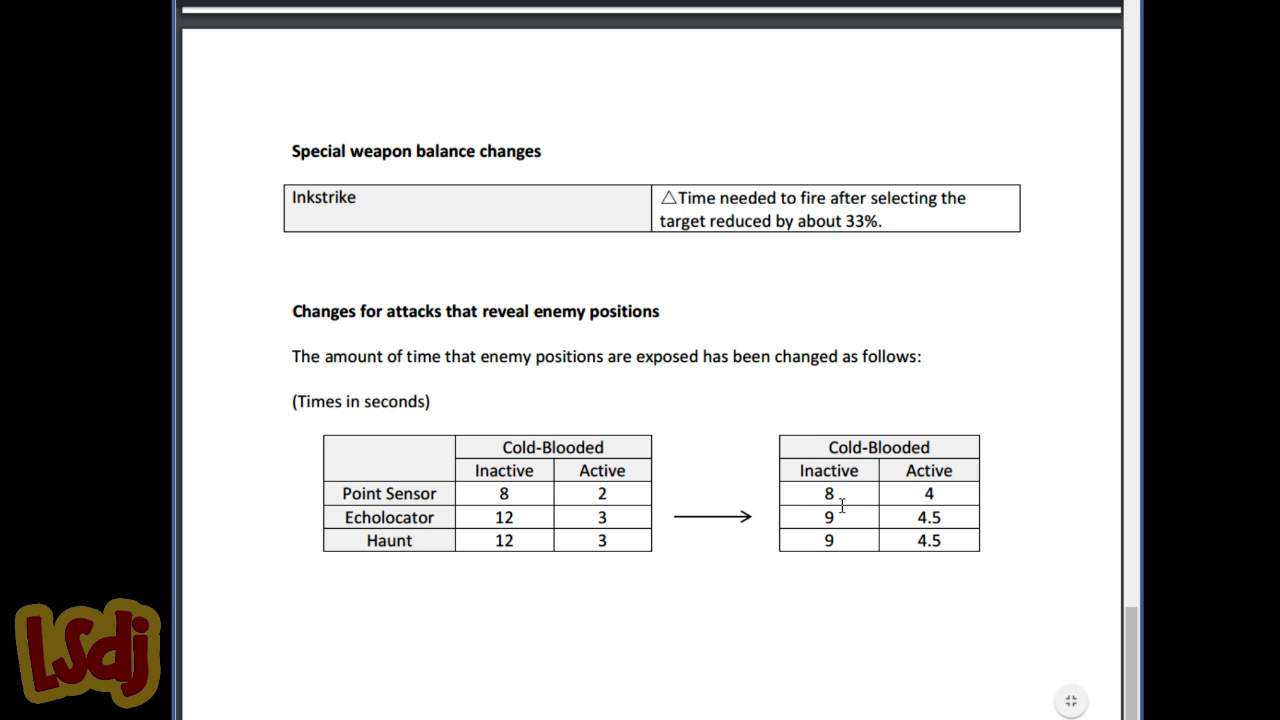
pyautogui.moveTo(792, 528)
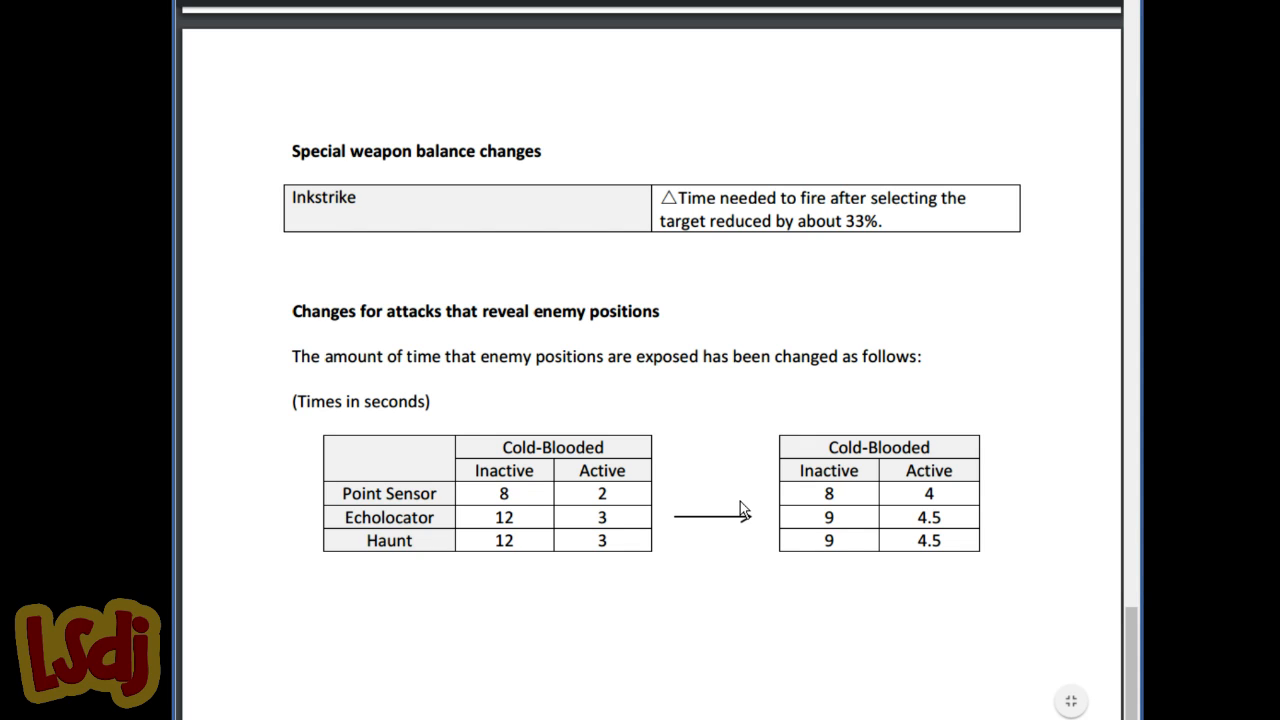
pyautogui.moveTo(850, 482)
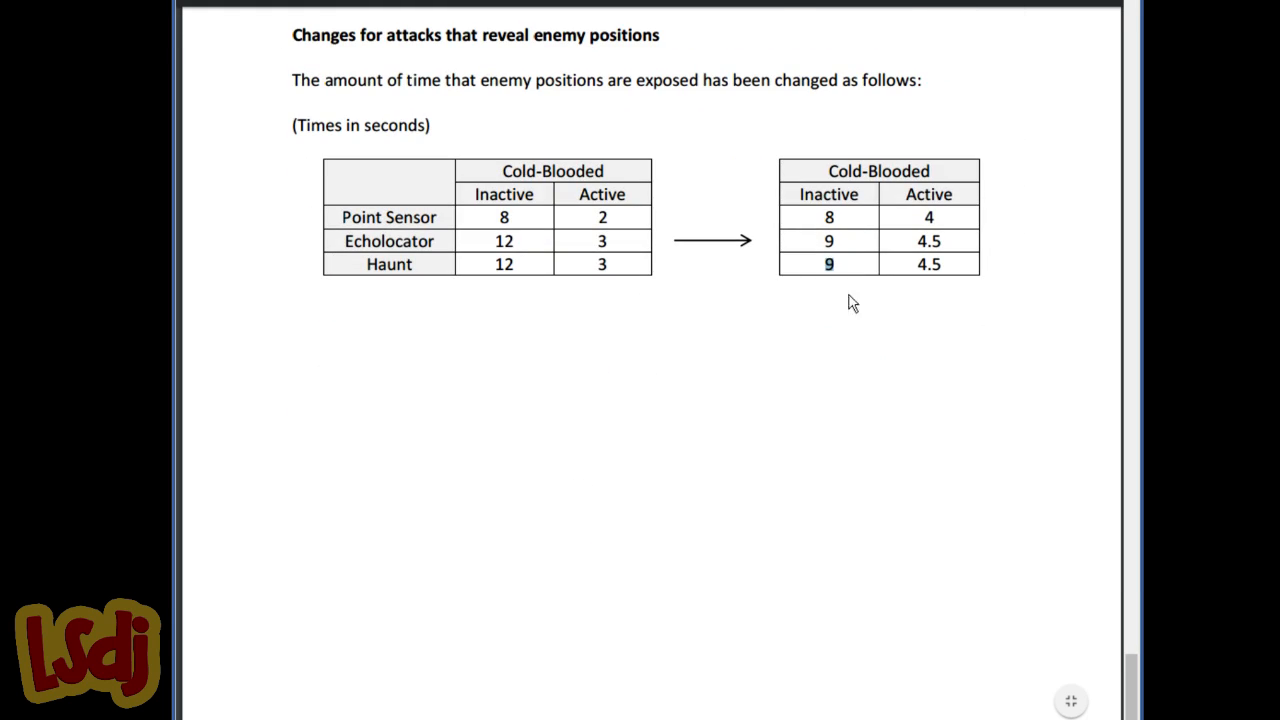
pyautogui.moveTo(864, 308)
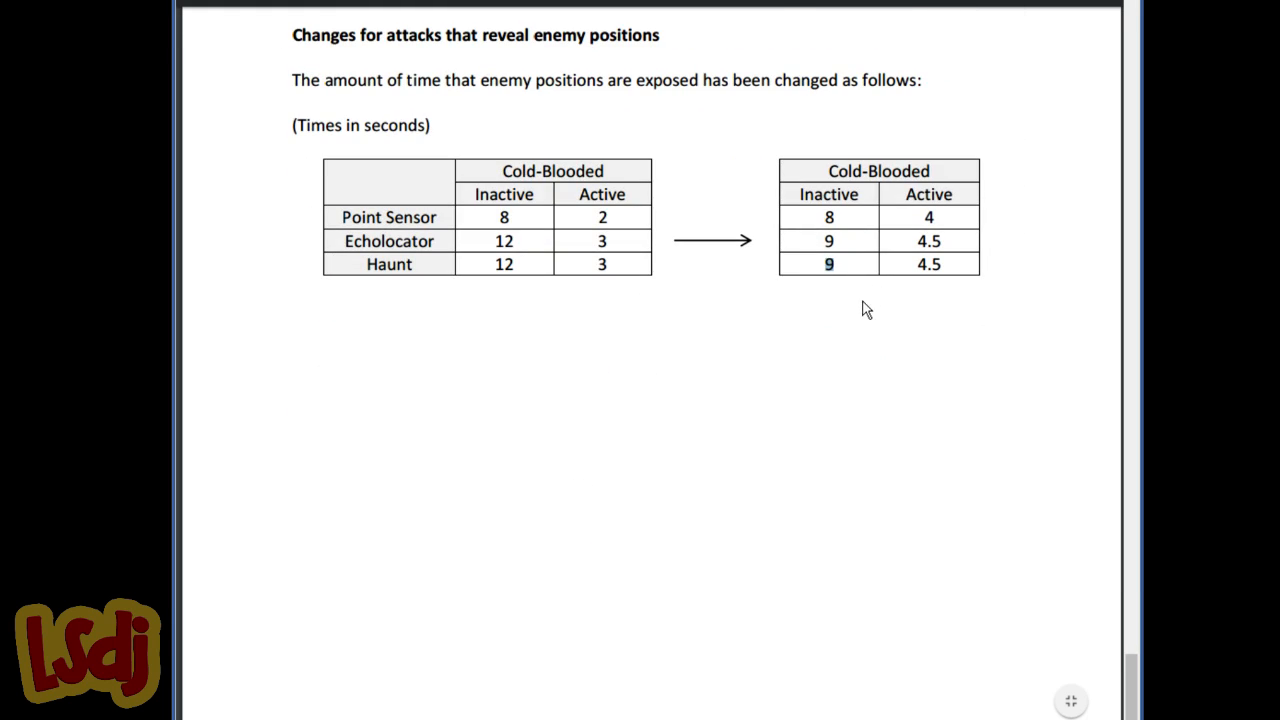
pyautogui.moveTo(840, 328)
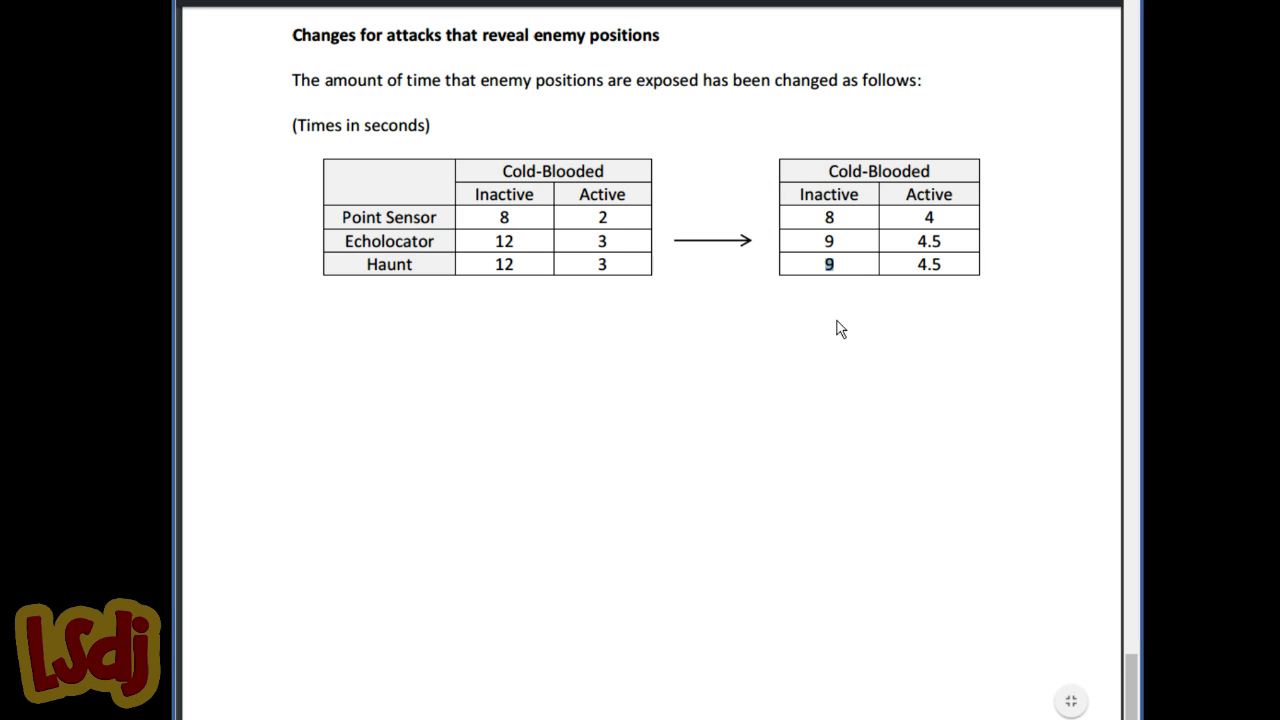
pyautogui.moveTo(952, 272)
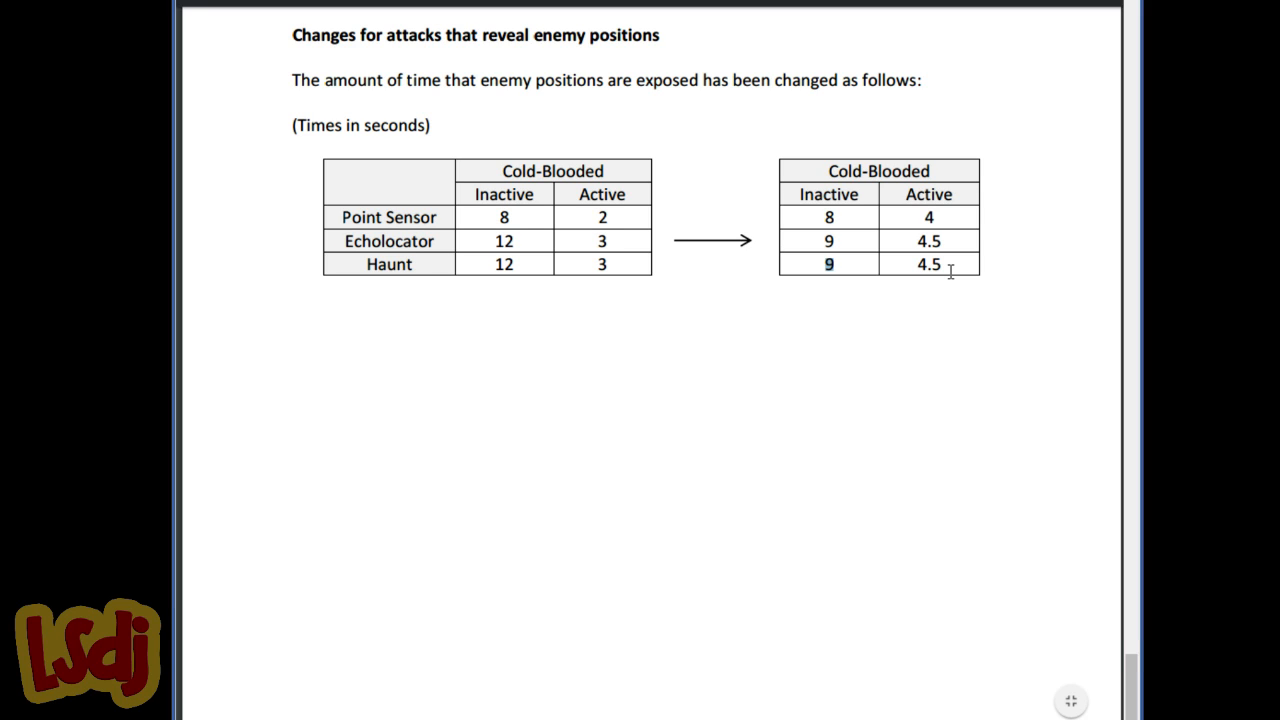
pyautogui.moveTo(916, 162)
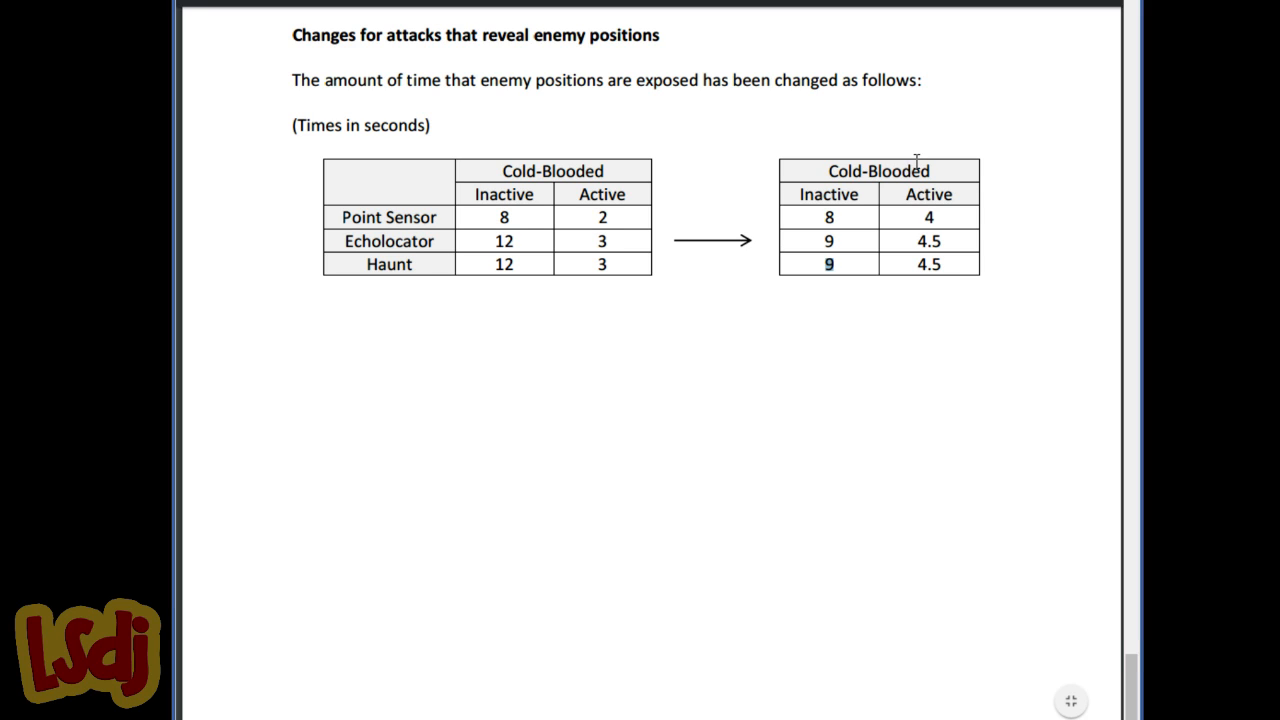
pyautogui.moveTo(562, 158)
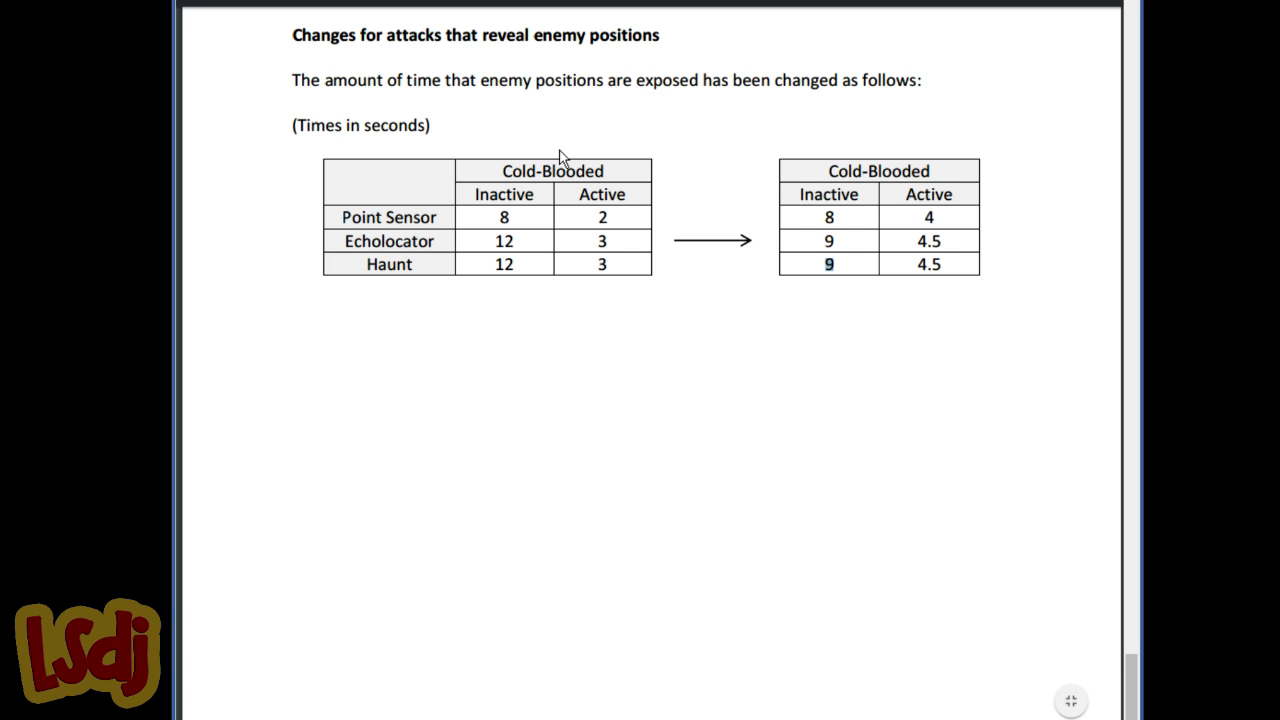
pyautogui.moveTo(292, 80); pyautogui.dragTo(452, 80)
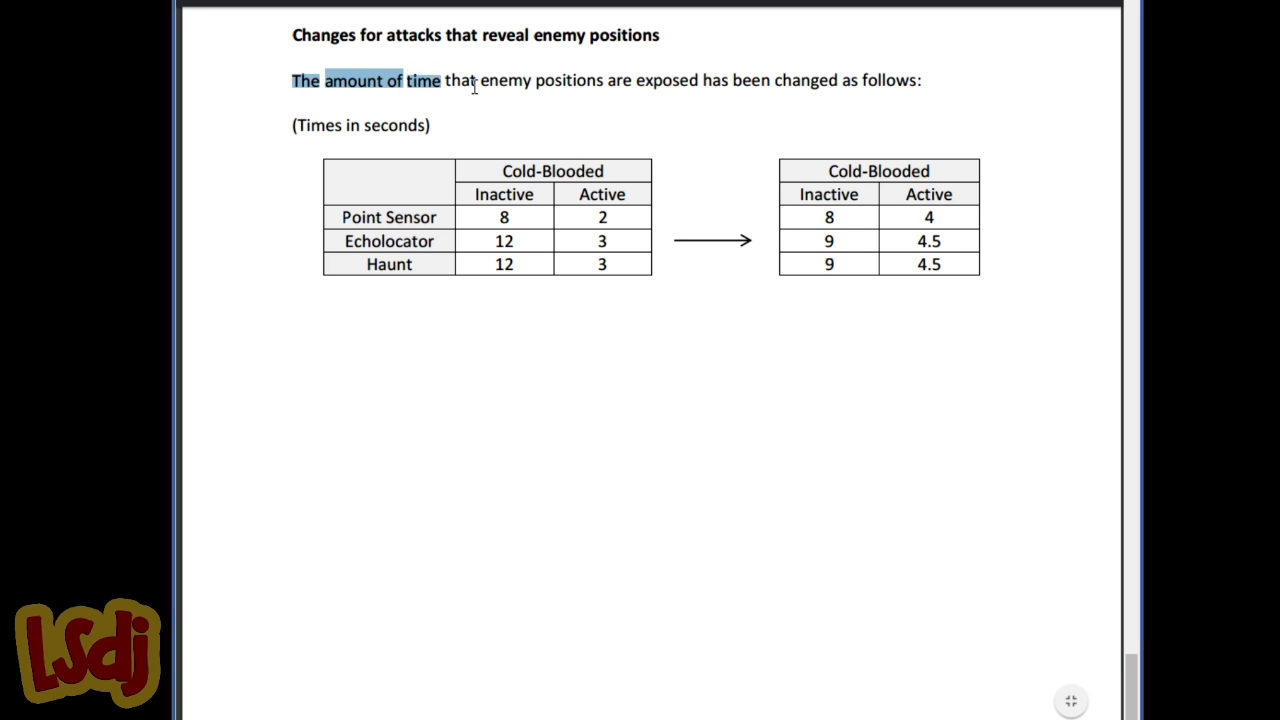
pyautogui.doubleClick(394, 124)
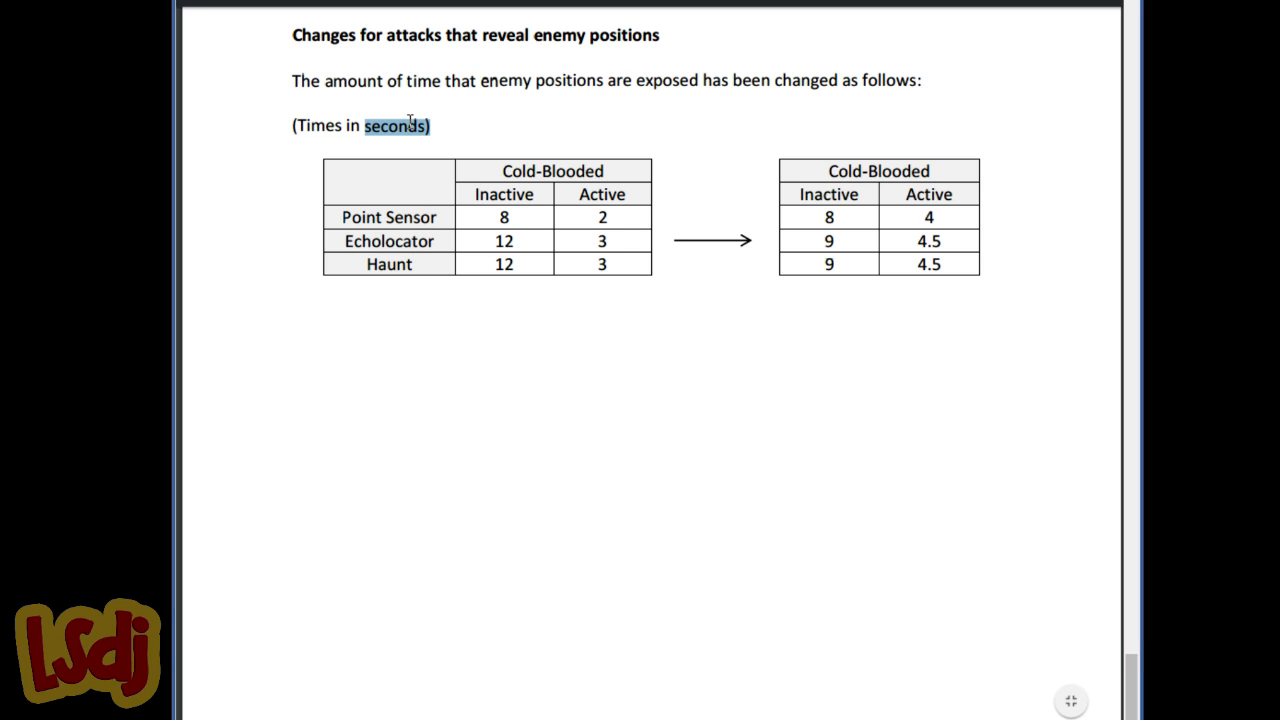
pyautogui.moveTo(424, 110)
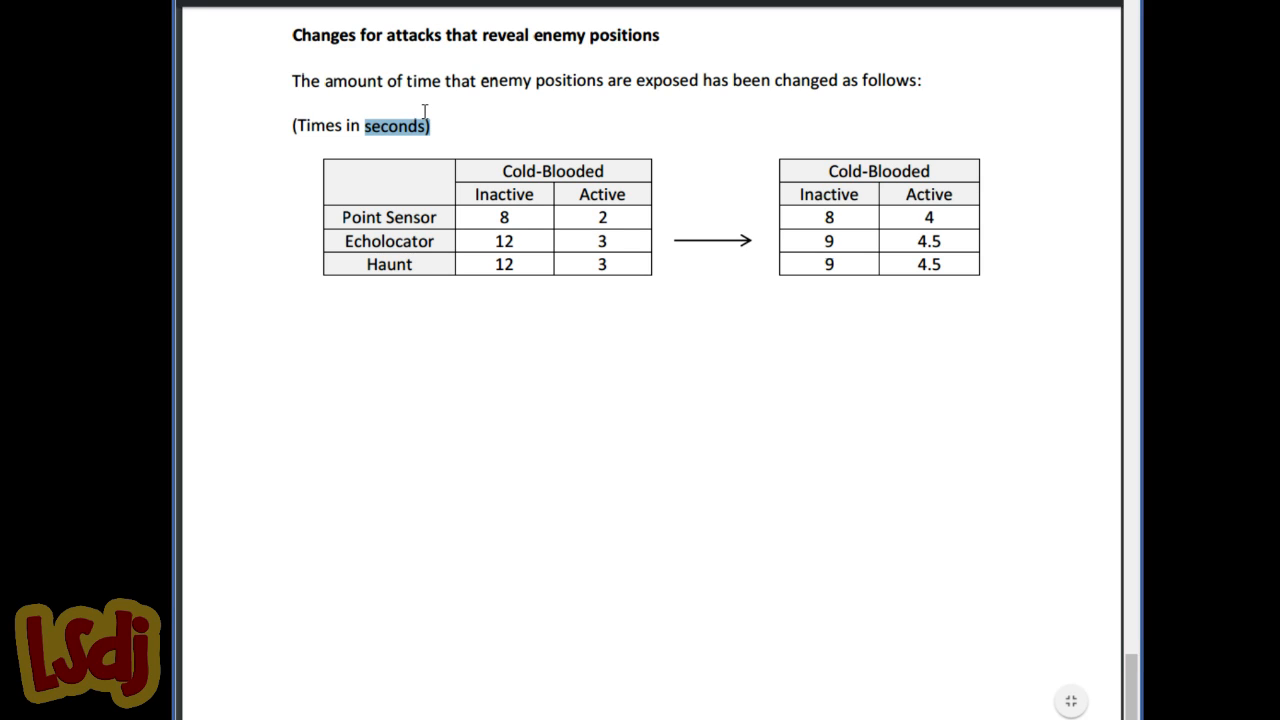
pyautogui.moveTo(424, 108)
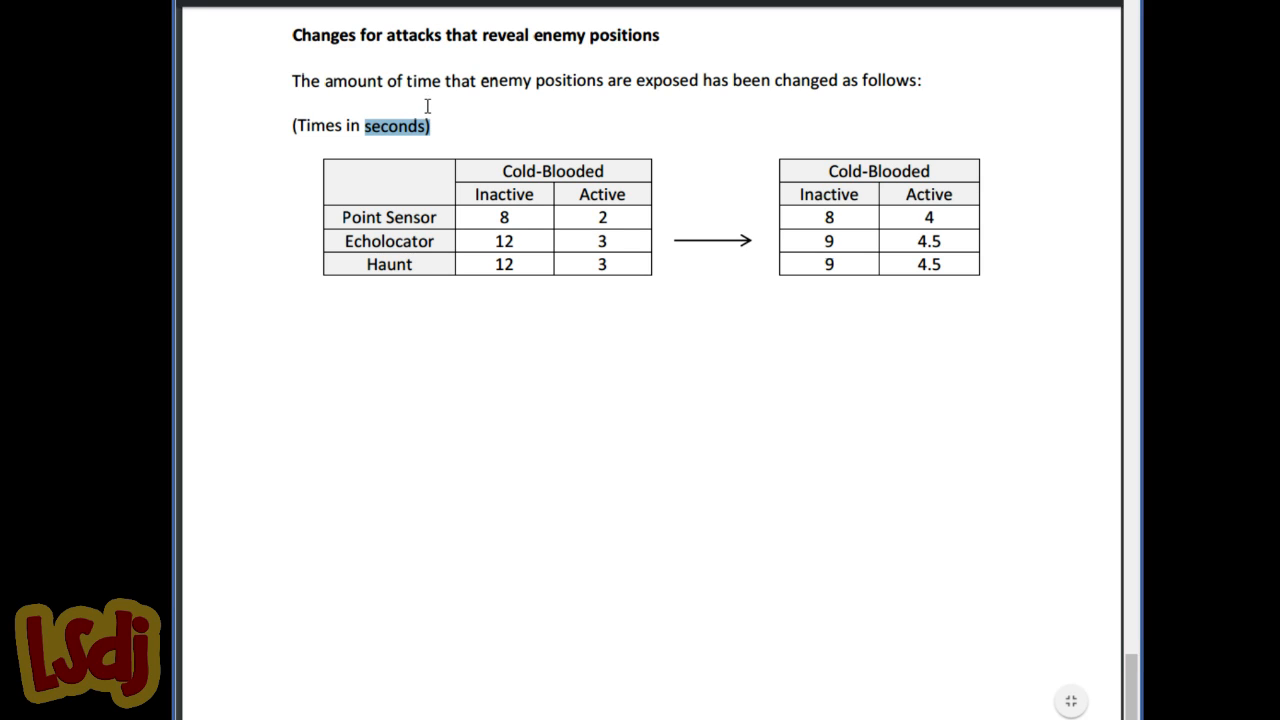
pyautogui.scroll(3)
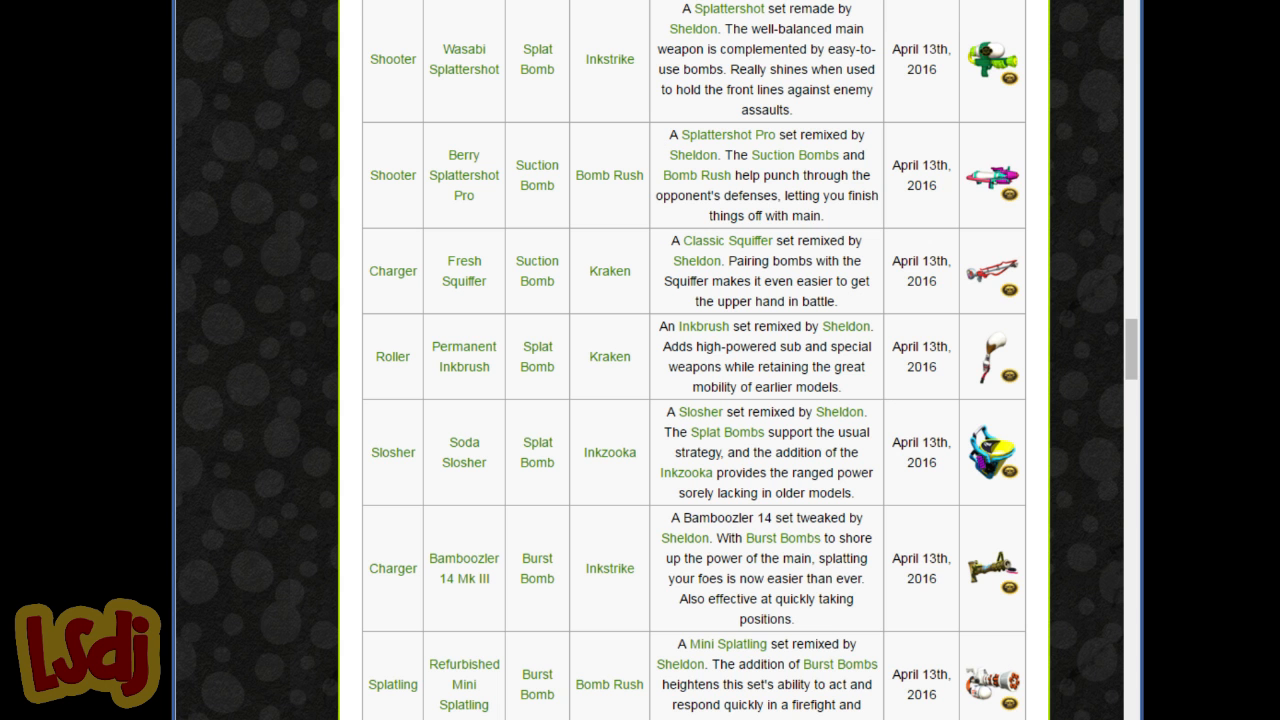
pyautogui.moveTo(624, 204)
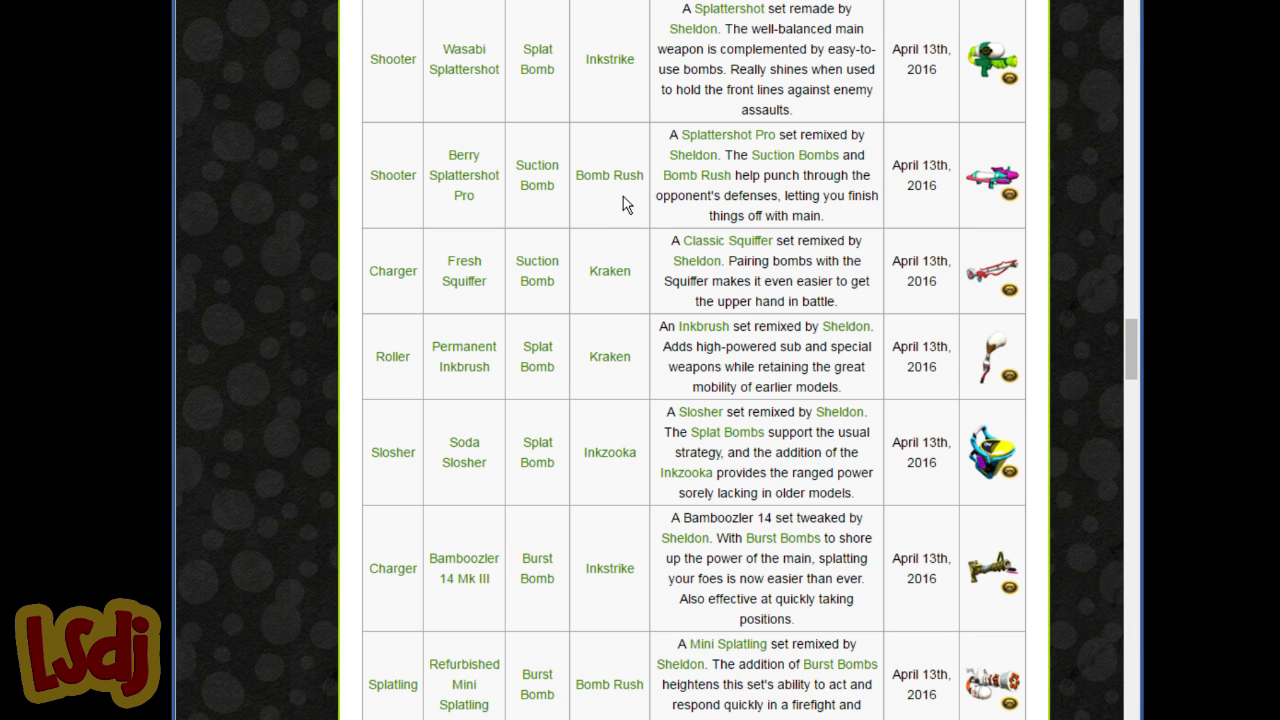
pyautogui.moveTo(584, 160)
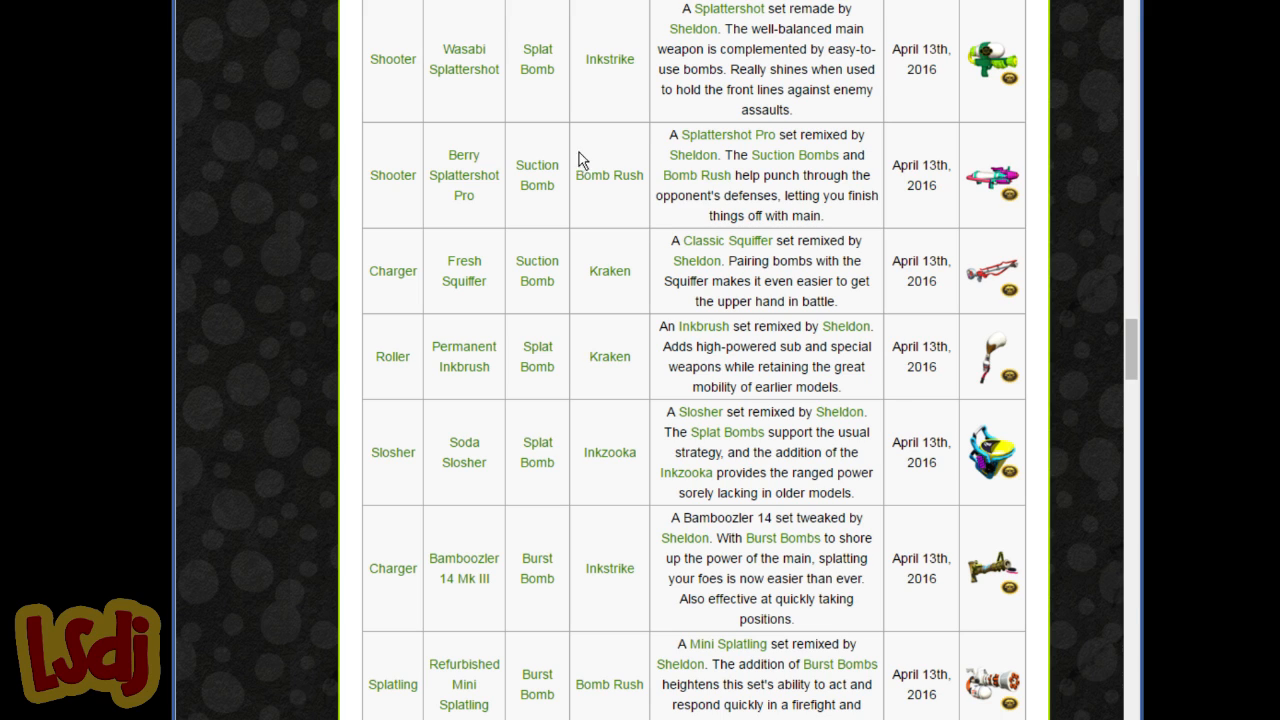
pyautogui.moveTo(428, 176)
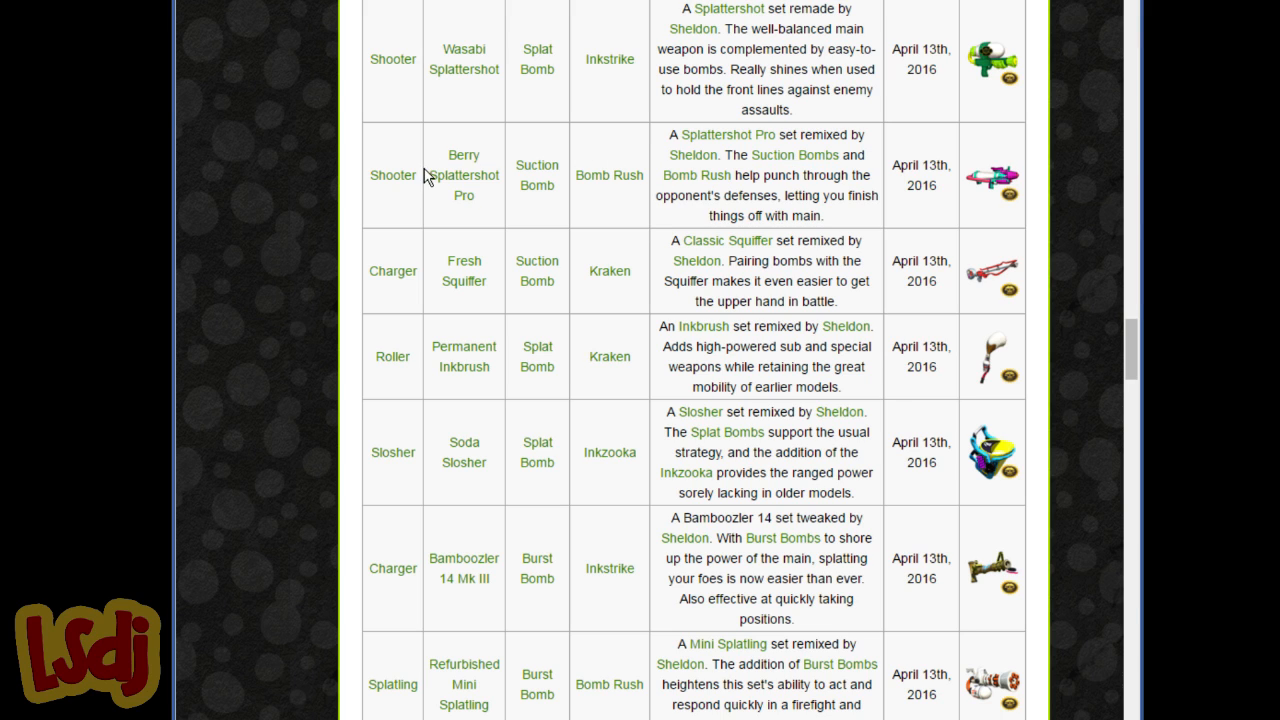
pyautogui.moveTo(472, 234)
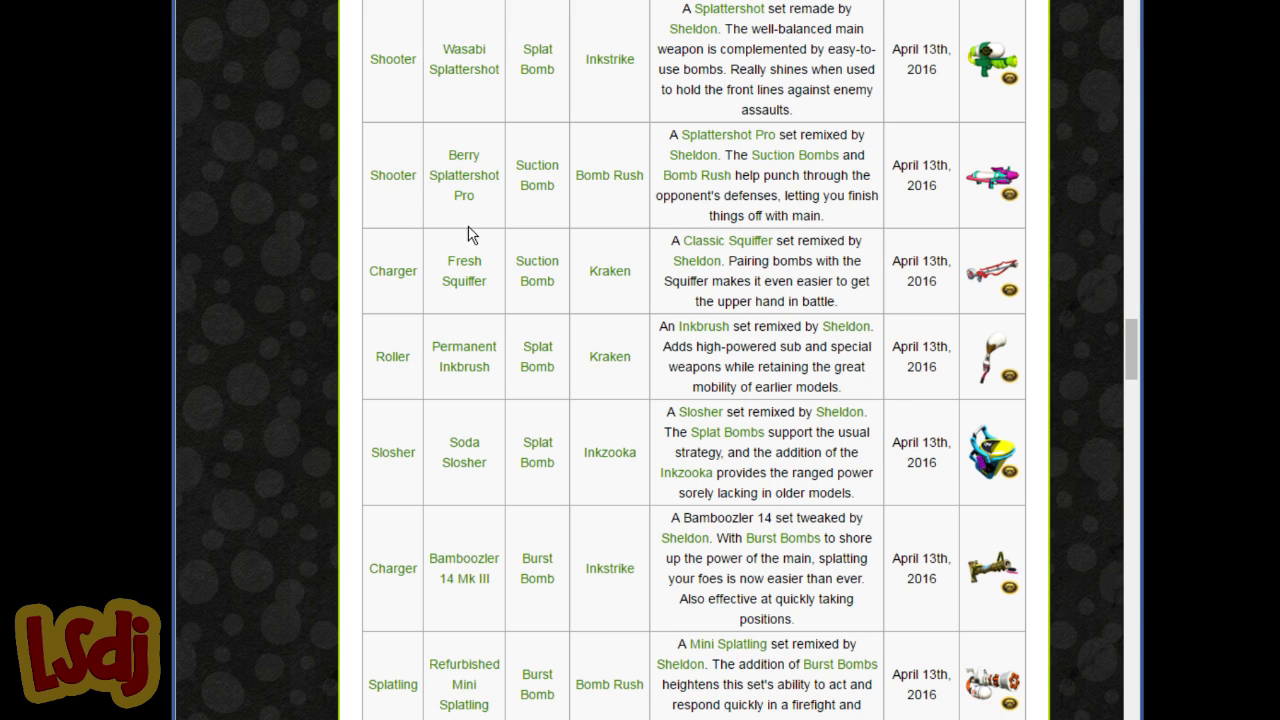
pyautogui.moveTo(632, 216)
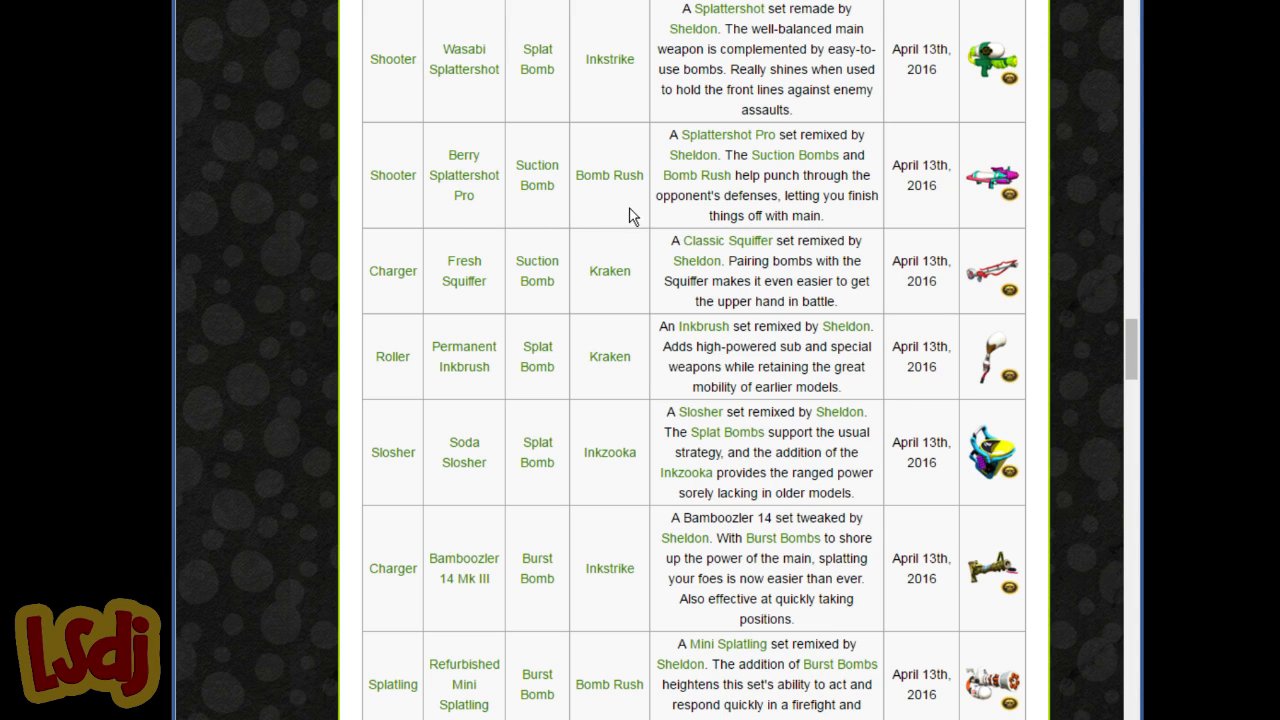
pyautogui.moveTo(794, 210)
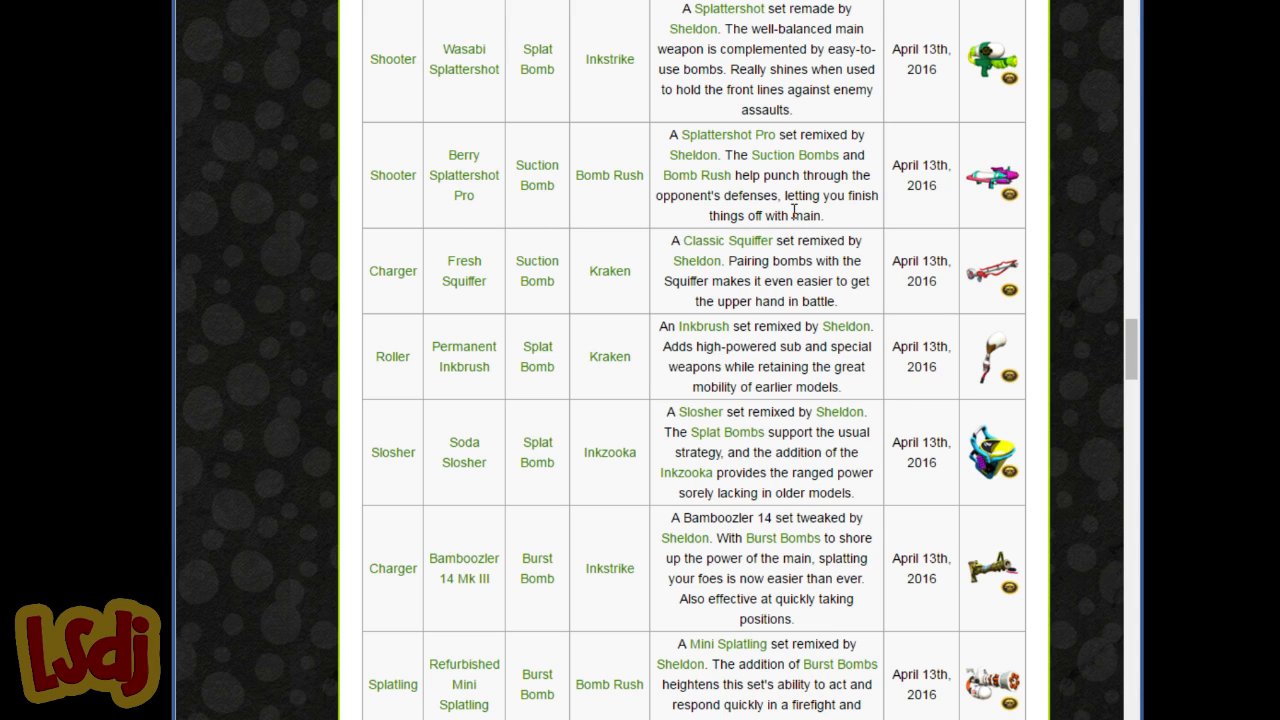
pyautogui.moveTo(790, 192)
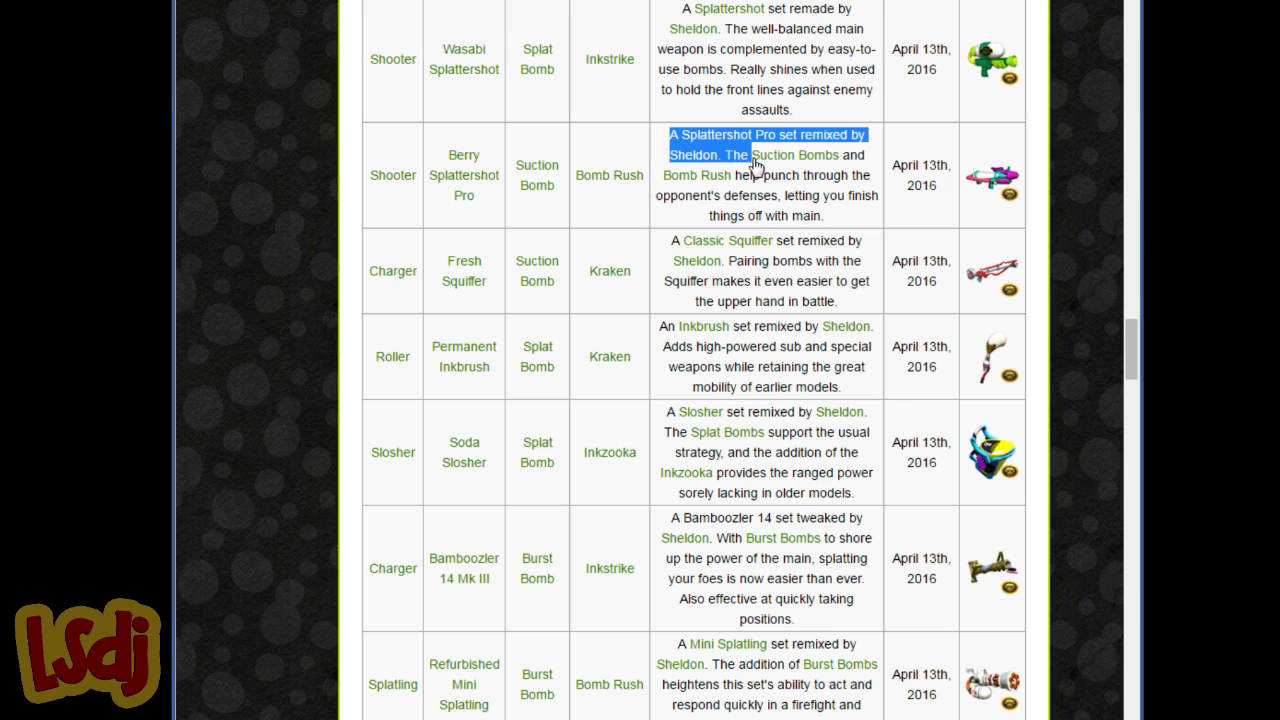
pyautogui.click(724, 200)
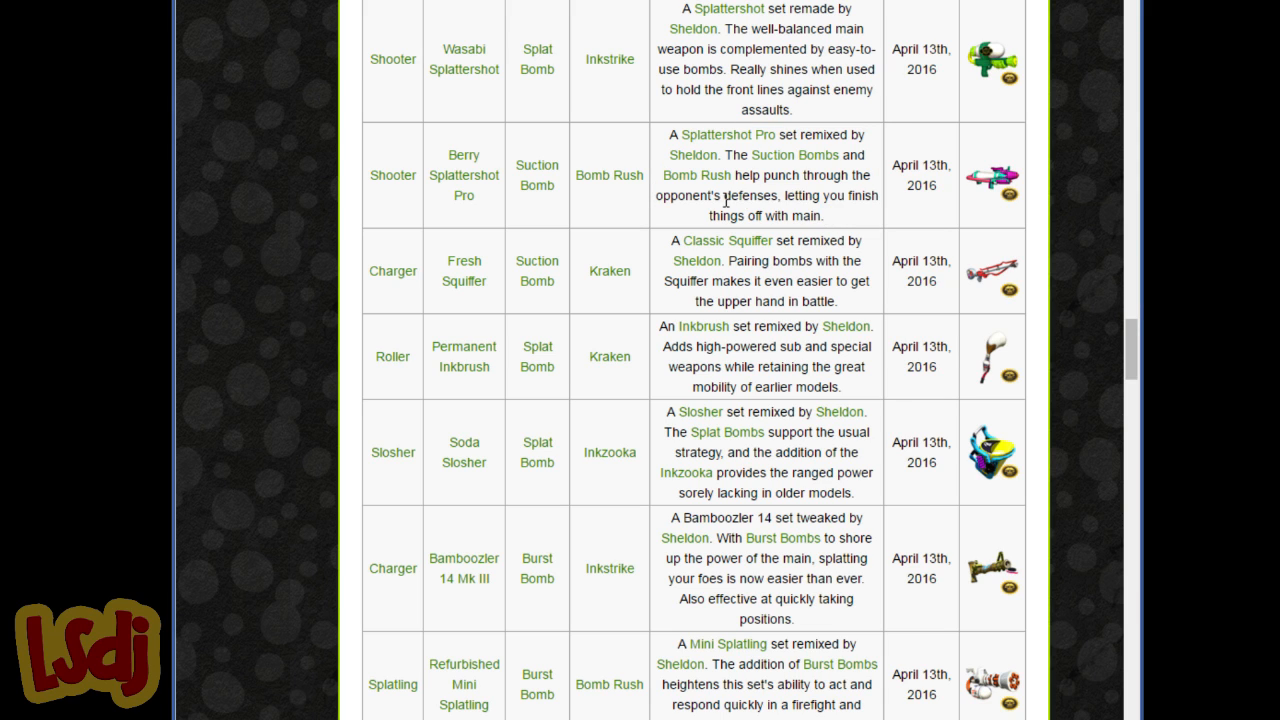
pyautogui.doubleClick(804, 196)
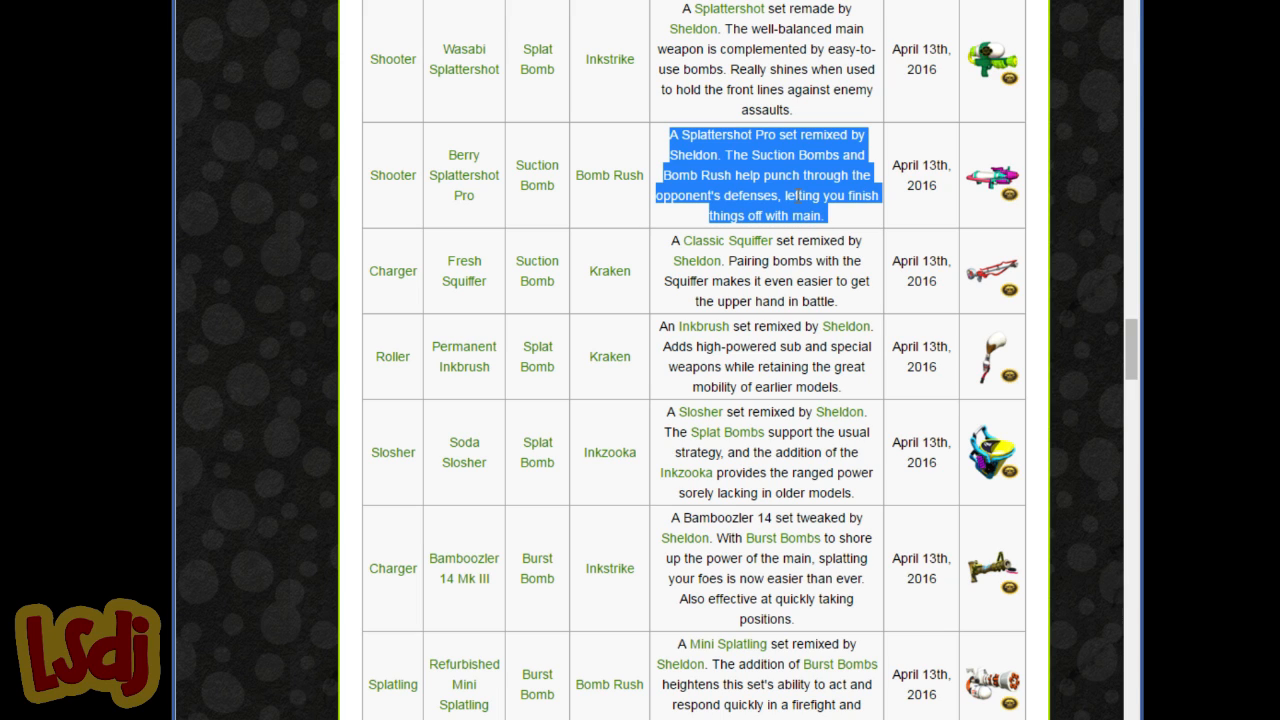
pyautogui.moveTo(724, 140)
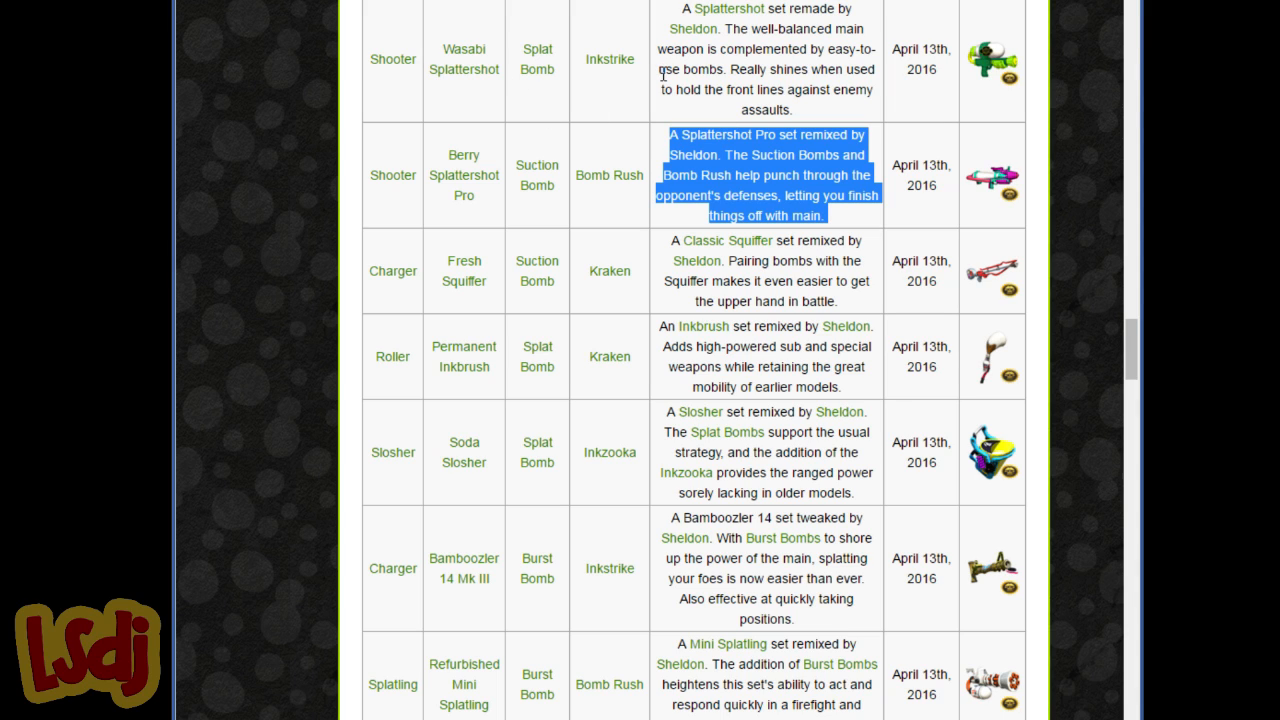
pyautogui.moveTo(664, 88)
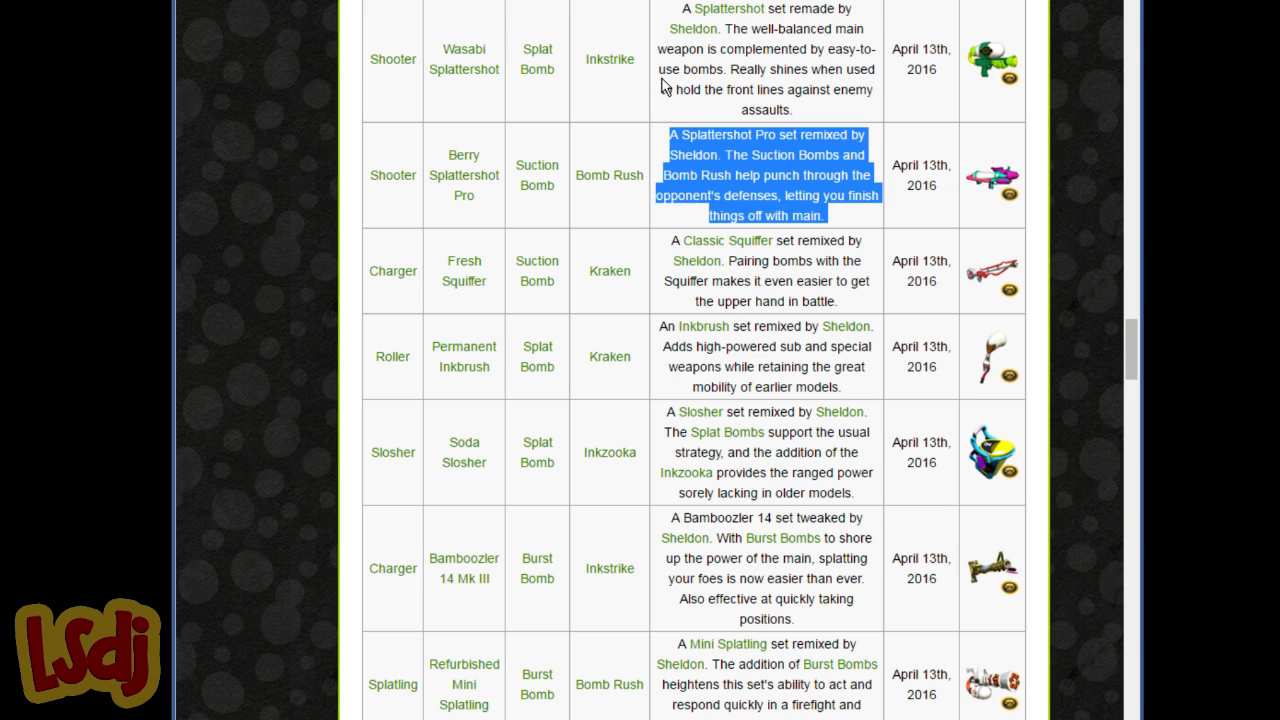
pyautogui.moveTo(640, 140)
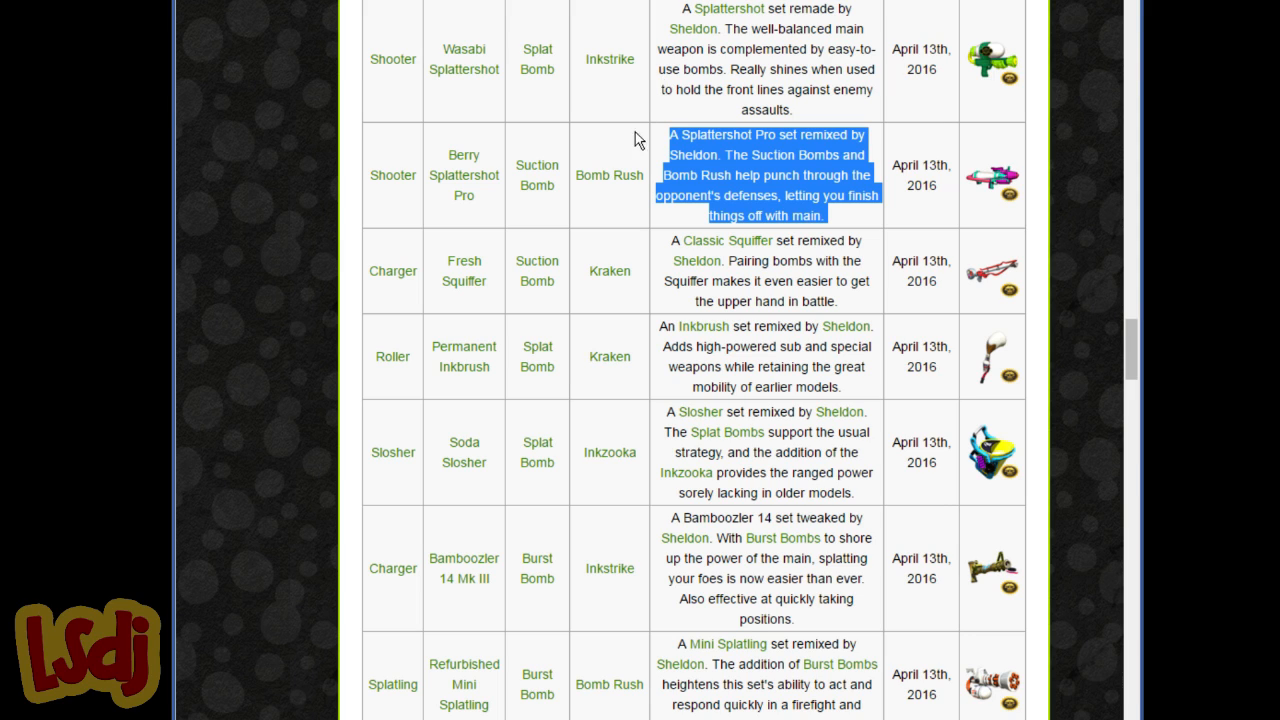
pyautogui.moveTo(444, 302)
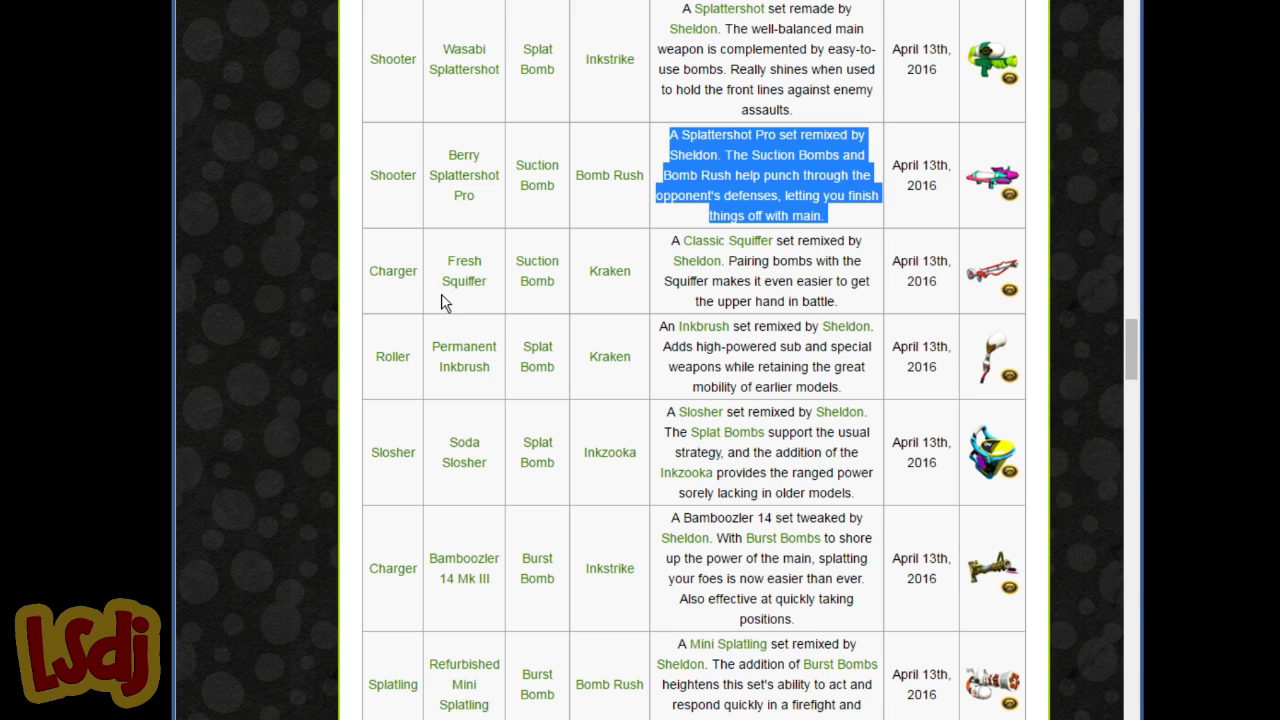
pyautogui.doubleClick(464, 260)
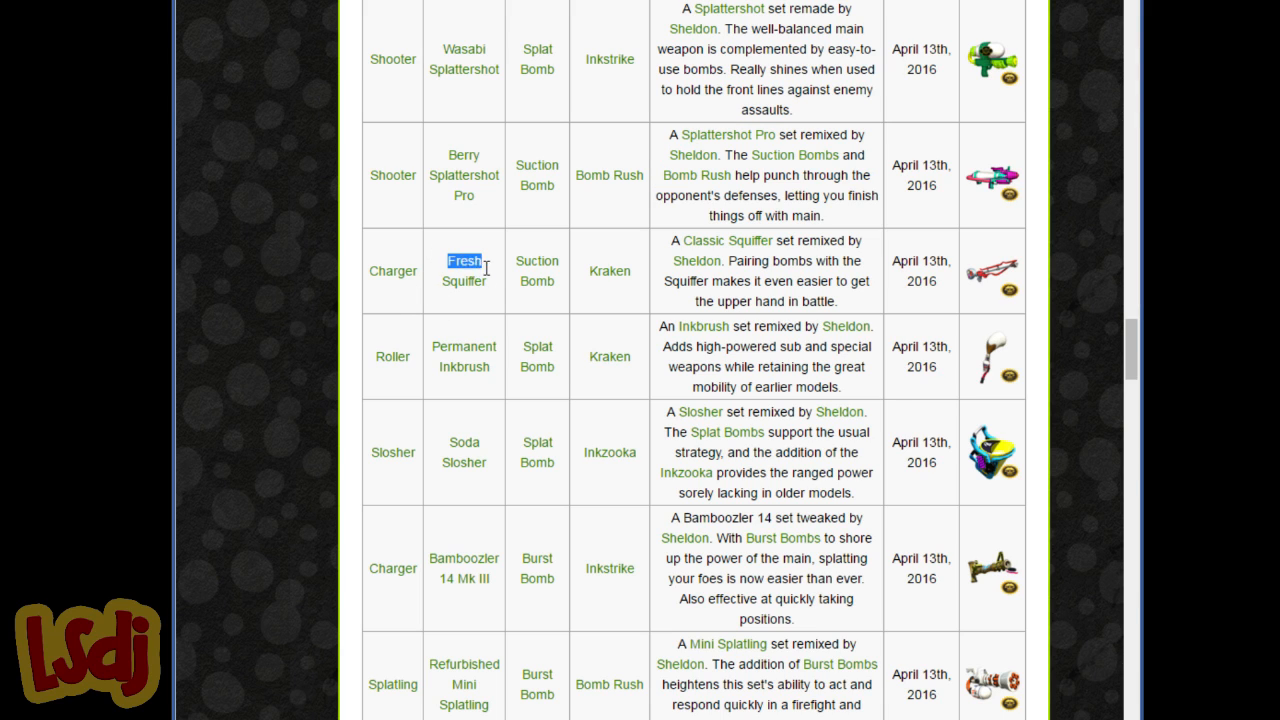
pyautogui.doubleClick(464, 260)
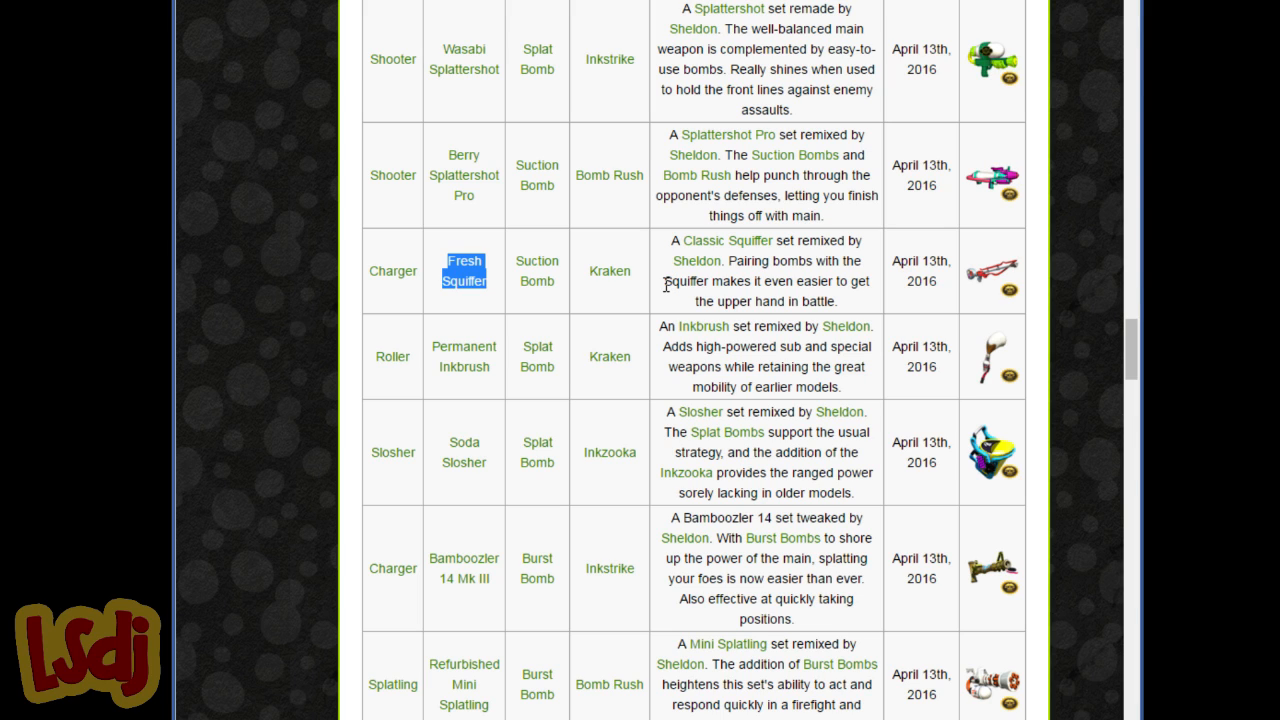
pyautogui.moveTo(780, 276)
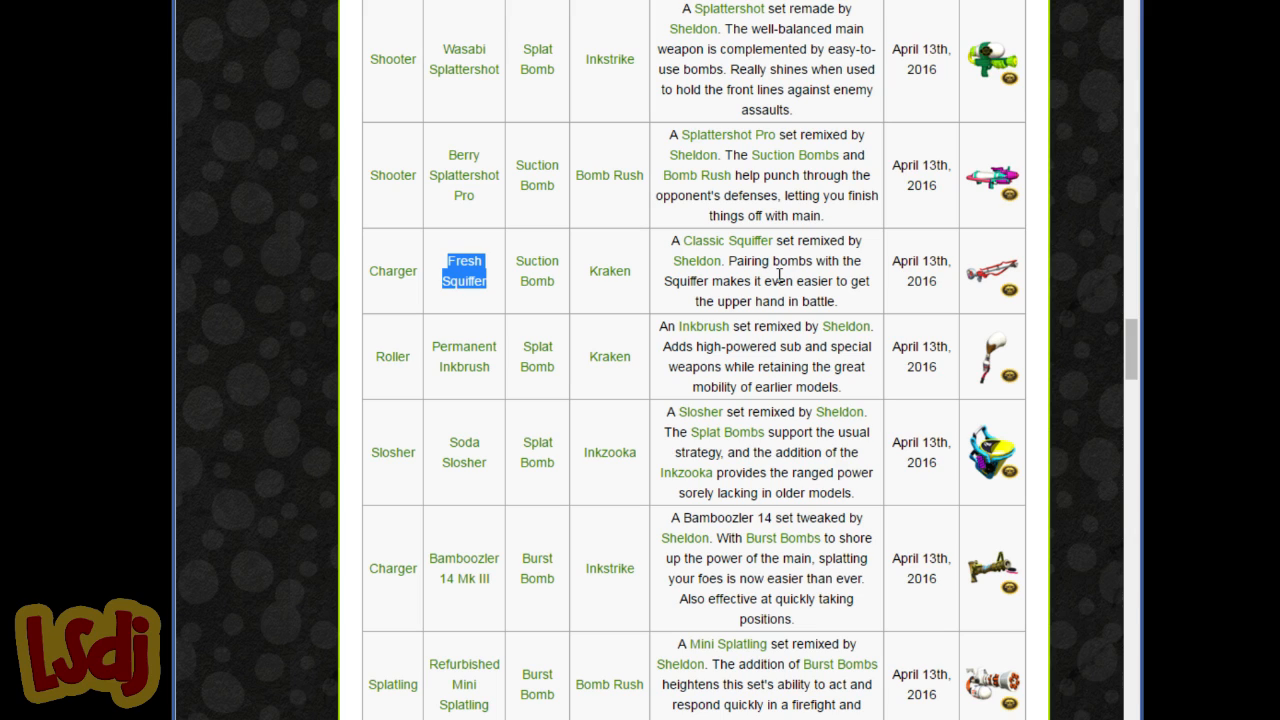
pyautogui.moveTo(844, 280)
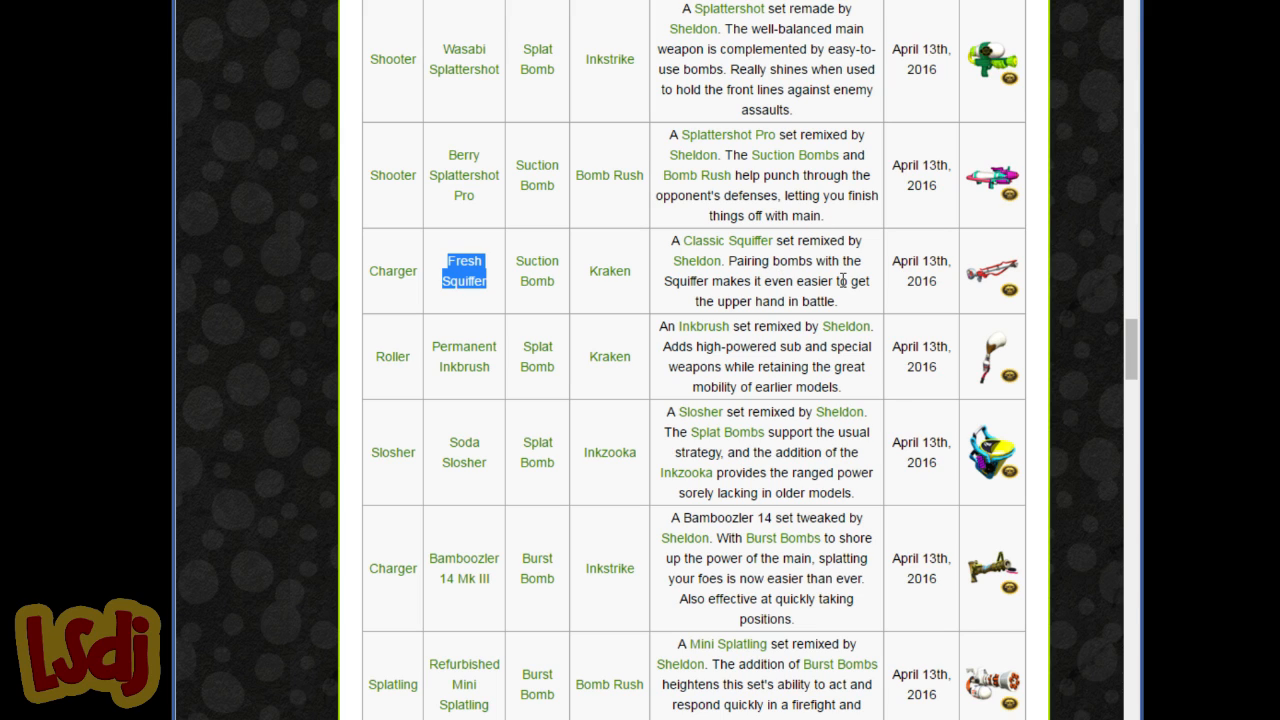
pyautogui.moveTo(838, 278)
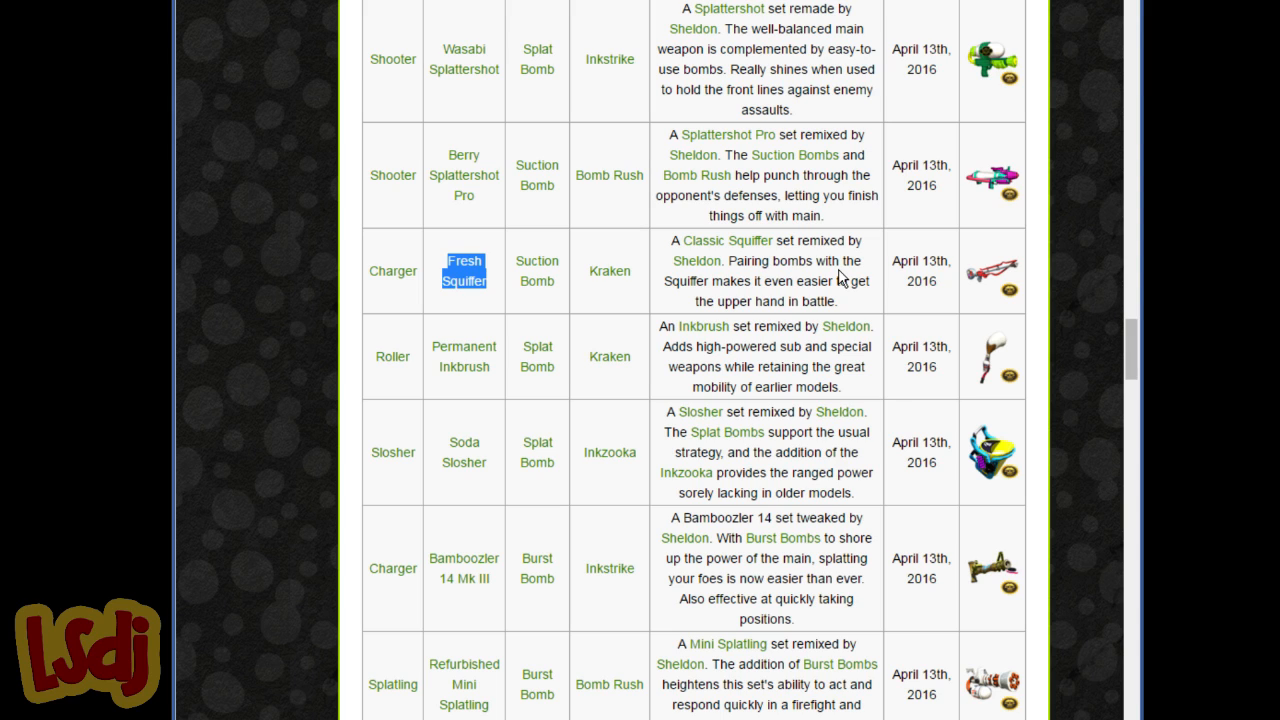
pyautogui.moveTo(640, 284)
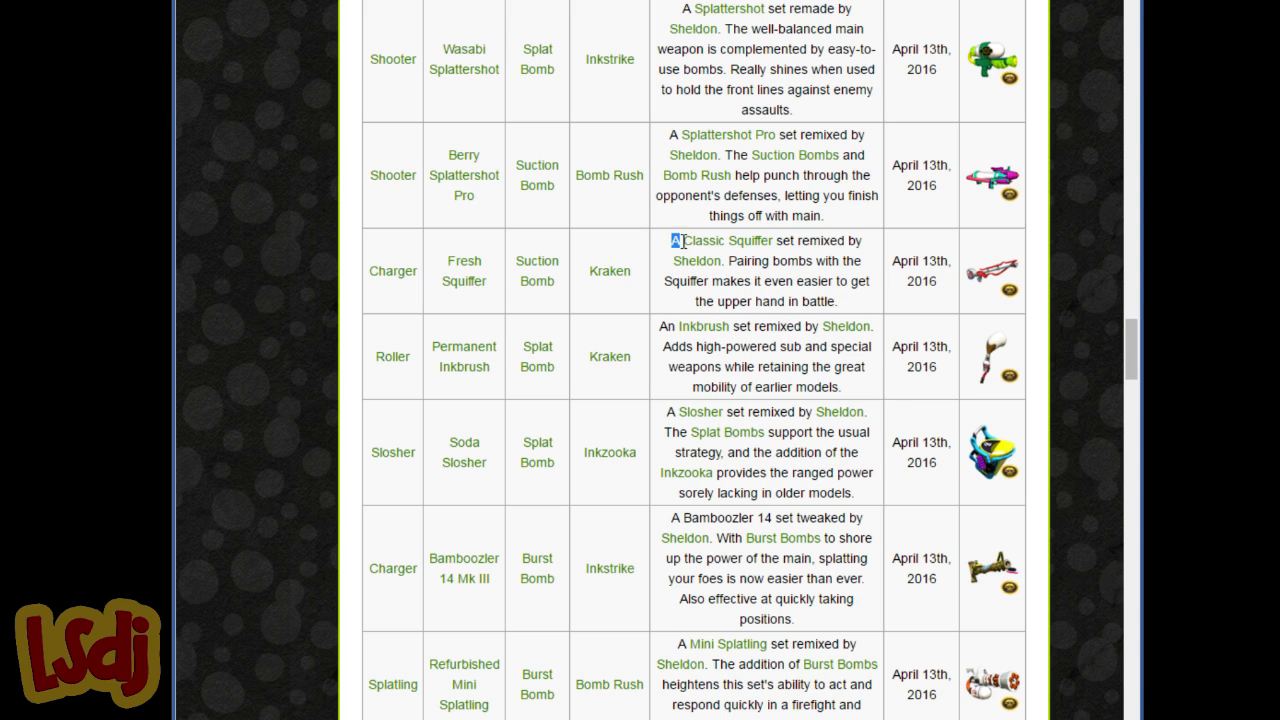
pyautogui.moveTo(672, 240); pyautogui.dragTo(830, 300)
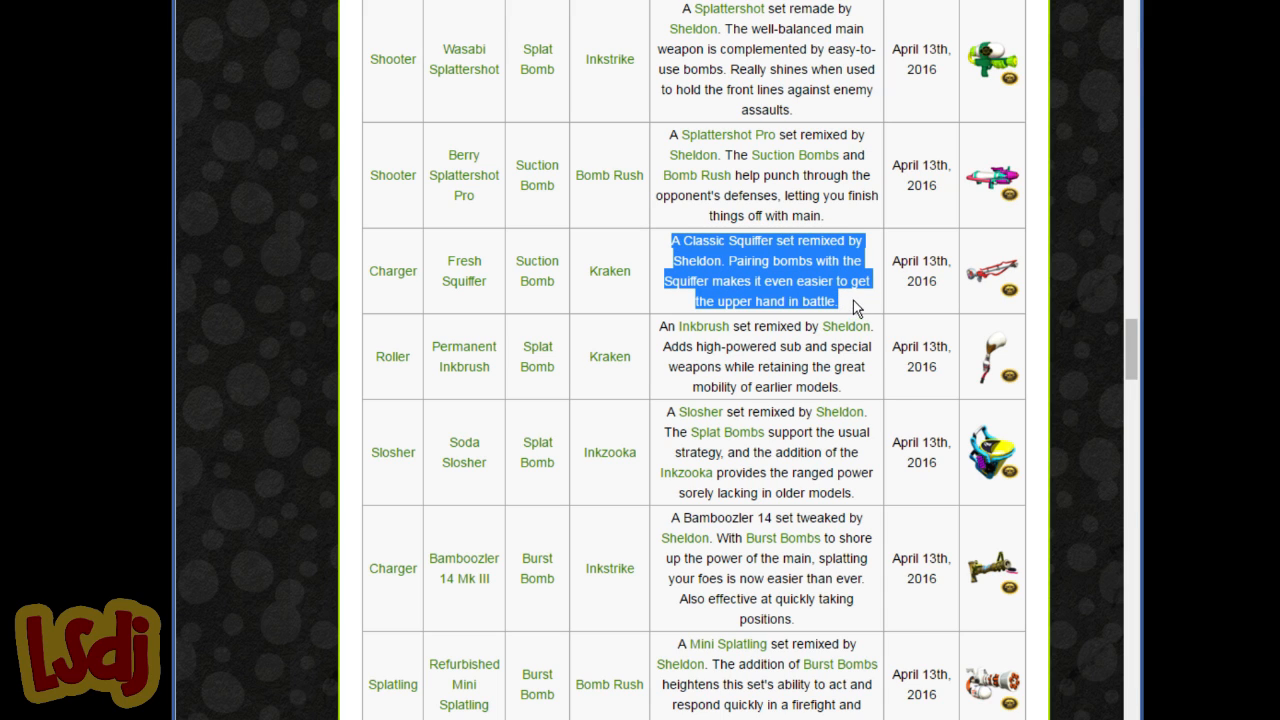
pyautogui.click(790, 276)
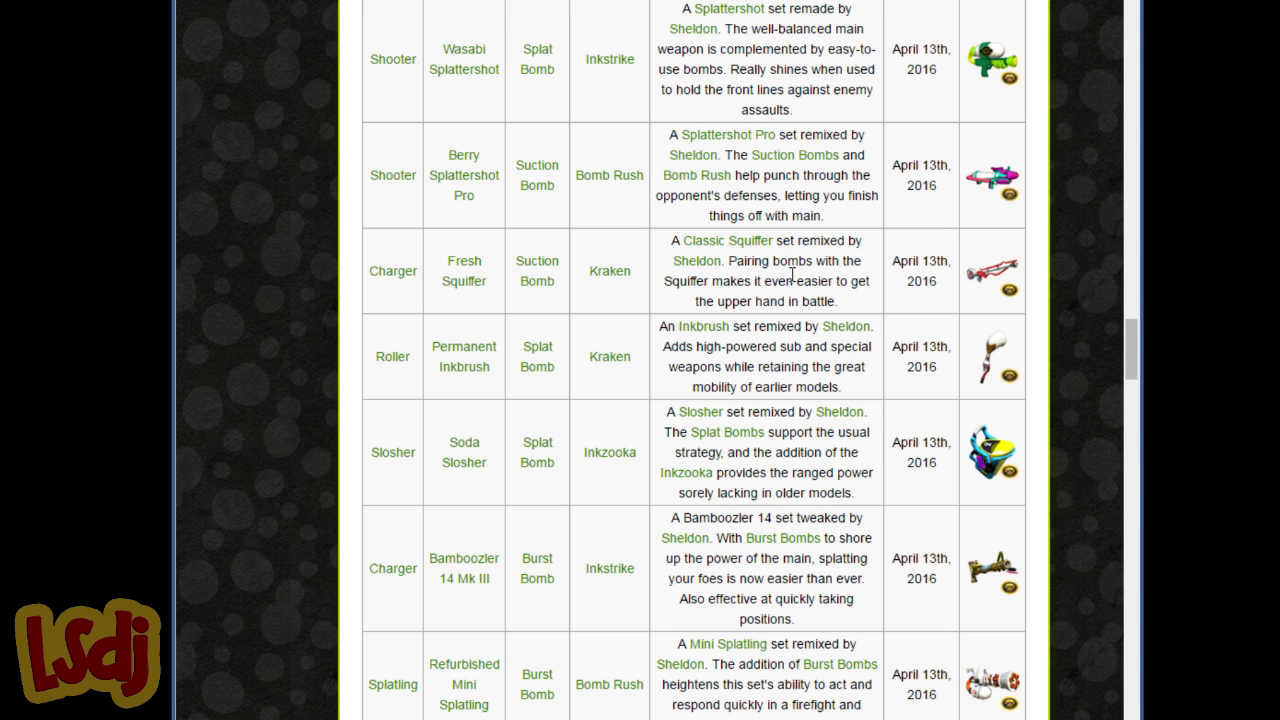
pyautogui.moveTo(816, 258)
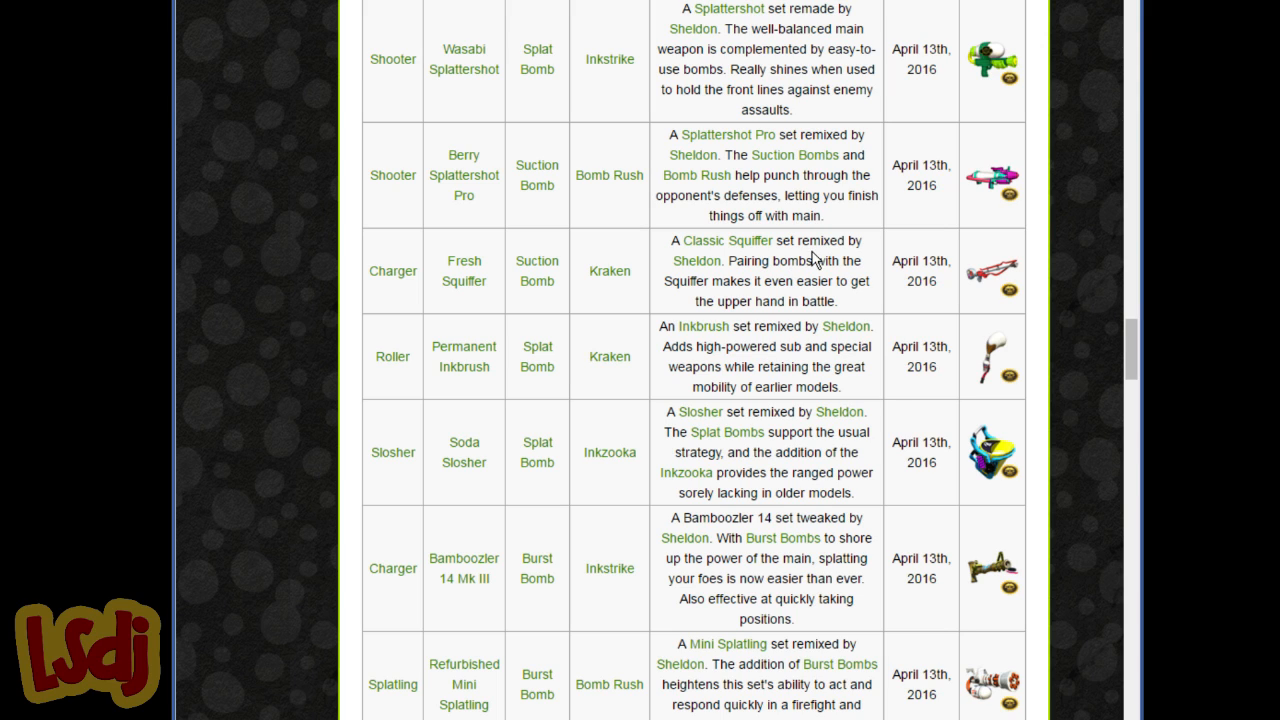
pyautogui.doubleClick(820, 240)
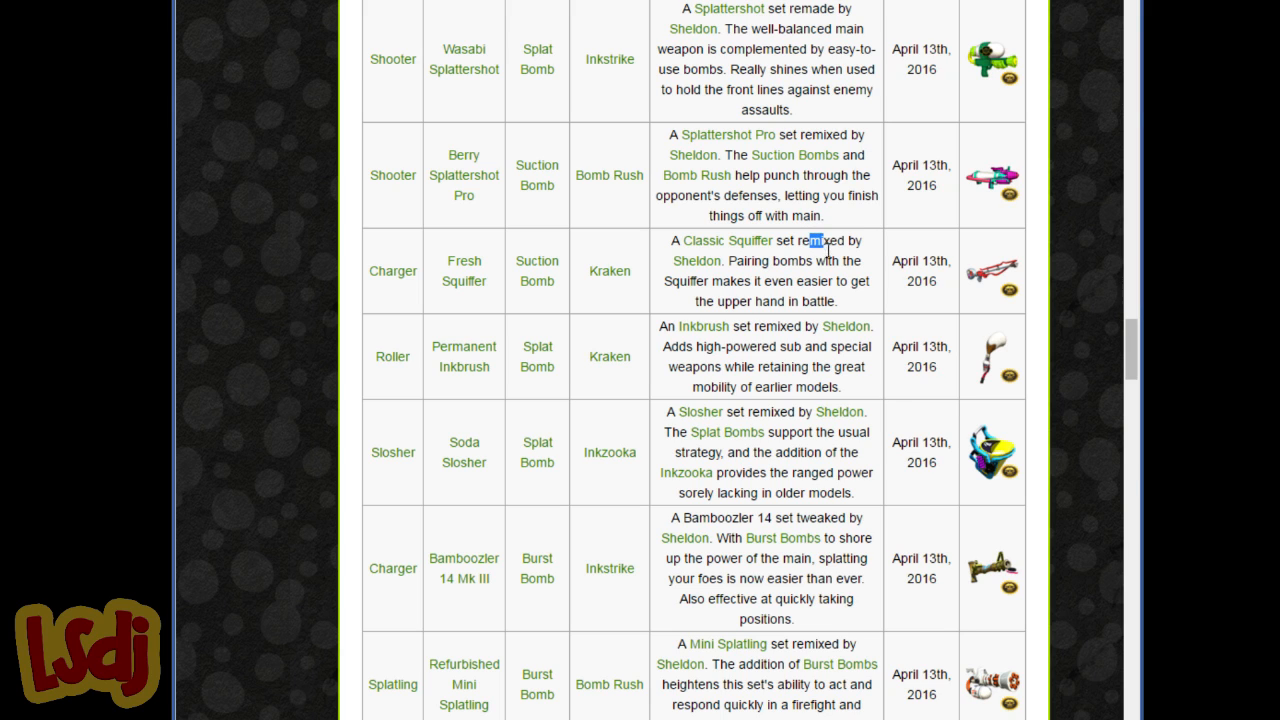
pyautogui.moveTo(804, 240); pyautogui.dragTo(822, 280)
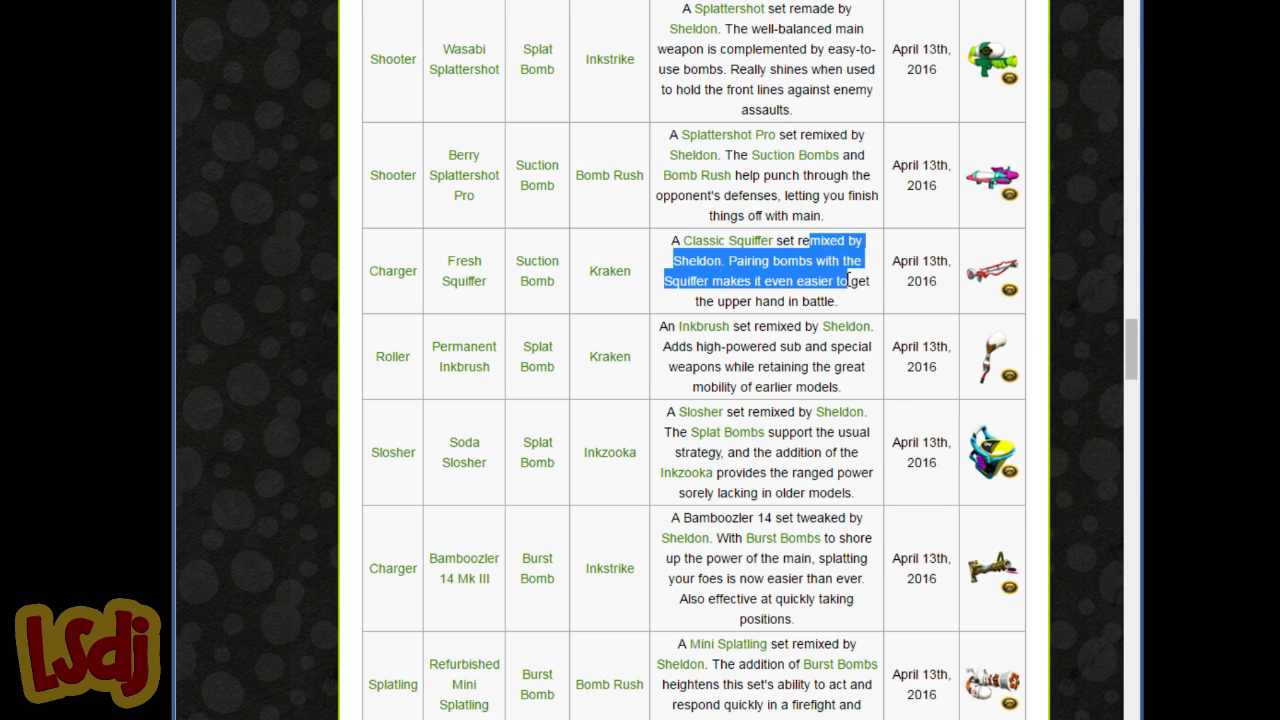
pyautogui.moveTo(424, 280)
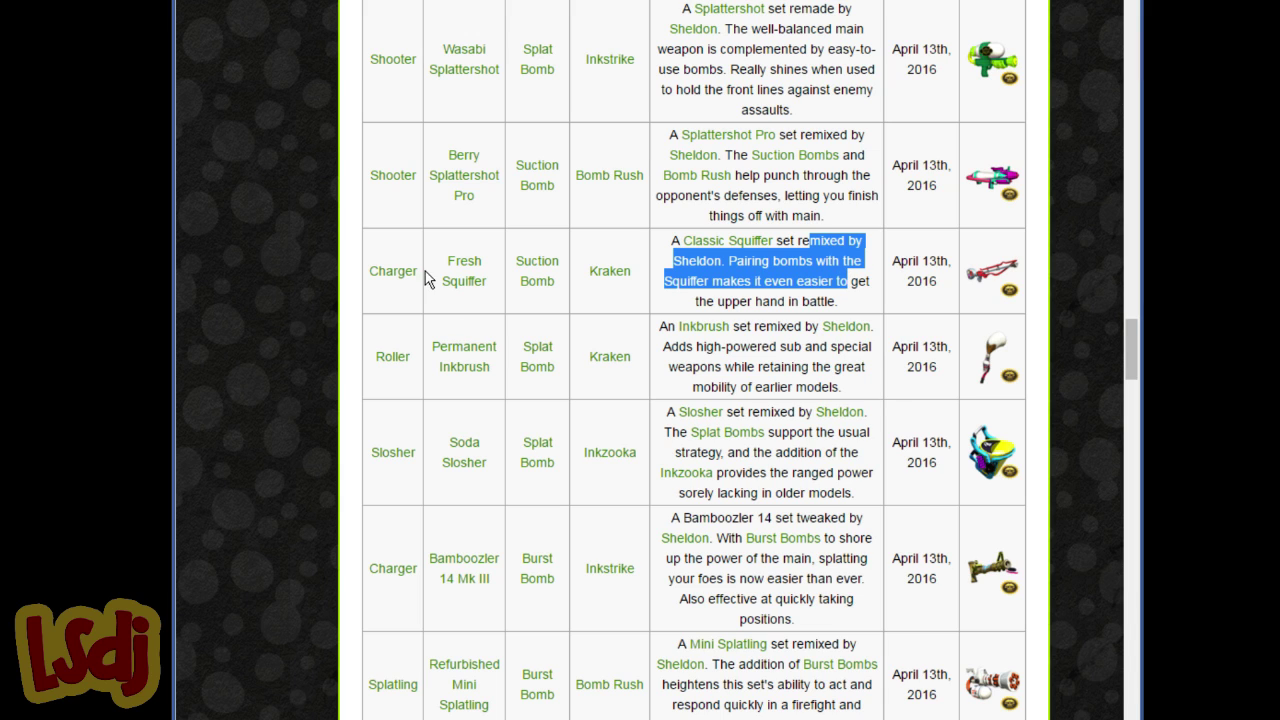
pyautogui.click(370, 288)
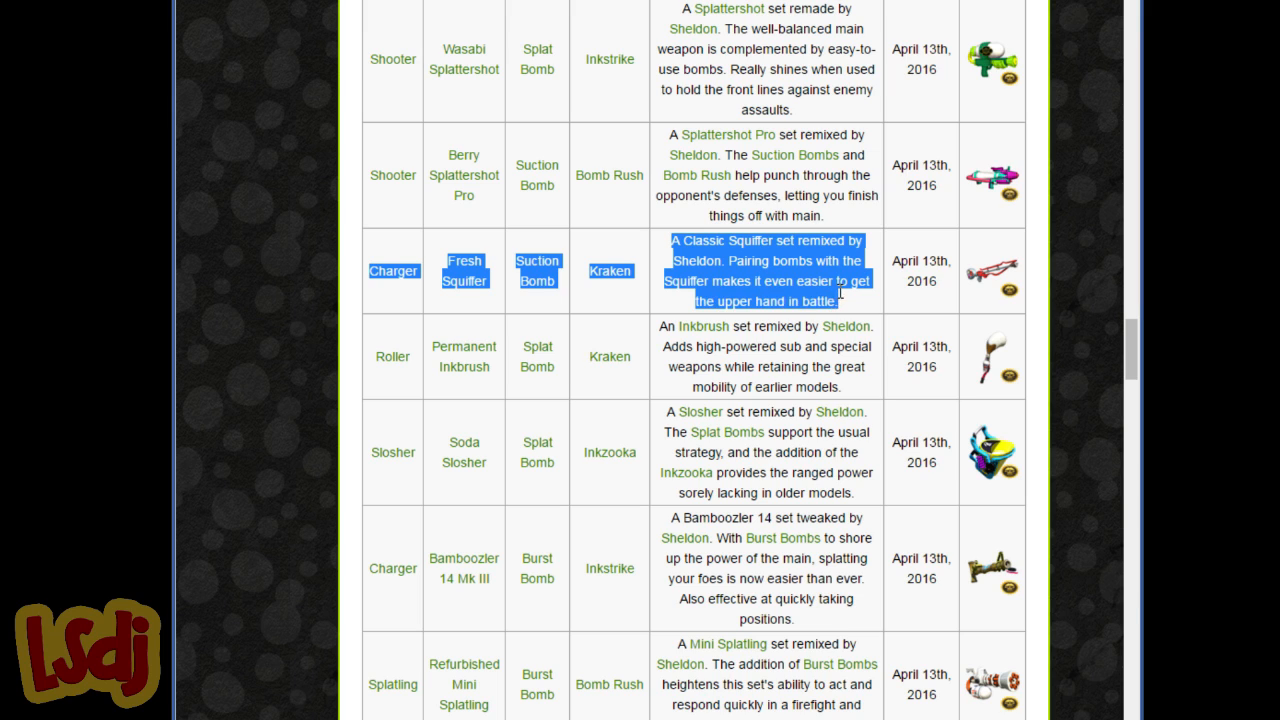
pyautogui.click(810, 280)
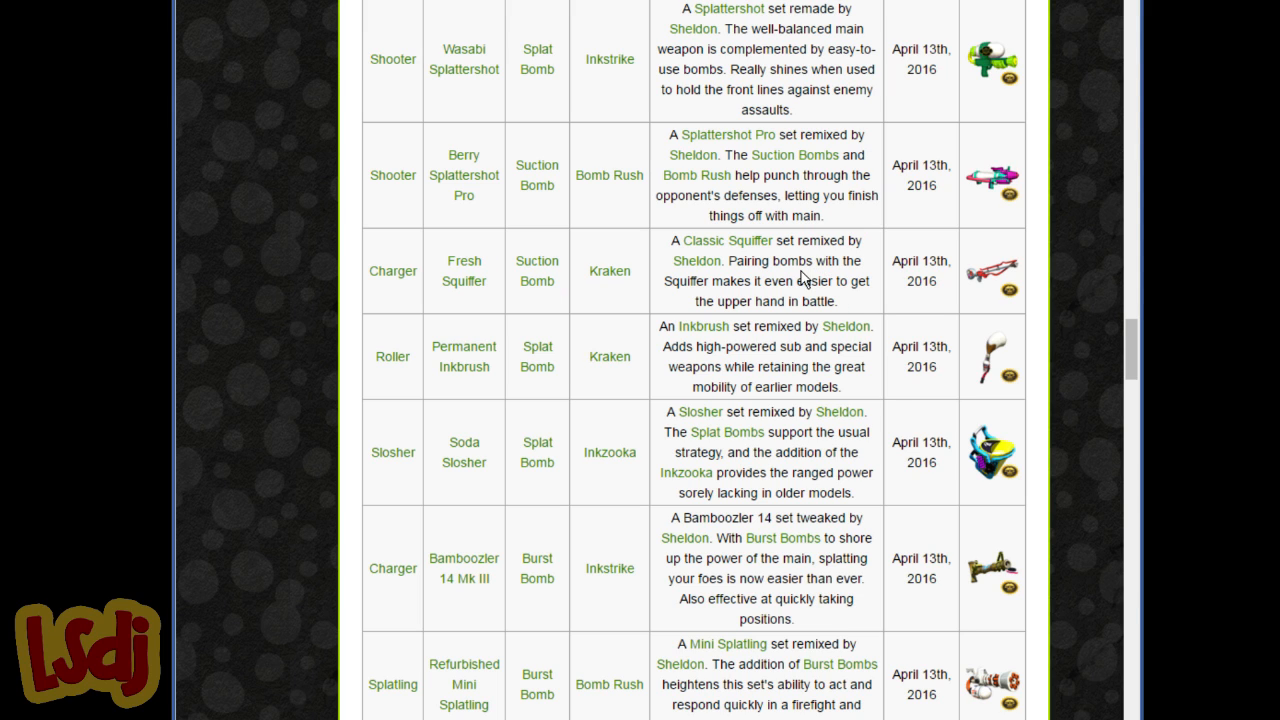
pyautogui.moveTo(796, 276)
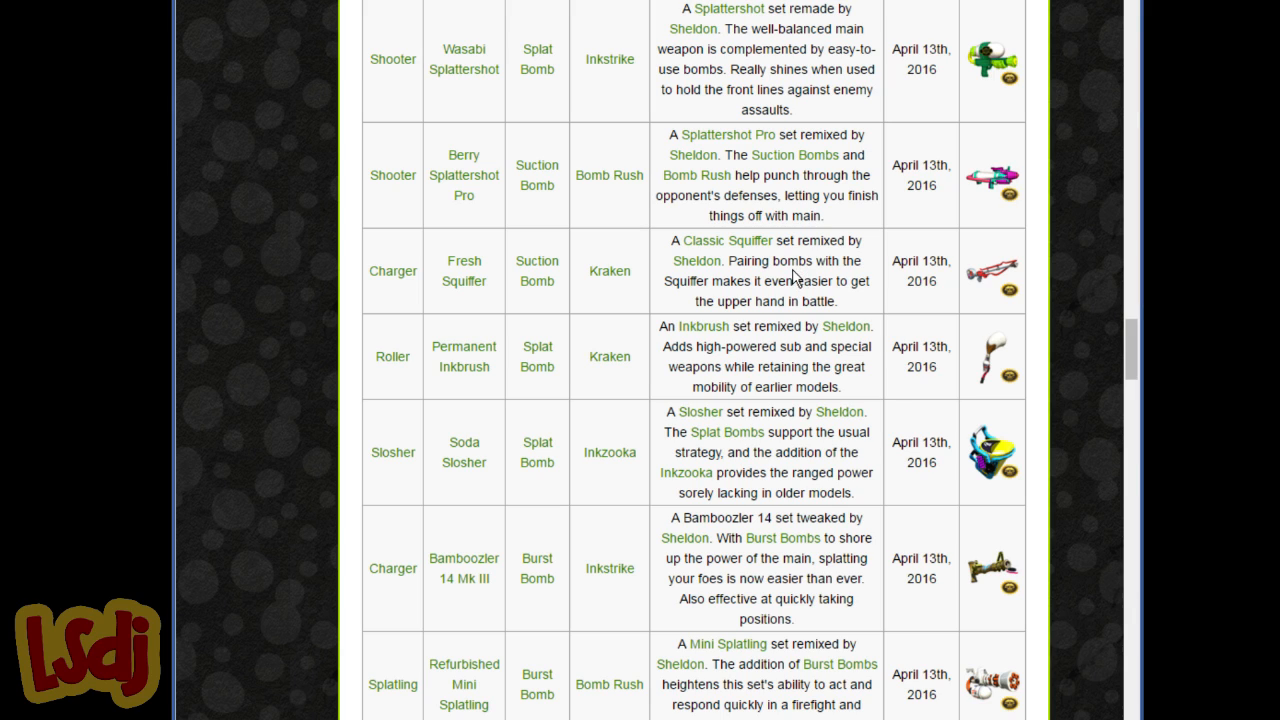
pyautogui.moveTo(772, 284)
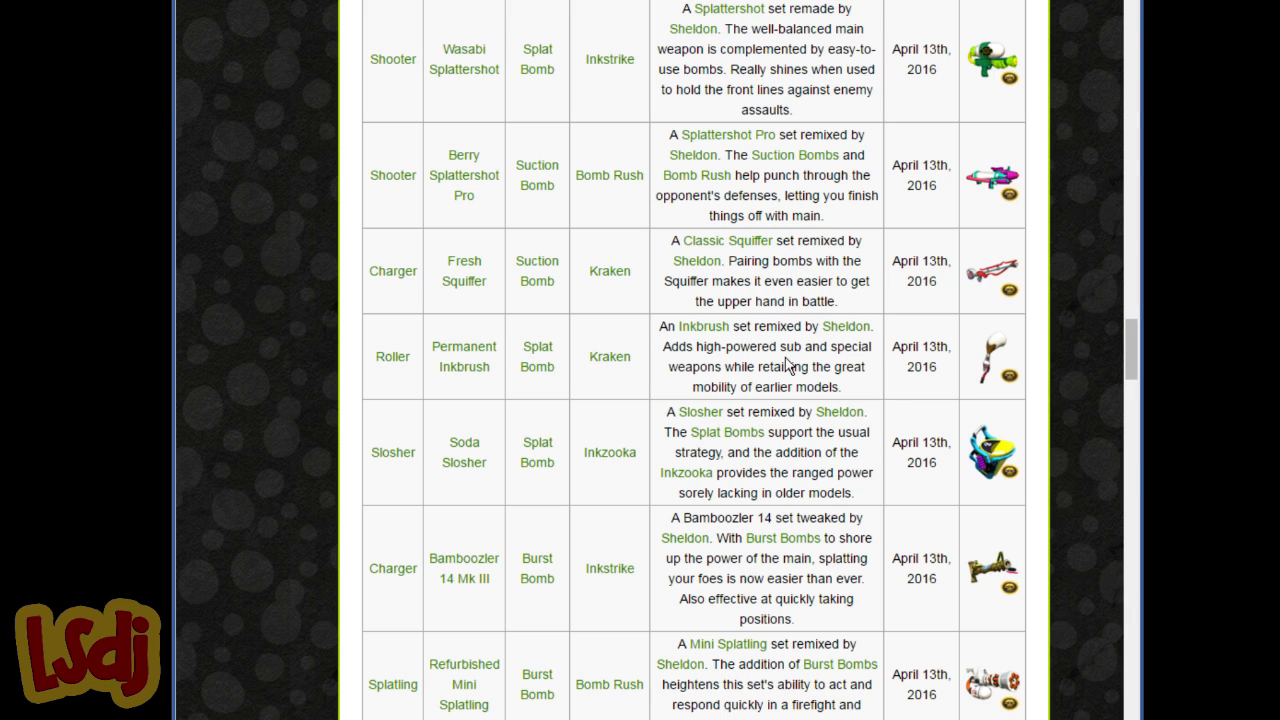
pyautogui.moveTo(750, 384)
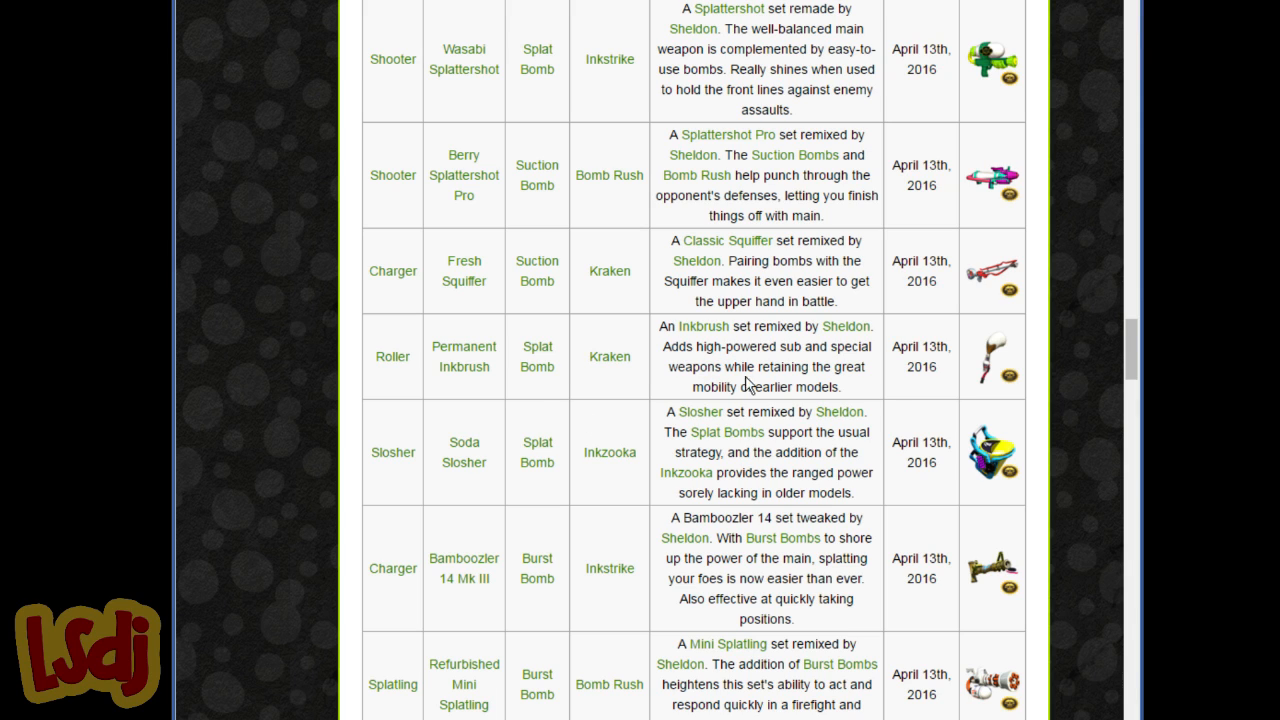
pyautogui.moveTo(862, 278)
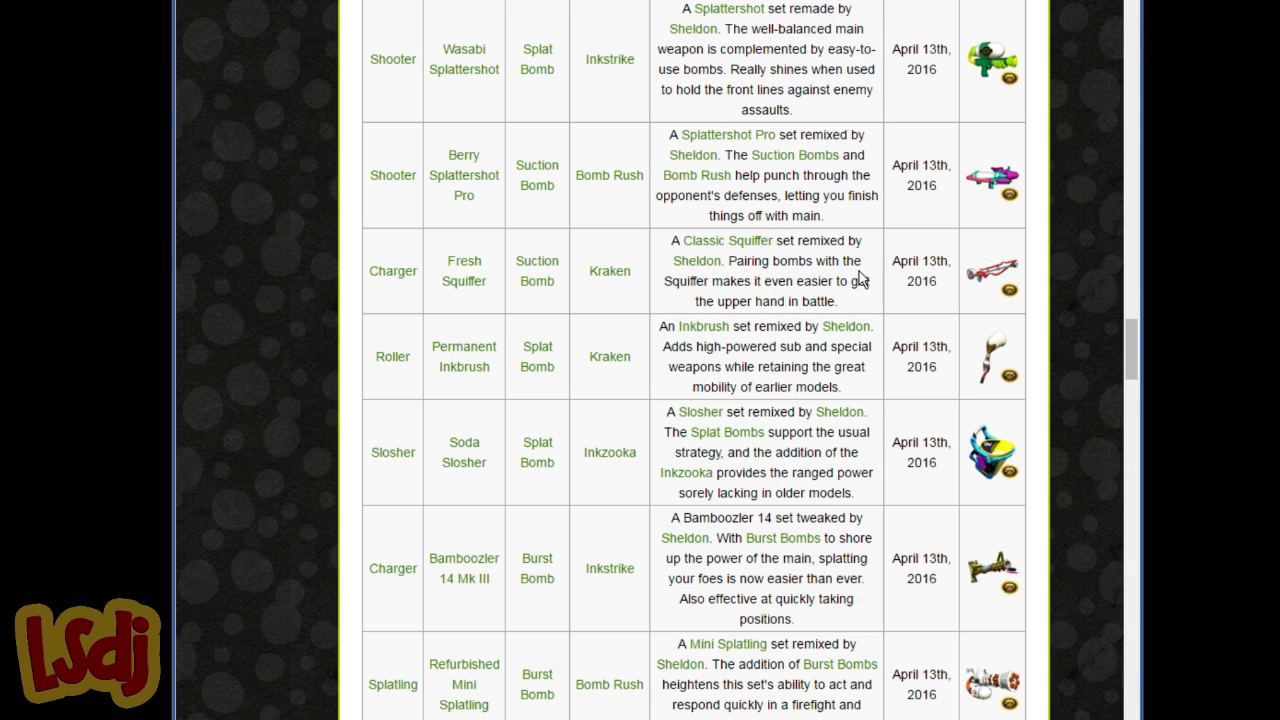
pyautogui.moveTo(816, 276)
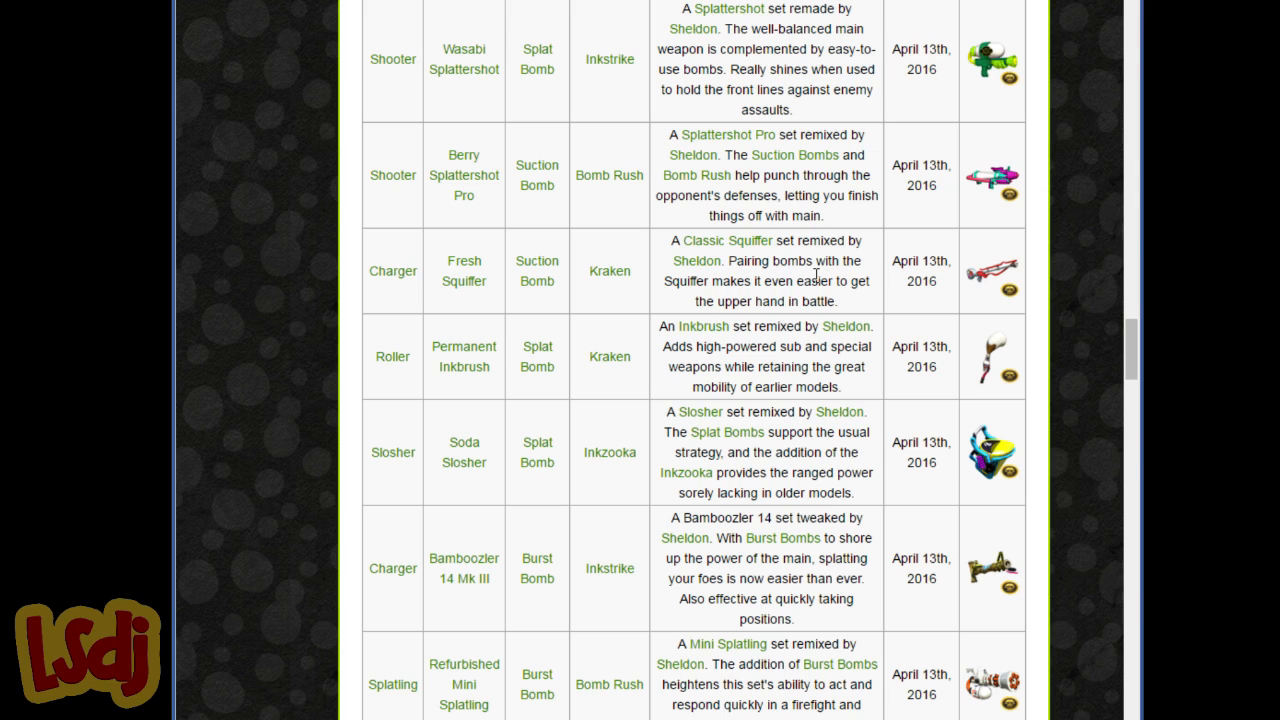
pyautogui.moveTo(788, 256)
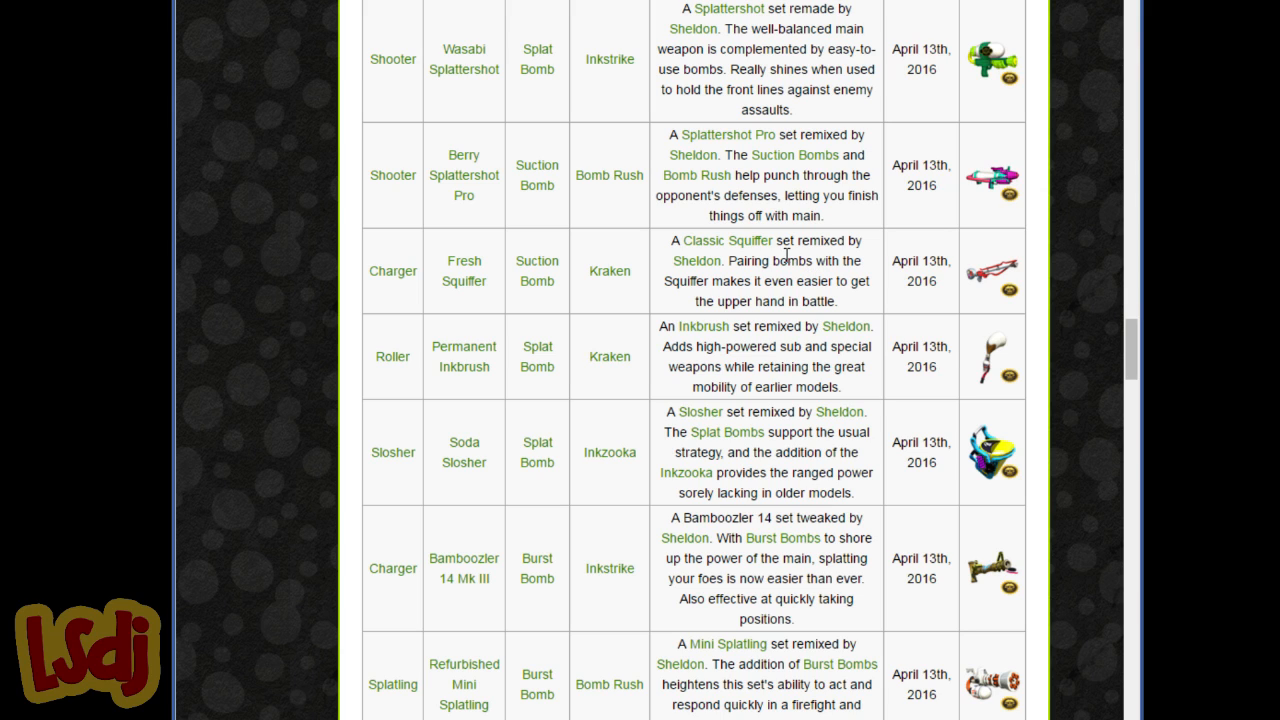
pyautogui.moveTo(668, 328)
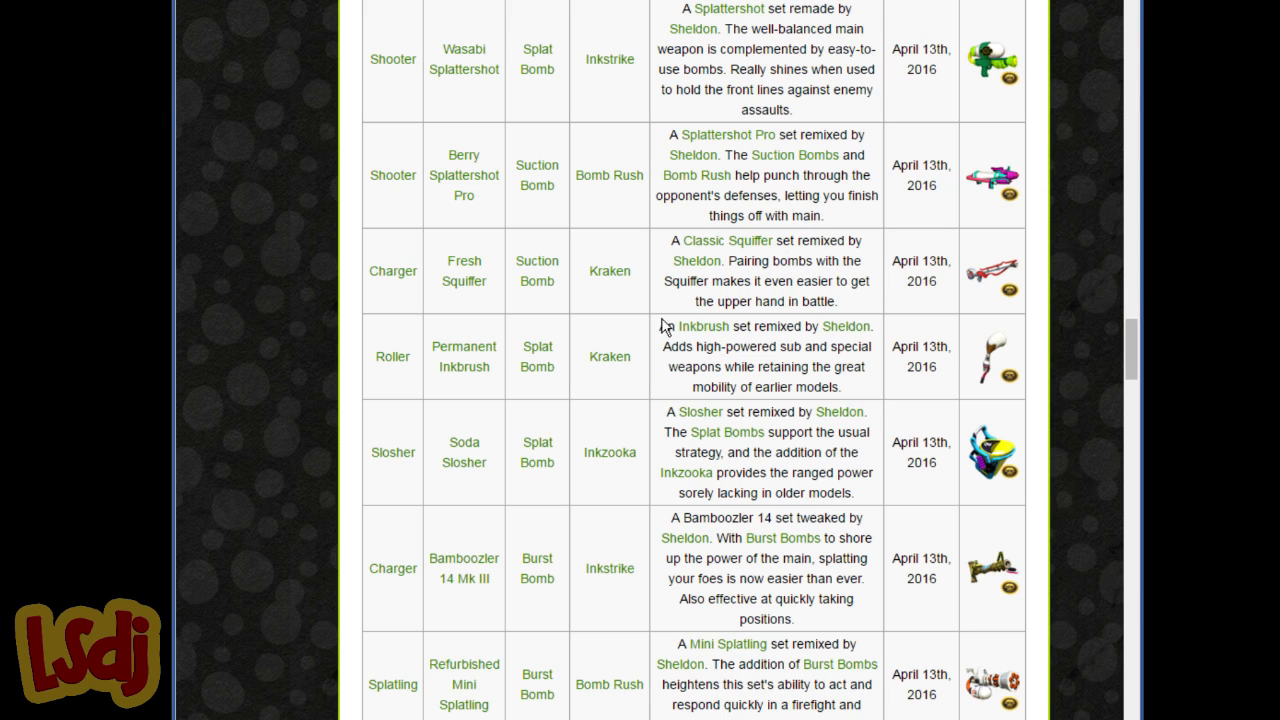
pyautogui.doubleClick(768, 260)
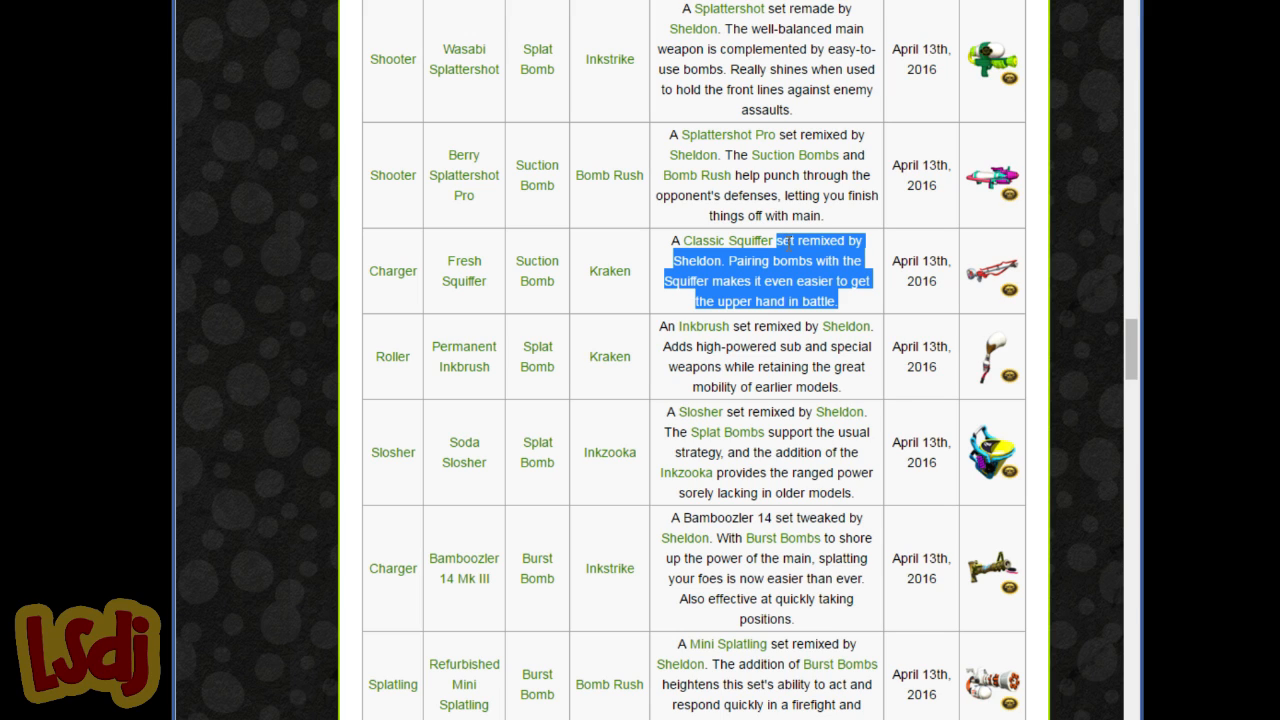
pyautogui.click(712, 298)
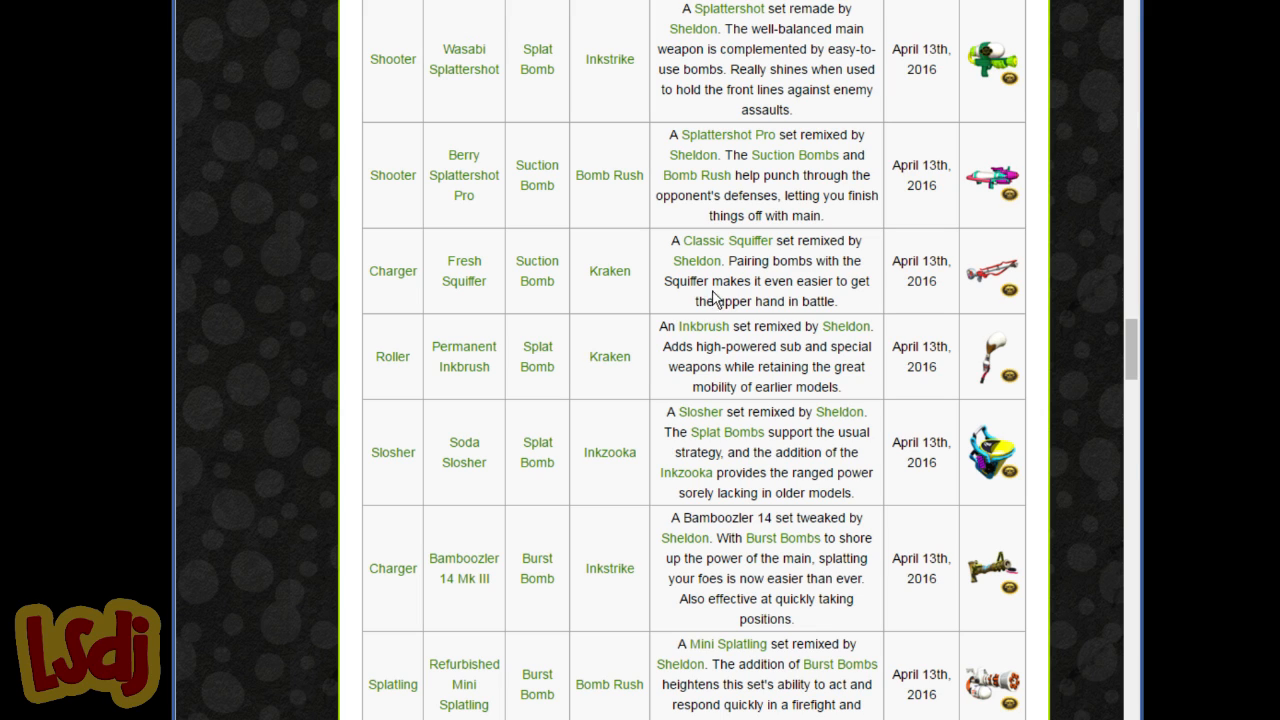
pyautogui.moveTo(722, 288)
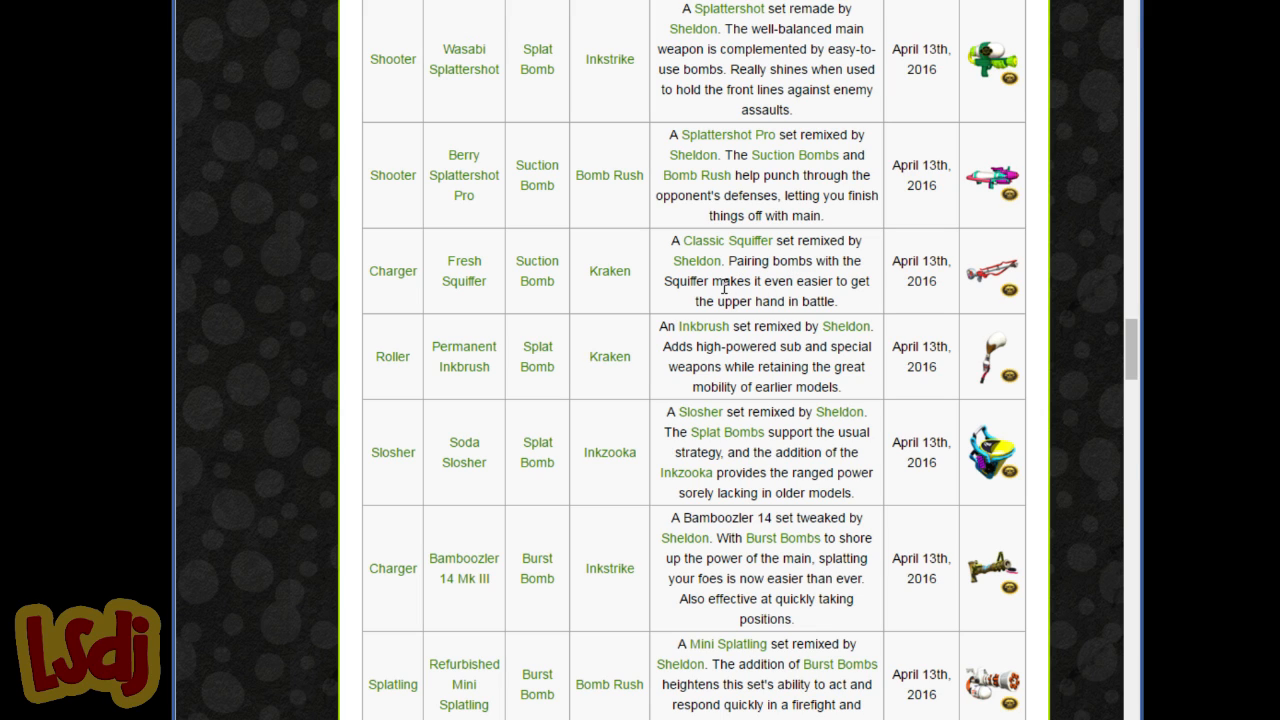
pyautogui.moveTo(800, 264)
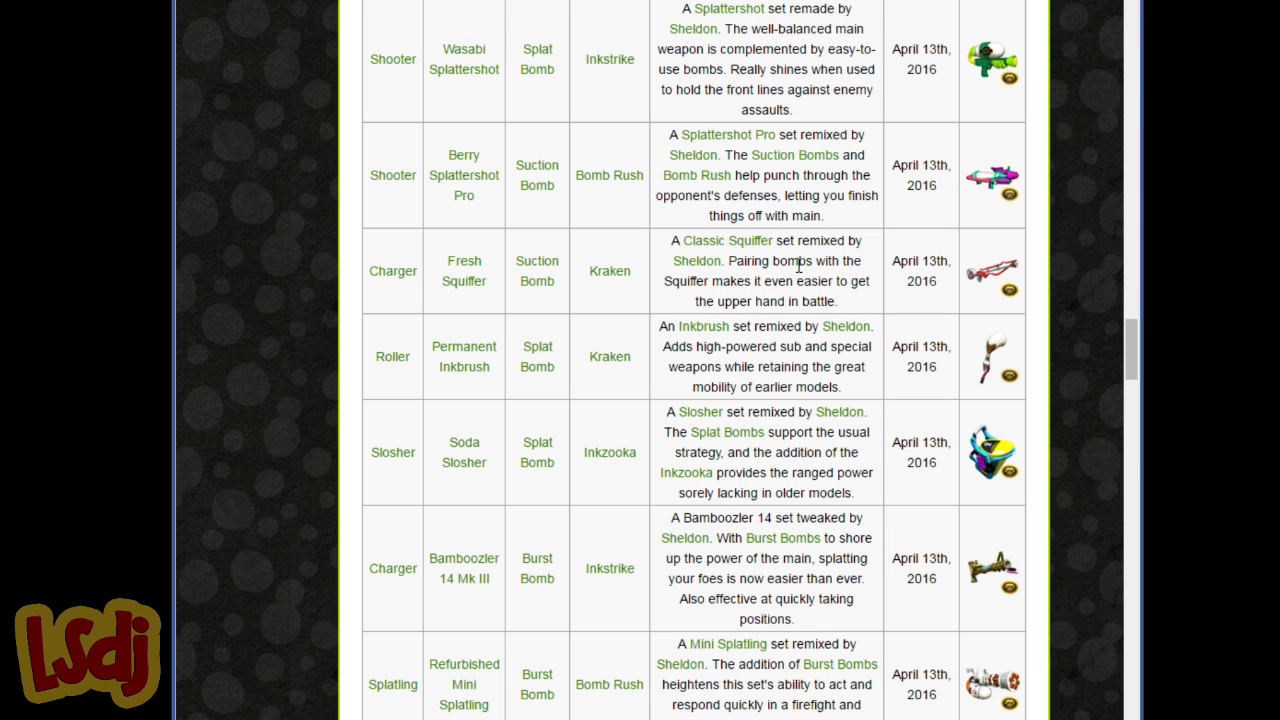
pyautogui.moveTo(444, 296)
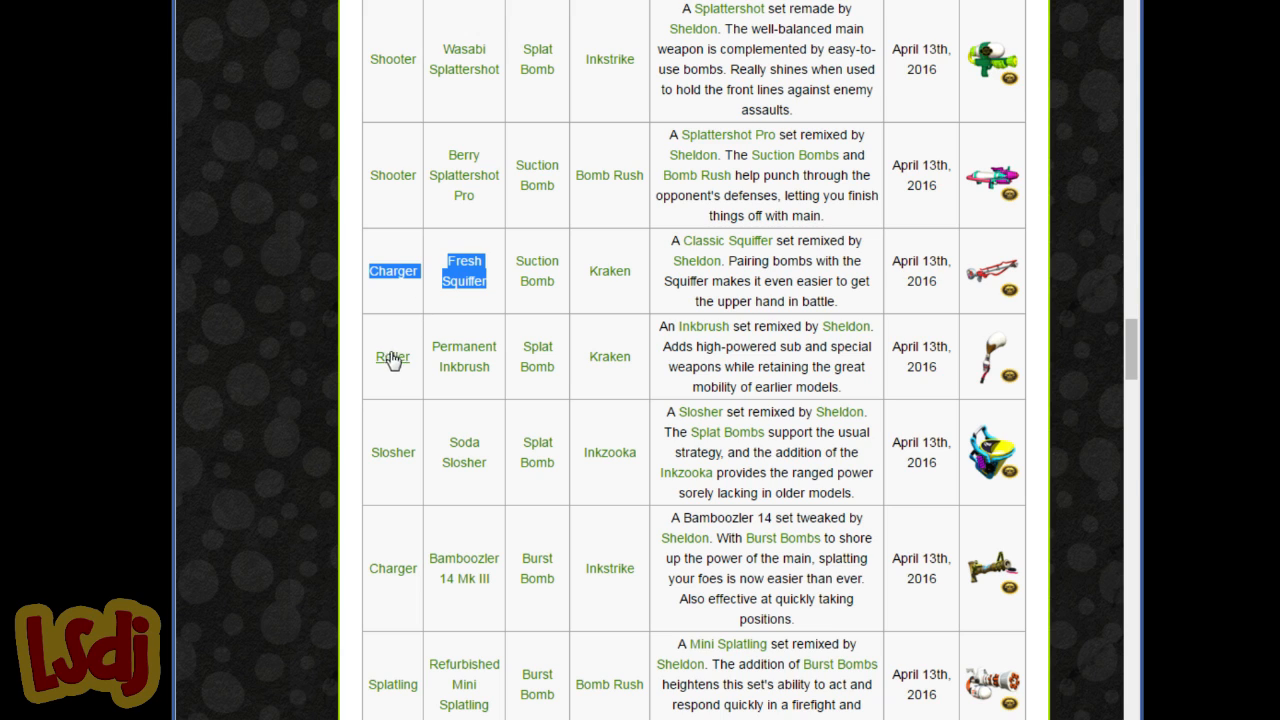
pyautogui.moveTo(754, 346)
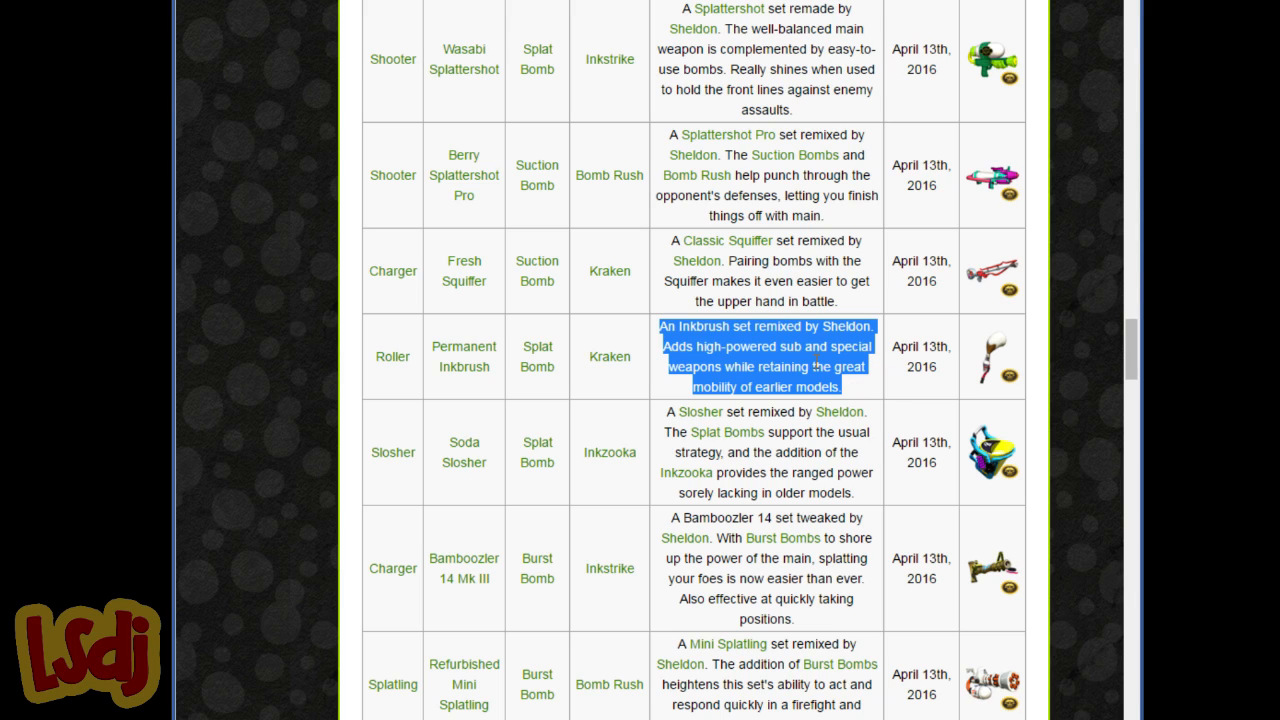
pyautogui.moveTo(472, 480)
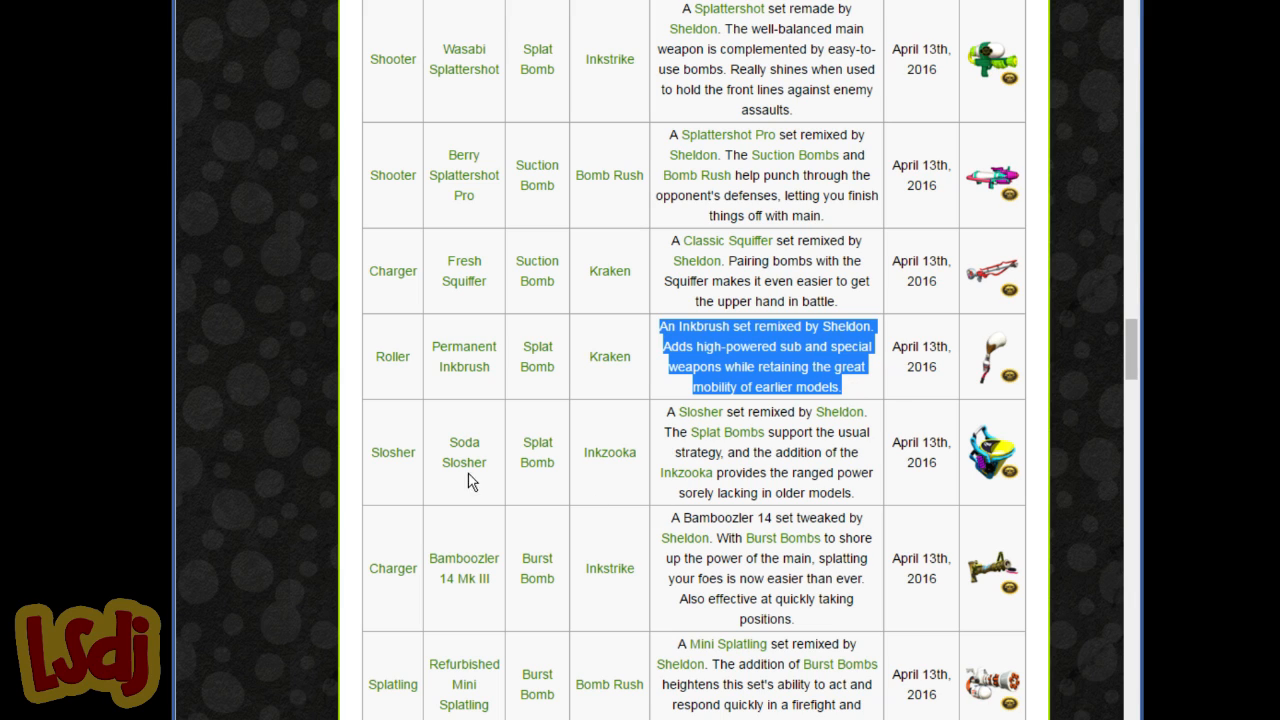
pyautogui.moveTo(570, 488)
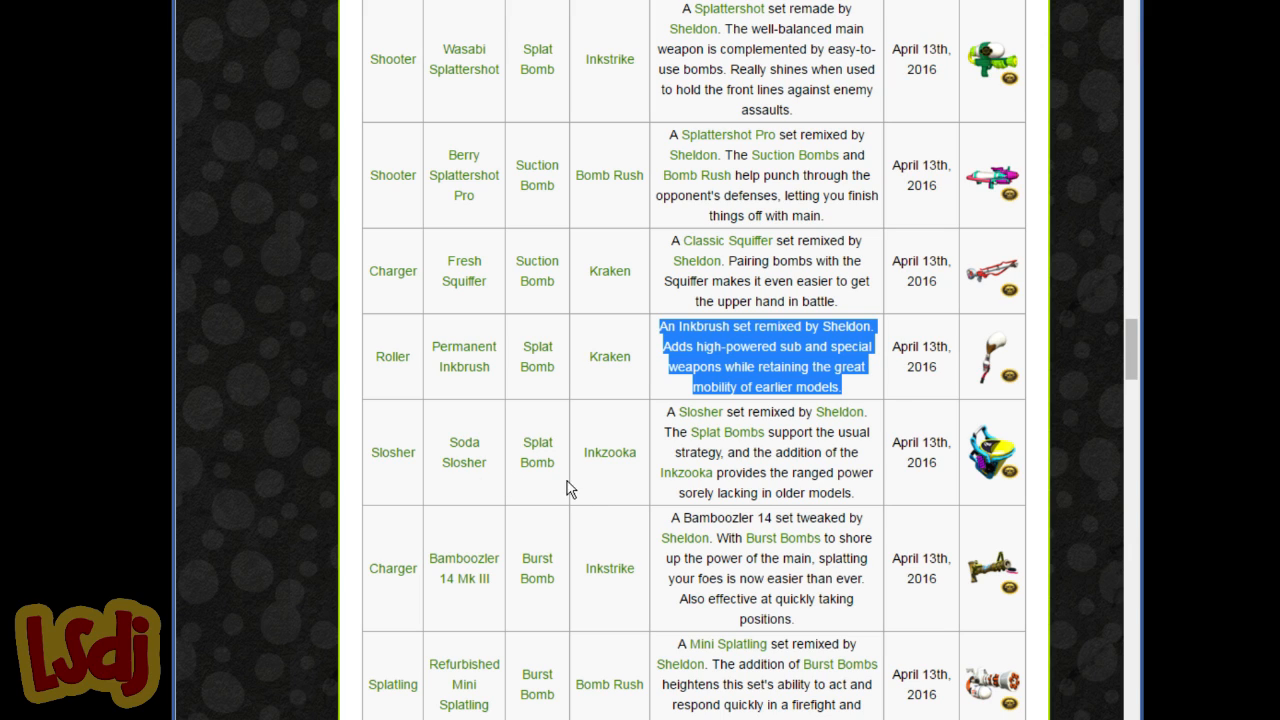
pyautogui.moveTo(618, 414)
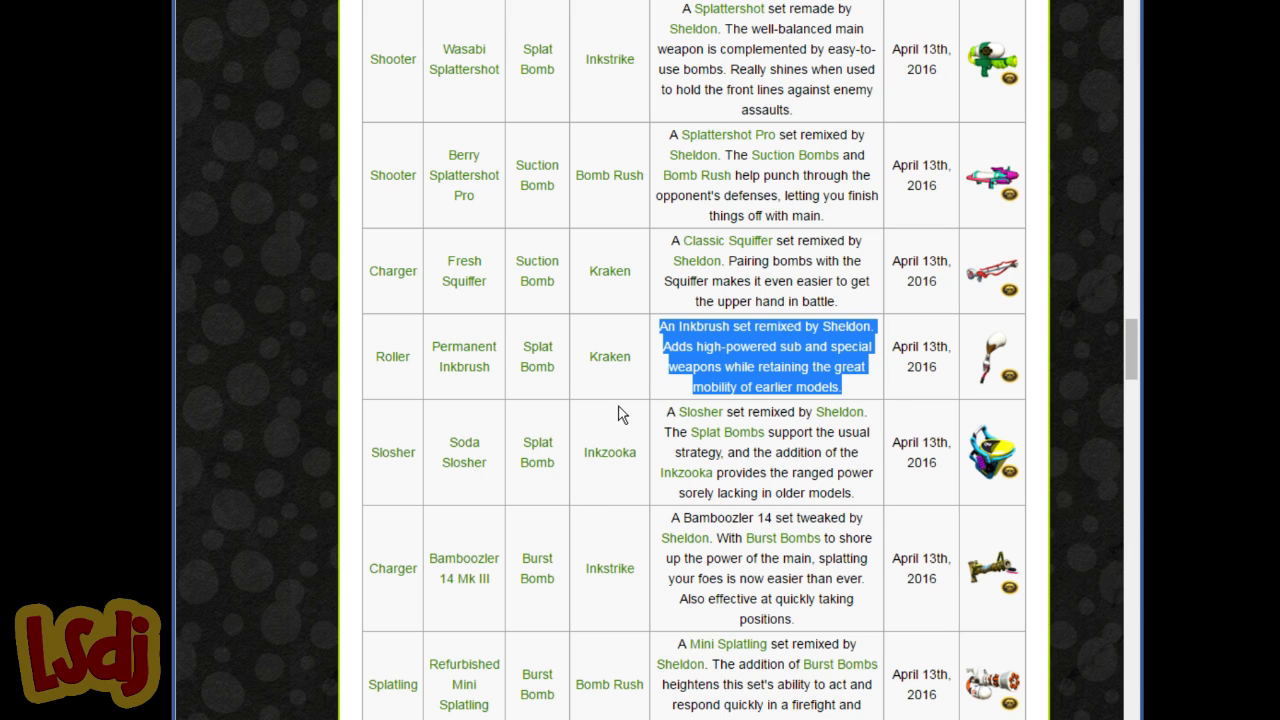
pyautogui.moveTo(616, 420)
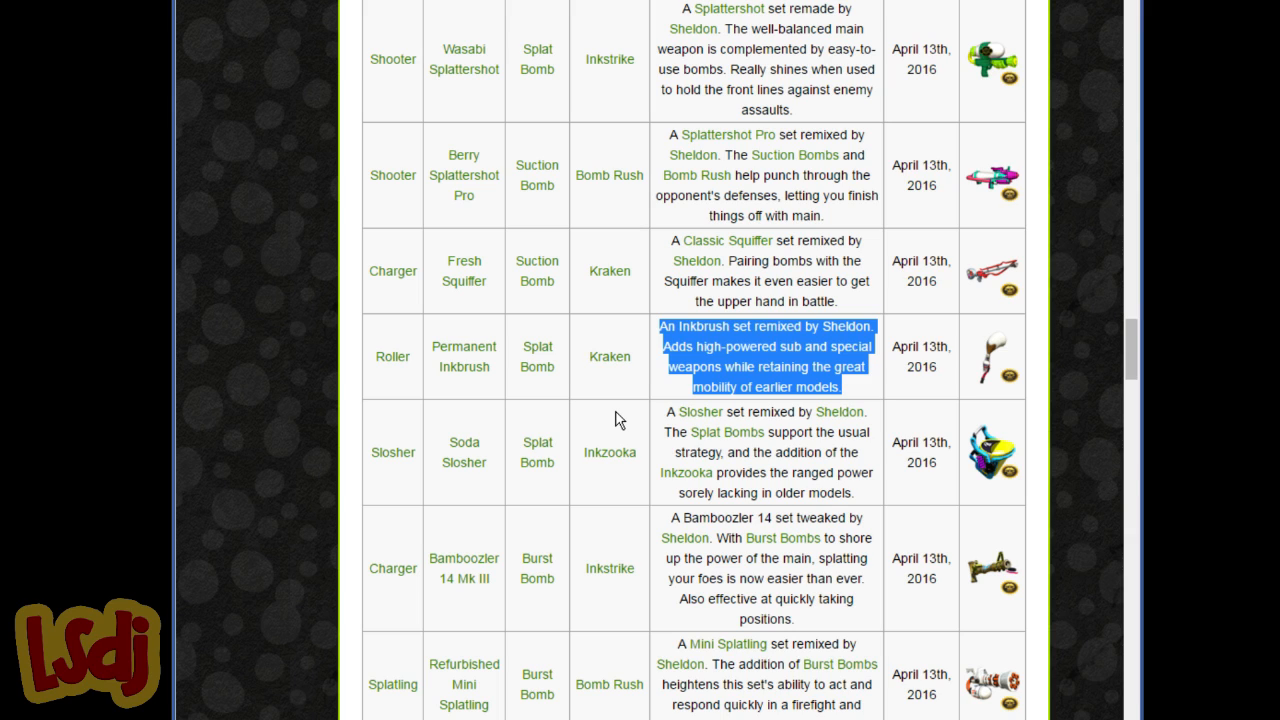
pyautogui.moveTo(648, 434)
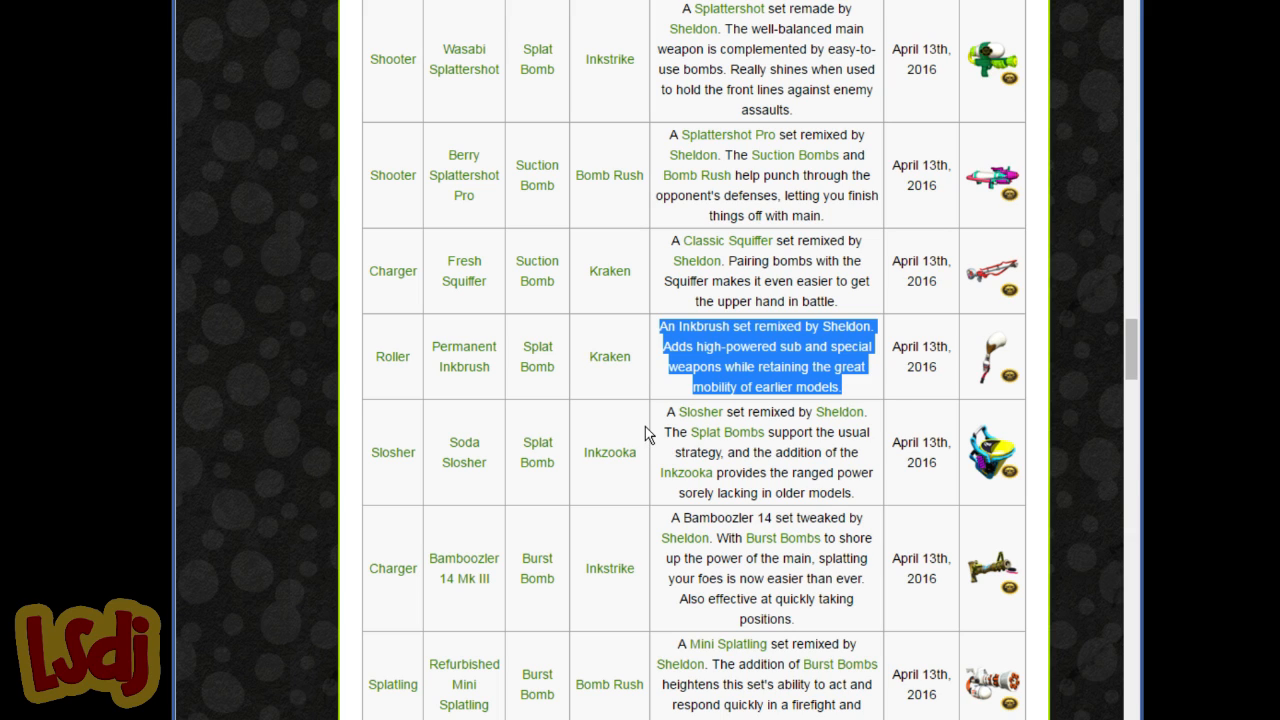
pyautogui.moveTo(806, 452)
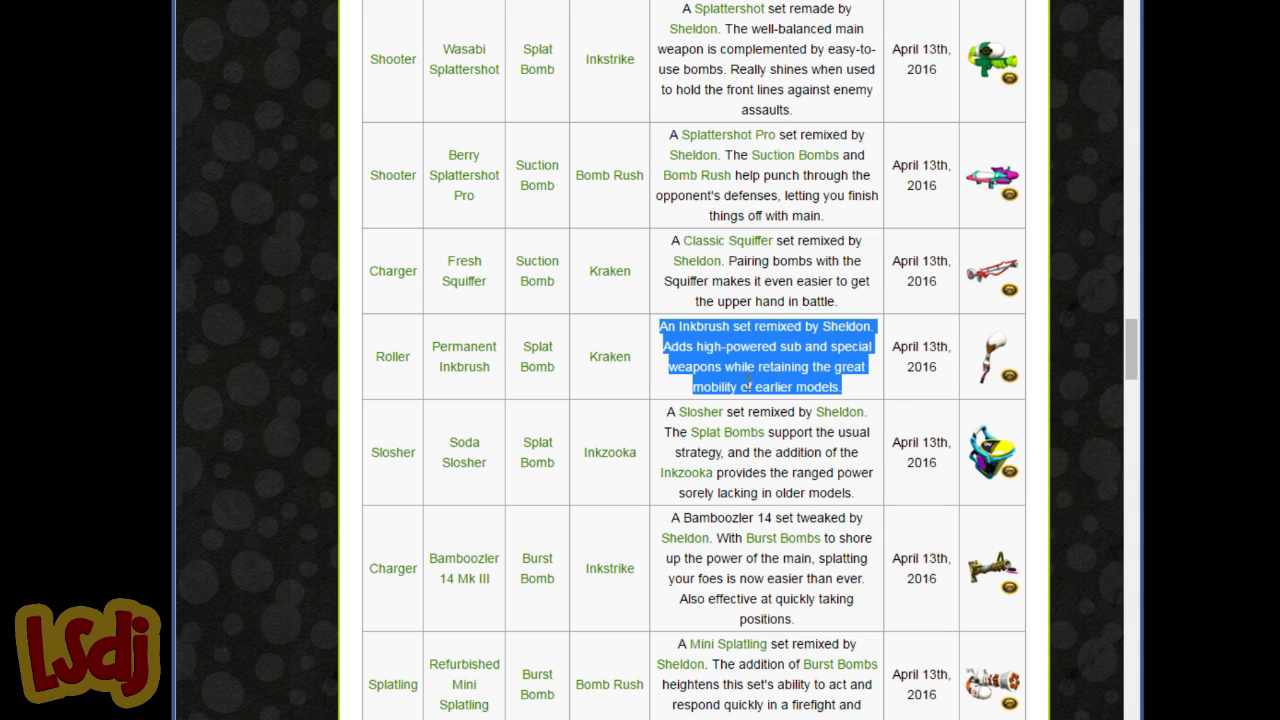
pyautogui.moveTo(650, 410)
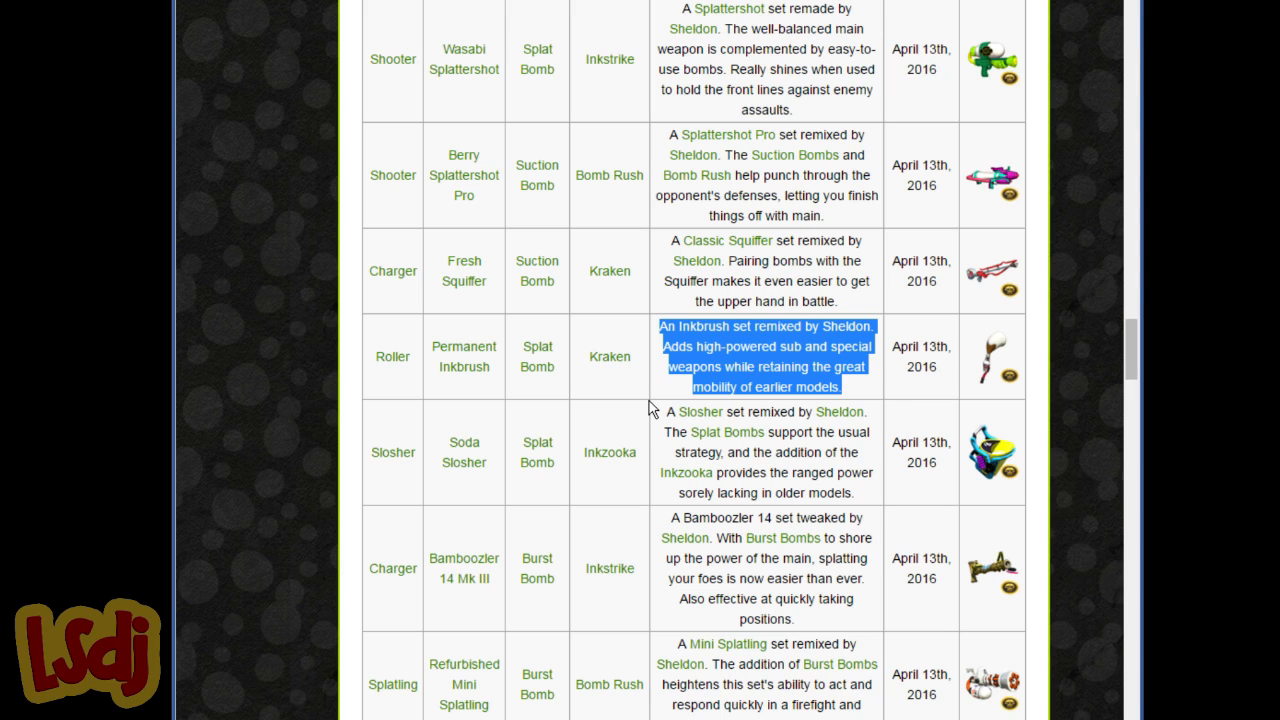
pyautogui.moveTo(808, 472)
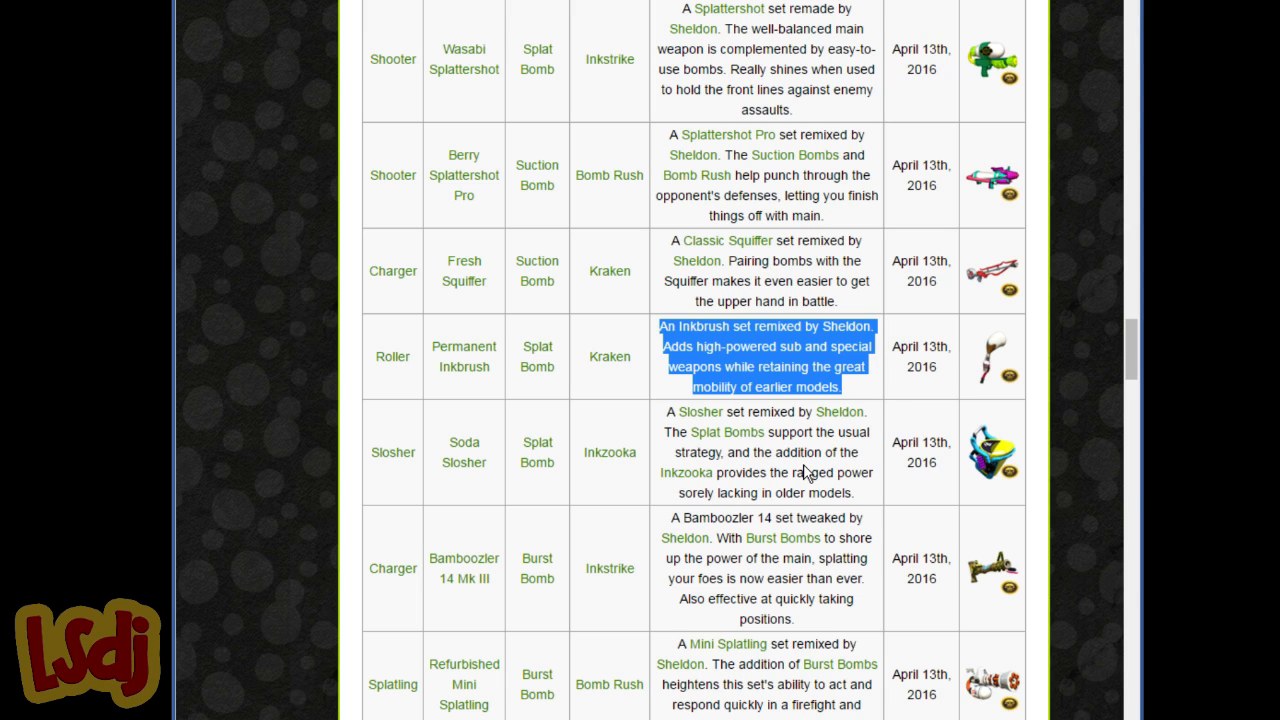
pyautogui.moveTo(584, 632)
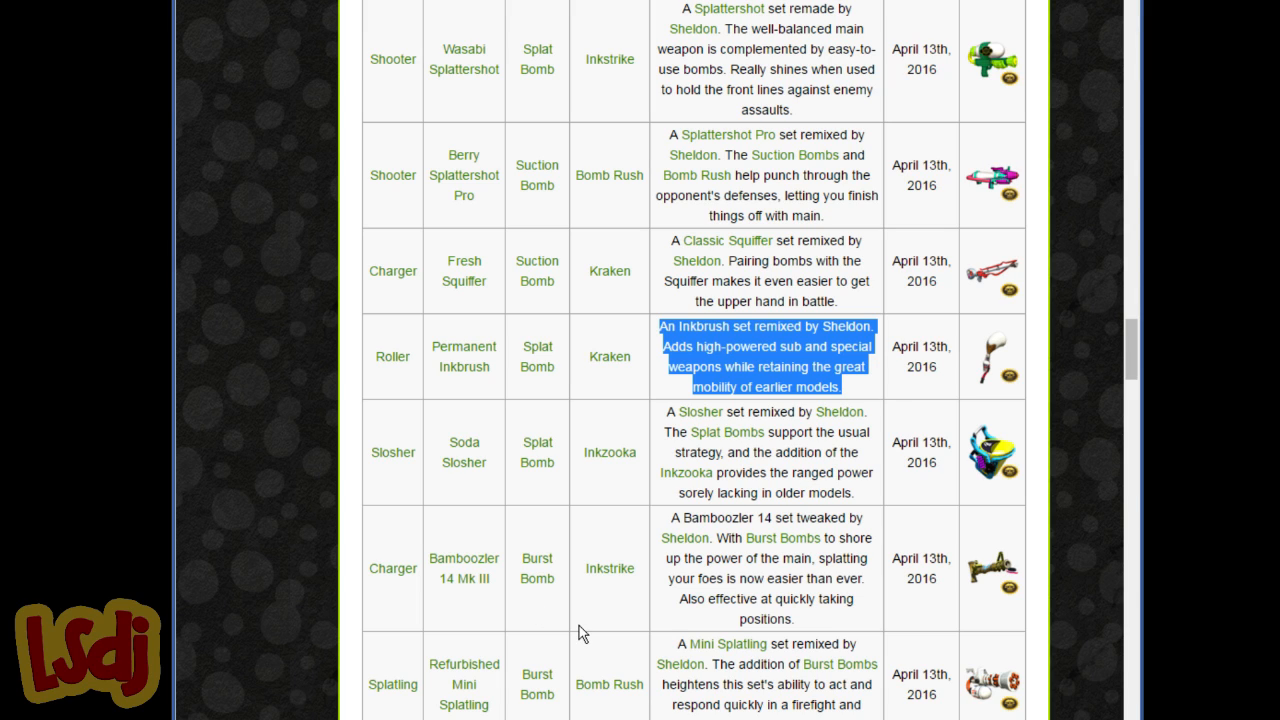
pyautogui.moveTo(696, 598)
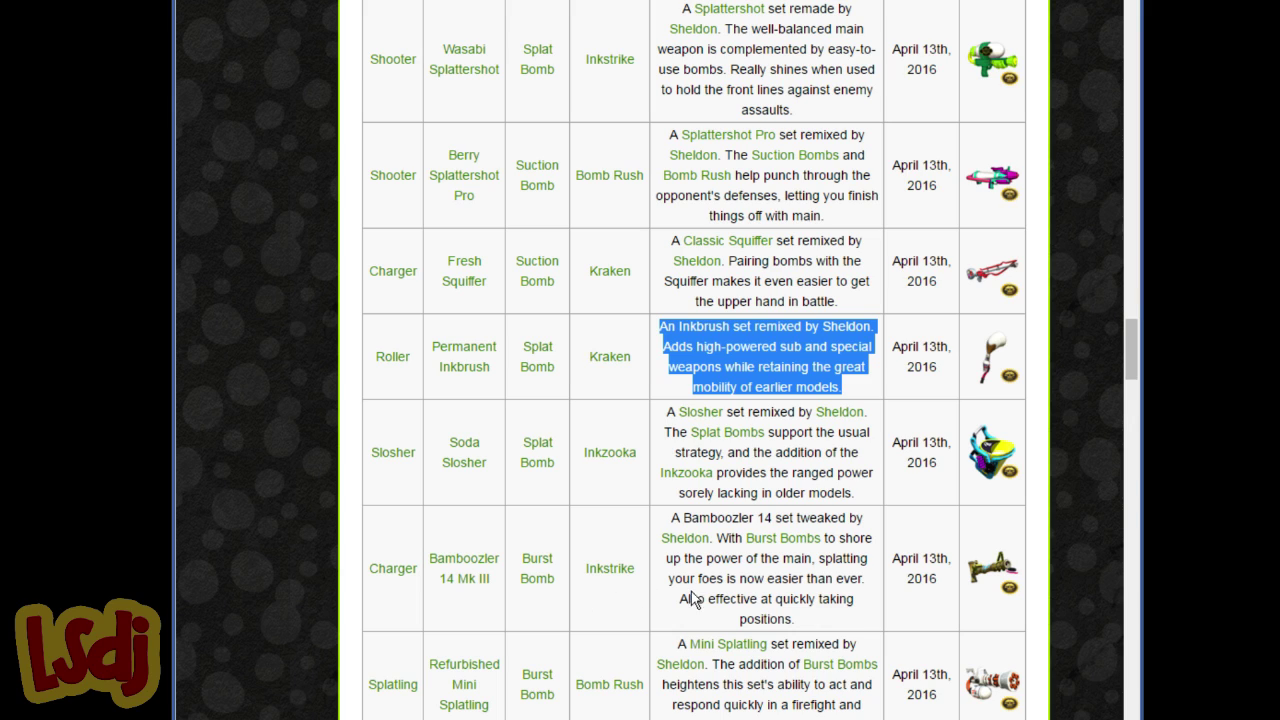
pyautogui.moveTo(690, 632)
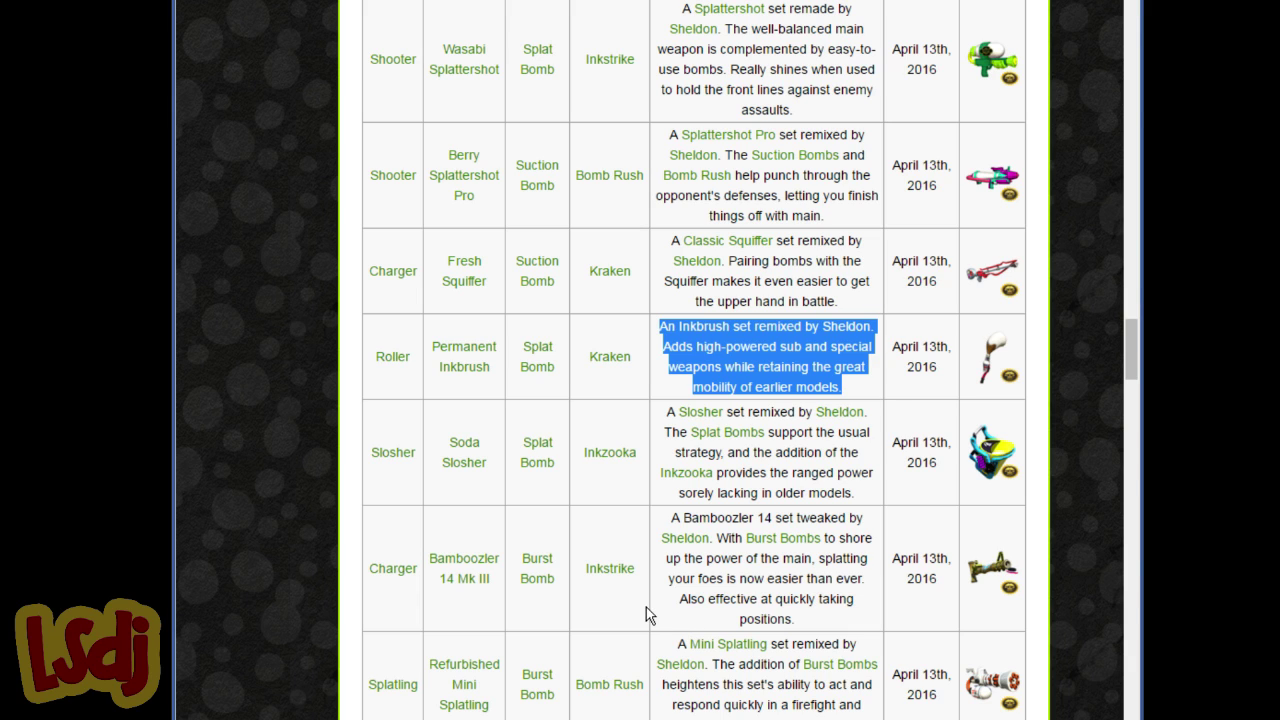
pyautogui.moveTo(632, 652)
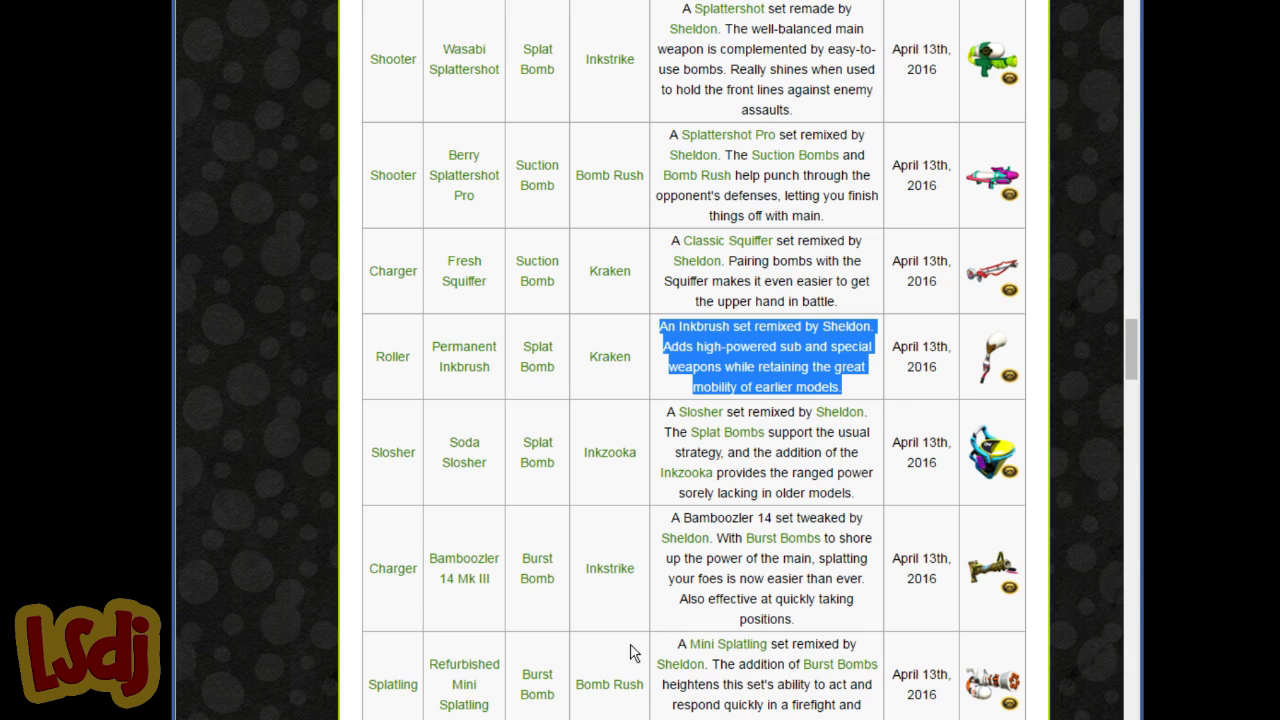
# Scroll past the new weapon sets table to the Existing DLC stages table starting with Port Mackerel
pyautogui.scroll(-3)
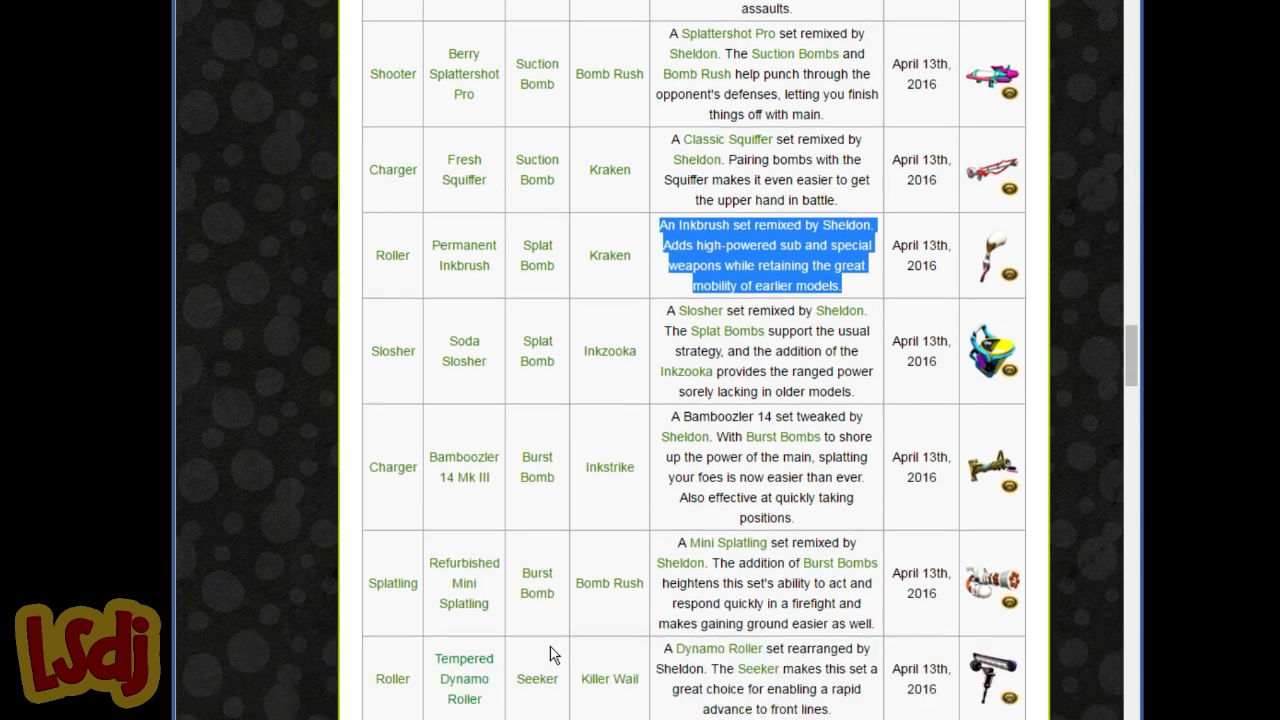
pyautogui.scroll(-3)
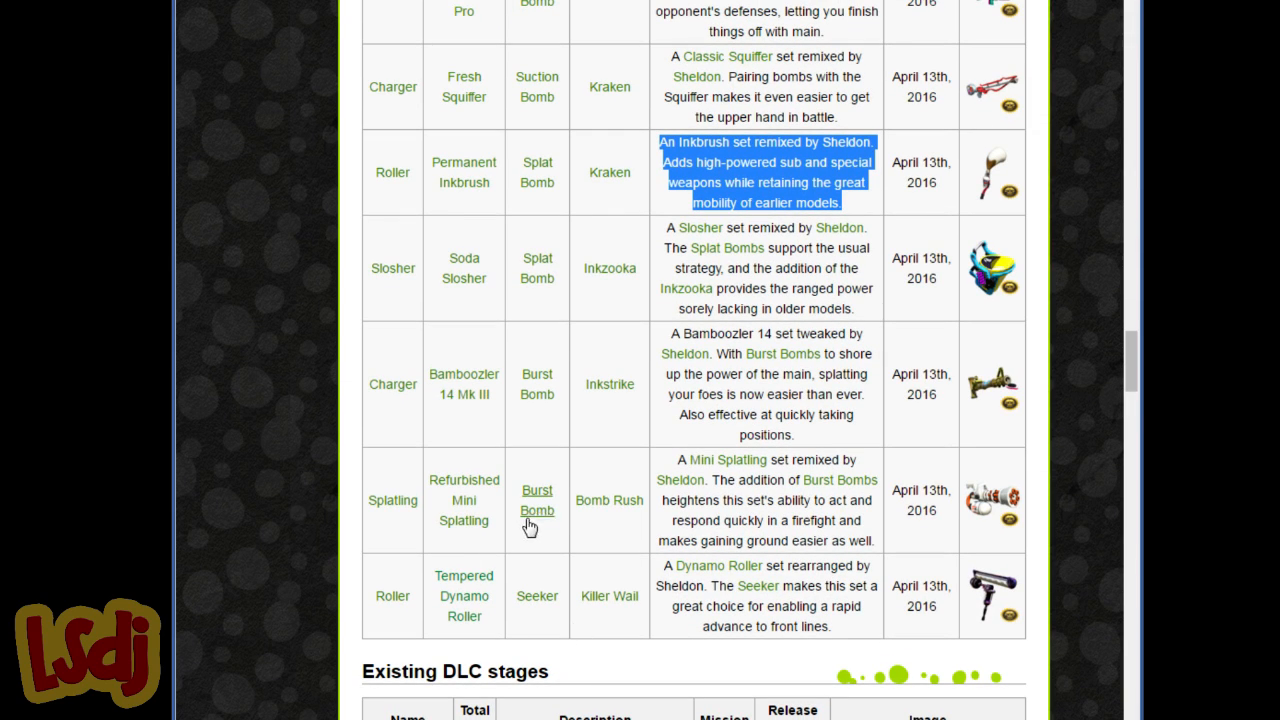
pyautogui.moveTo(602, 524)
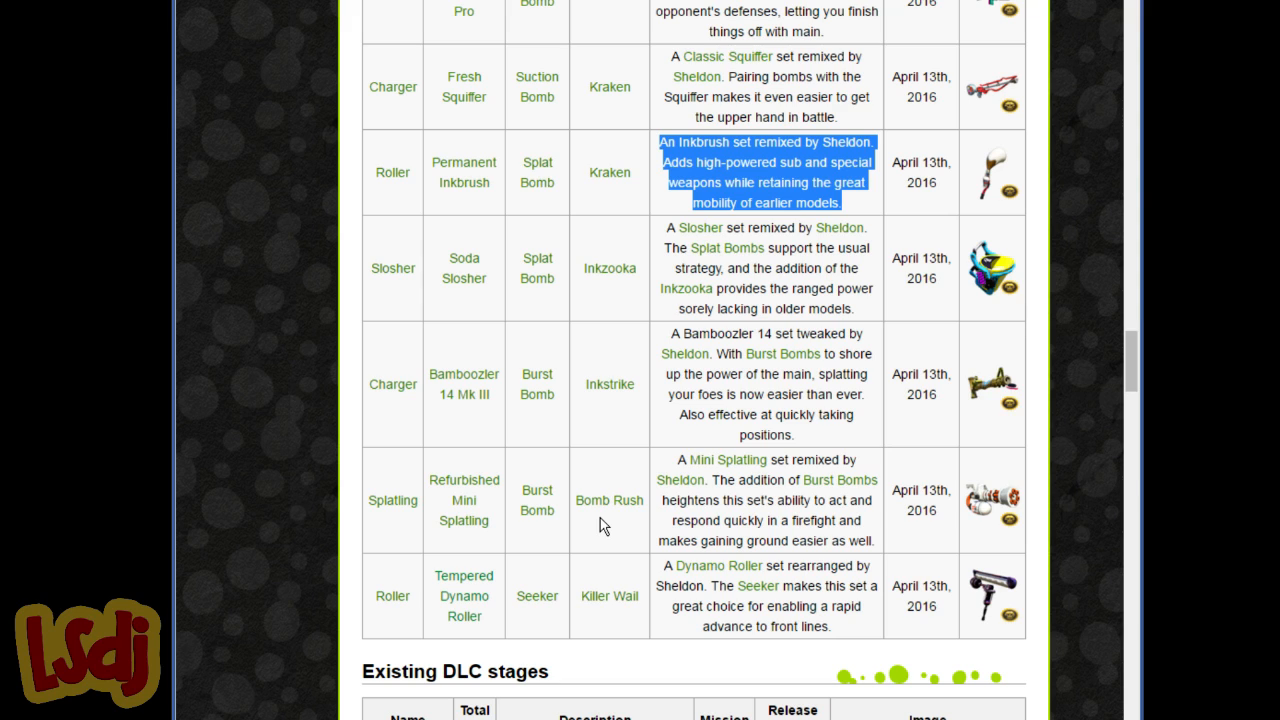
pyautogui.moveTo(564, 592)
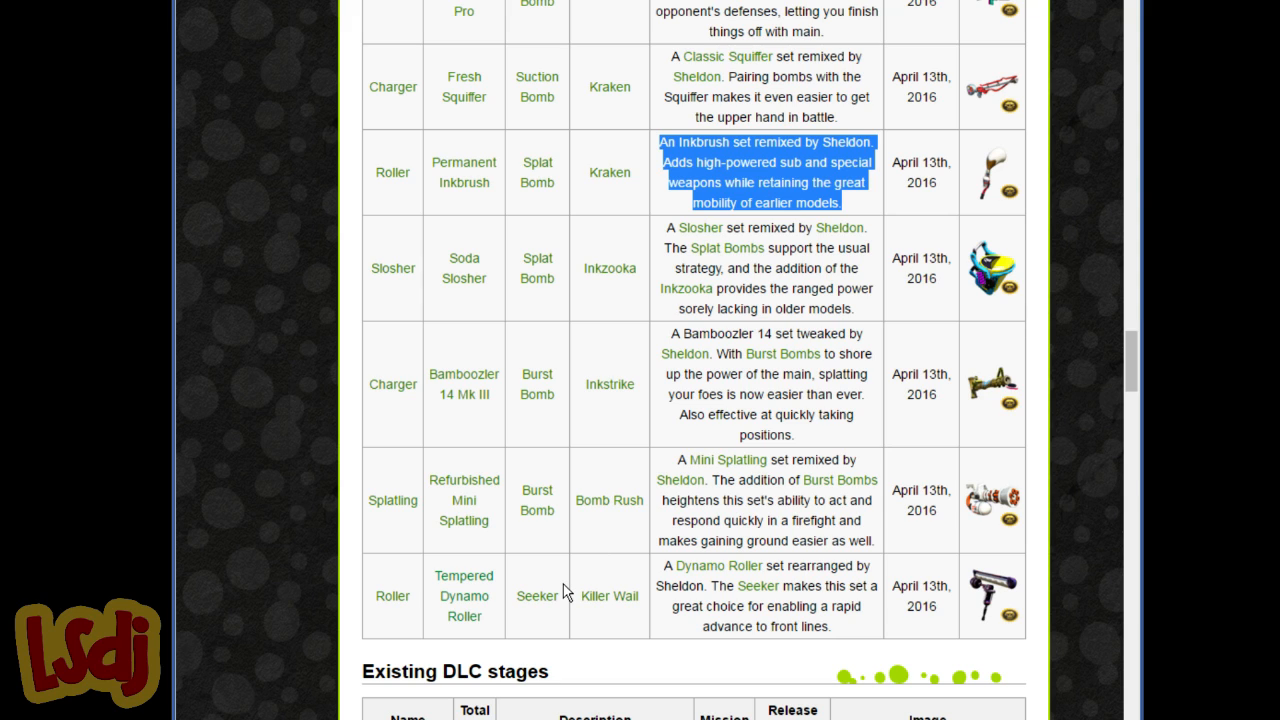
pyautogui.moveTo(584, 560)
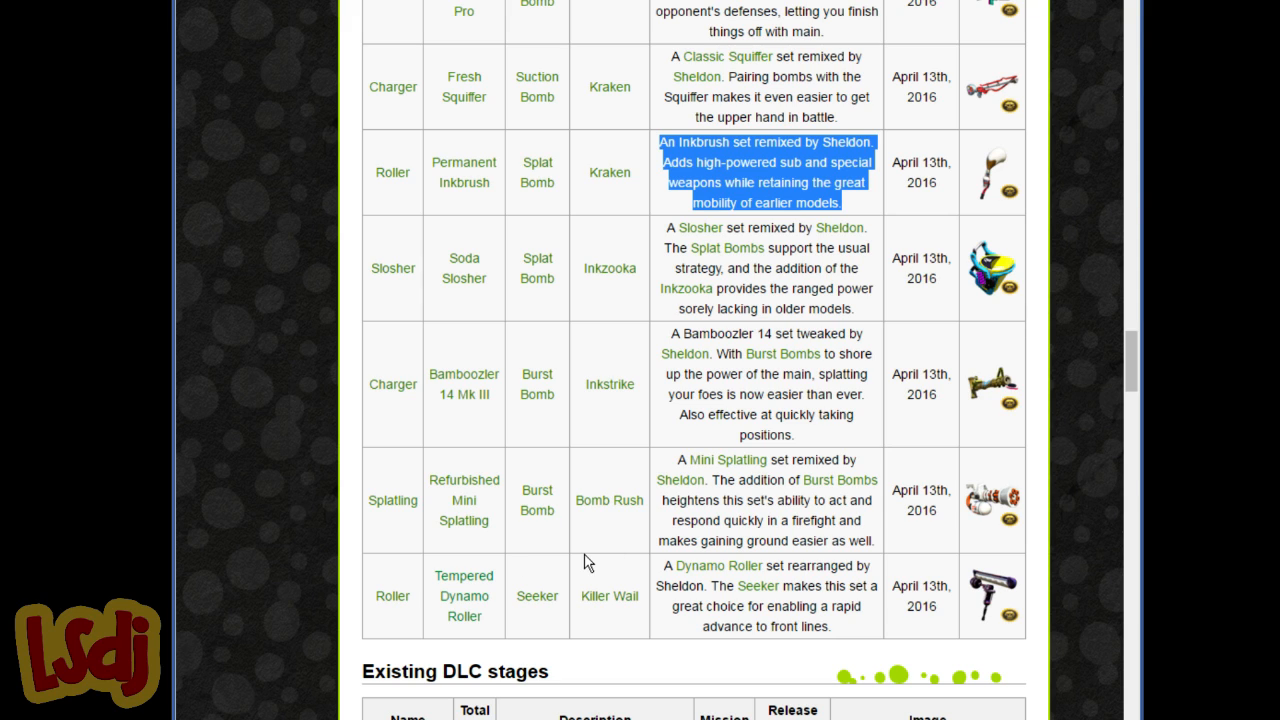
pyautogui.moveTo(640, 556)
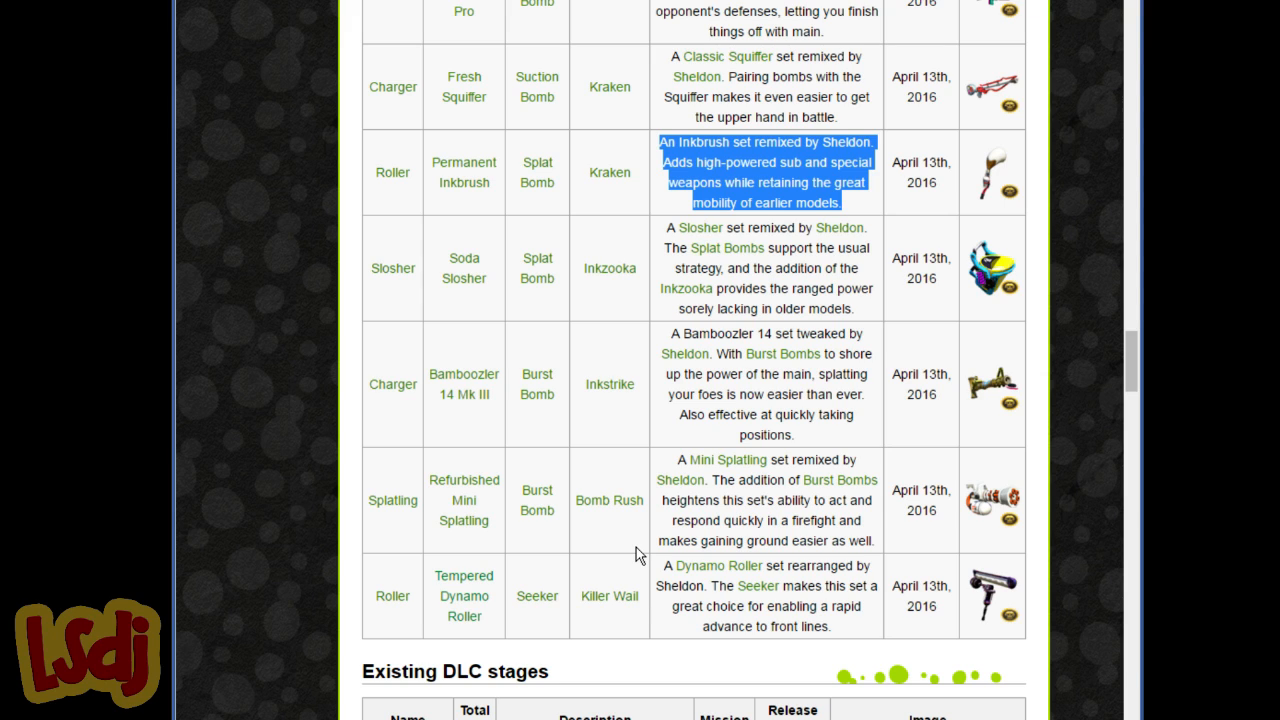
pyautogui.moveTo(664, 534)
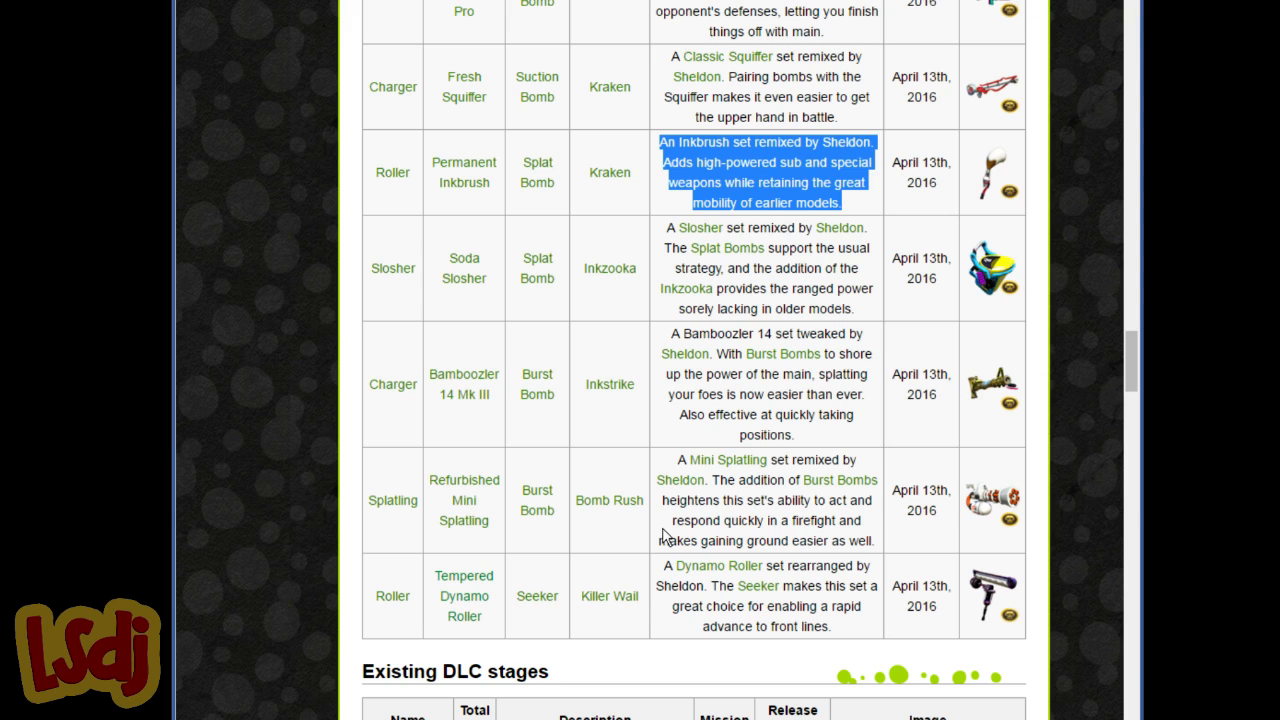
pyautogui.moveTo(716, 580)
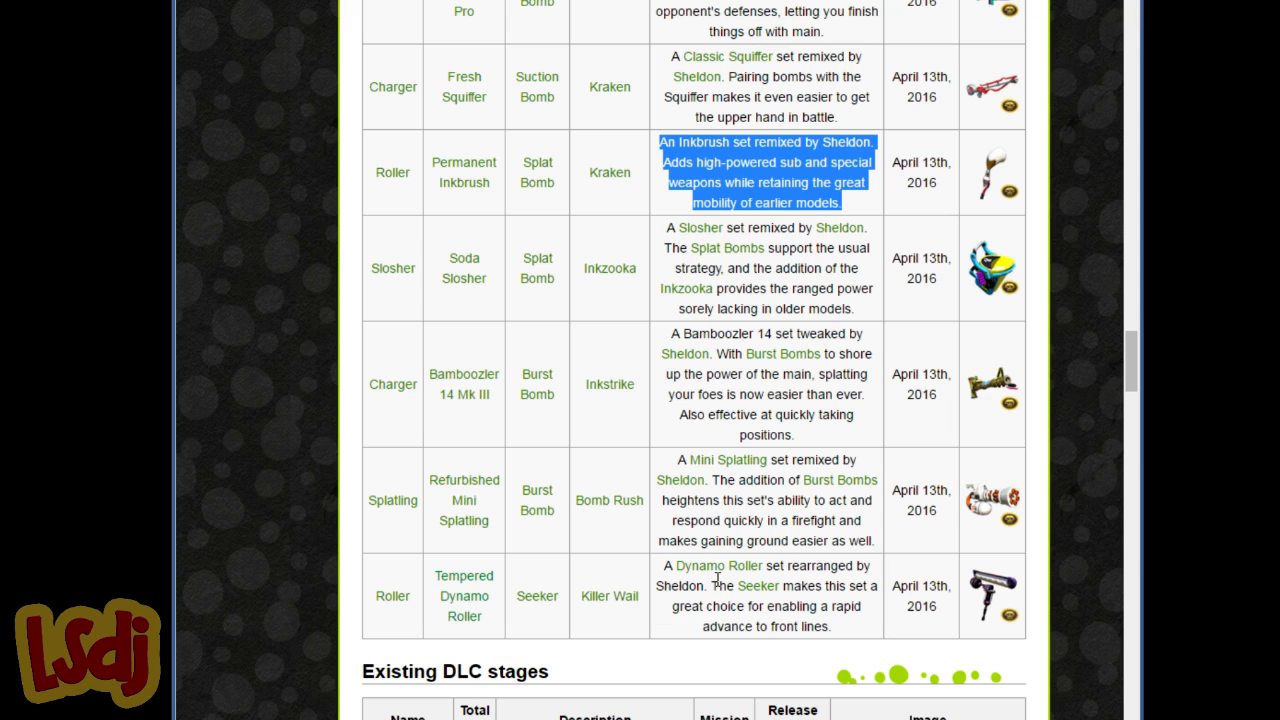
pyautogui.moveTo(718, 564)
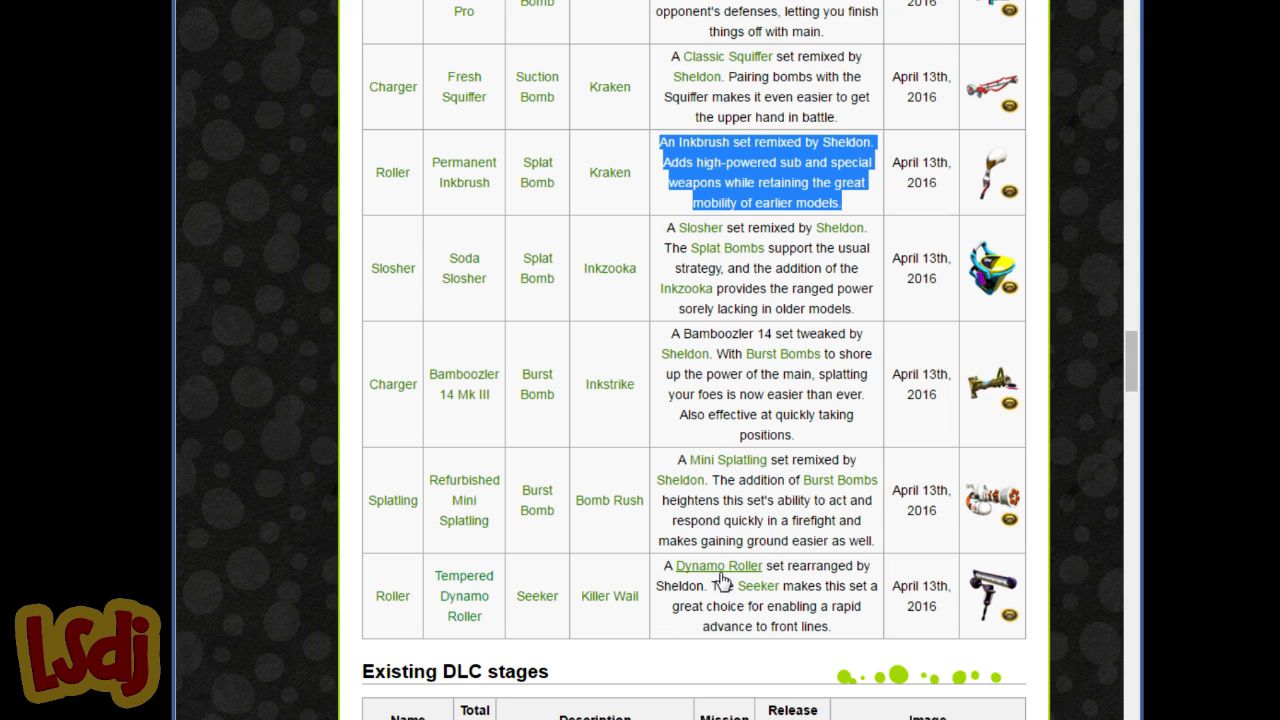
pyautogui.moveTo(692, 608)
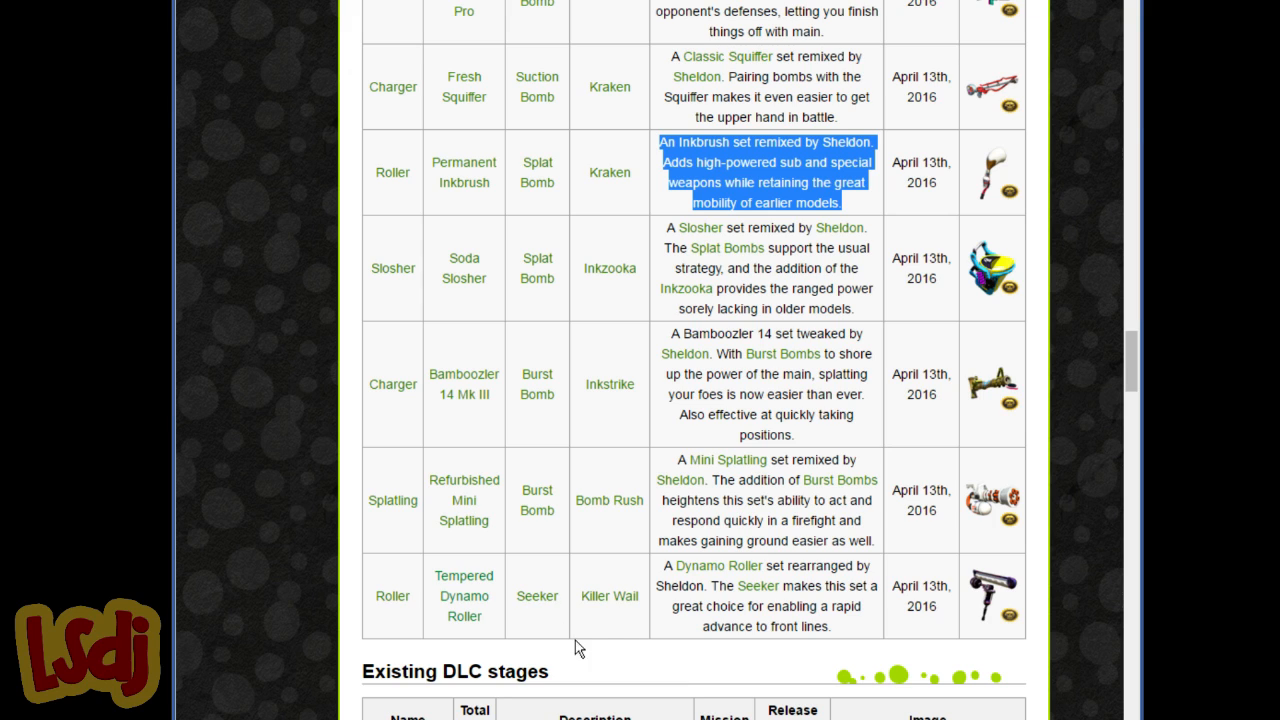
pyautogui.moveTo(596, 676)
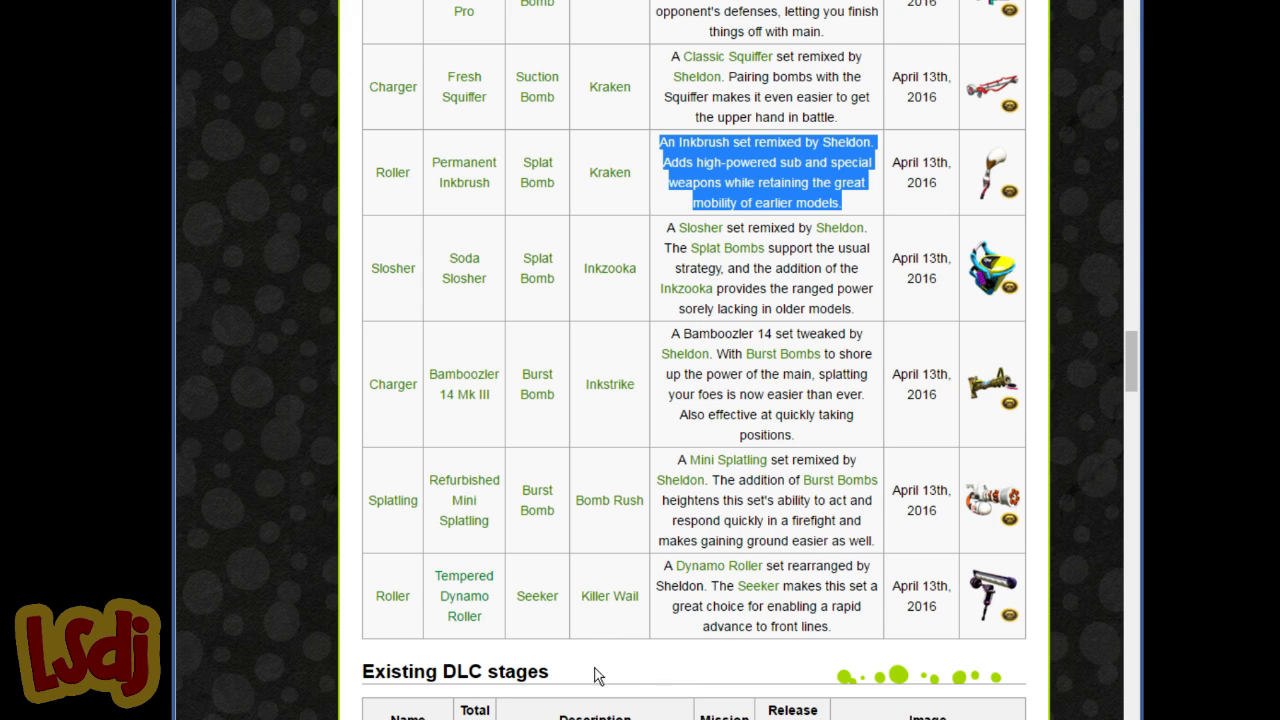
pyautogui.moveTo(544, 620)
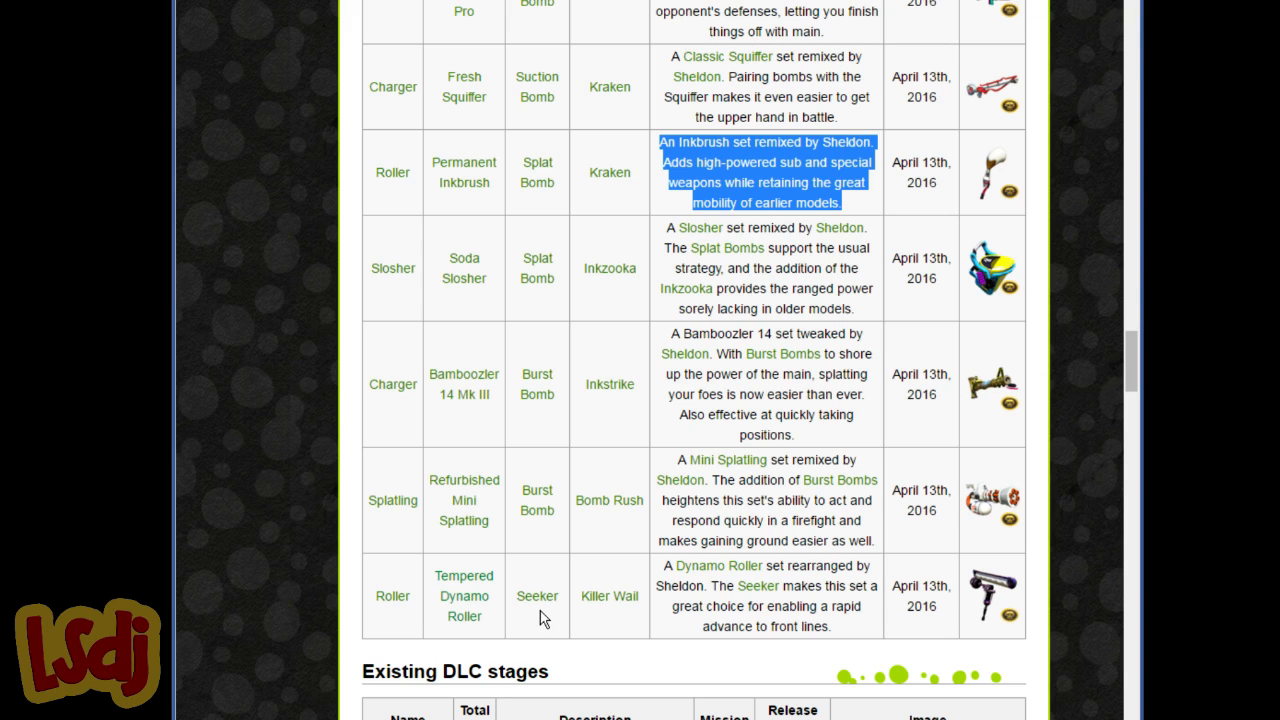
pyautogui.moveTo(552, 644)
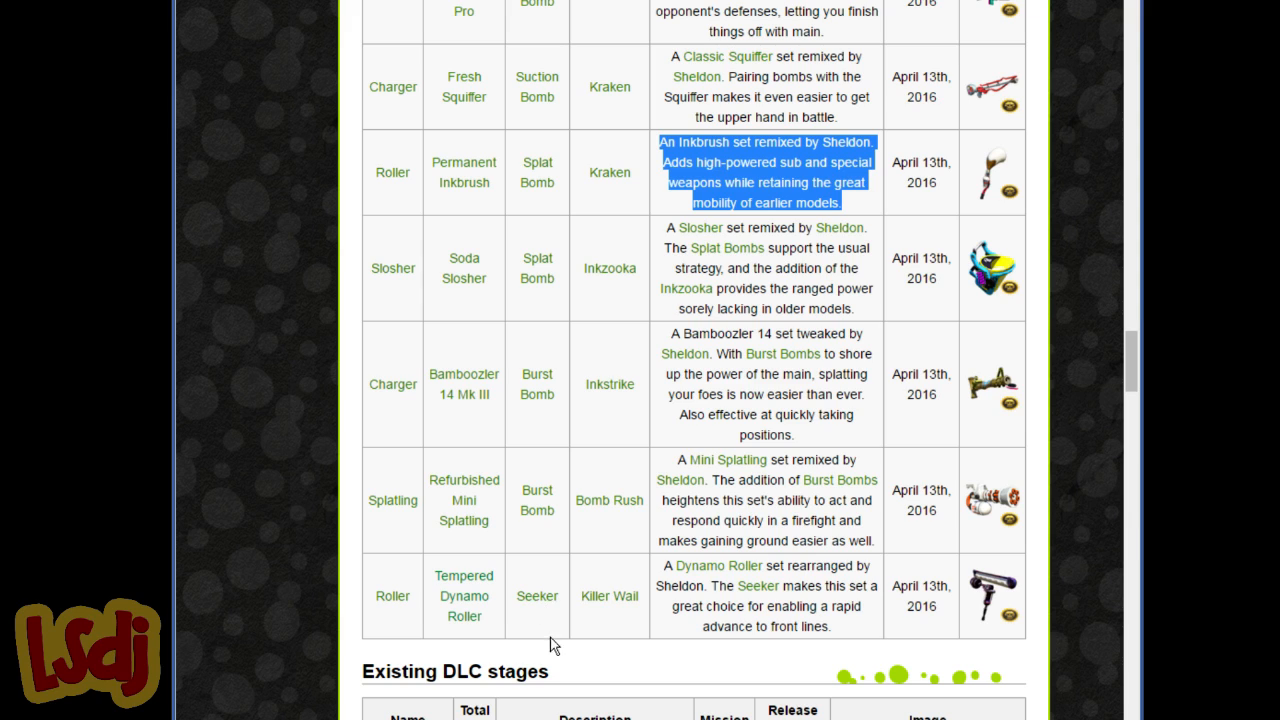
pyautogui.moveTo(652, 608)
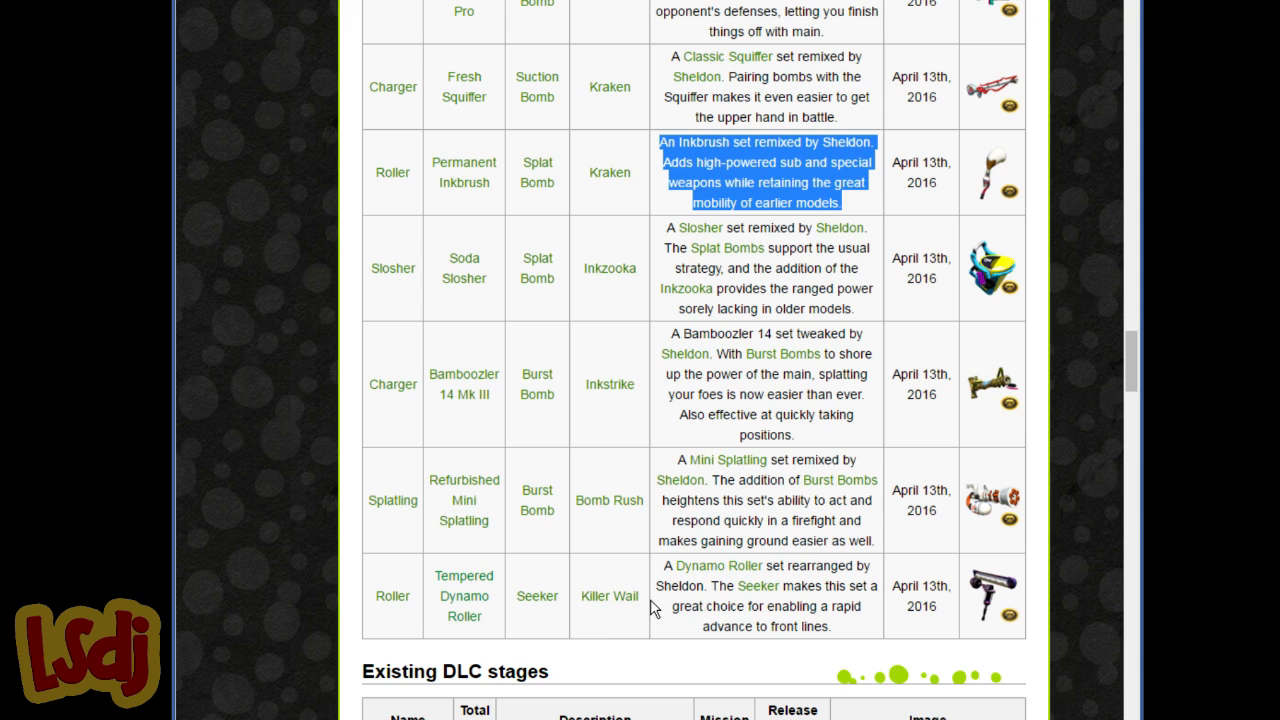
pyautogui.moveTo(638, 698)
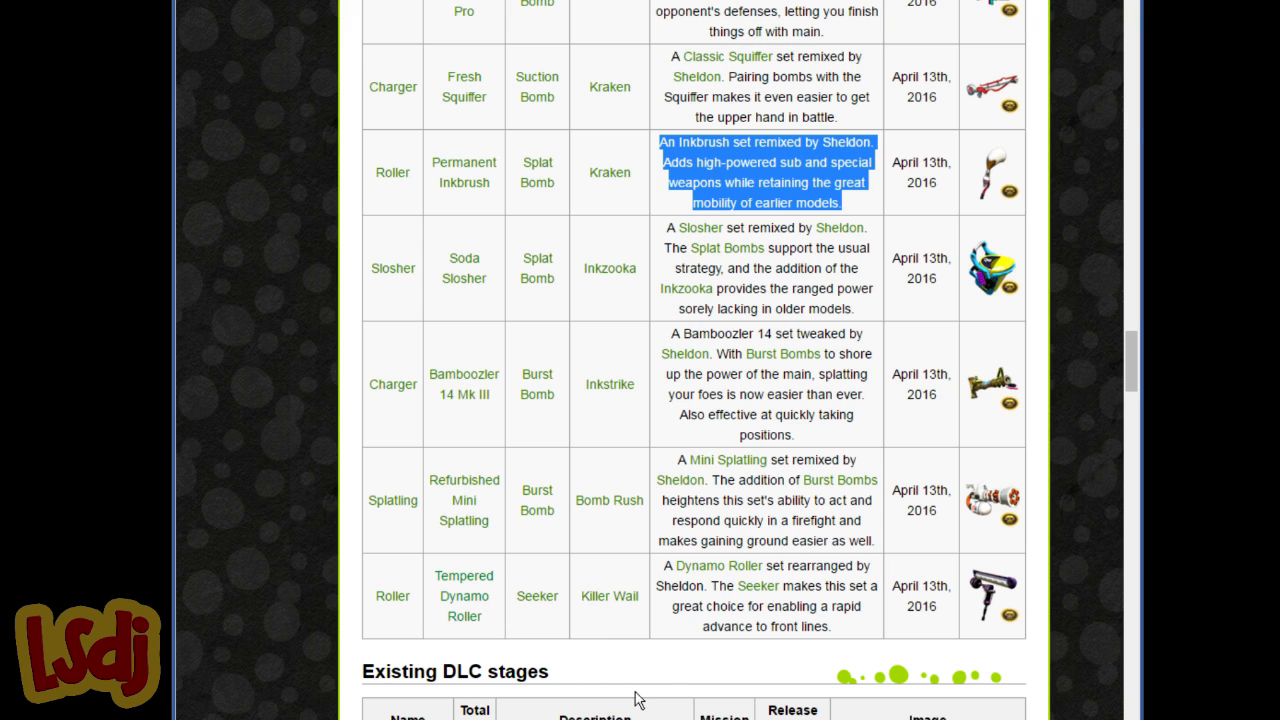
pyautogui.moveTo(696, 672)
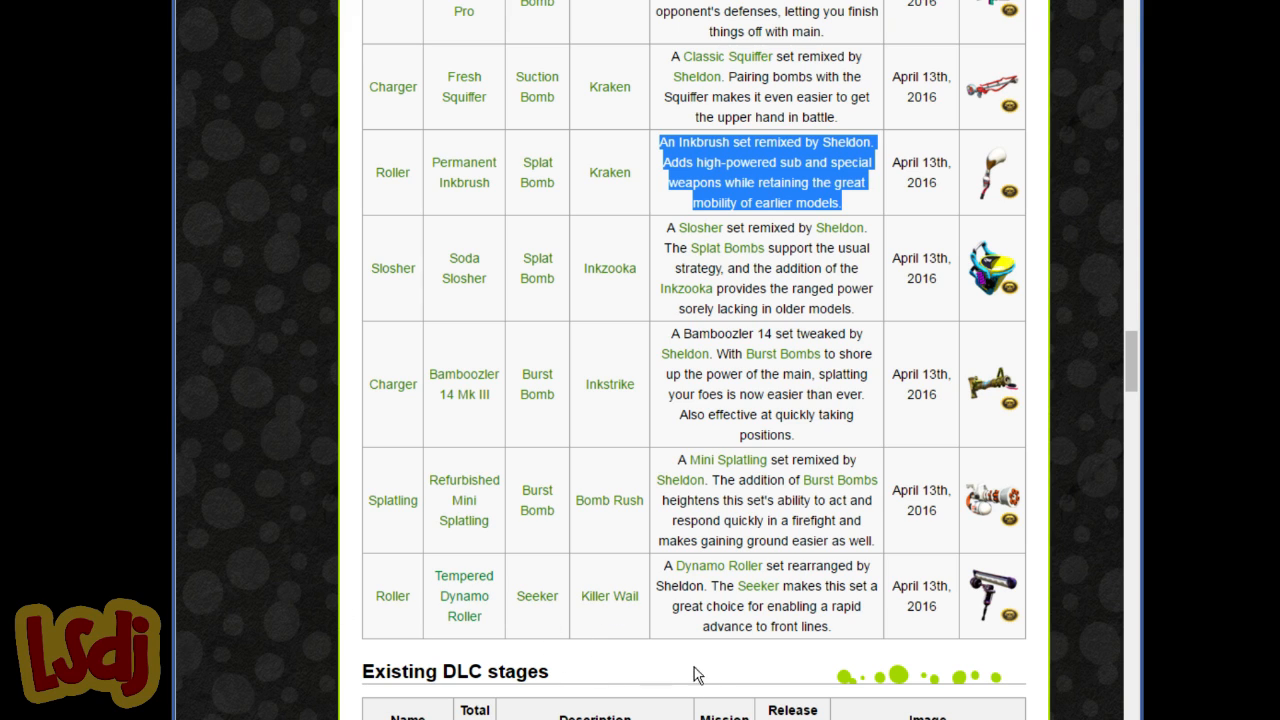
pyautogui.moveTo(750, 604)
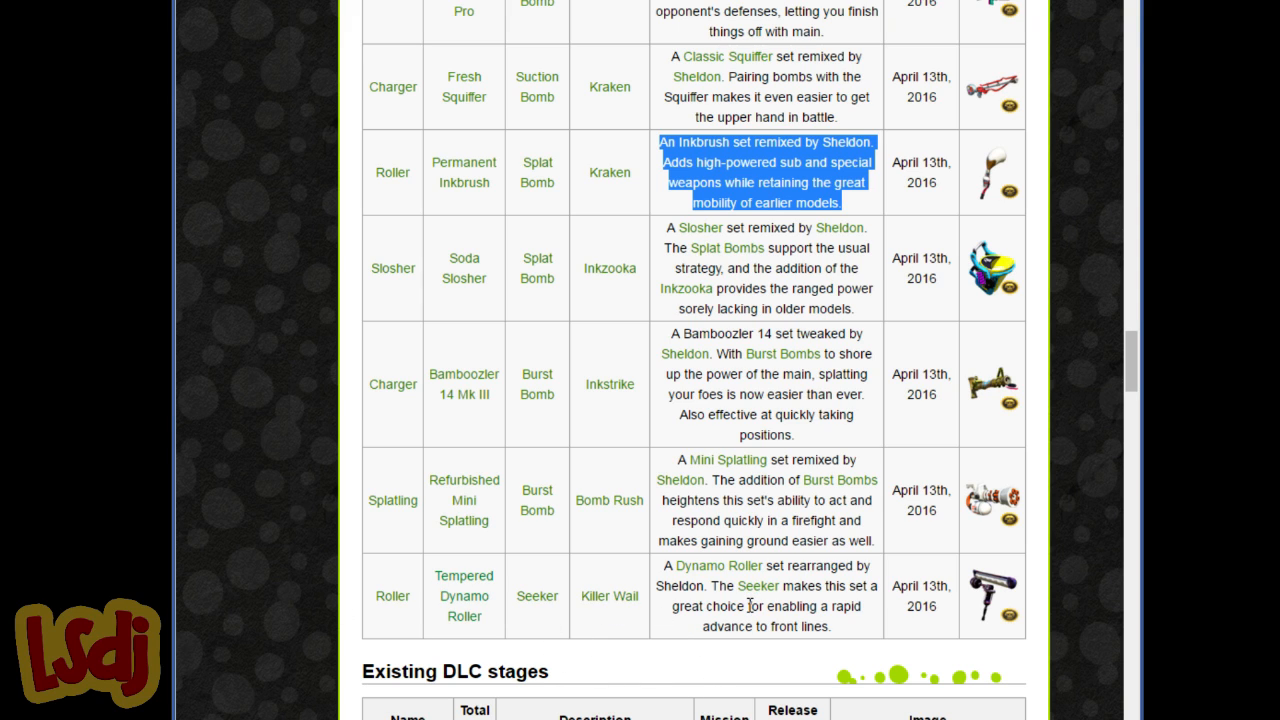
pyautogui.scroll(-3)
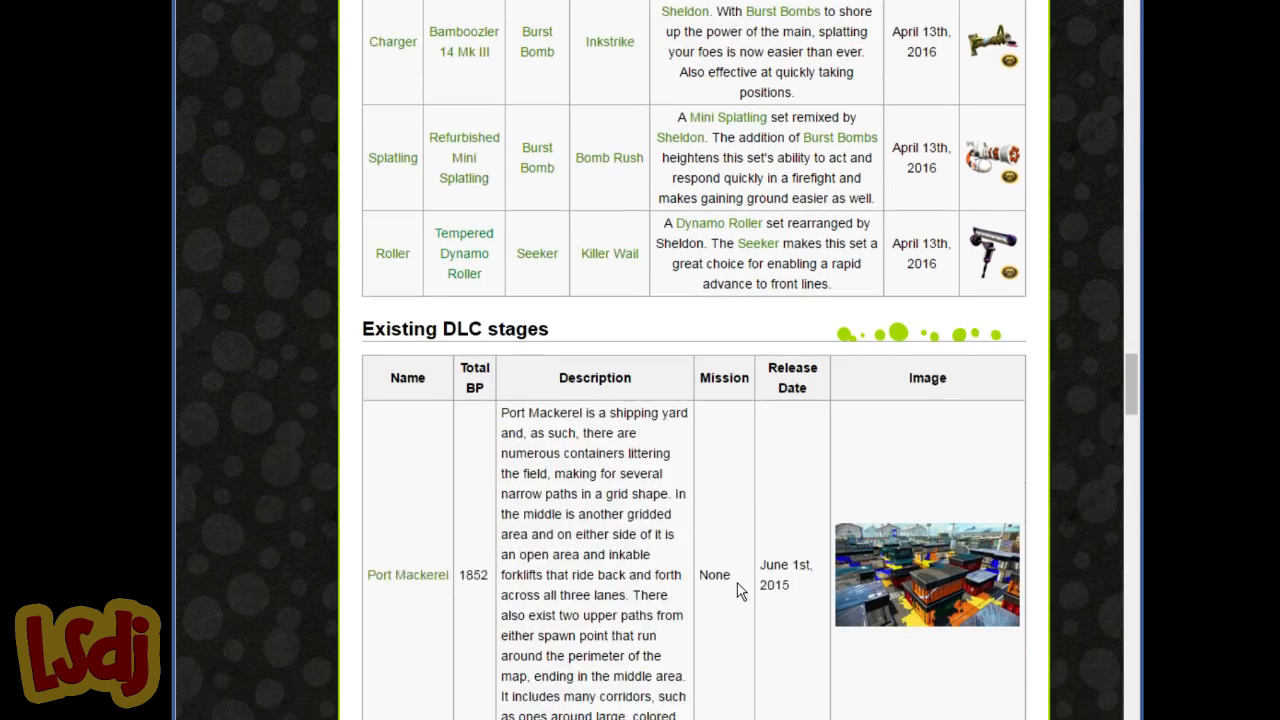
# Return to the patch notes with the Cold-Blooded exposure table, Point Sensor to Haunt, on screen
pyautogui.scroll(3)
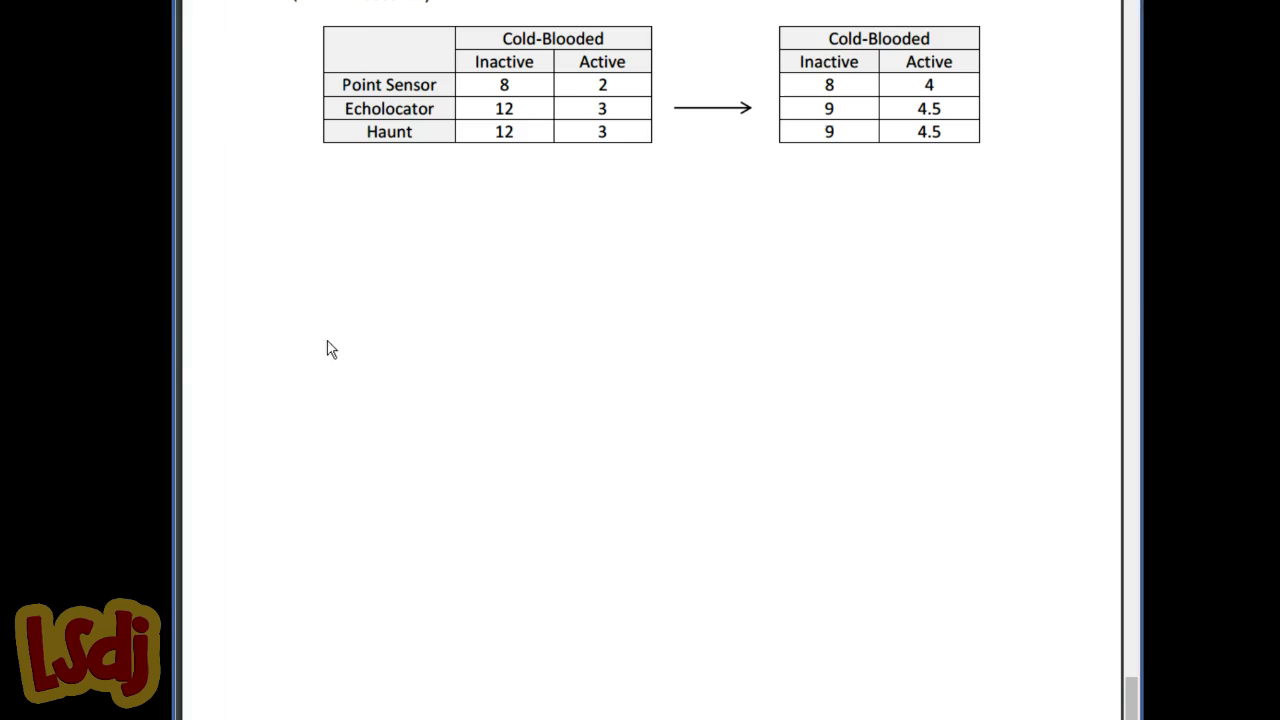
# Scroll back and forth over the respawn gauge reduction tables in the patch notes
pyautogui.scroll(-3)
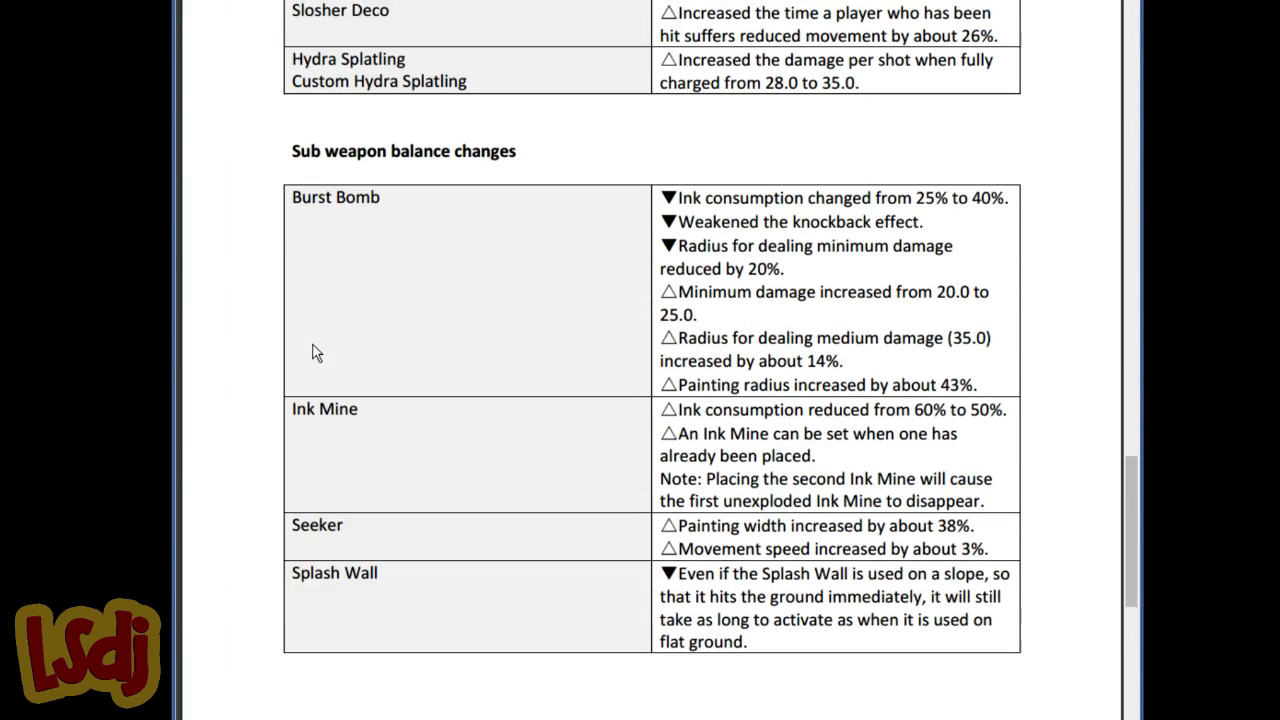
pyautogui.scroll(3)
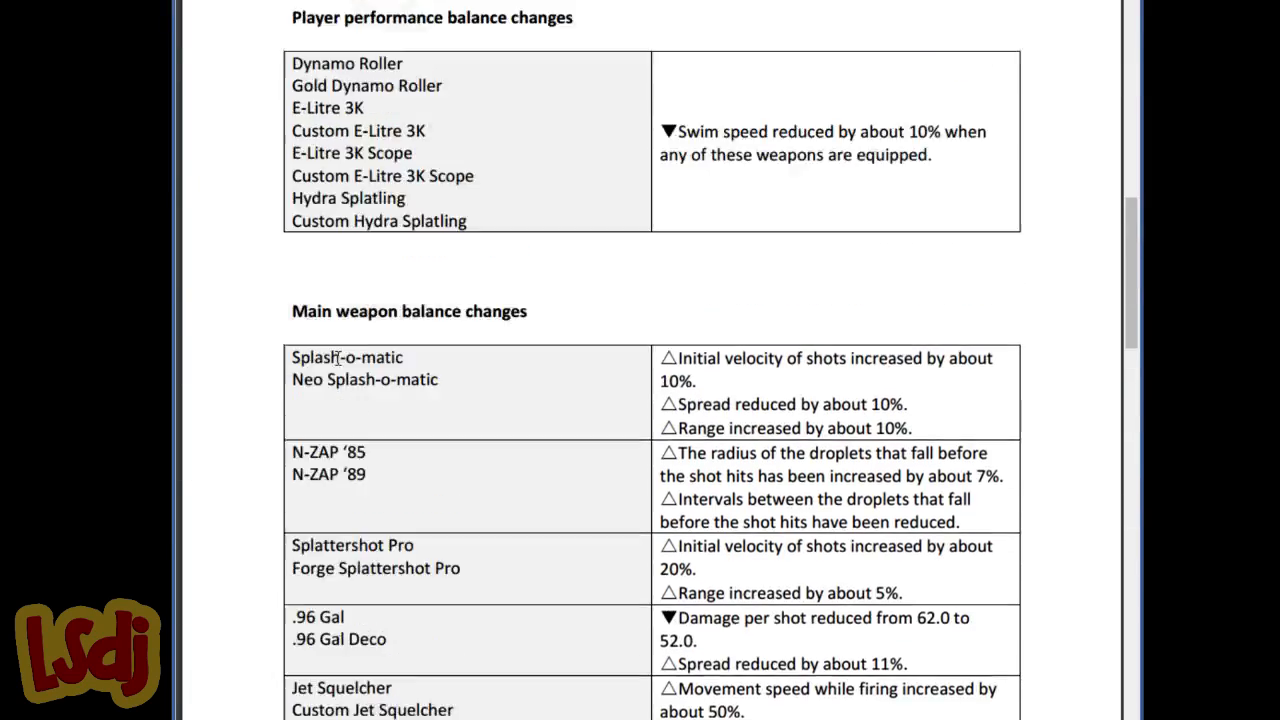
pyautogui.scroll(3)
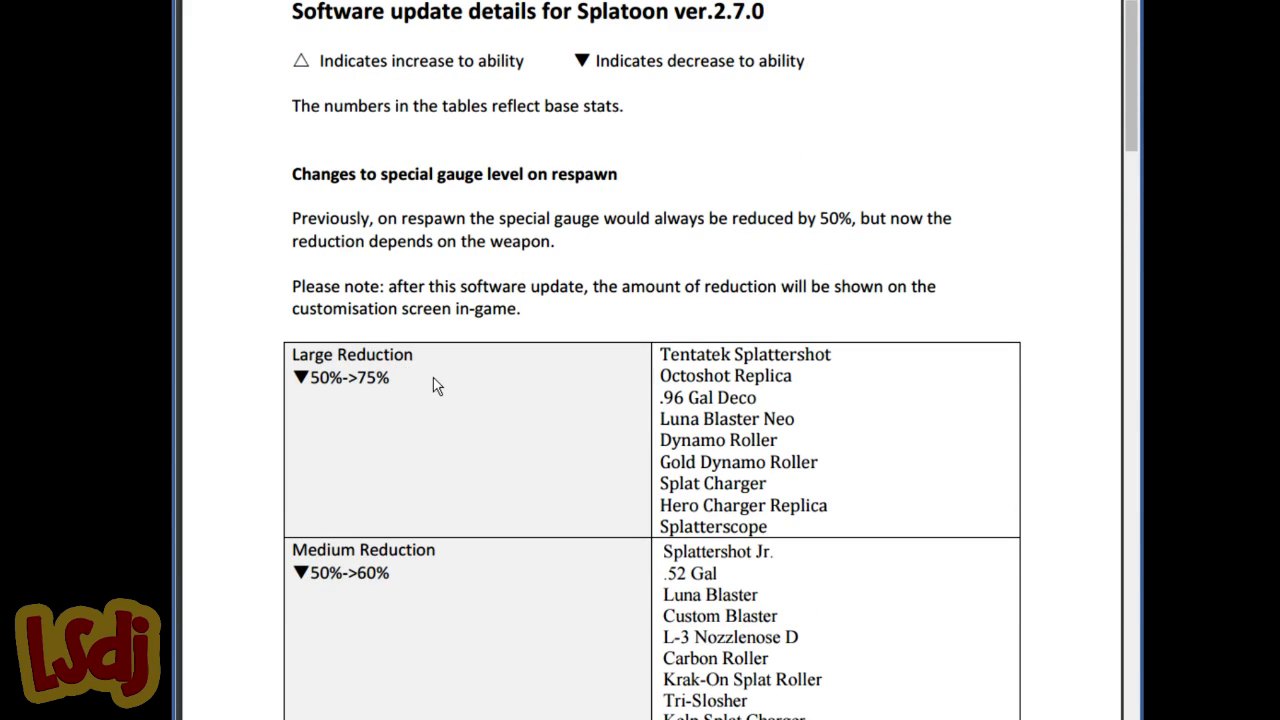
pyautogui.scroll(-3)
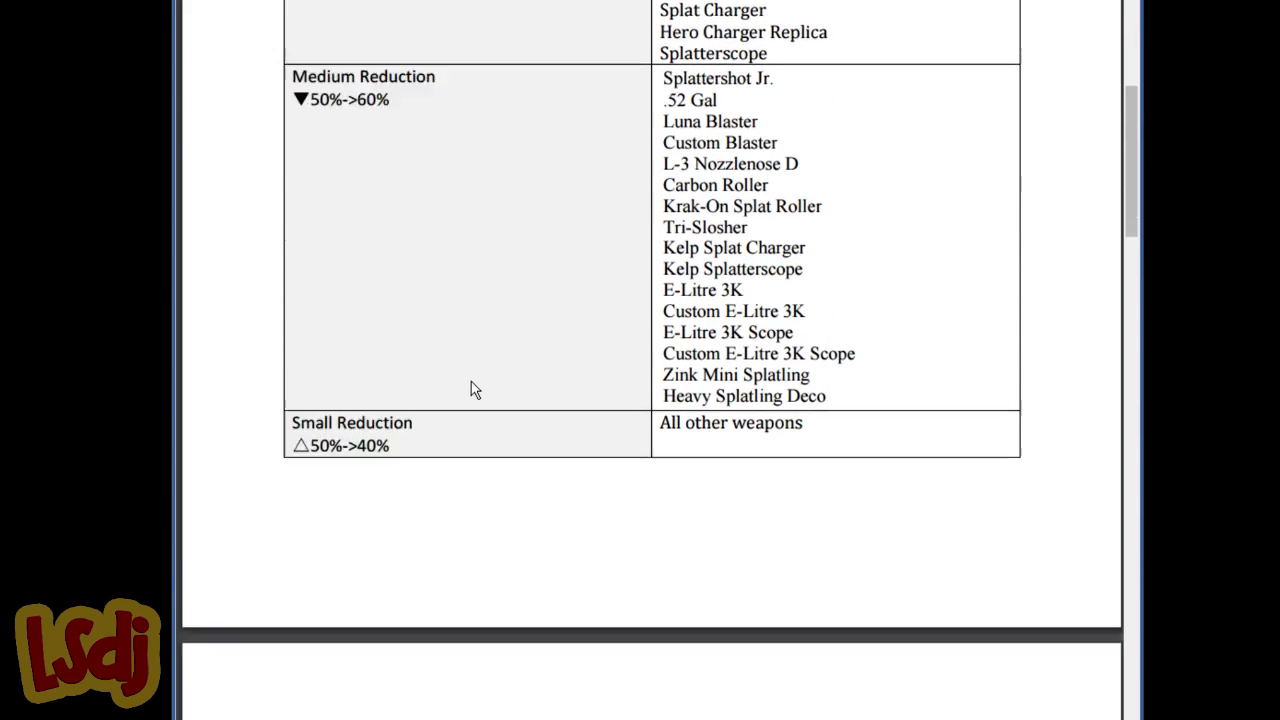
pyautogui.scroll(-3)
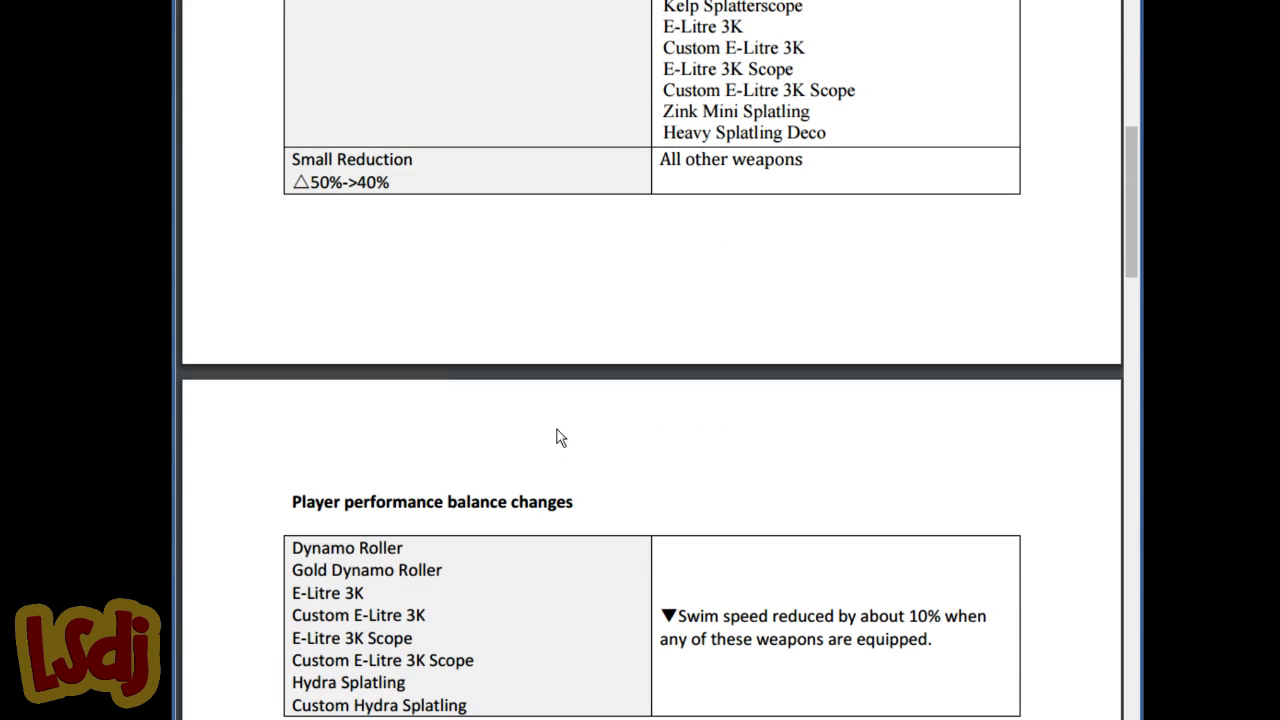
pyautogui.scroll(3)
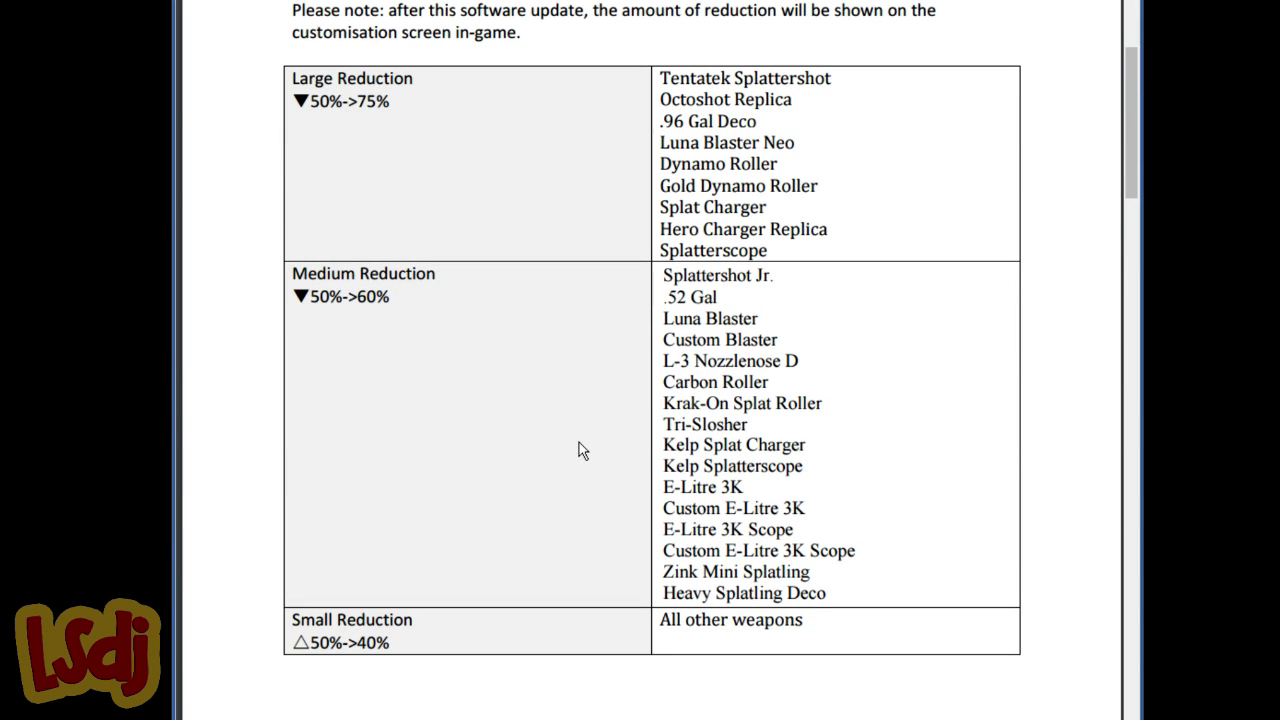
pyautogui.moveTo(590, 444)
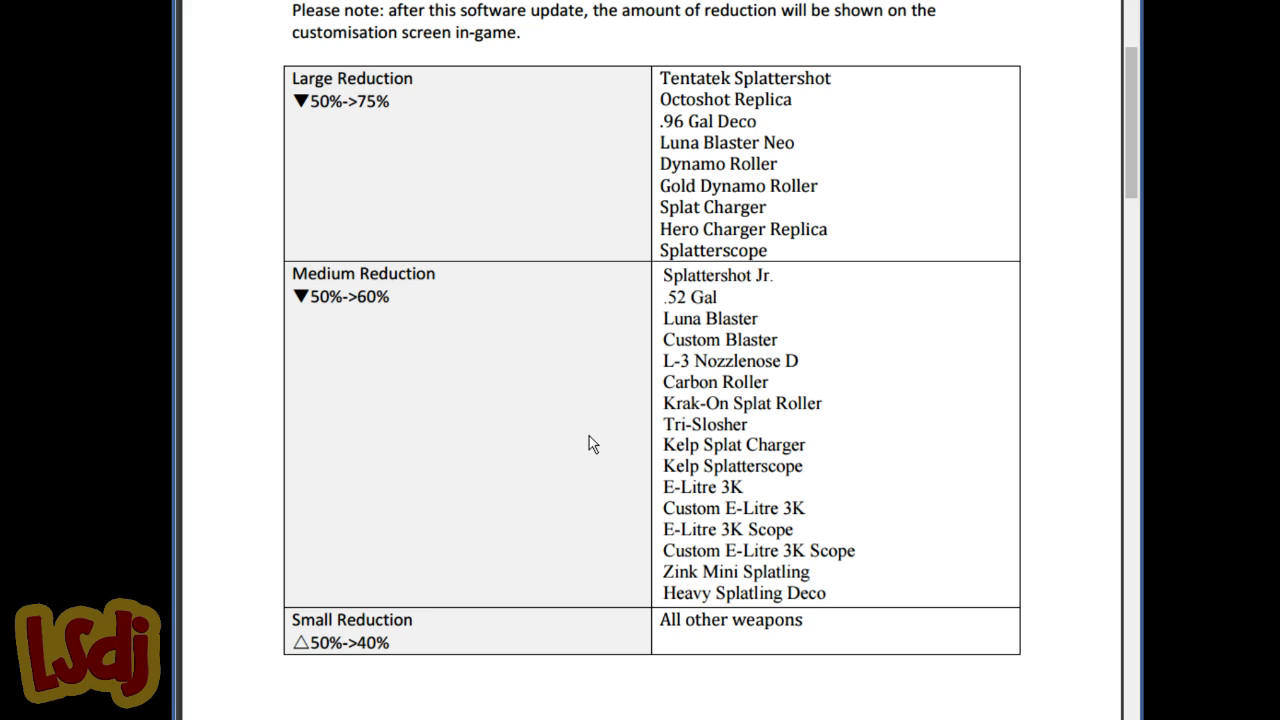
pyautogui.moveTo(588, 450)
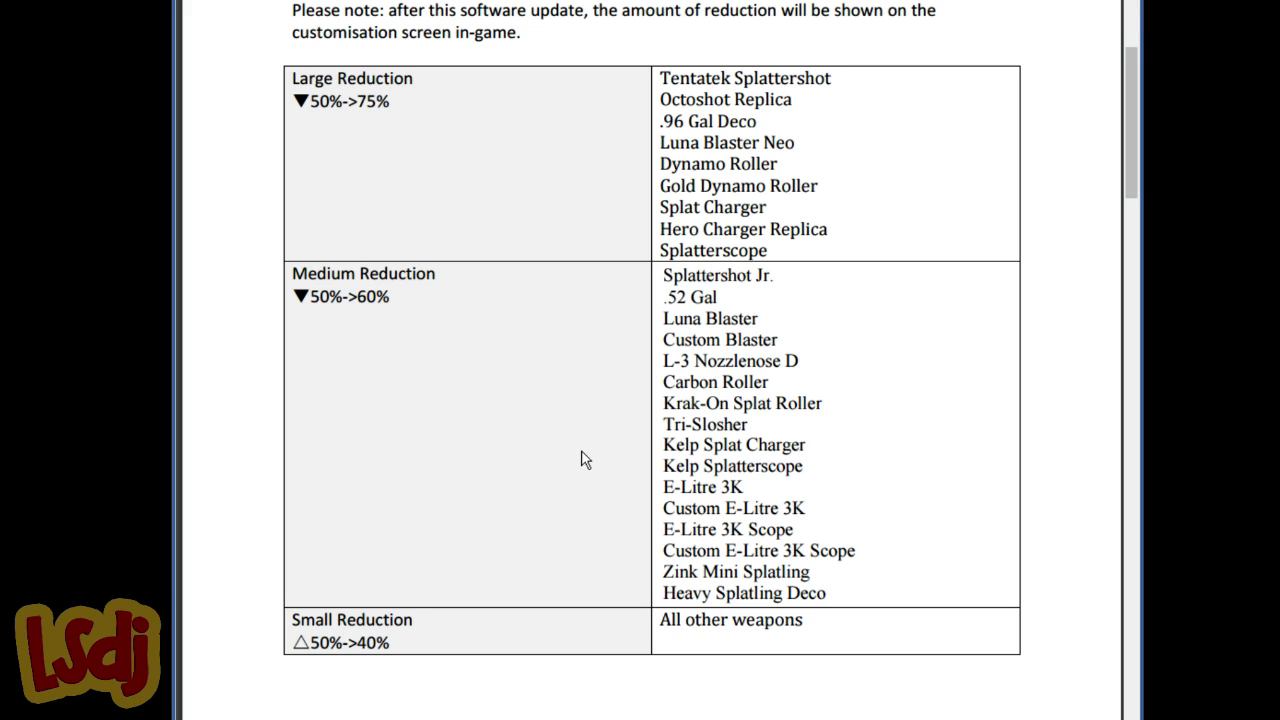
pyautogui.scroll(-3)
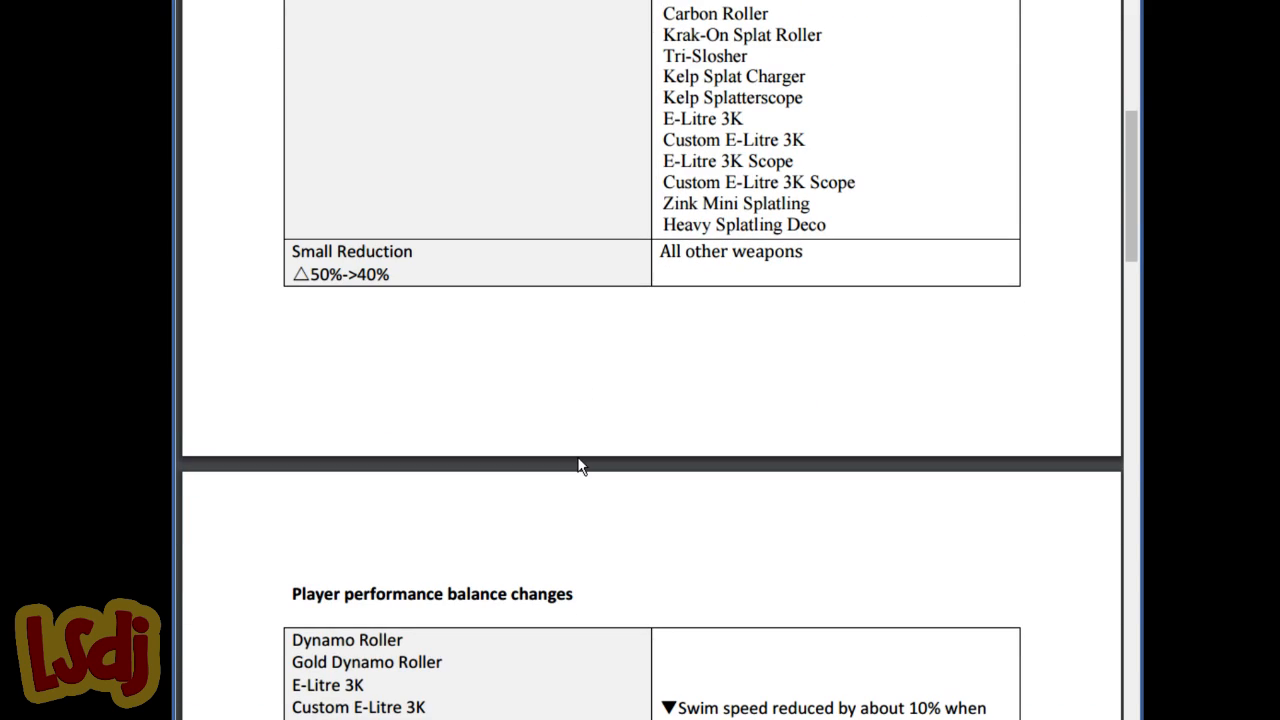
pyautogui.scroll(3)
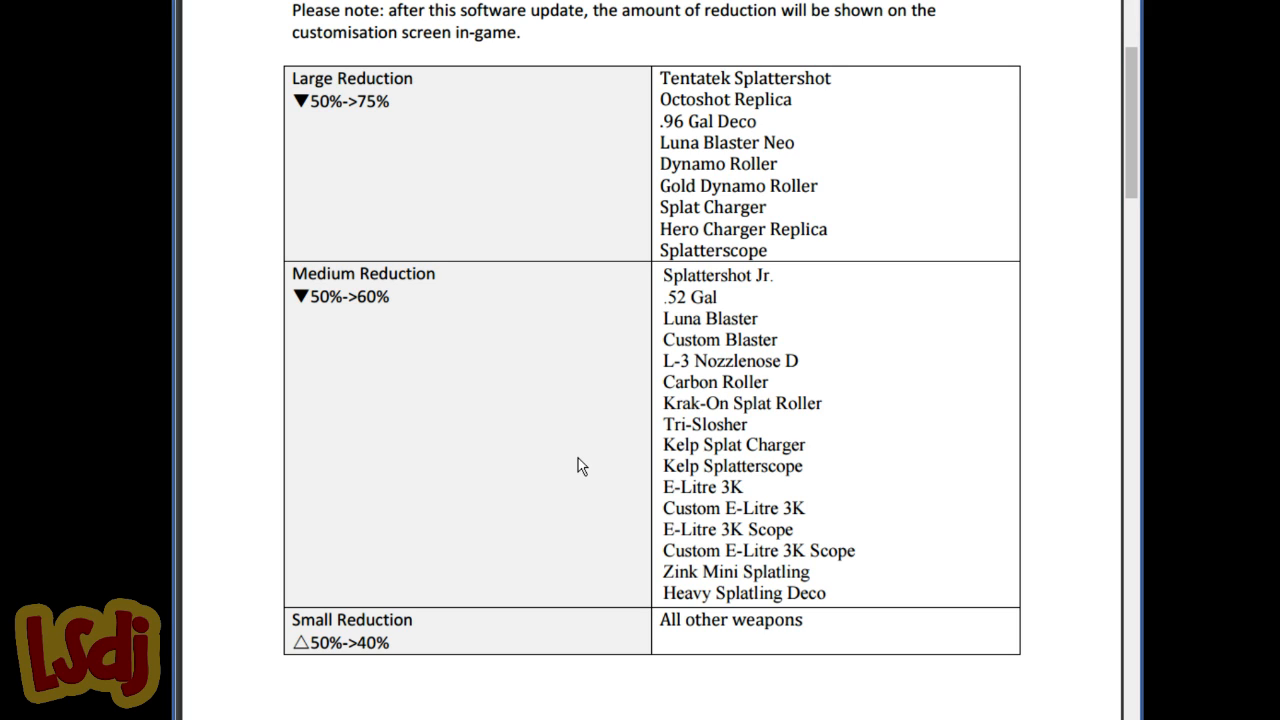
pyautogui.scroll(-3)
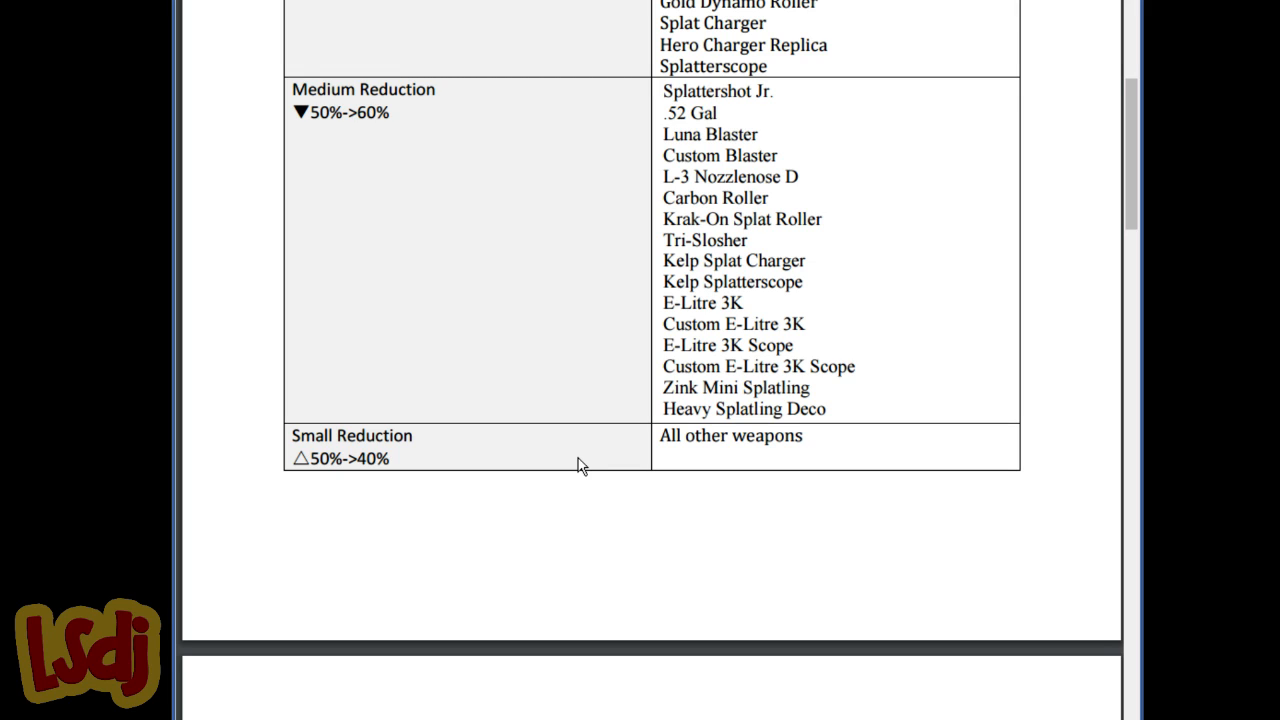
pyautogui.moveTo(570, 472)
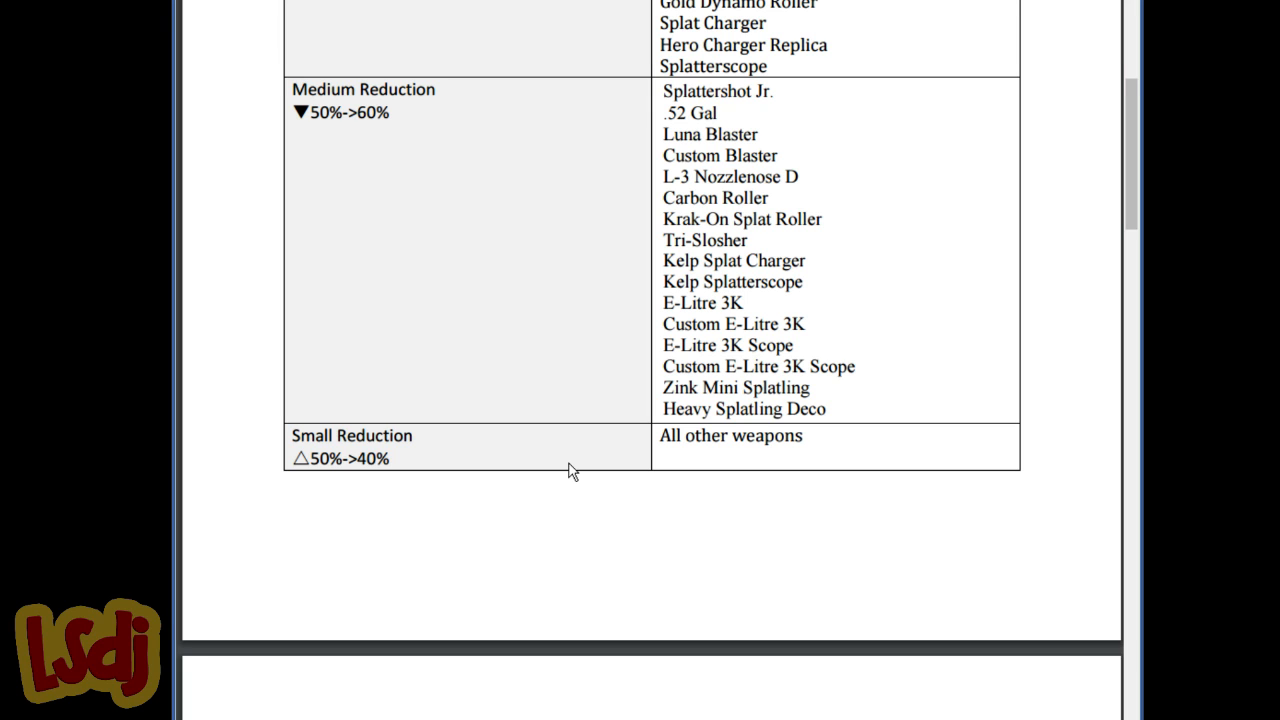
pyautogui.moveTo(560, 482)
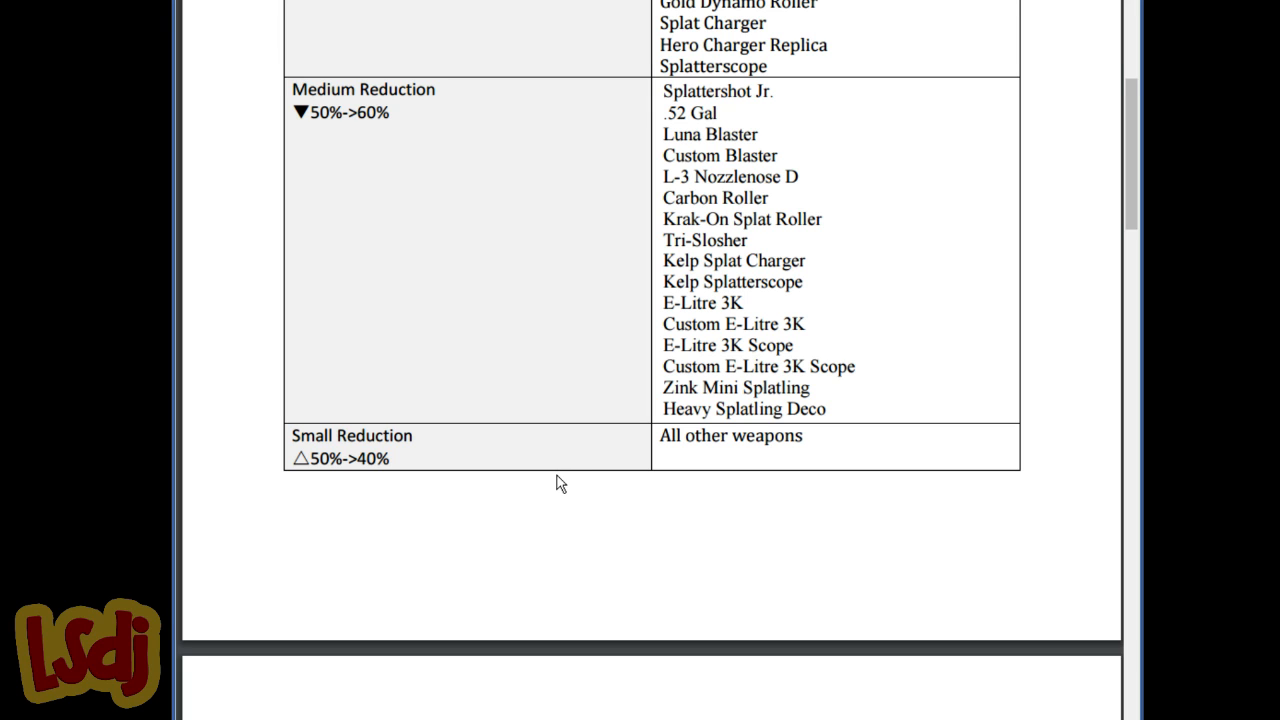
# Scroll through the main weapon balance table to the charger and Splatterscope rows
pyautogui.scroll(-3)
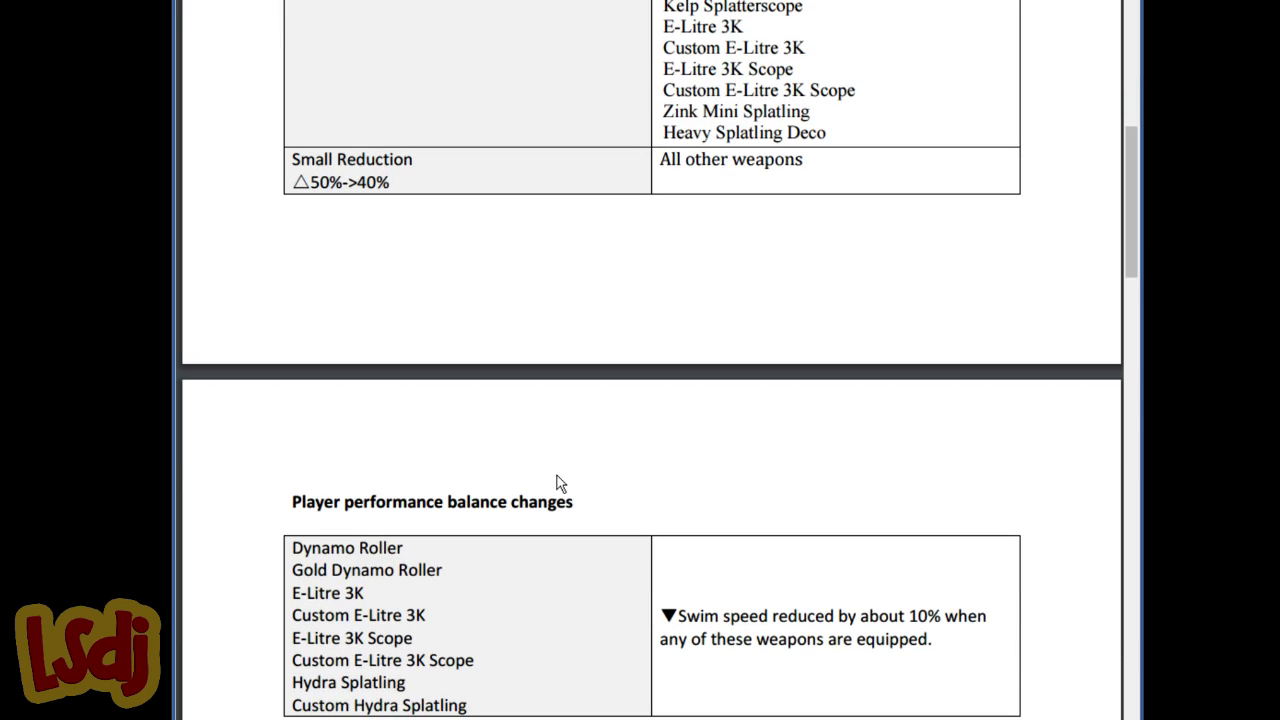
pyautogui.scroll(-3)
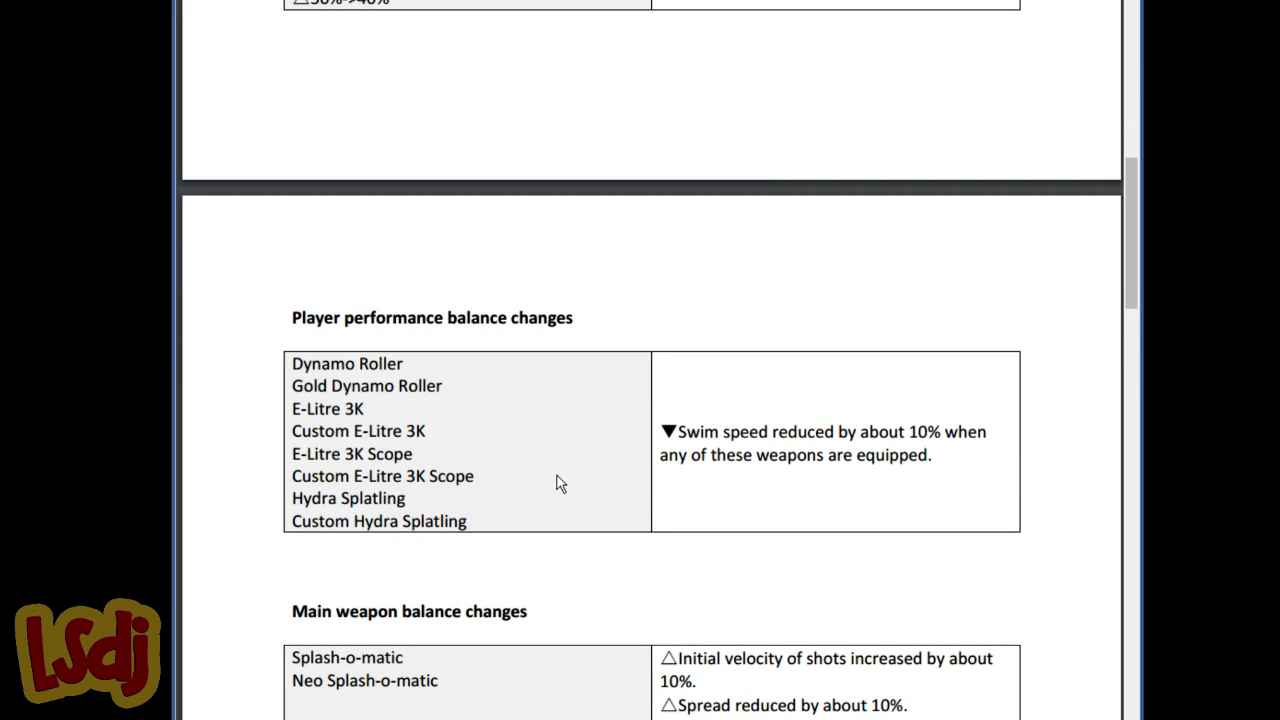
pyautogui.scroll(-3)
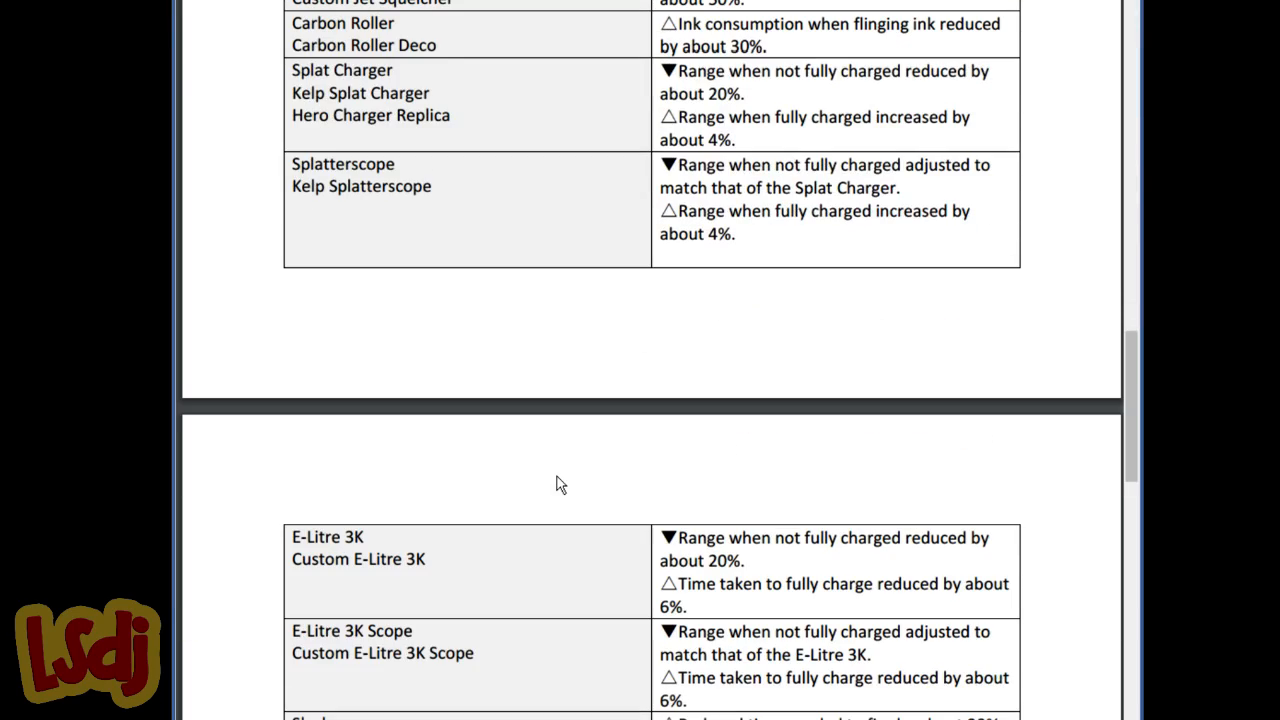
pyautogui.scroll(-3)
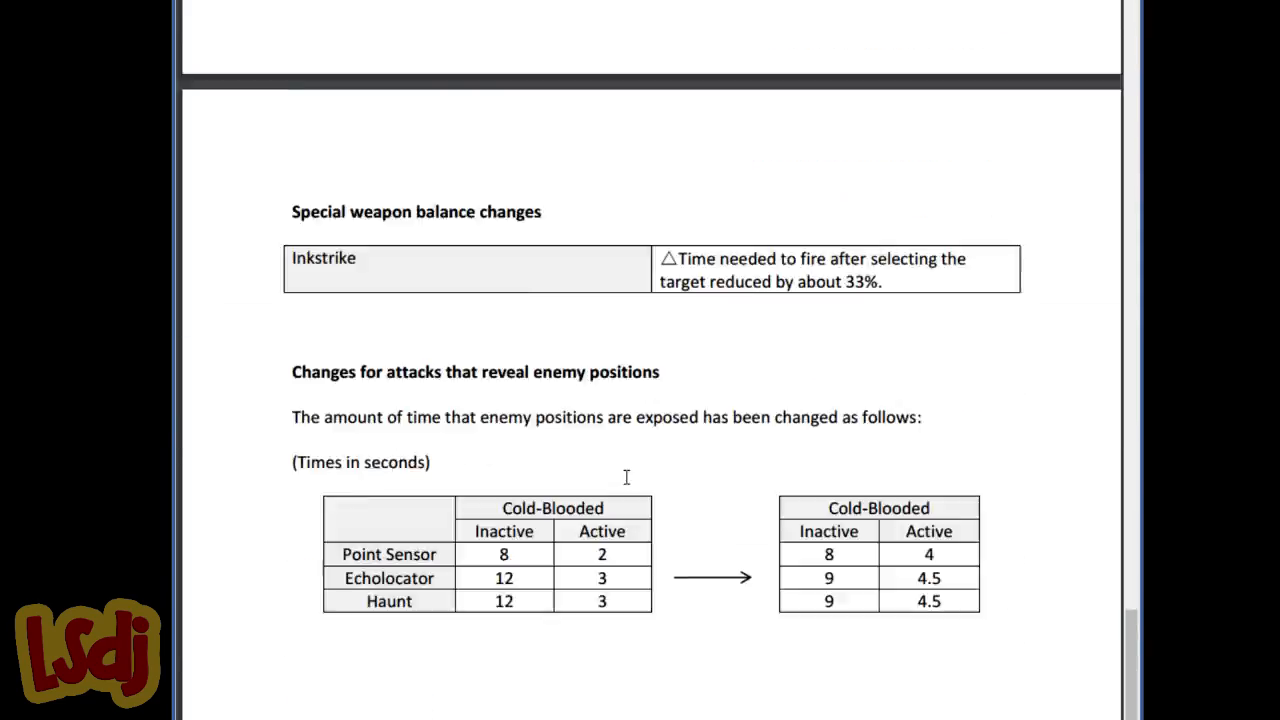
pyautogui.scroll(3)
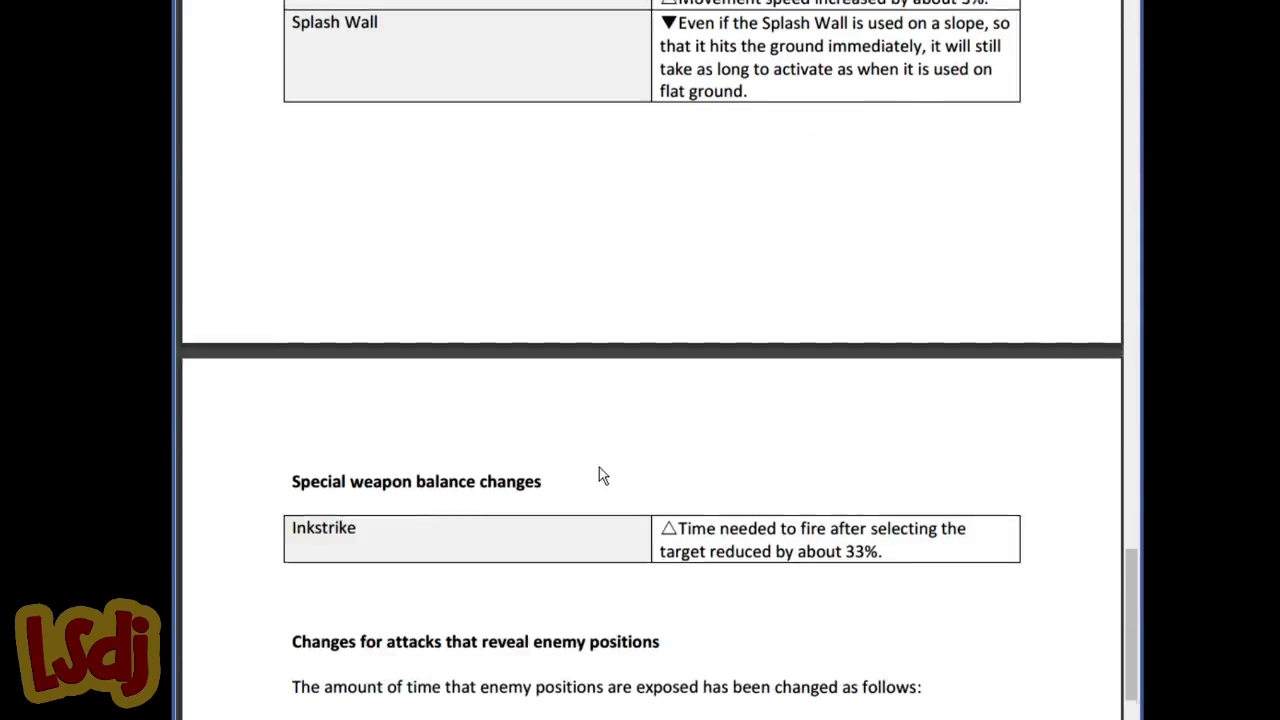
pyautogui.scroll(3)
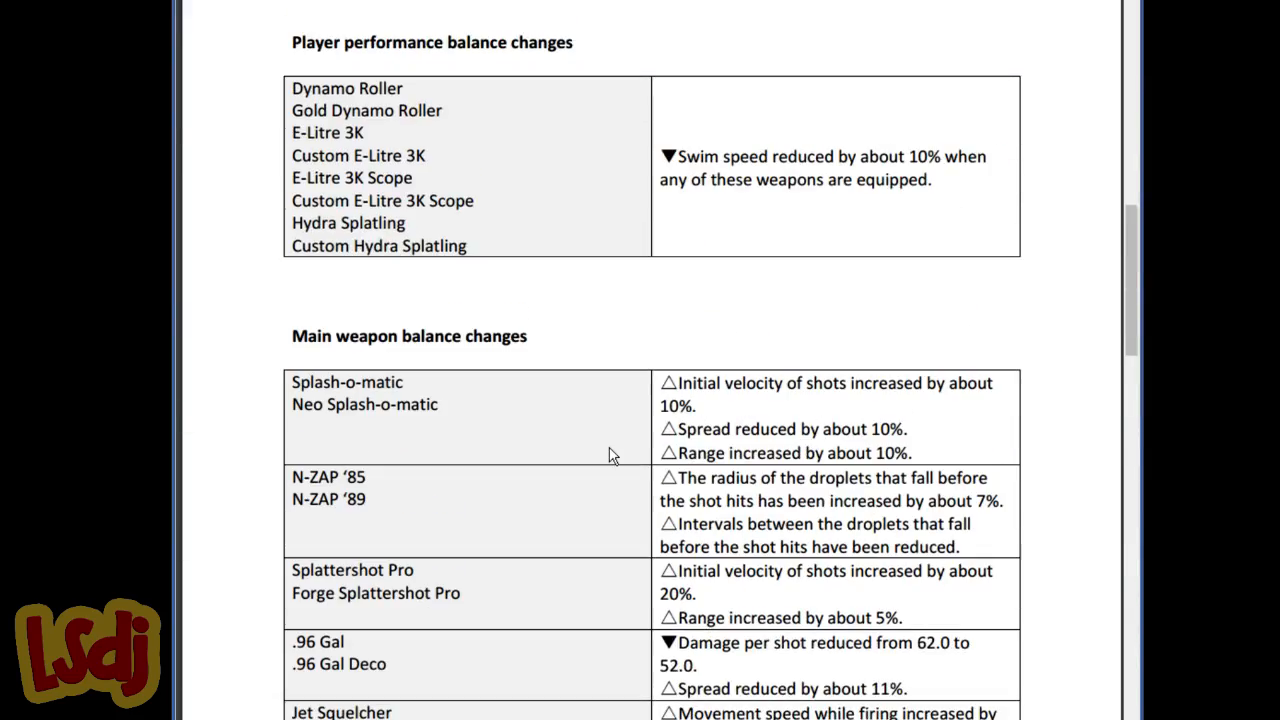
pyautogui.moveTo(590, 468)
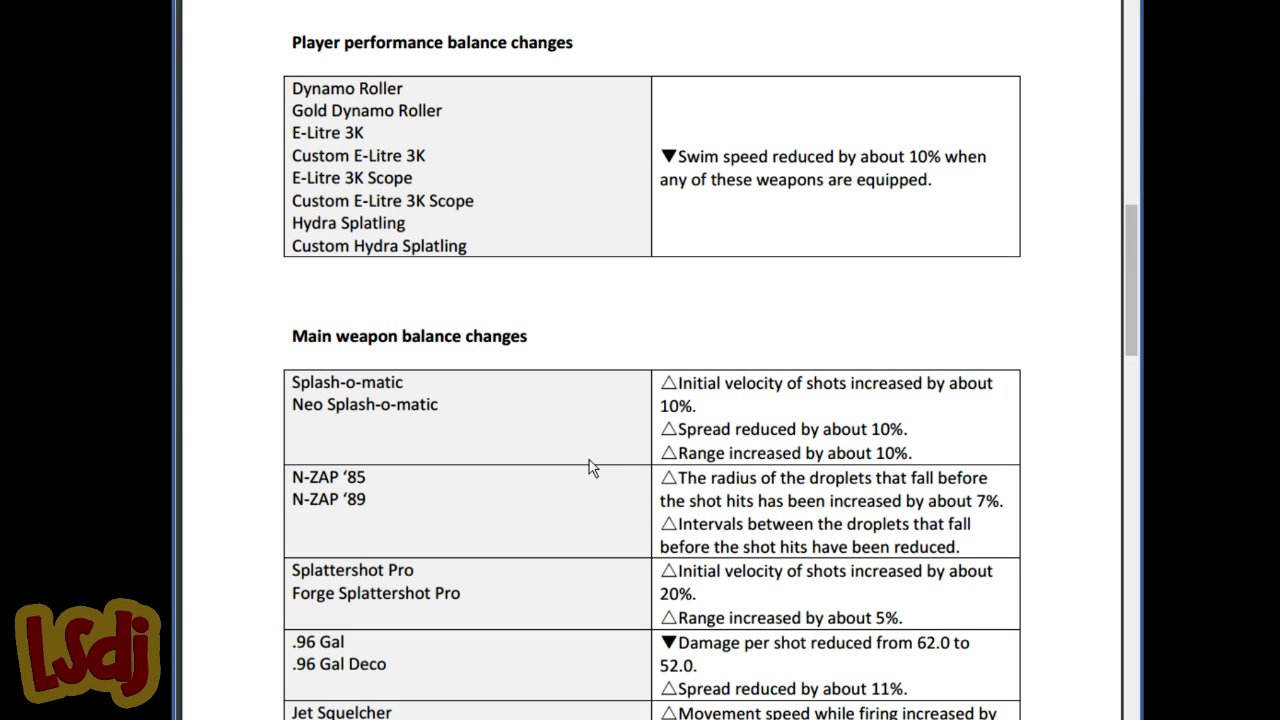
pyautogui.scroll(-3)
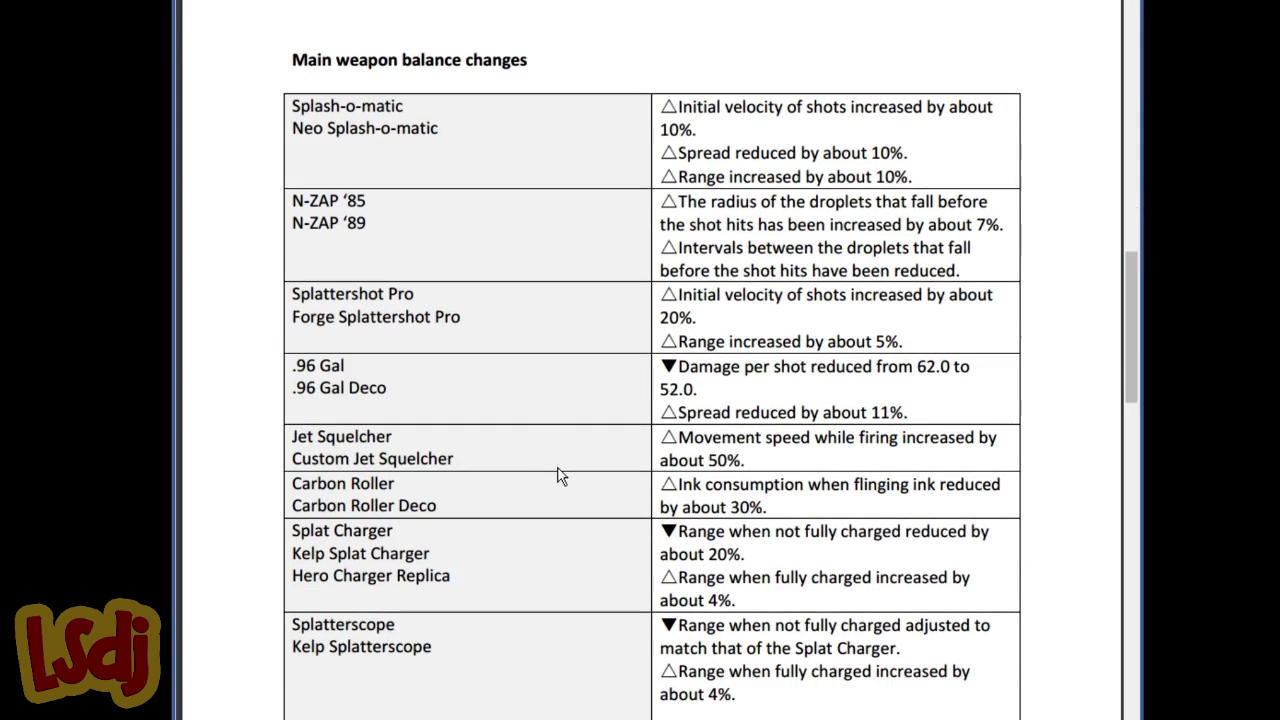
pyautogui.scroll(-3)
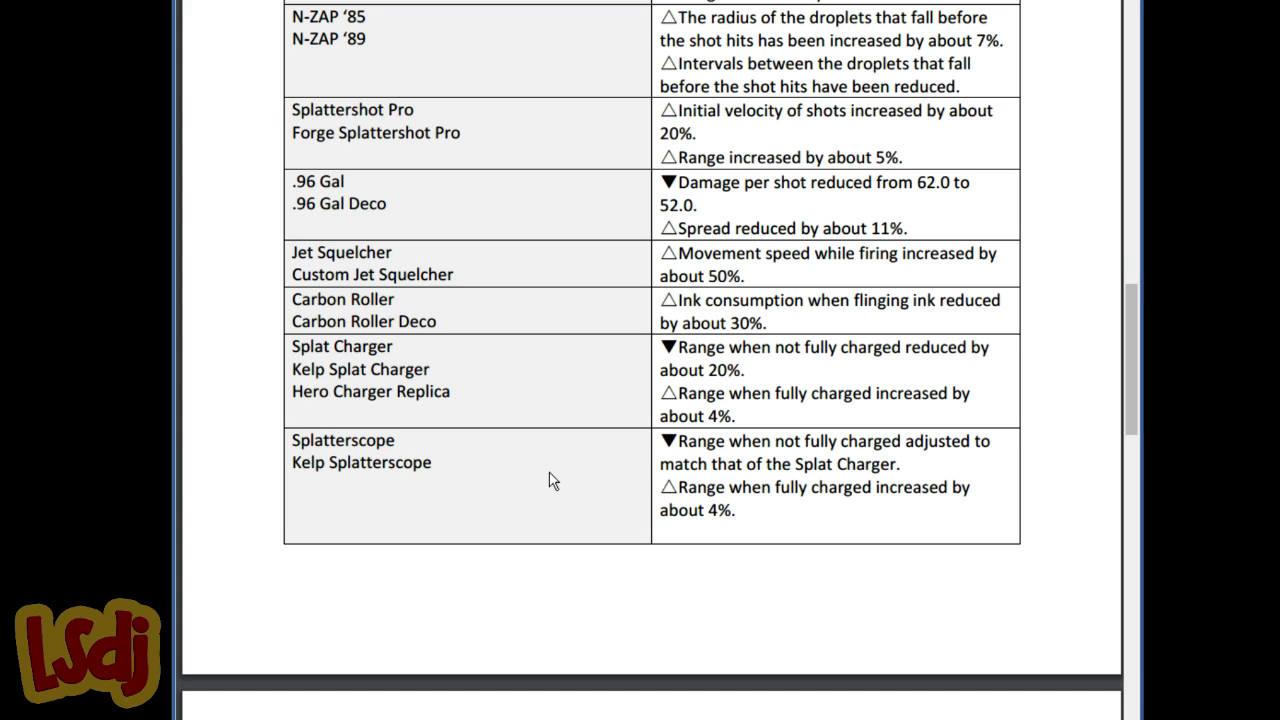
pyautogui.moveTo(540, 500)
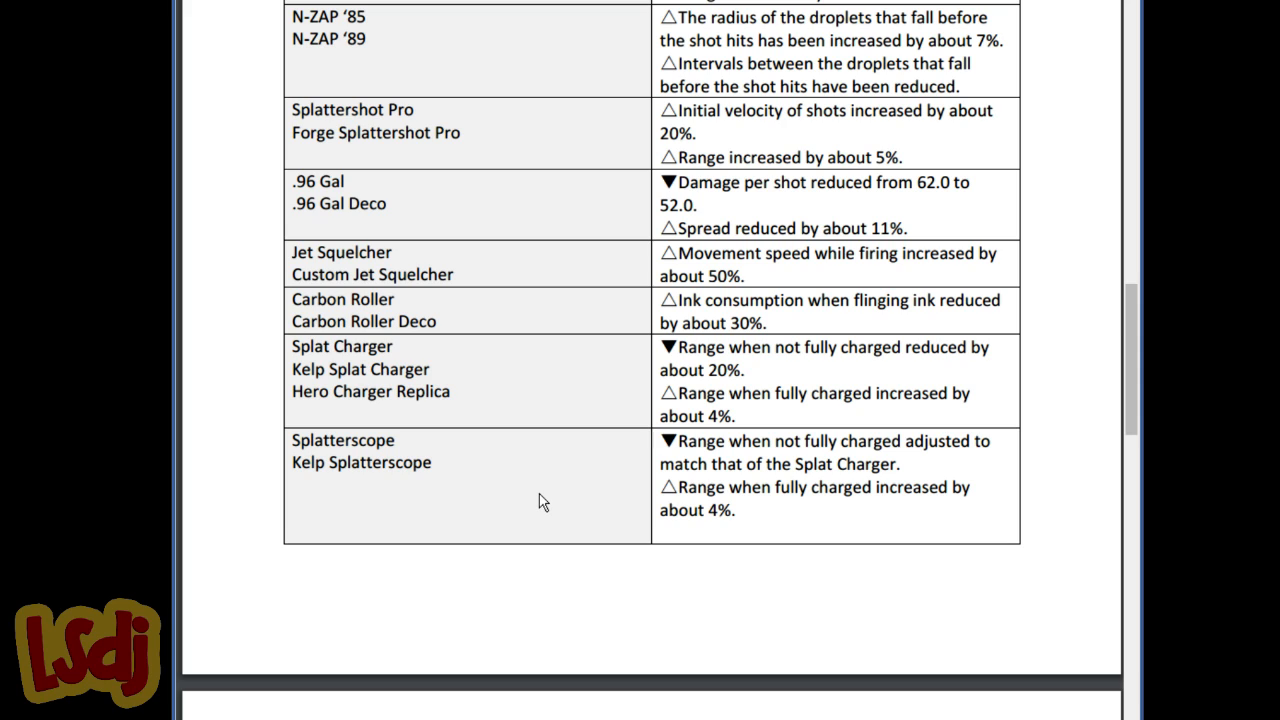